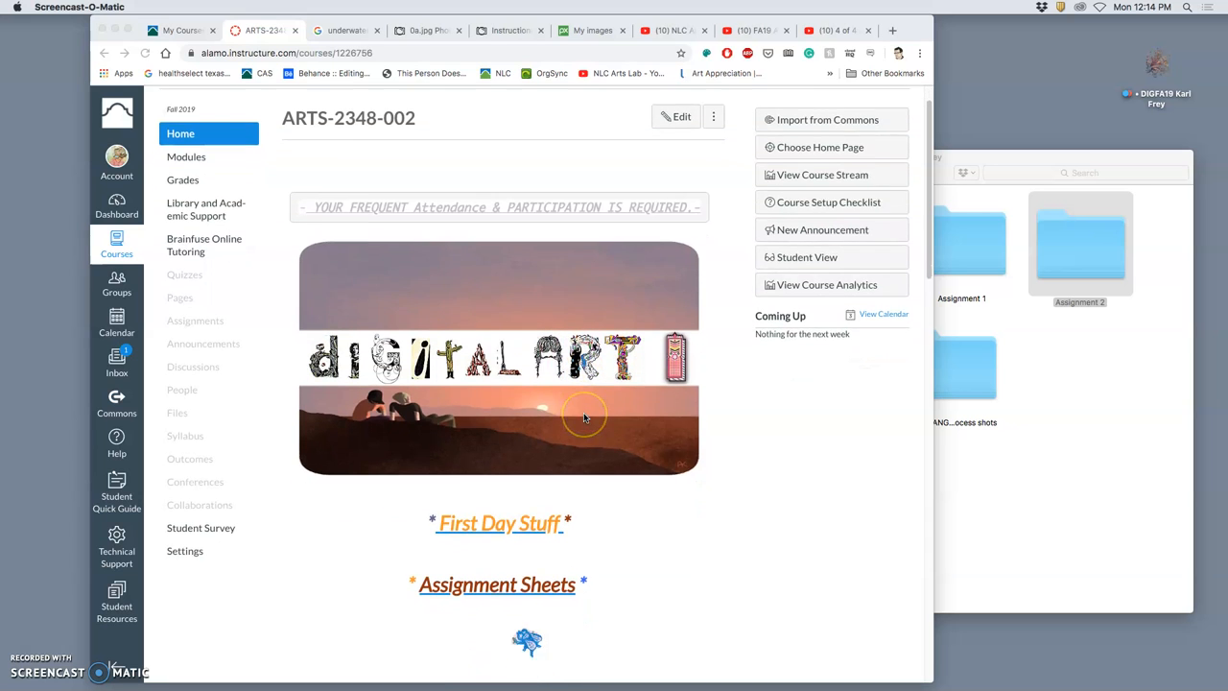
- Go to the course's Assignment Sheets page and preview the Assignment #2 composite creature handout
{"action": "scroll", "scroll_direction": "down", "scroll_amount": 3}
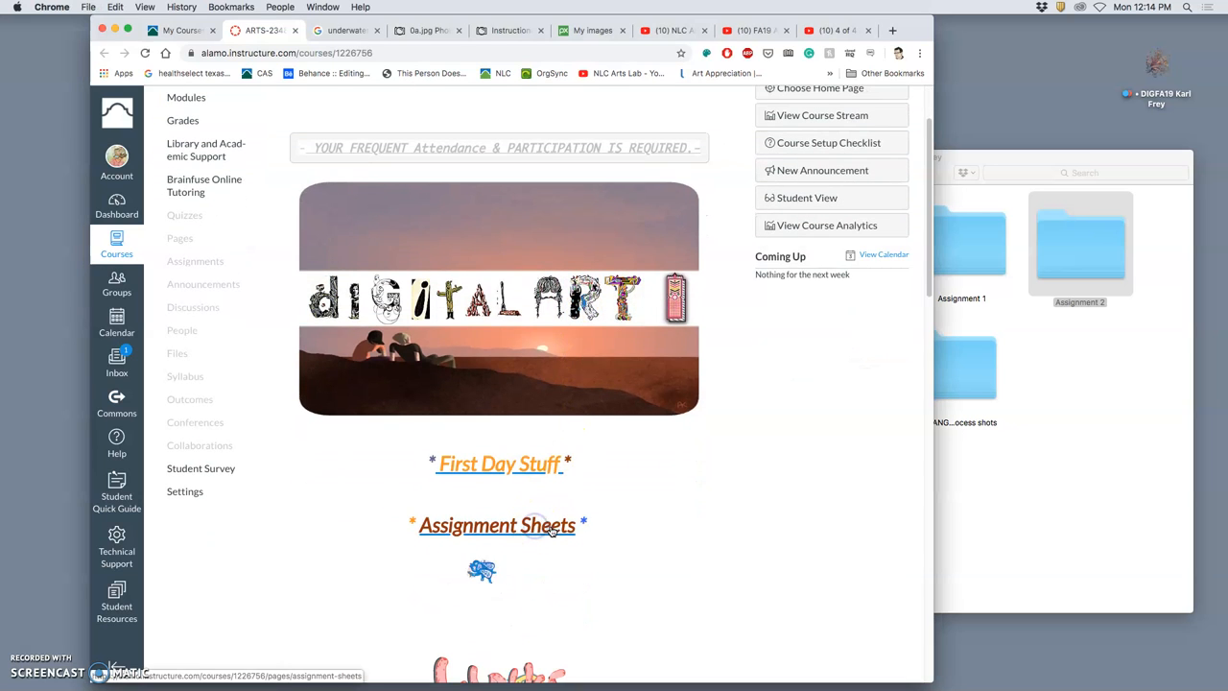
{"action": "left_click", "coordinate": [497, 526]}
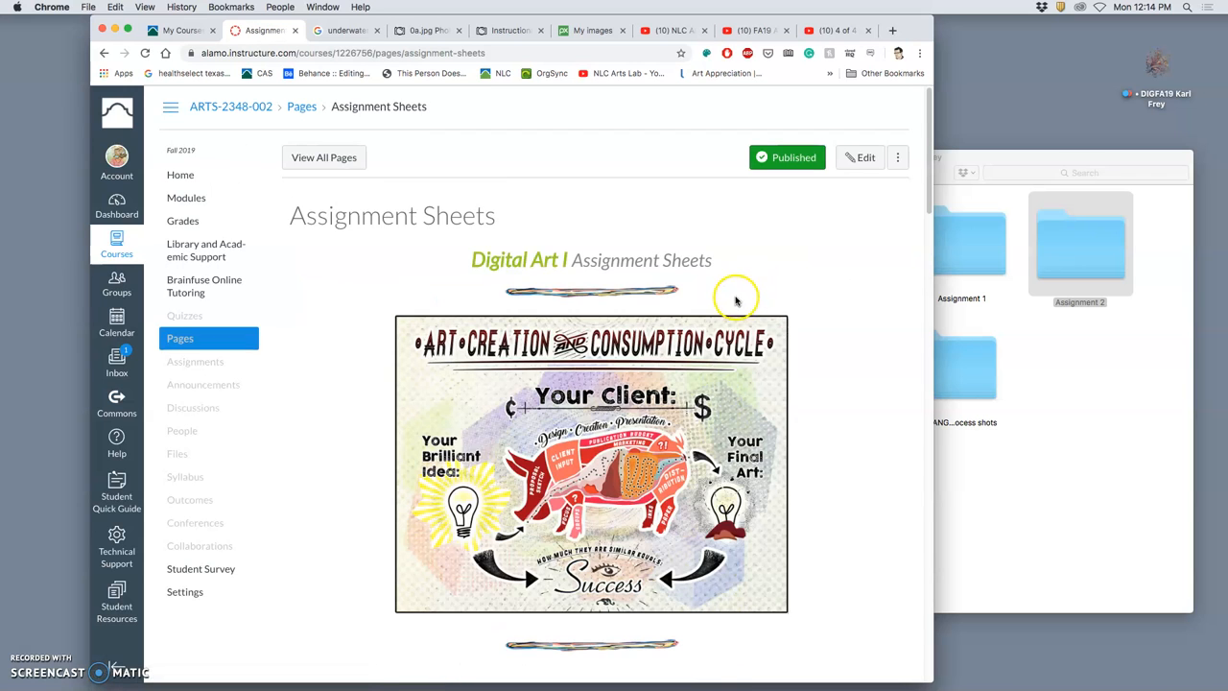
{"action": "scroll", "scroll_direction": "down", "scroll_amount": 3}
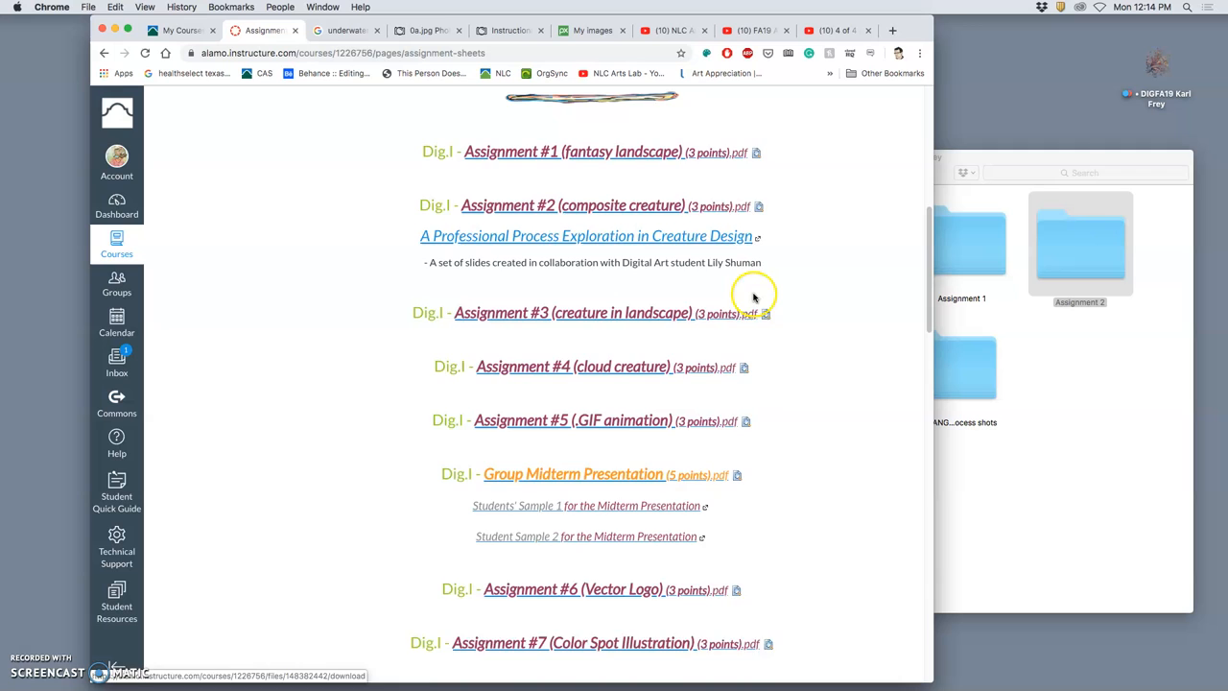
{"action": "scroll", "scroll_direction": "up", "scroll_amount": 3}
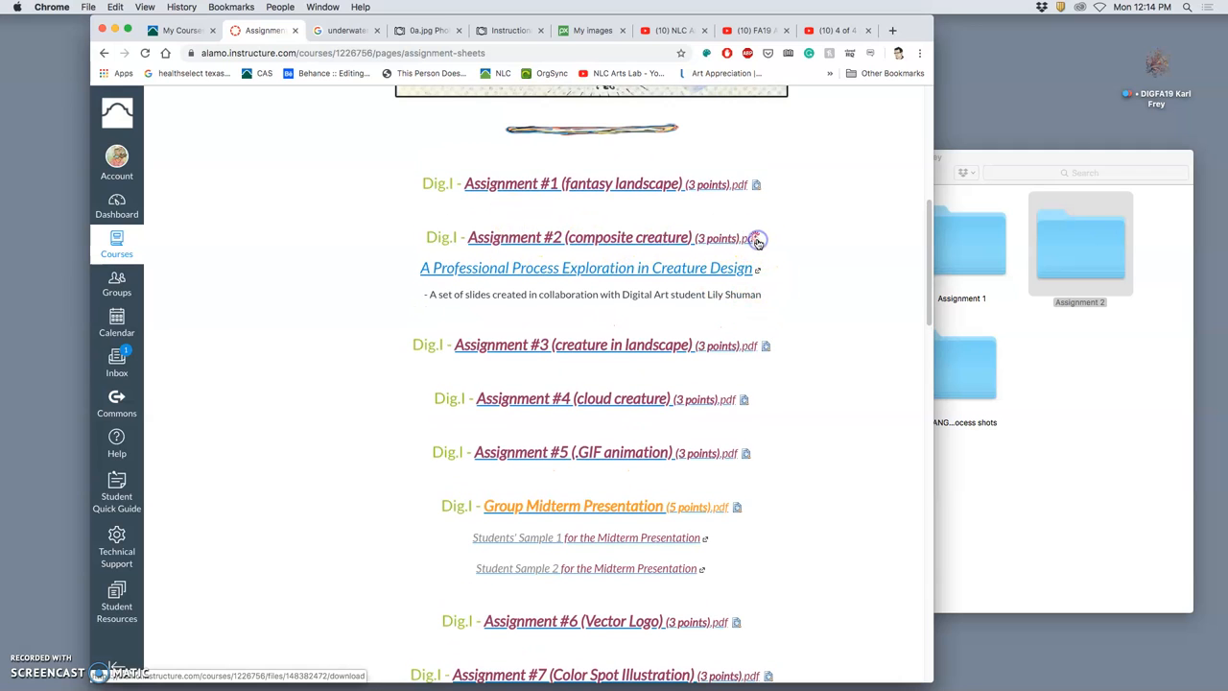
{"action": "left_click", "coordinate": [756, 238]}
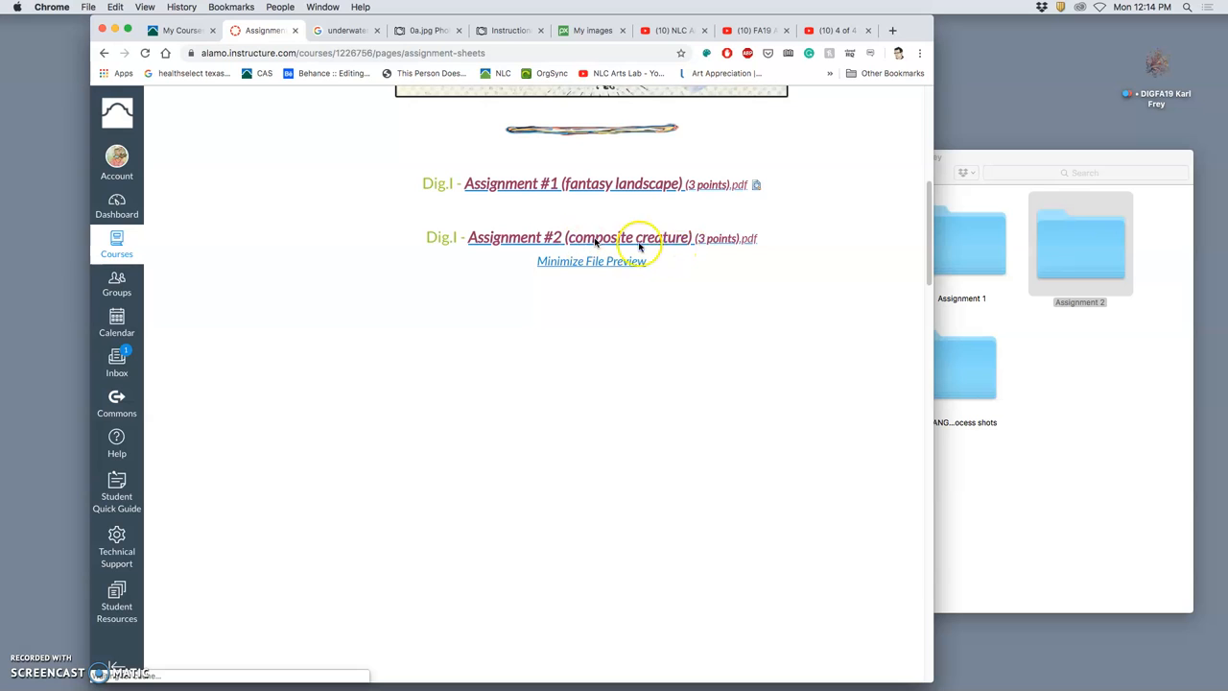
- Scroll the Assignment #2 Collaged Creature handout preview to its description, rubric and pokemondb.net link
{"action": "left_click", "coordinate": [579, 238]}
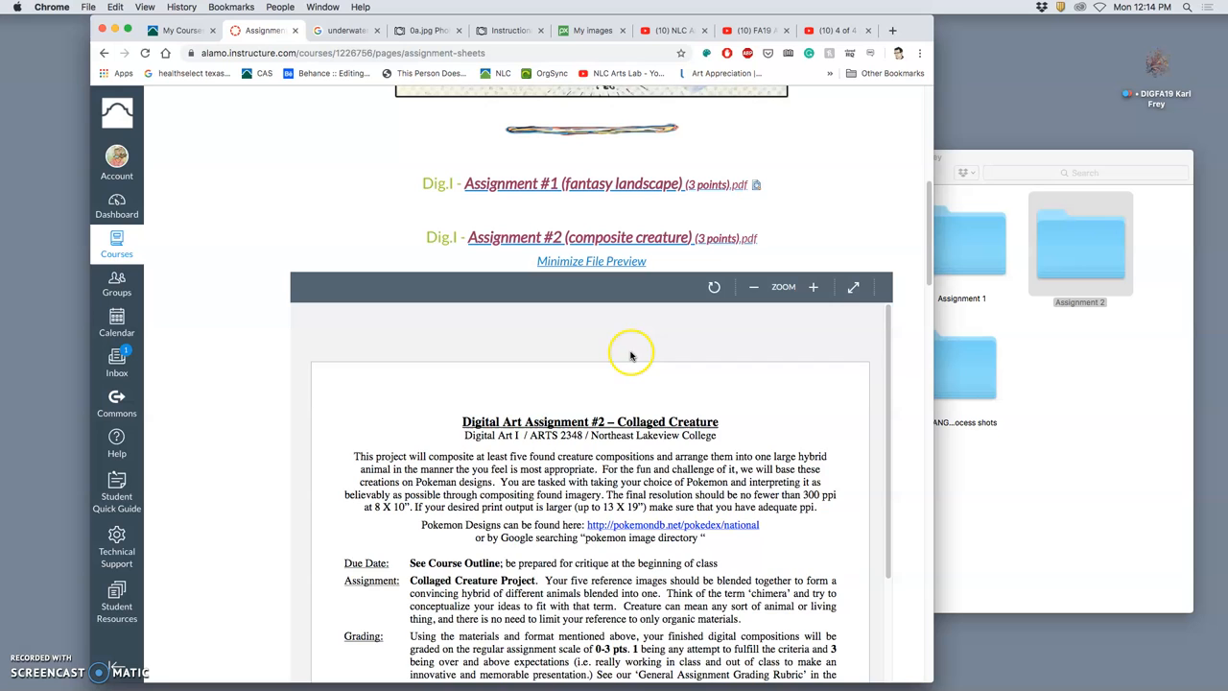
{"action": "scroll", "scroll_direction": "down", "scroll_amount": 3}
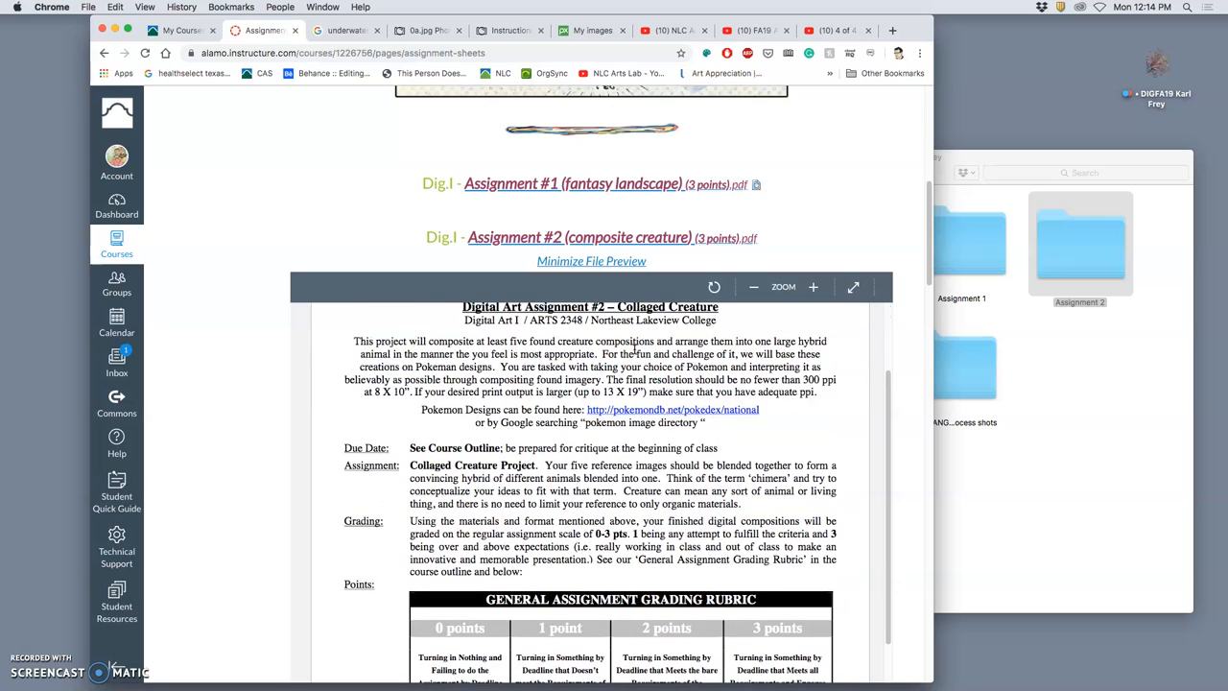
{"action": "scroll", "scroll_direction": "down", "scroll_amount": 3}
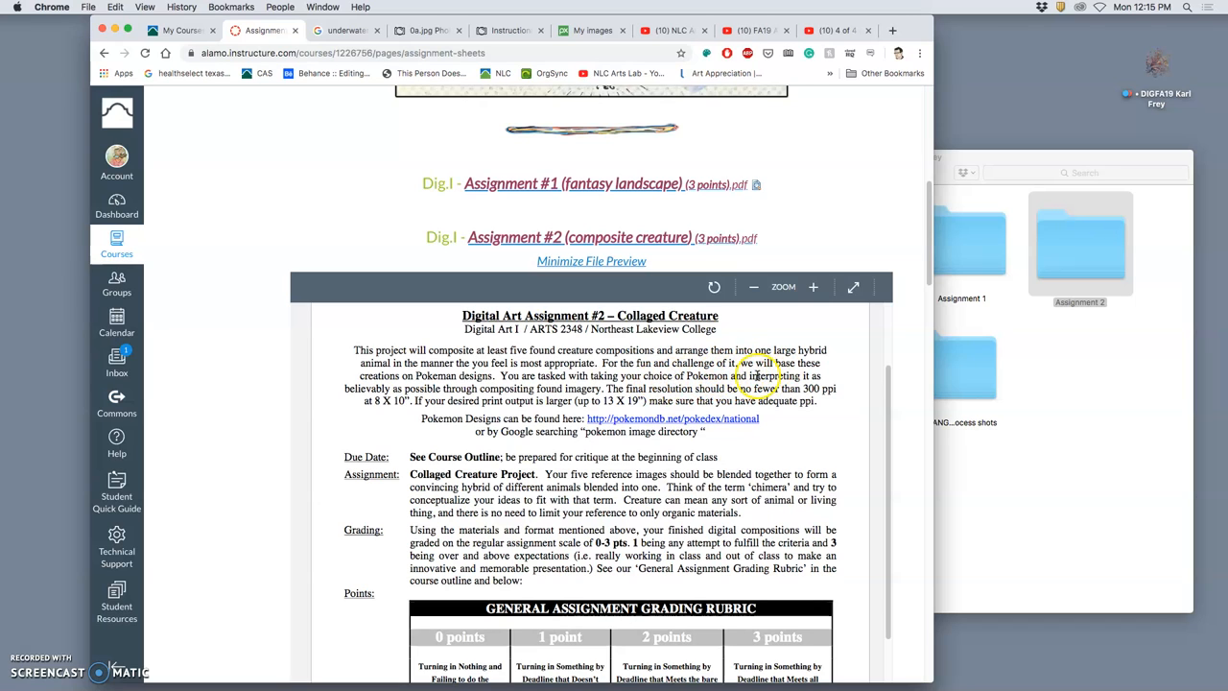
{"action": "mouse_move", "coordinate": [700, 430]}
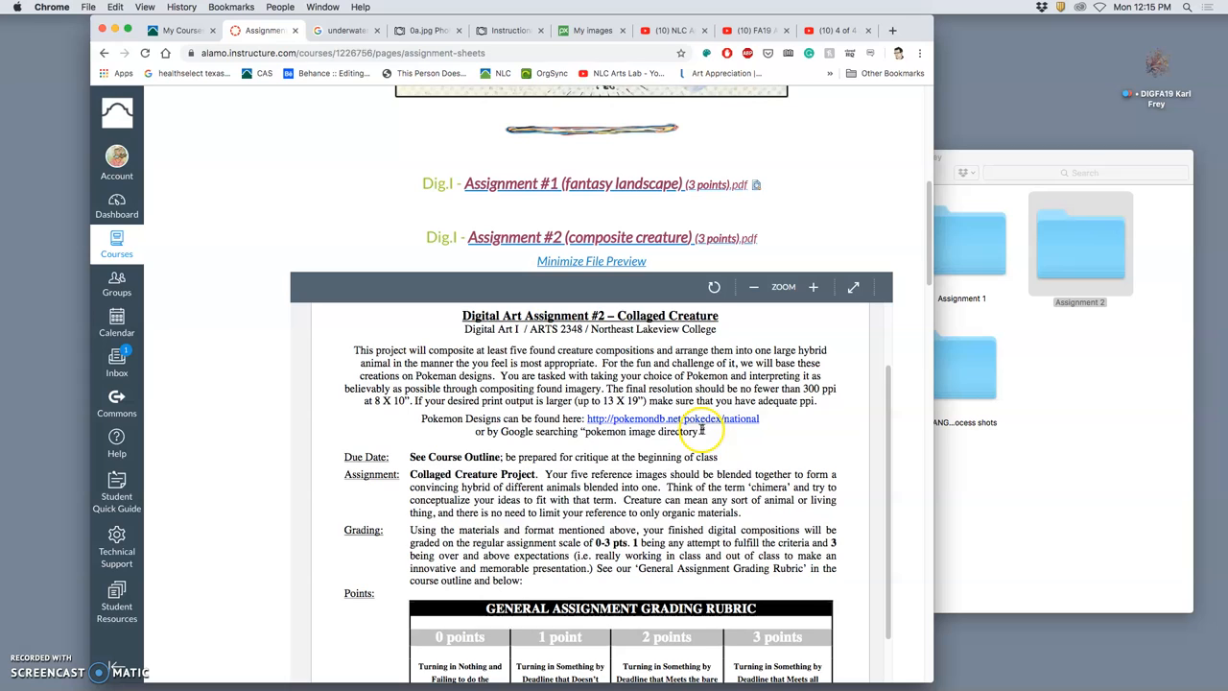
{"action": "mouse_move", "coordinate": [750, 418]}
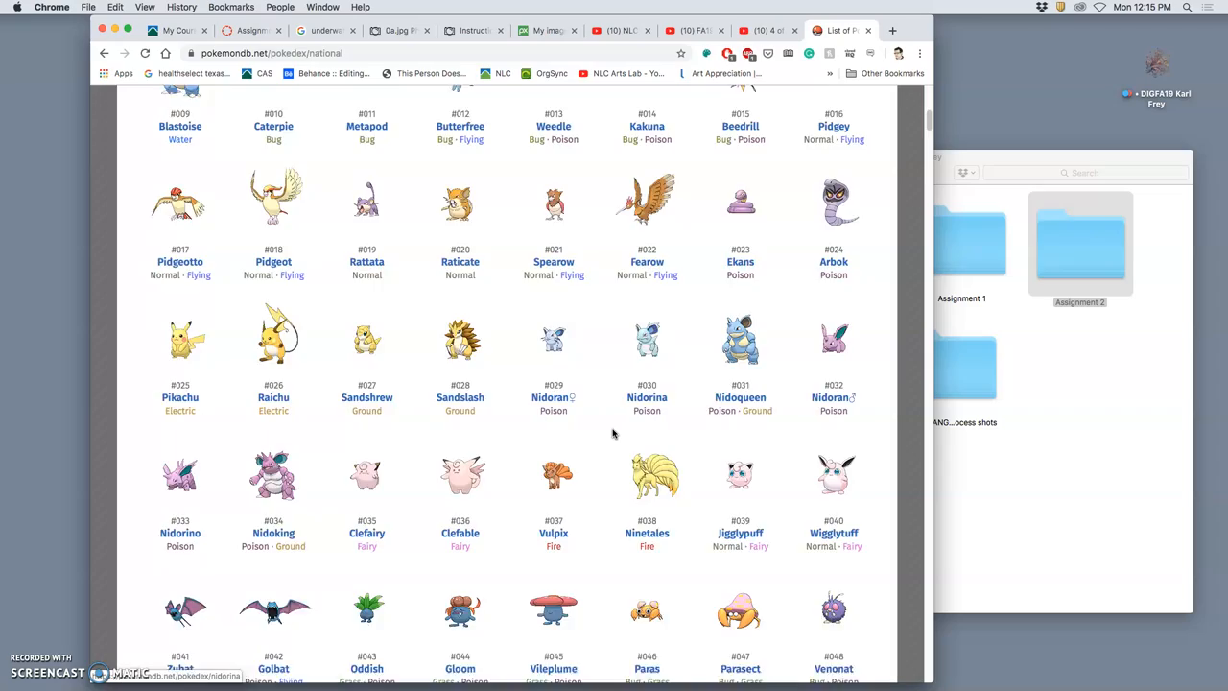
- Find Pineco in the national Pokédex, open its entry in a new tab, then return to the list
{"action": "scroll", "scroll_direction": "down", "scroll_amount": 3}
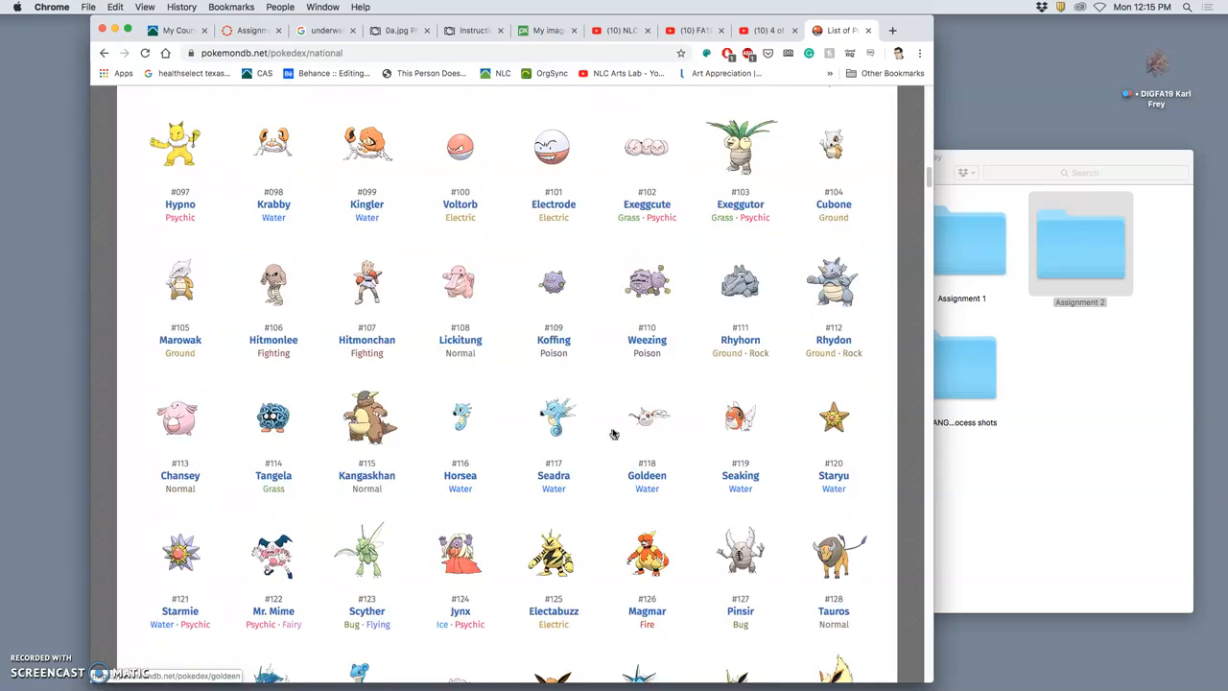
{"action": "scroll", "scroll_direction": "down", "scroll_amount": 3}
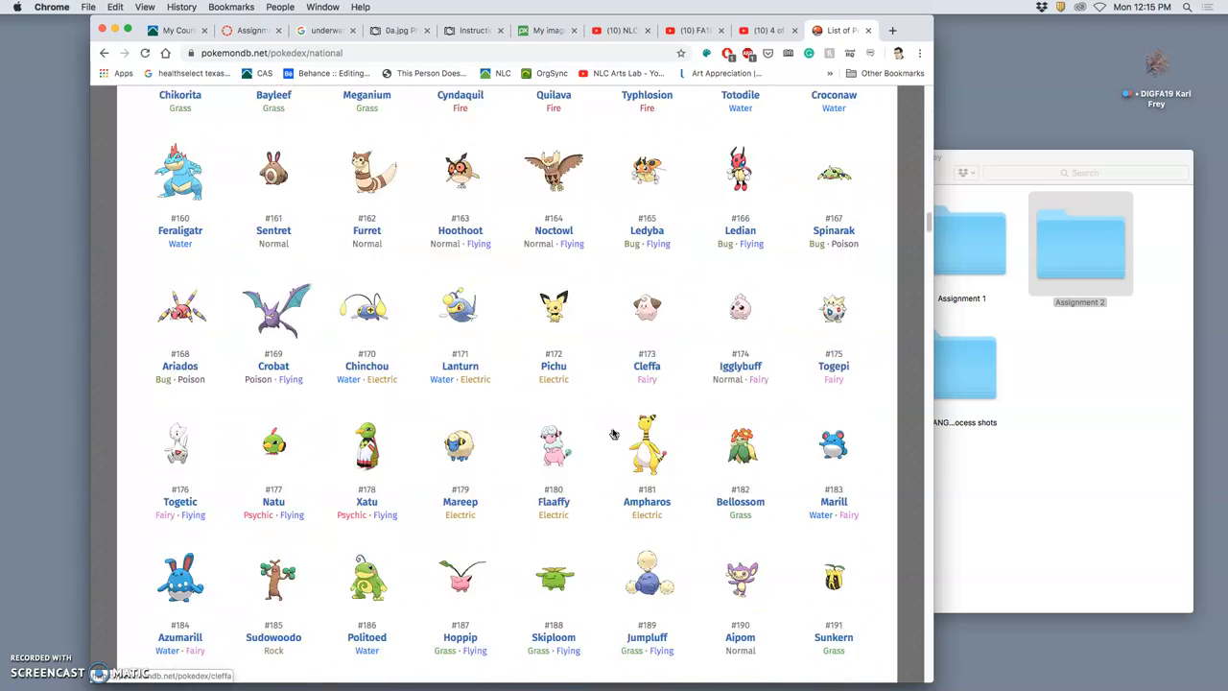
{"action": "scroll", "scroll_direction": "down", "scroll_amount": 3}
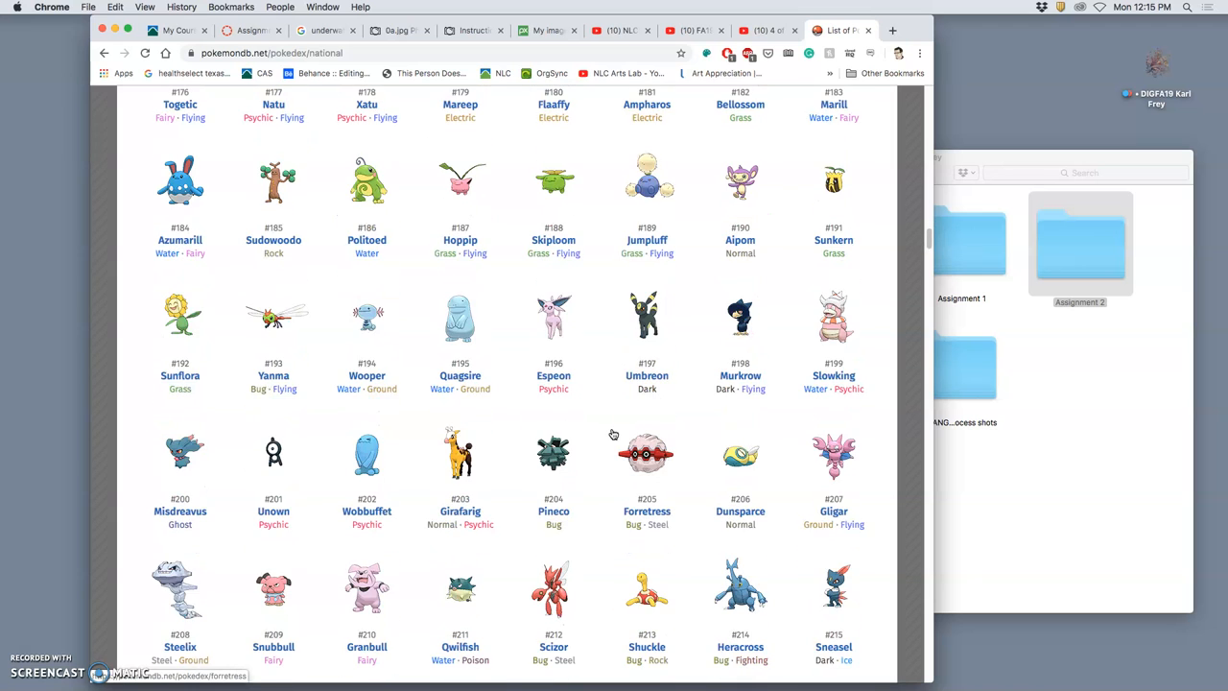
{"action": "scroll", "scroll_direction": "down", "scroll_amount": 3}
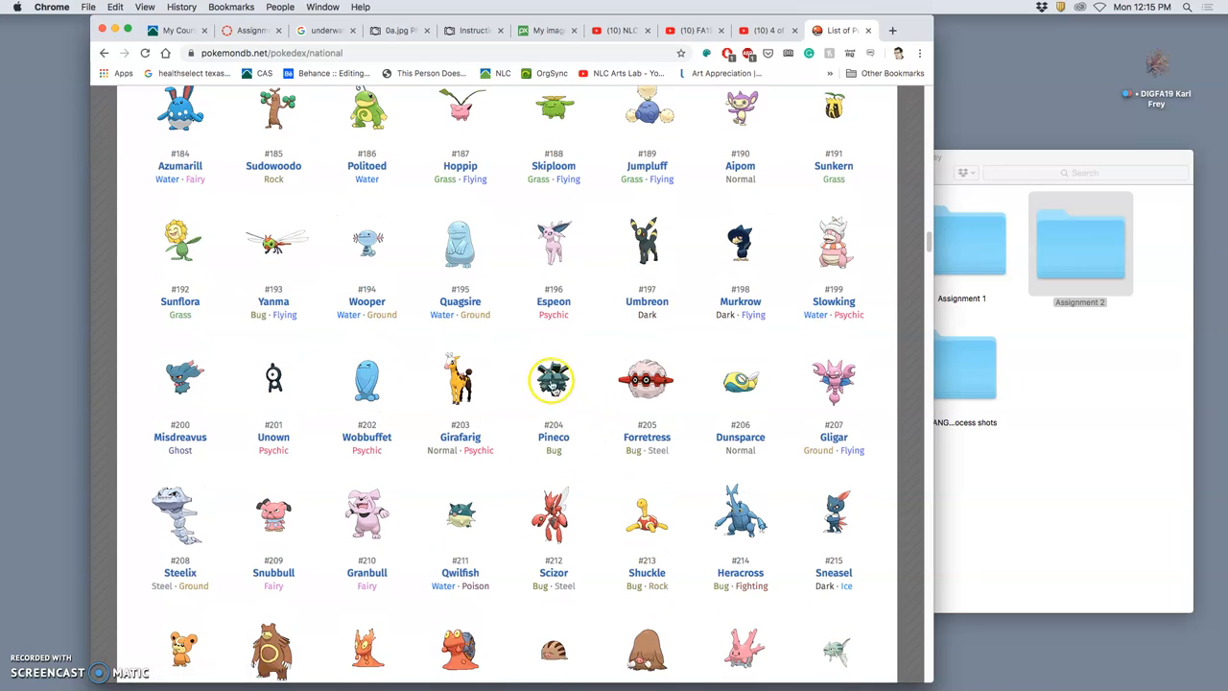
{"action": "scroll", "scroll_direction": "down", "scroll_amount": 3}
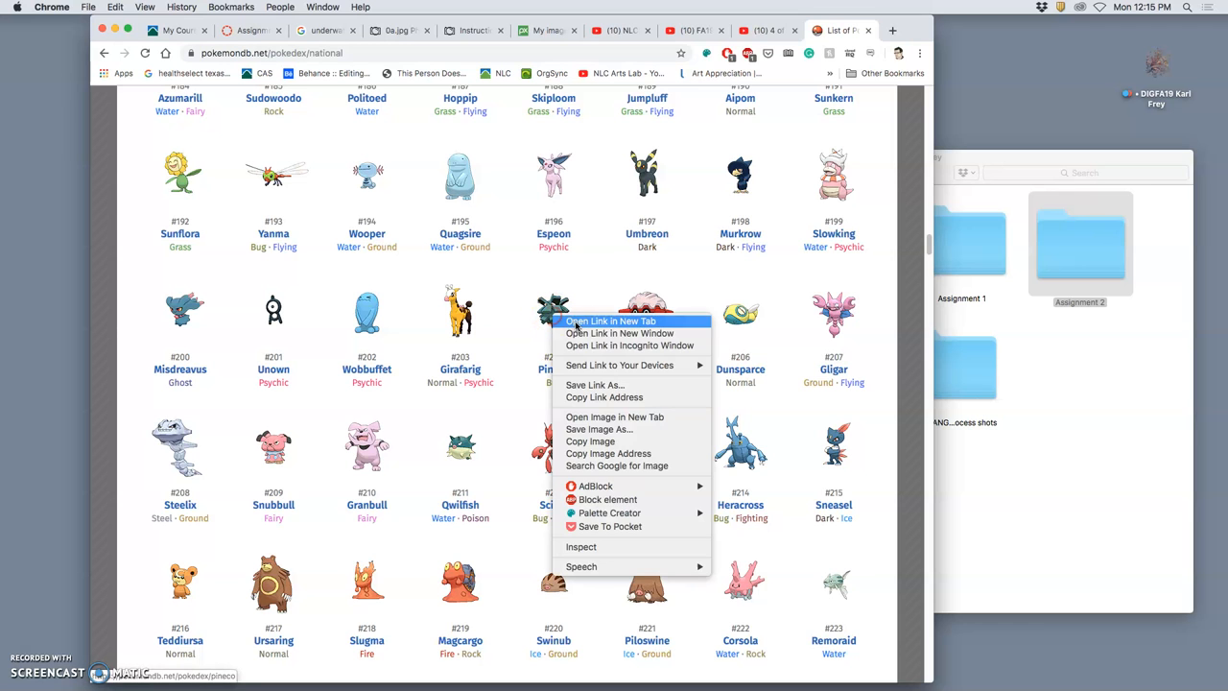
{"action": "left_click", "coordinate": [611, 320]}
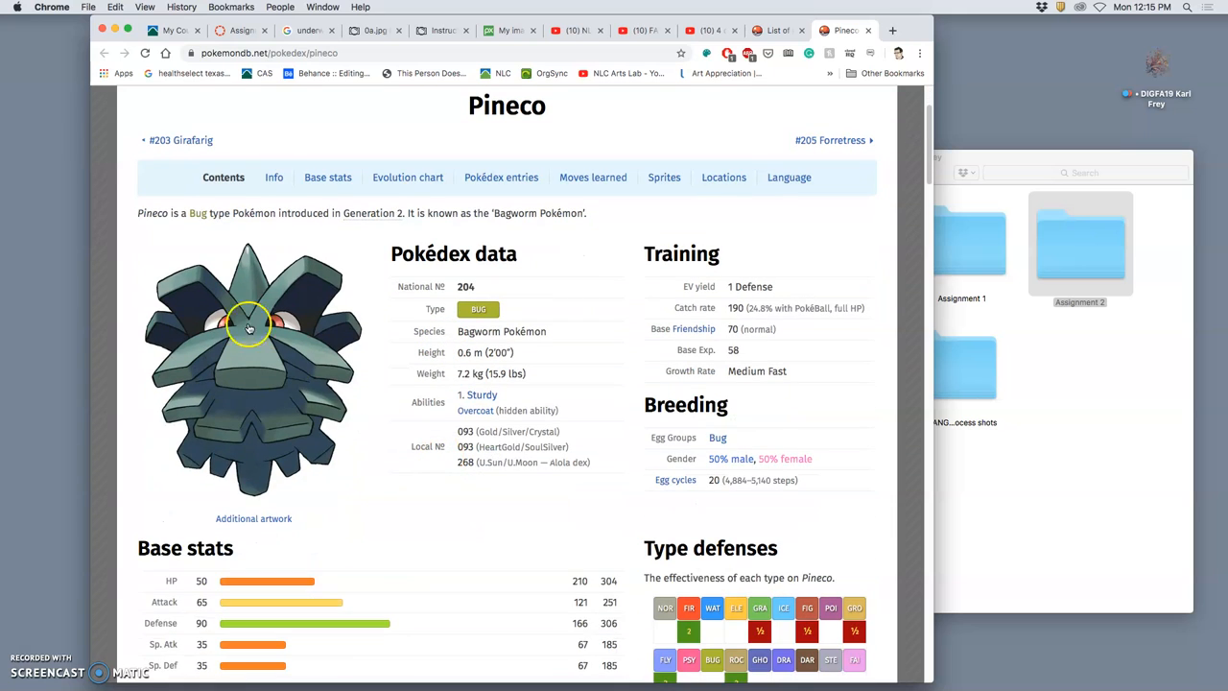
{"action": "mouse_move", "coordinate": [273, 322]}
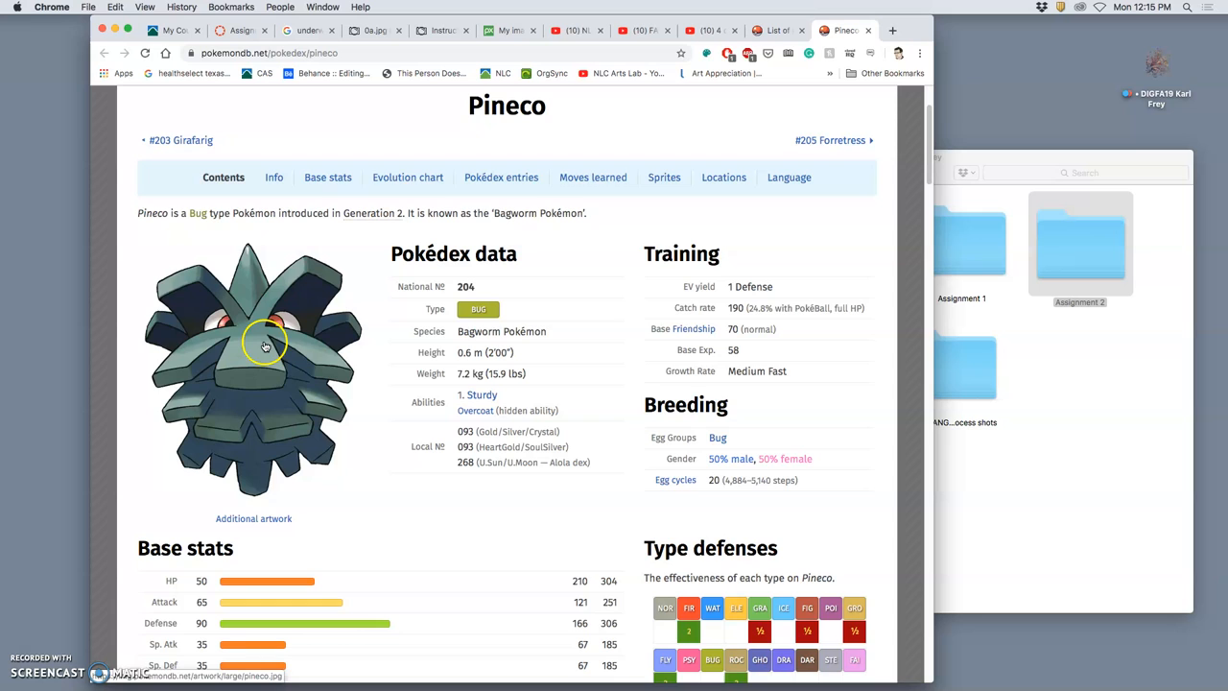
{"action": "mouse_move", "coordinate": [242, 251]}
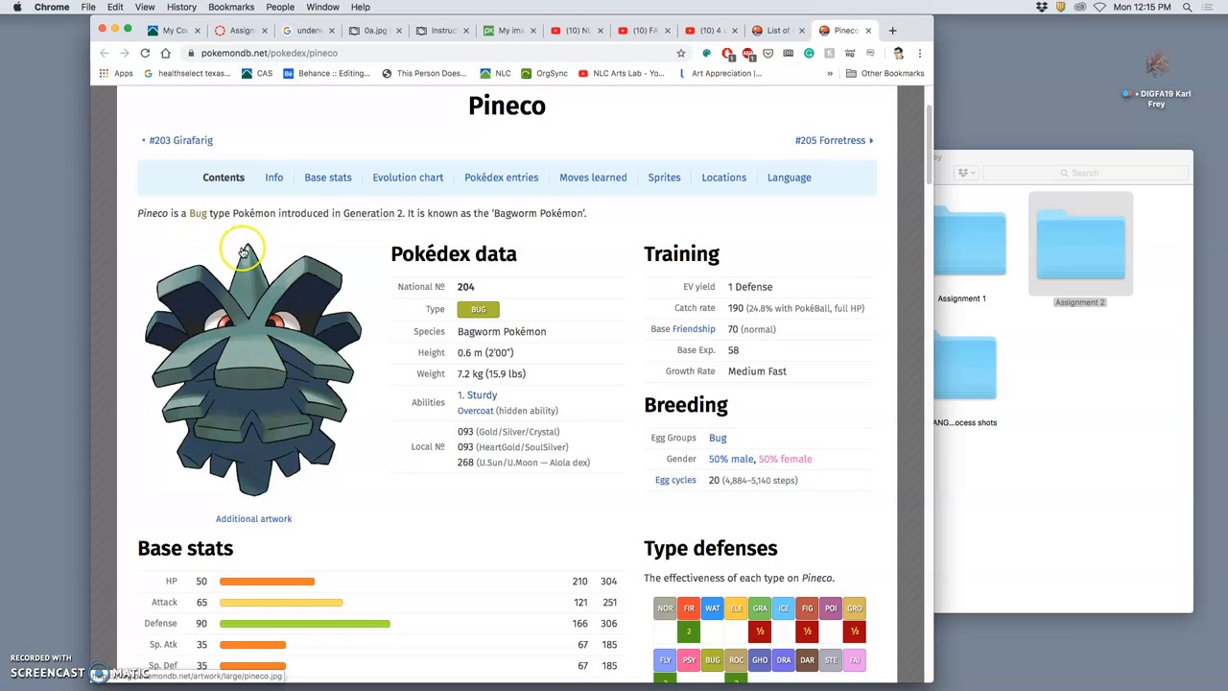
{"action": "mouse_move", "coordinate": [119, 401]}
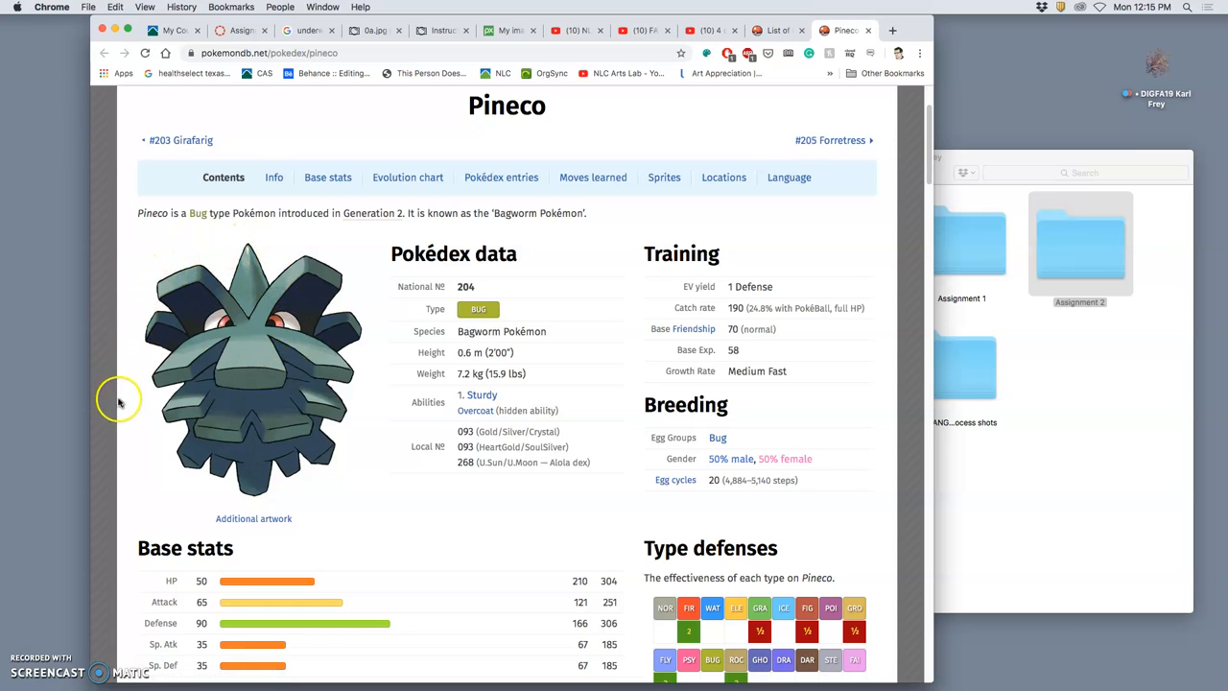
{"action": "mouse_move", "coordinate": [336, 437]}
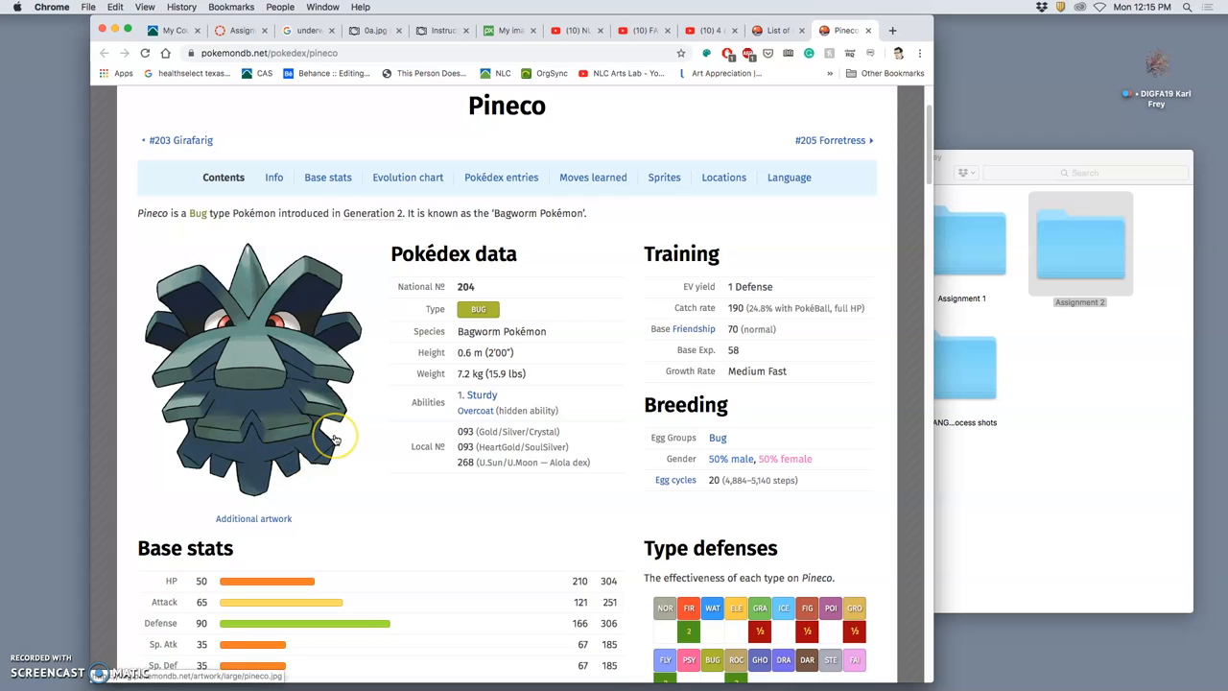
{"action": "mouse_move", "coordinate": [334, 440]}
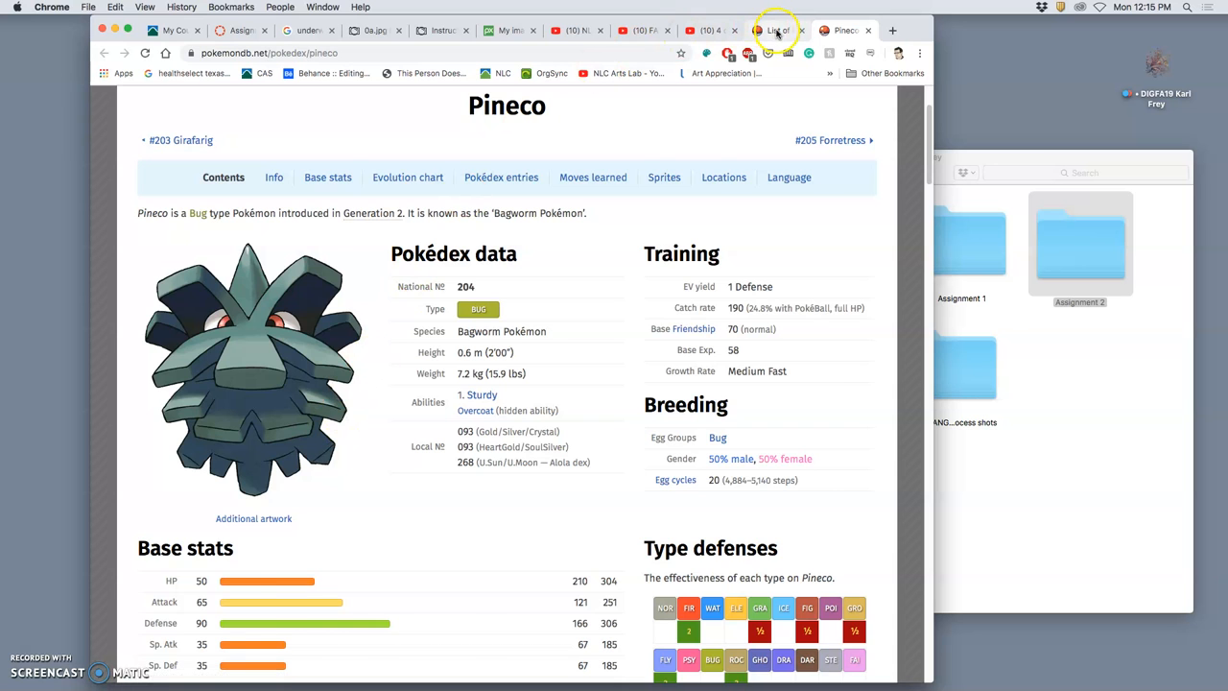
{"action": "left_click", "coordinate": [777, 30]}
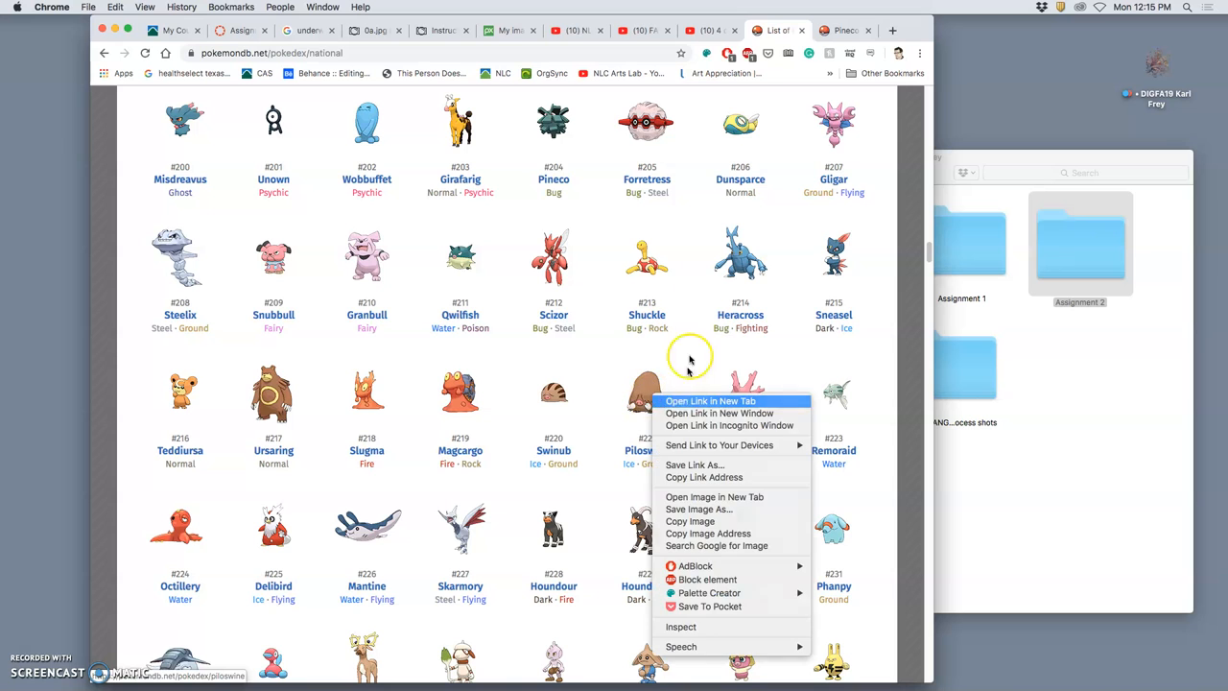
- Open Piloswine's entry in a new tab, drop its artwork into the Assignment 2 folder and view the folder
{"action": "left_click", "coordinate": [709, 401]}
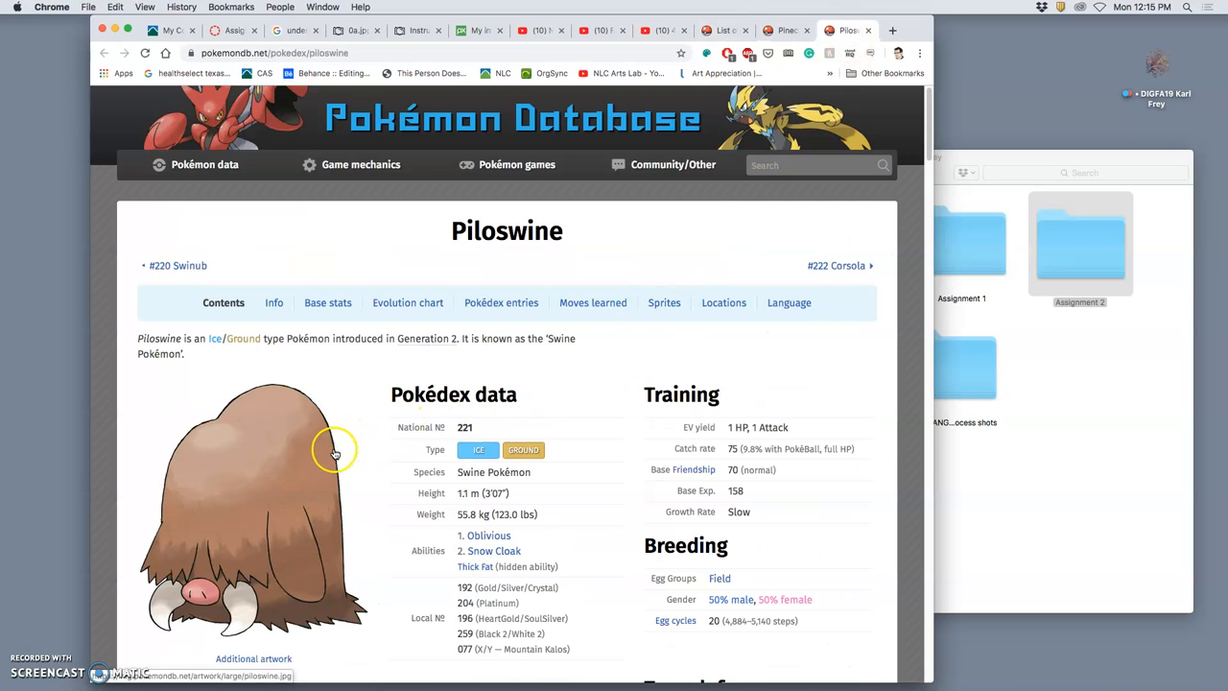
{"action": "scroll", "scroll_direction": "down", "scroll_amount": 3}
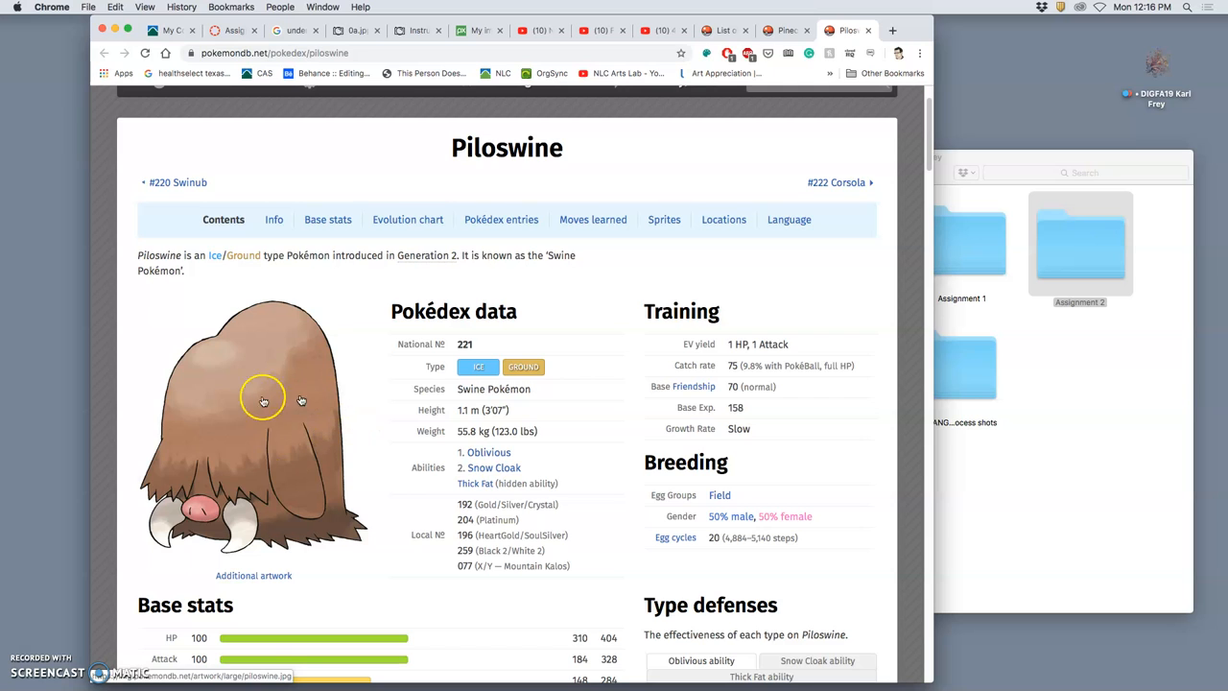
{"action": "mouse_move", "coordinate": [276, 500]}
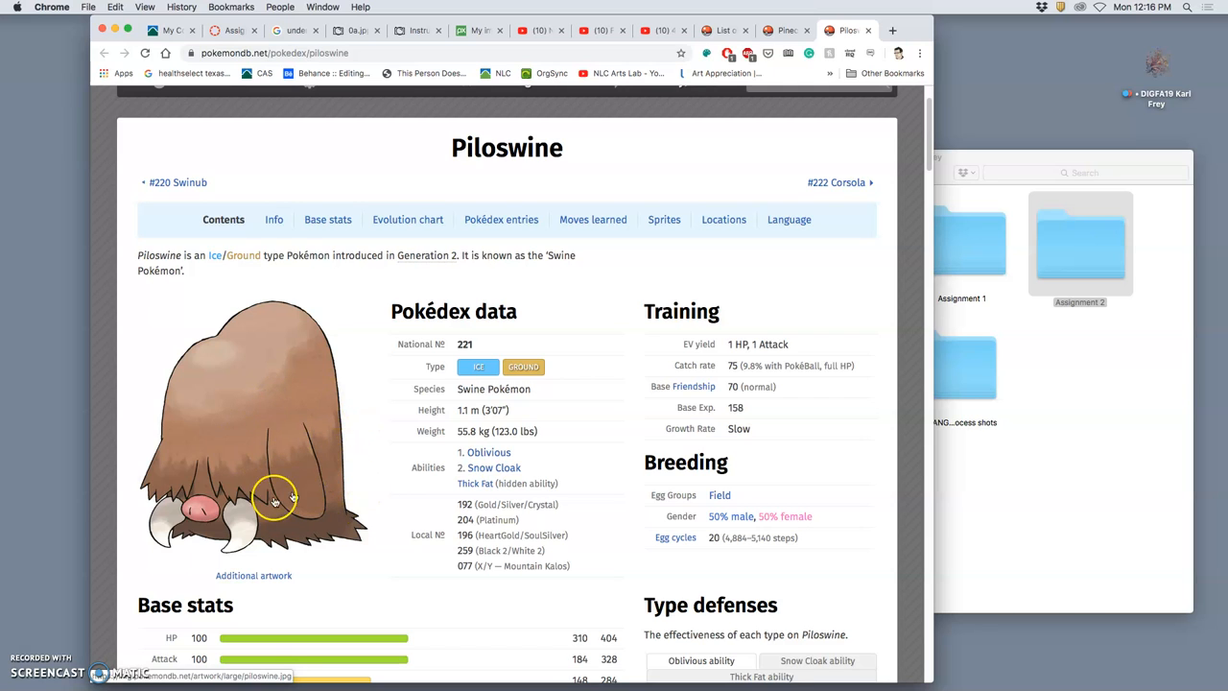
{"action": "mouse_move", "coordinate": [330, 528]}
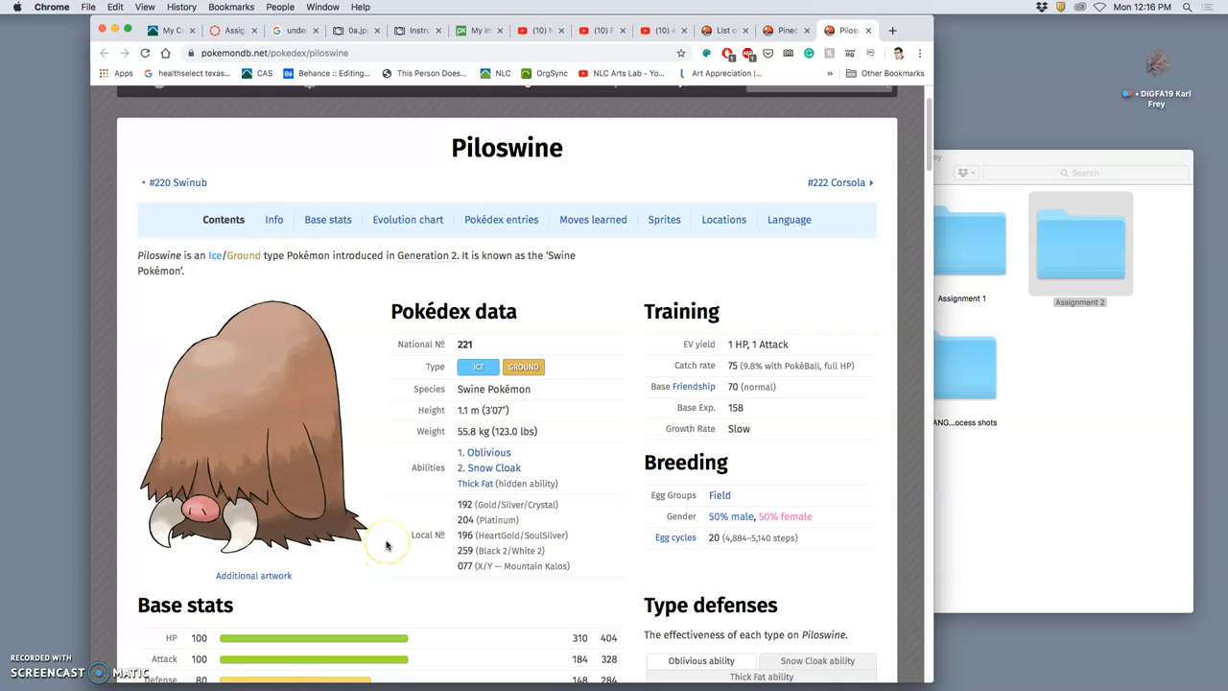
{"action": "mouse_move", "coordinate": [280, 451]}
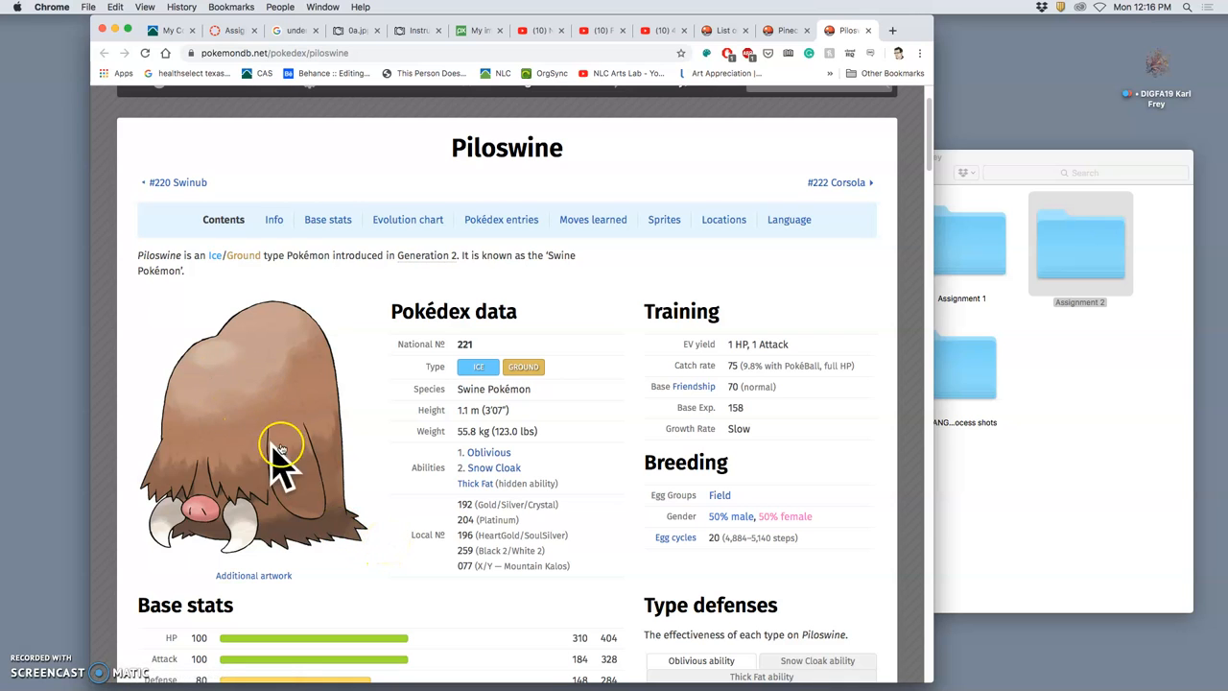
{"action": "mouse_move", "coordinate": [286, 463]}
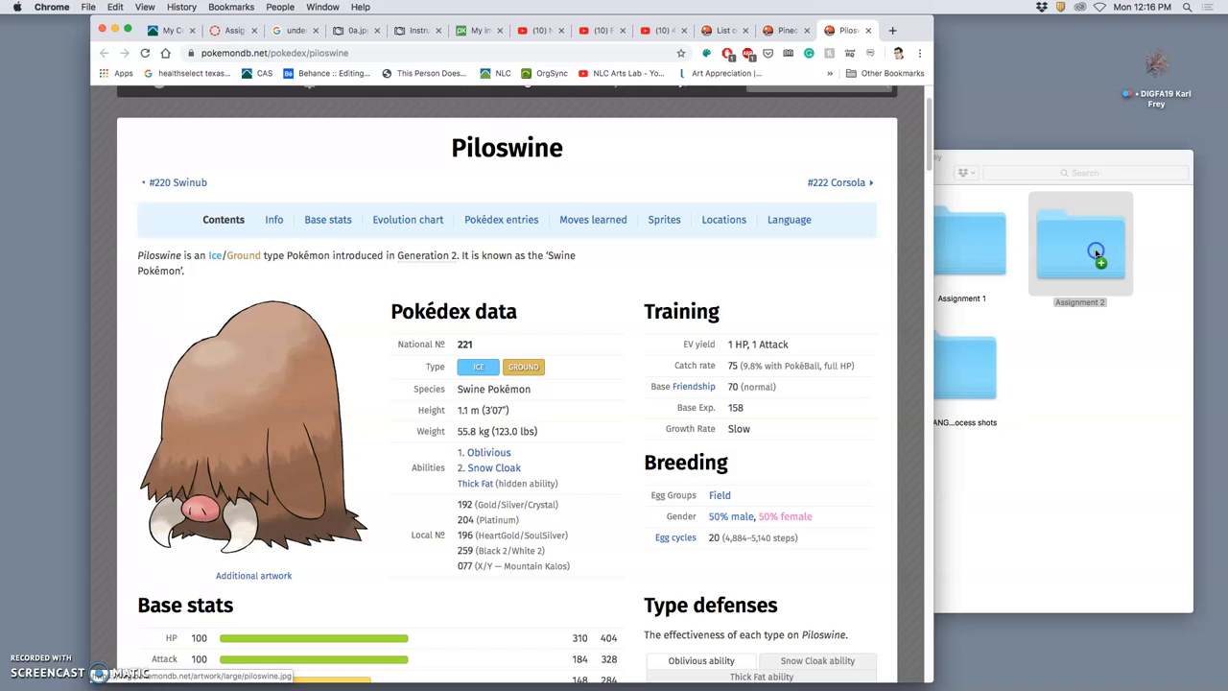
{"action": "double_click", "coordinate": [1079, 242]}
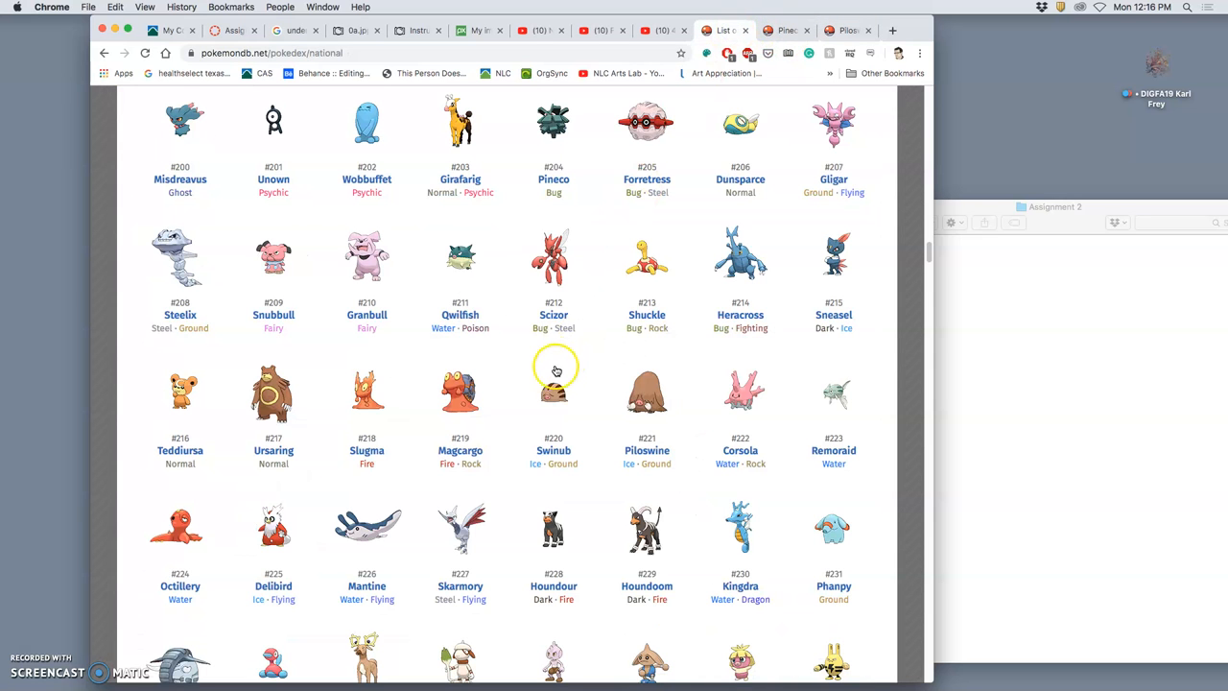
- Scroll the national Pokédex down to Hariyama and open its entry
{"action": "scroll", "scroll_direction": "down", "scroll_amount": 3}
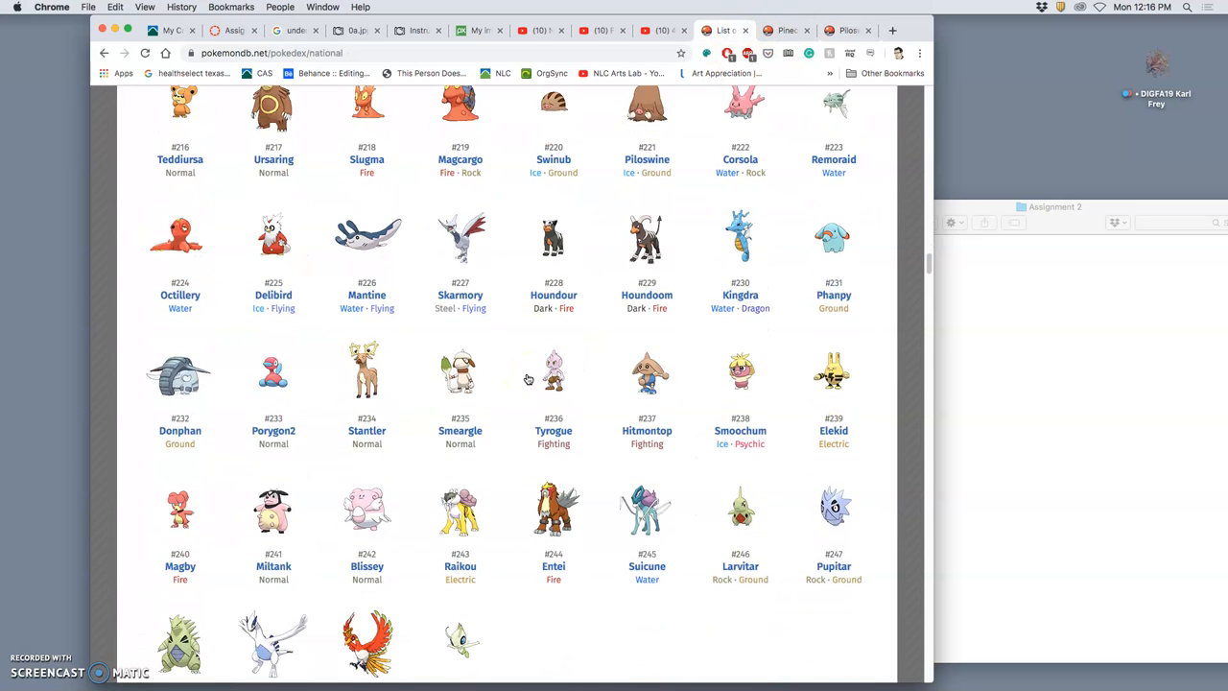
{"action": "scroll", "scroll_direction": "down", "scroll_amount": 3}
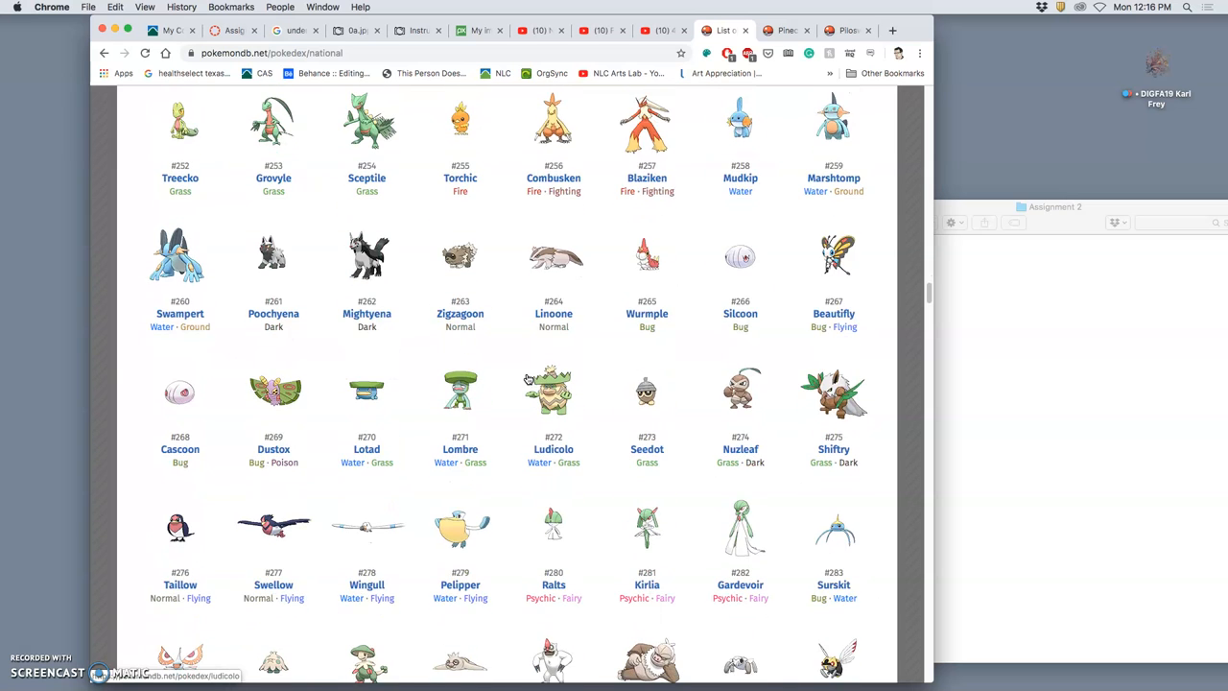
{"action": "scroll", "scroll_direction": "down", "scroll_amount": 3}
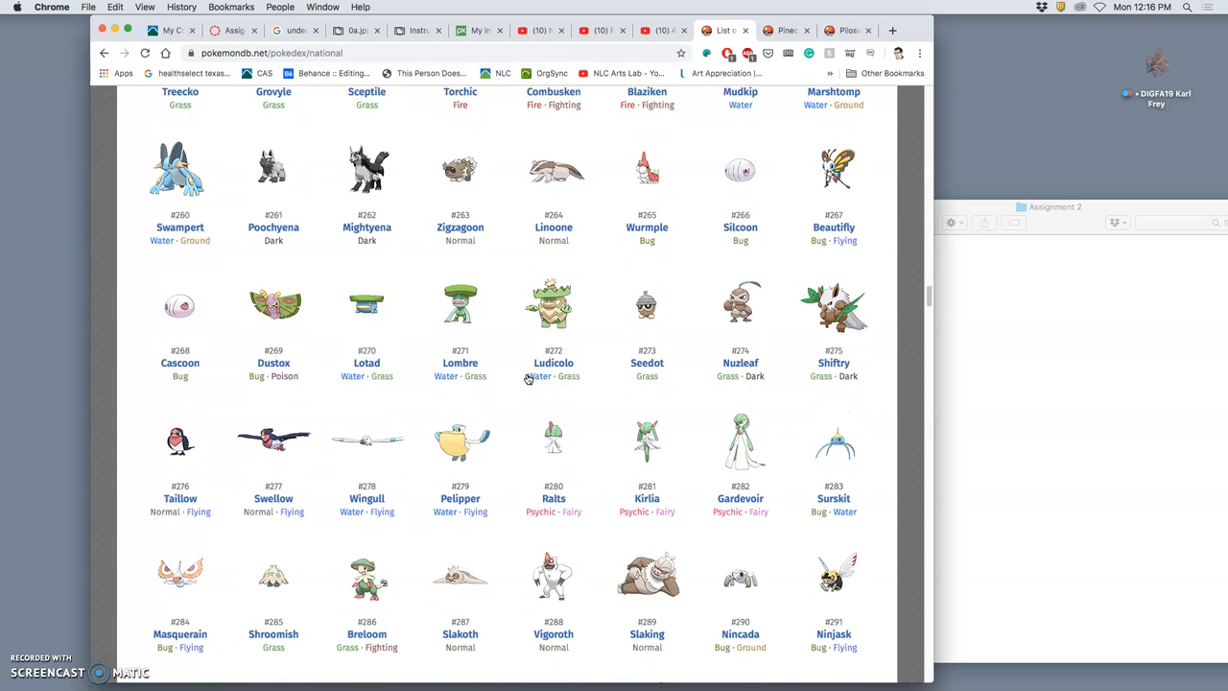
{"action": "scroll", "scroll_direction": "down", "scroll_amount": 3}
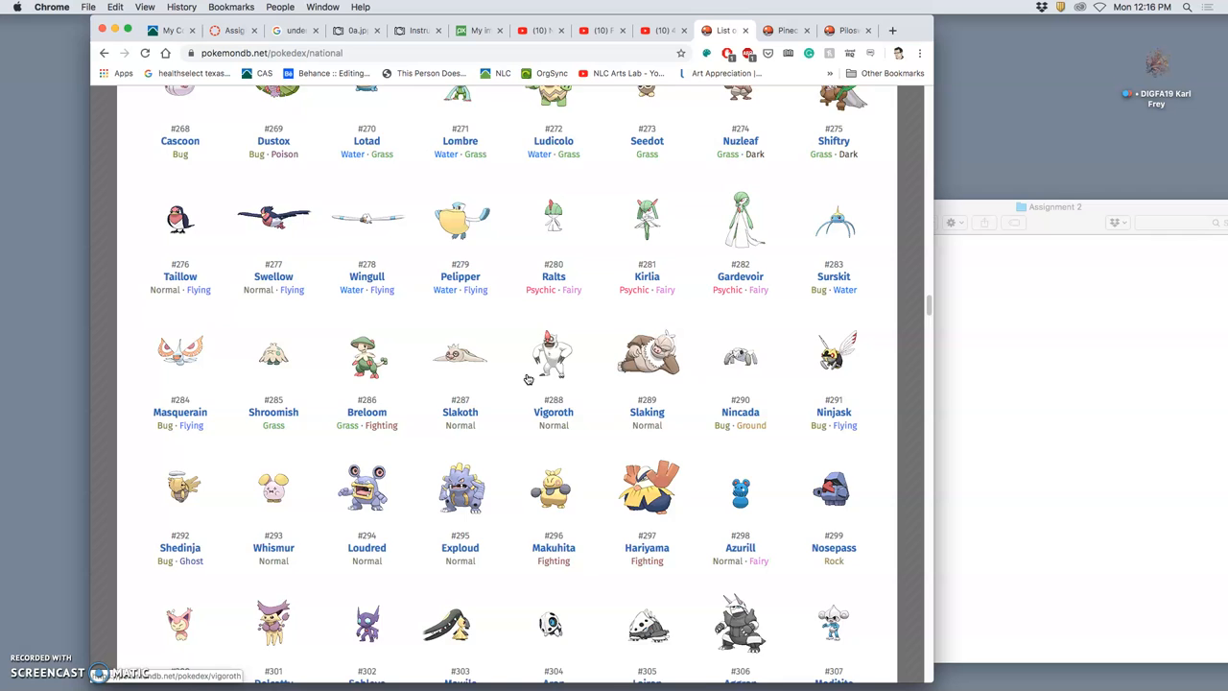
{"action": "scroll", "scroll_direction": "down", "scroll_amount": 3}
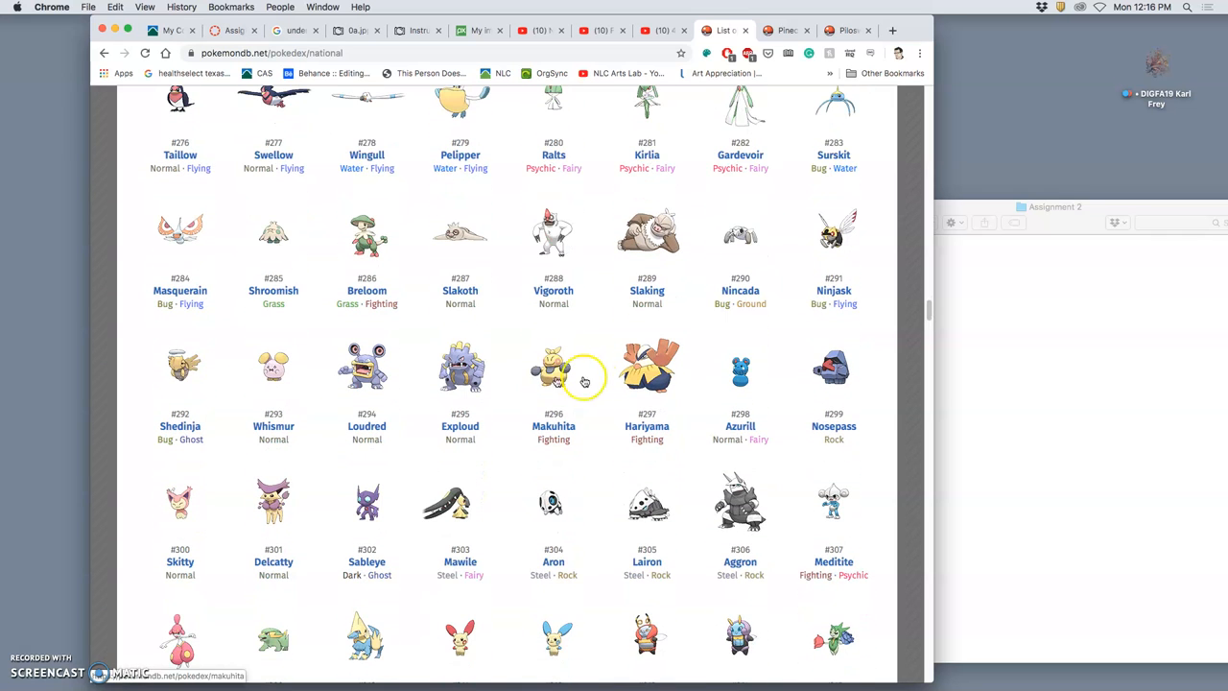
{"action": "scroll", "scroll_direction": "down", "scroll_amount": 3}
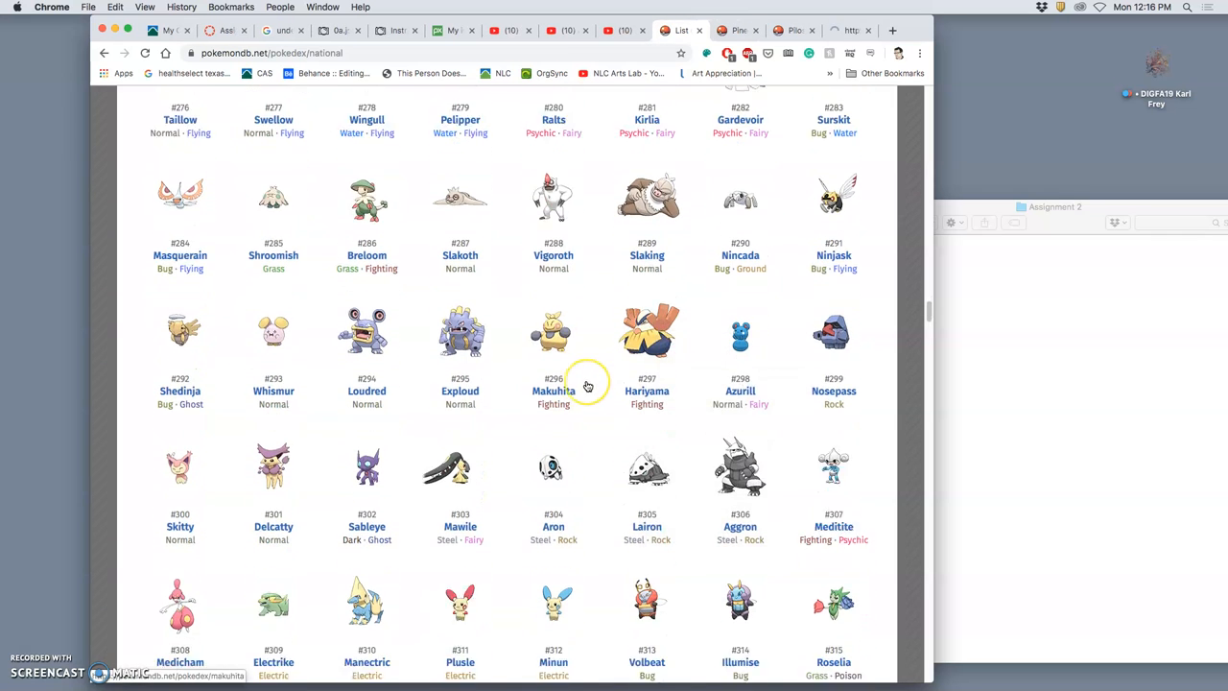
{"action": "scroll", "scroll_direction": "down", "scroll_amount": 3}
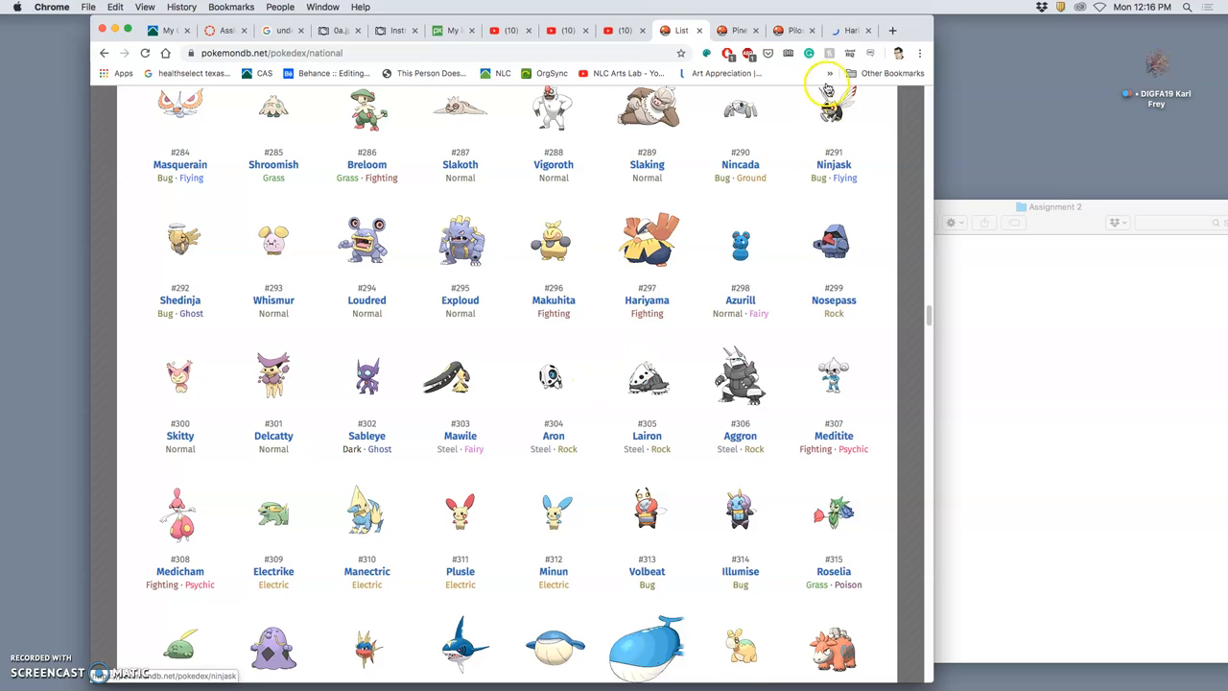
{"action": "left_click", "coordinate": [647, 246]}
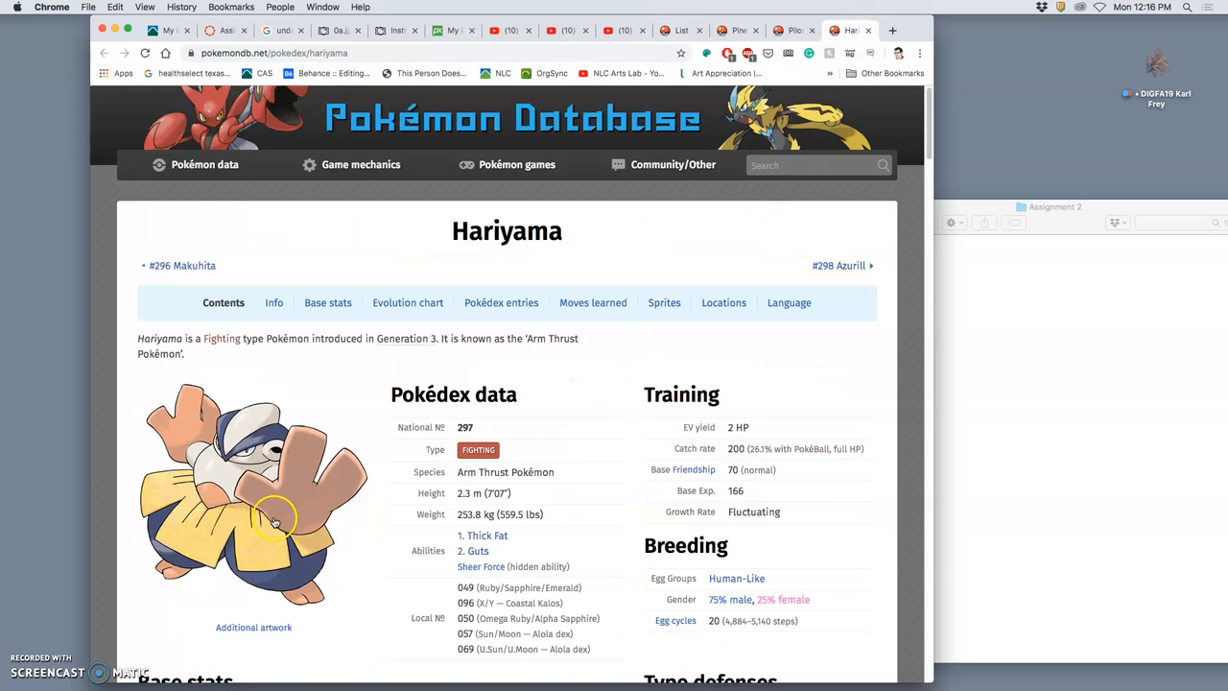
{"action": "mouse_move", "coordinate": [374, 572]}
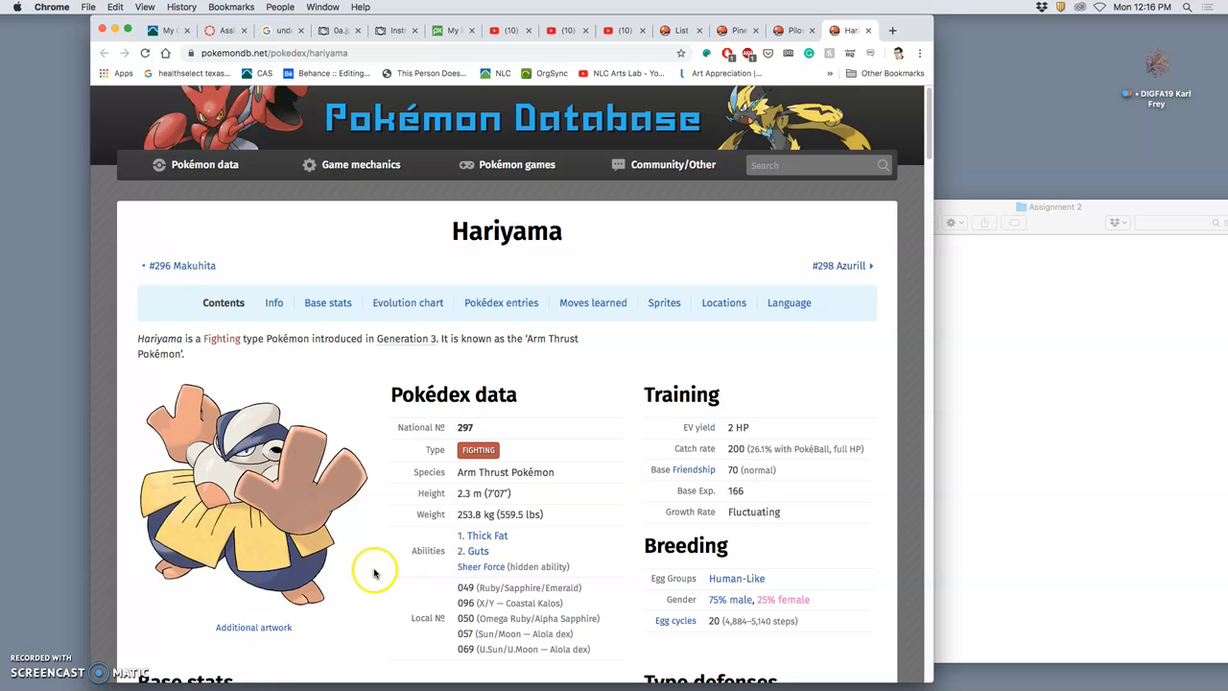
{"action": "mouse_move", "coordinate": [328, 556]}
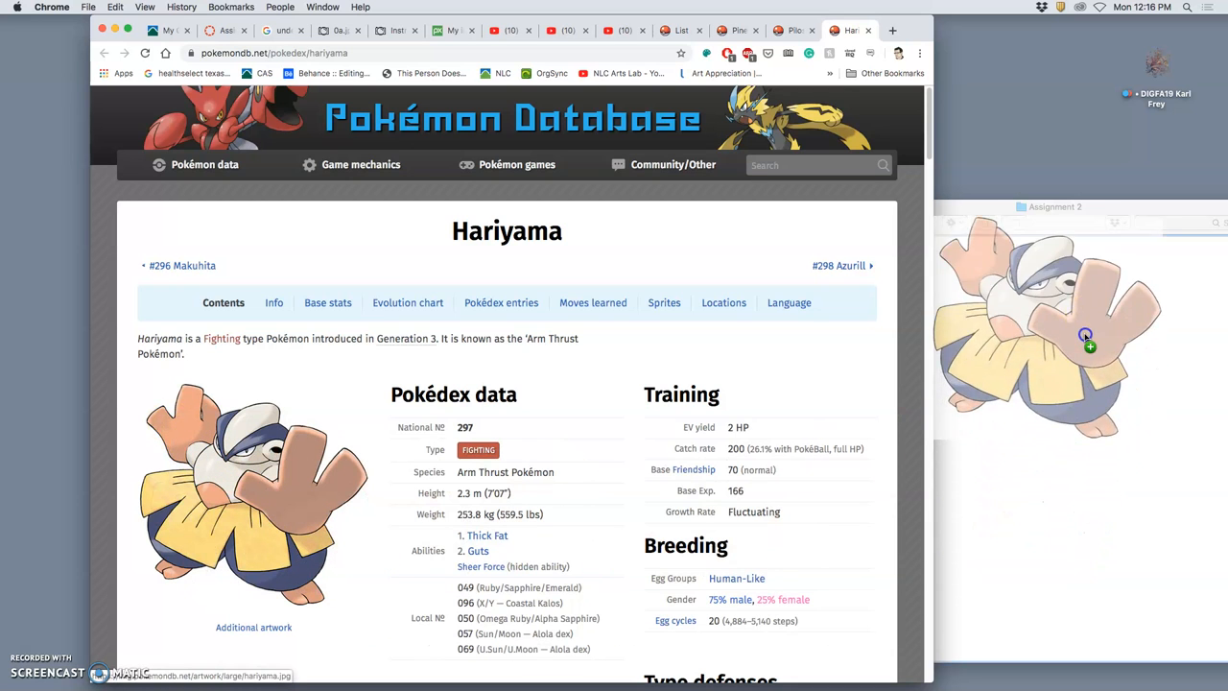
- Save Hariyama's artwork into the Assignment 2 folder, close its tab and continue down the list toward Generation 4
{"action": "left_click", "coordinate": [1068, 330]}
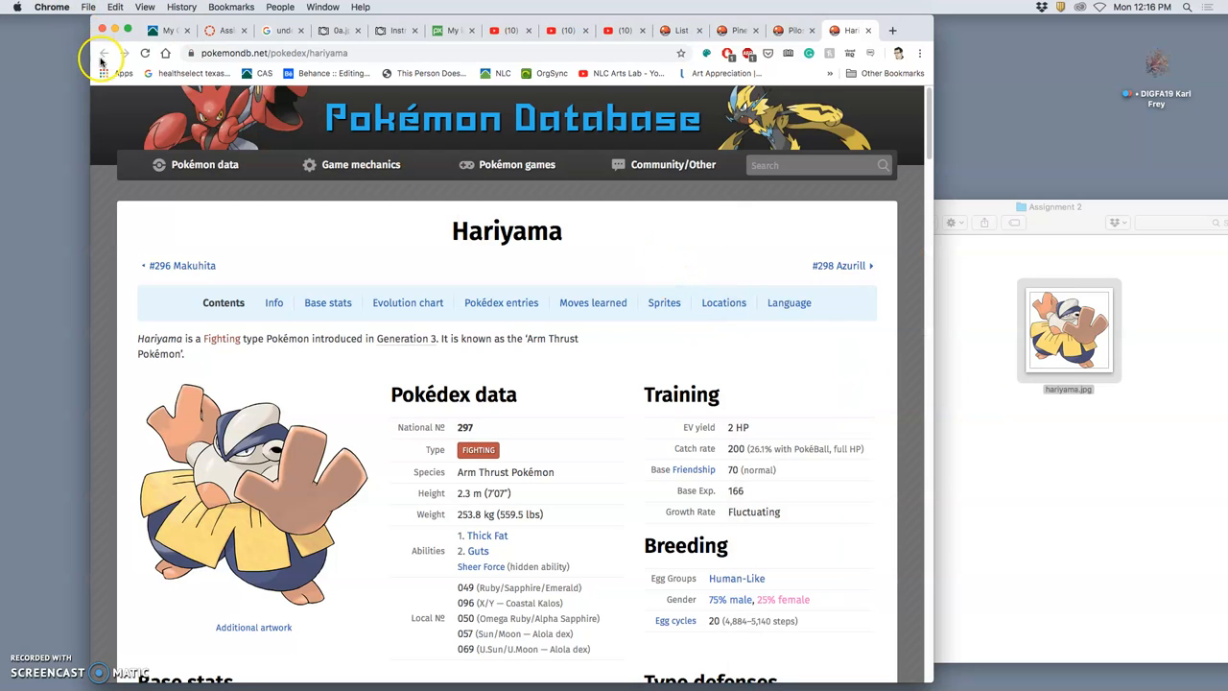
{"action": "left_click", "coordinate": [104, 53]}
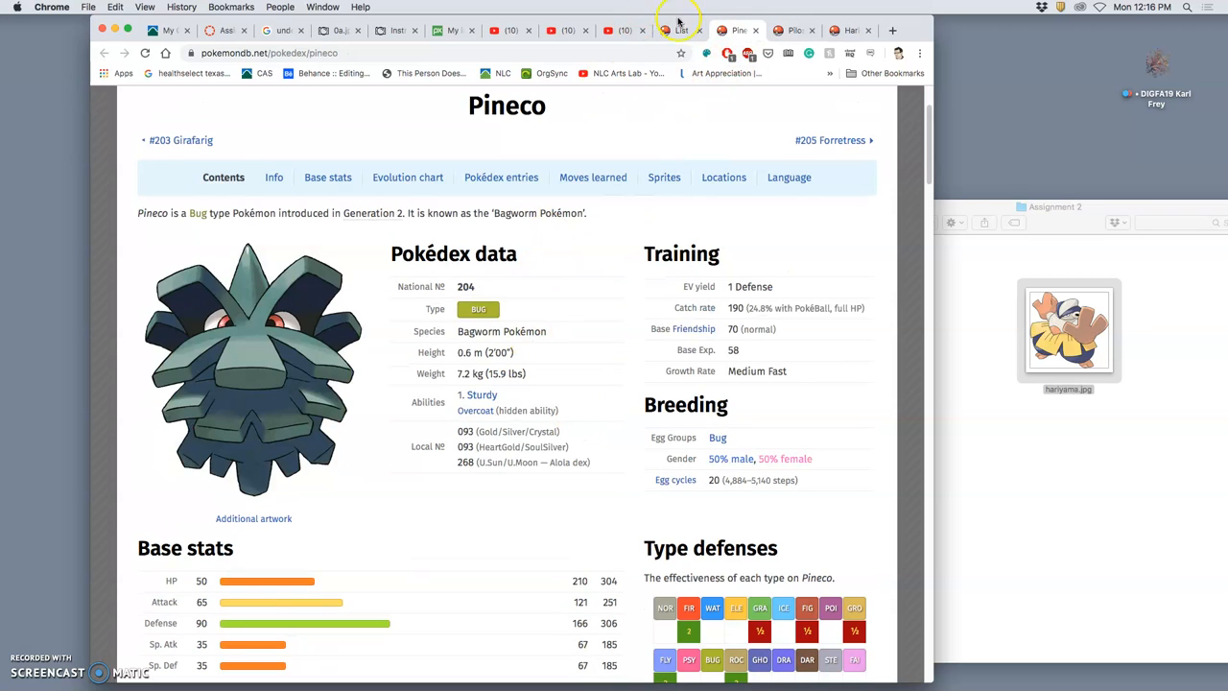
{"action": "left_click", "coordinate": [681, 31]}
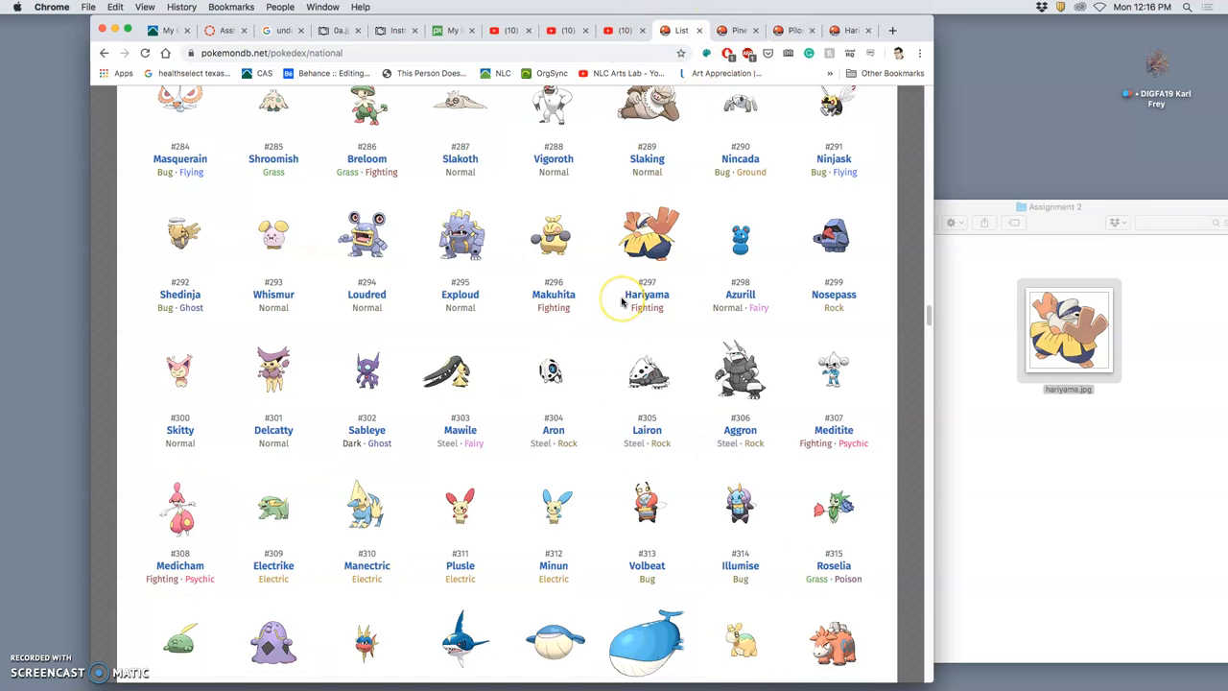
{"action": "scroll", "scroll_direction": "down", "scroll_amount": 3}
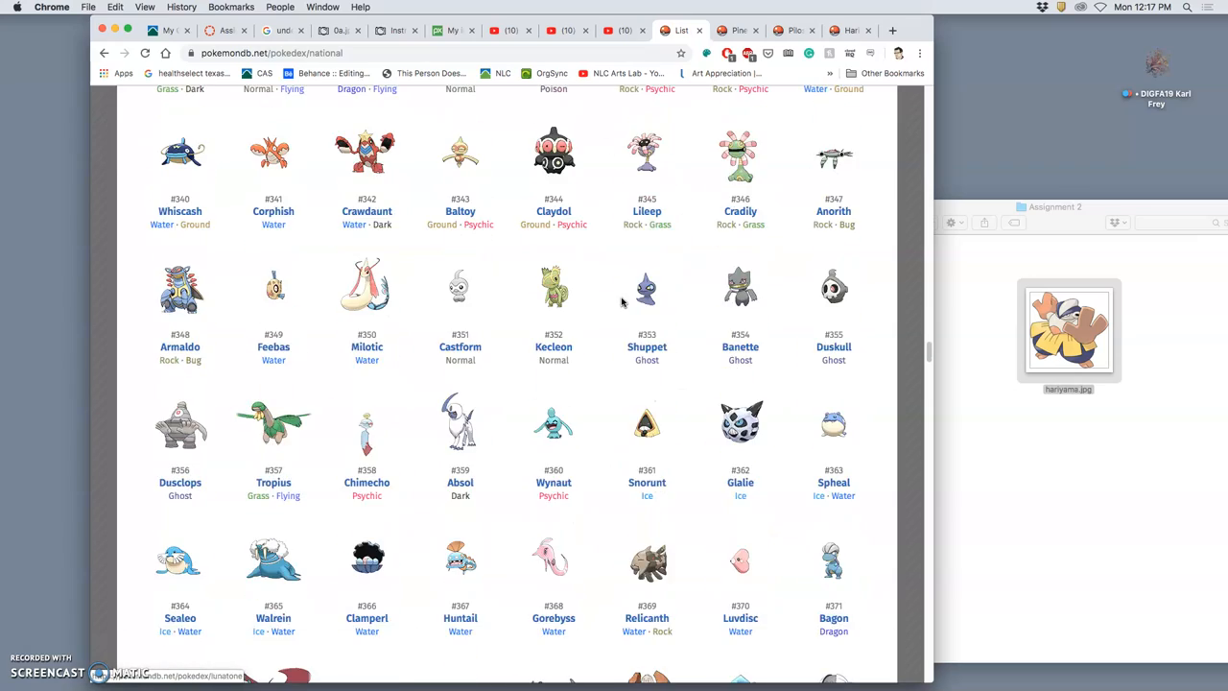
{"action": "scroll", "scroll_direction": "down", "scroll_amount": 3}
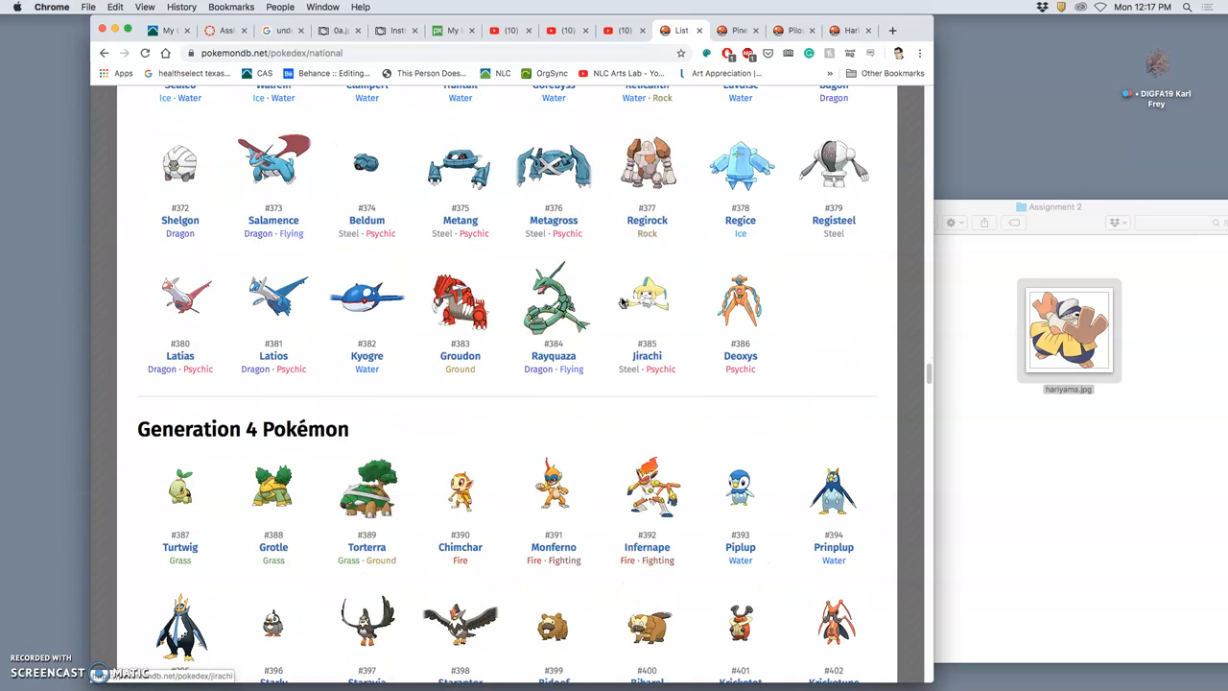
{"action": "scroll", "scroll_direction": "down", "scroll_amount": 3}
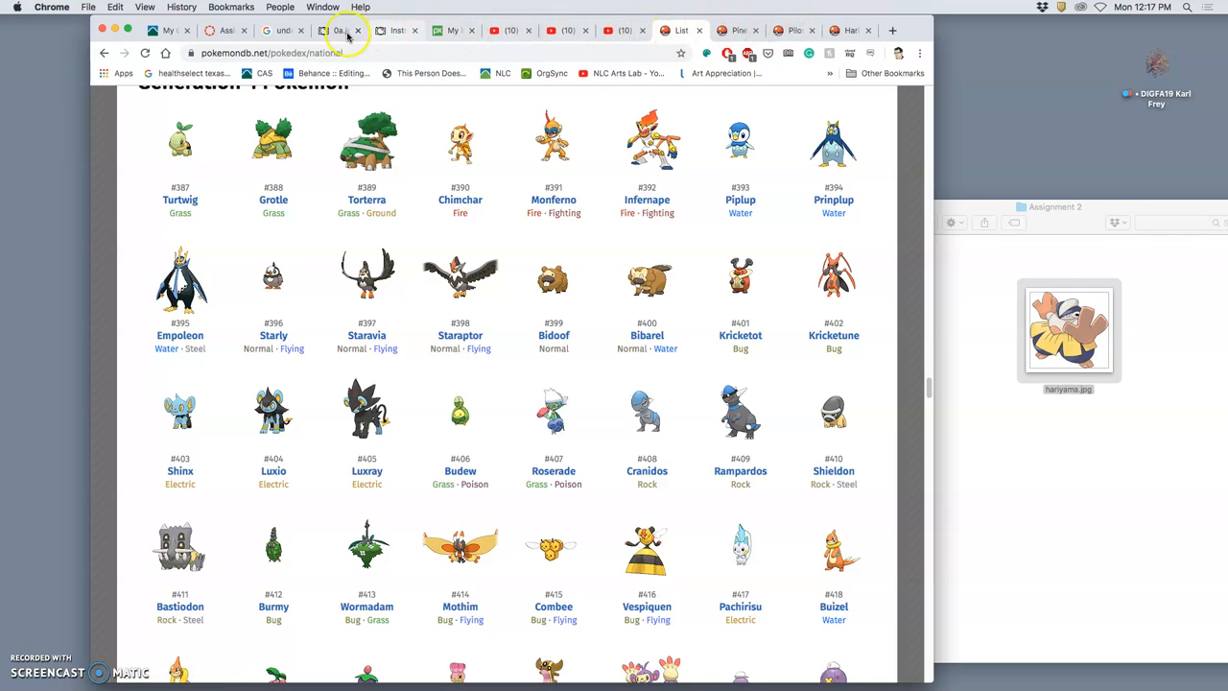
- Return to the Canvas assignment tab and scroll the handout preview to its description and rubric
{"action": "left_click", "coordinate": [226, 30]}
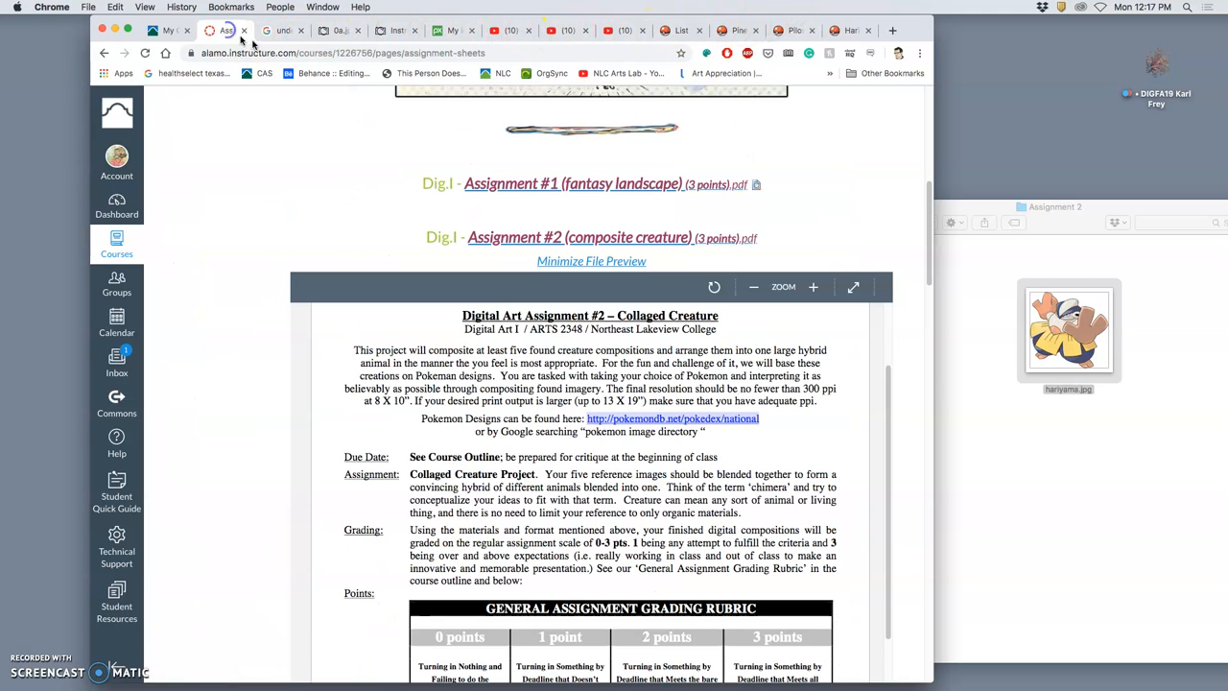
{"action": "scroll", "scroll_direction": "down", "scroll_amount": 3}
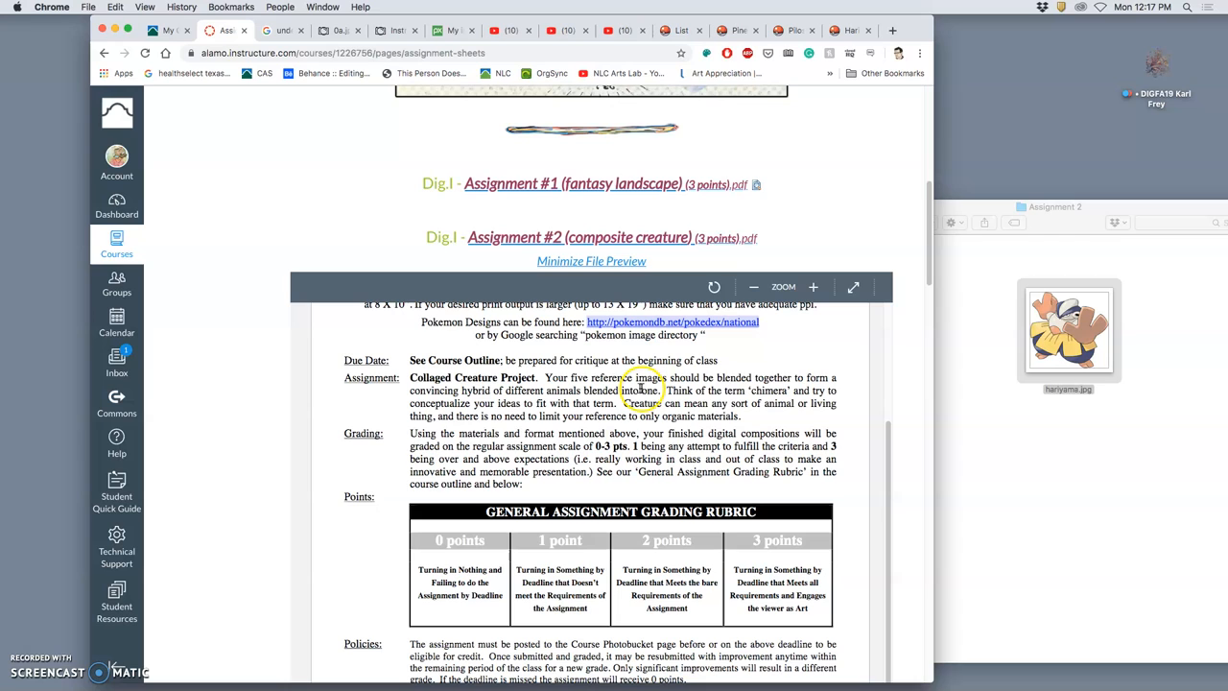
{"action": "mouse_move", "coordinate": [507, 395]}
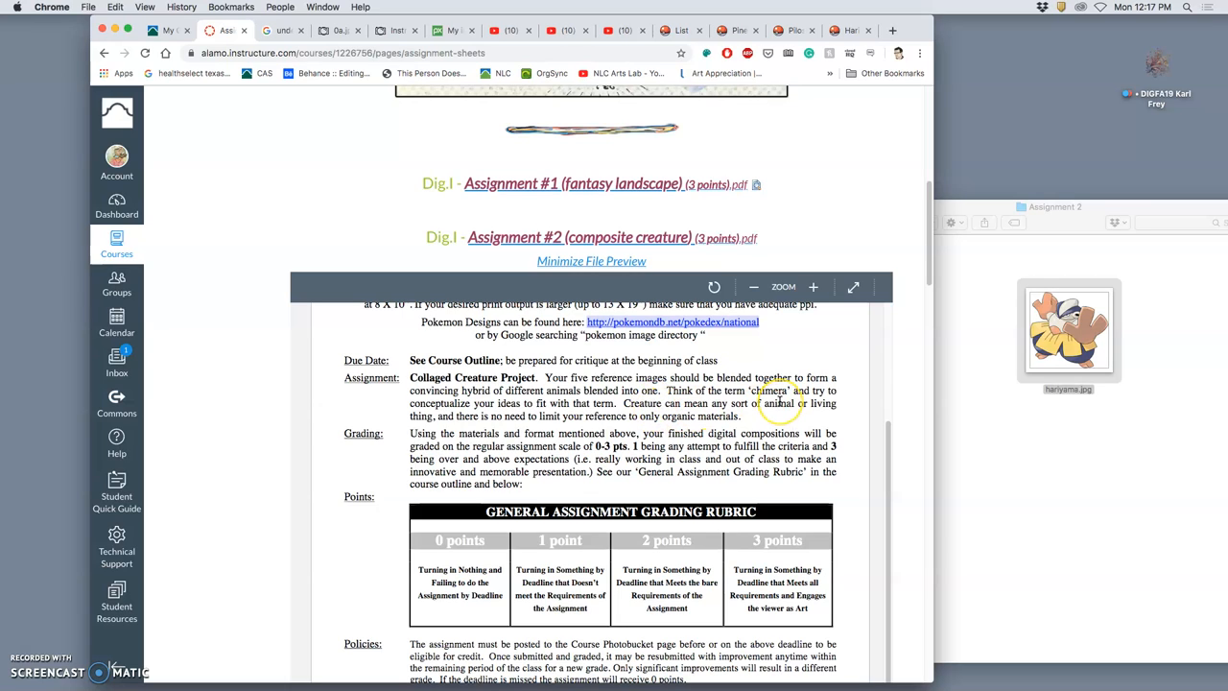
{"action": "mouse_move", "coordinate": [777, 401]}
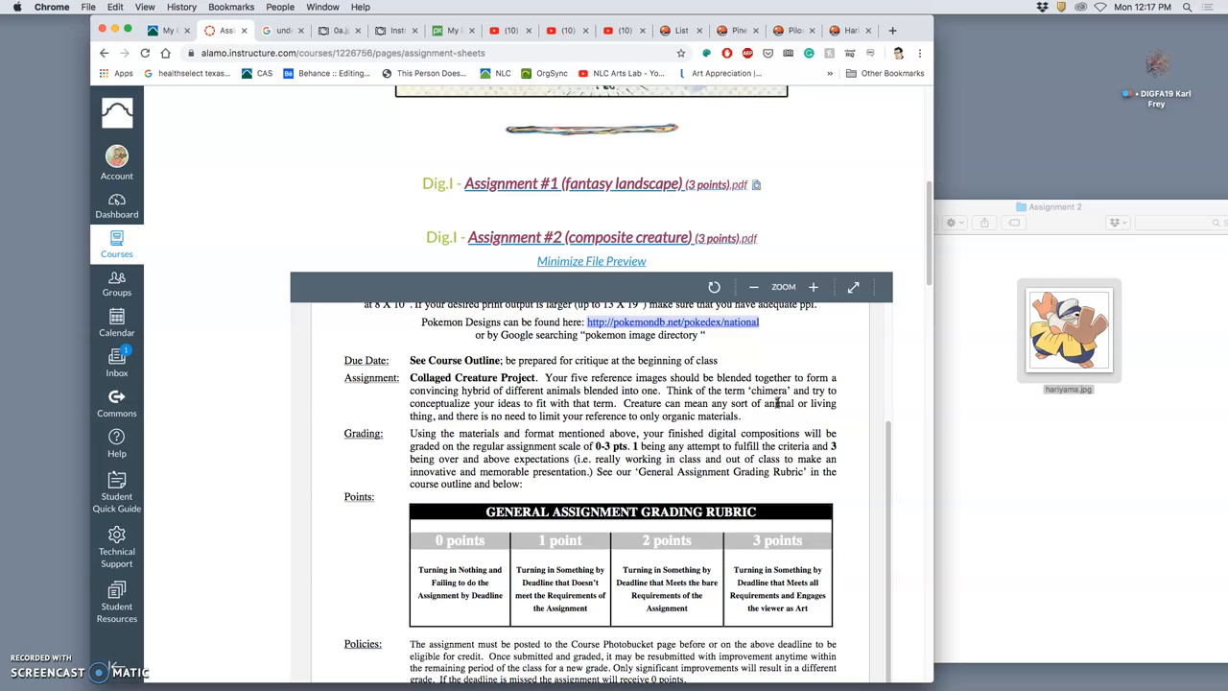
{"action": "mouse_move", "coordinate": [777, 415]}
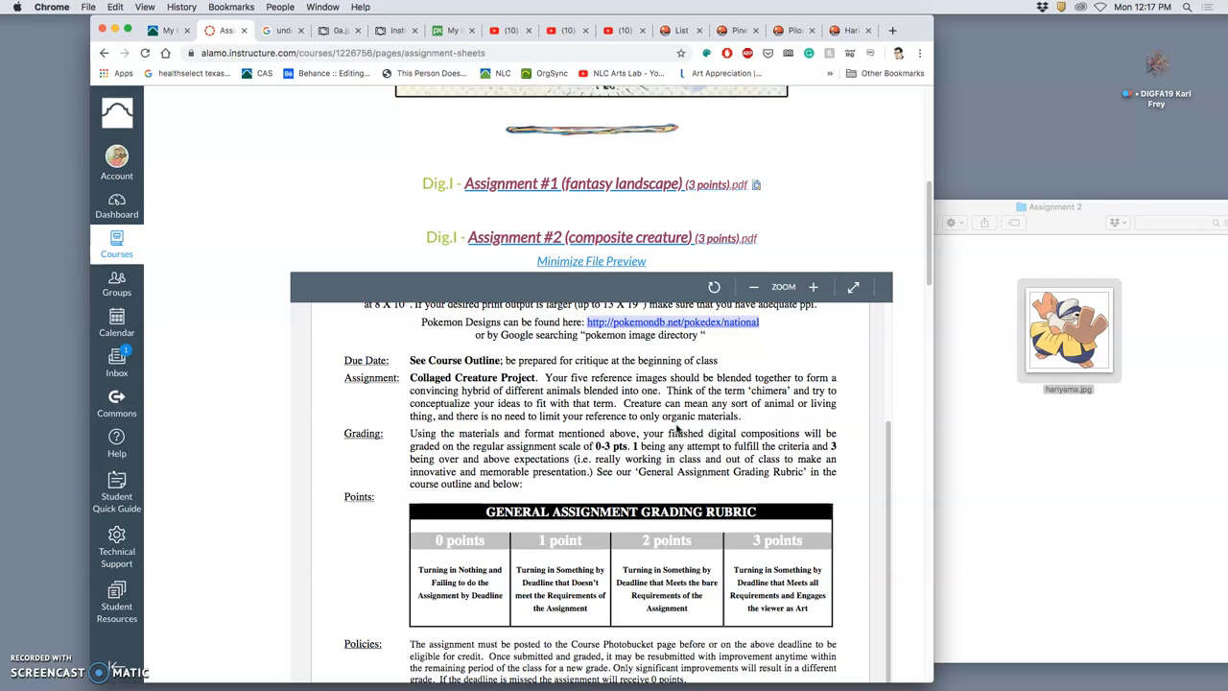
- Scroll past the handout's tips and open the 'A Professional Process Exploration in Creature Design' link in a new tab
{"action": "scroll", "scroll_direction": "down", "scroll_amount": 3}
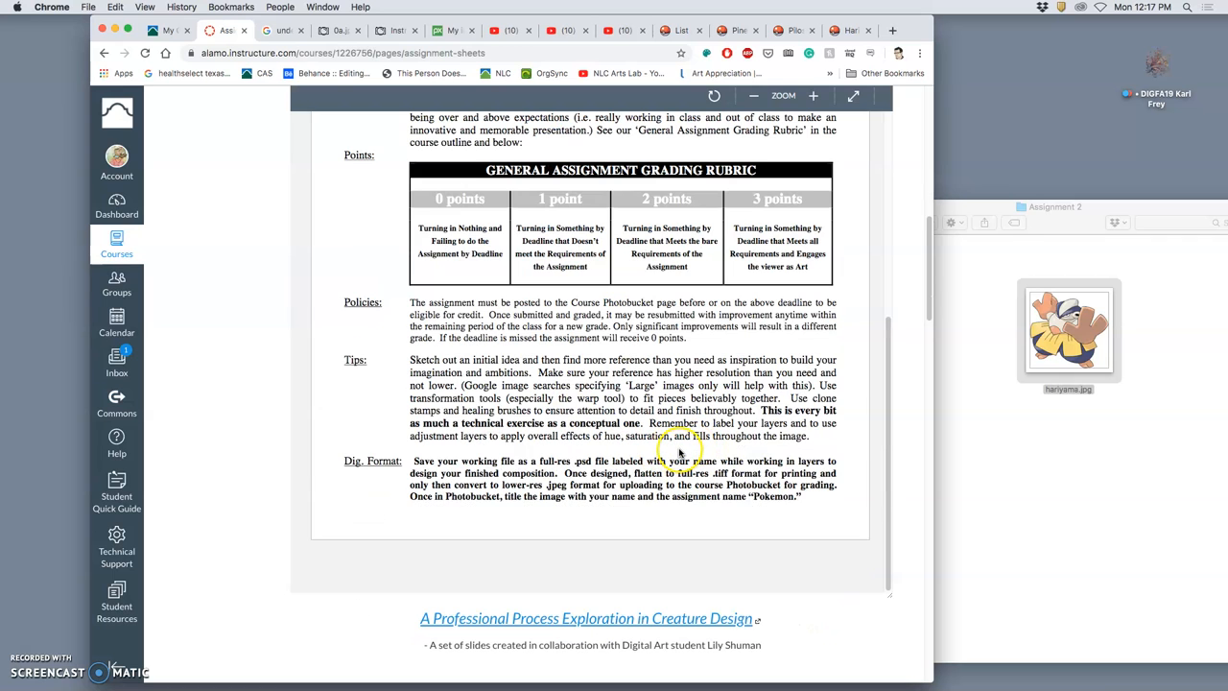
{"action": "mouse_move", "coordinate": [679, 451]}
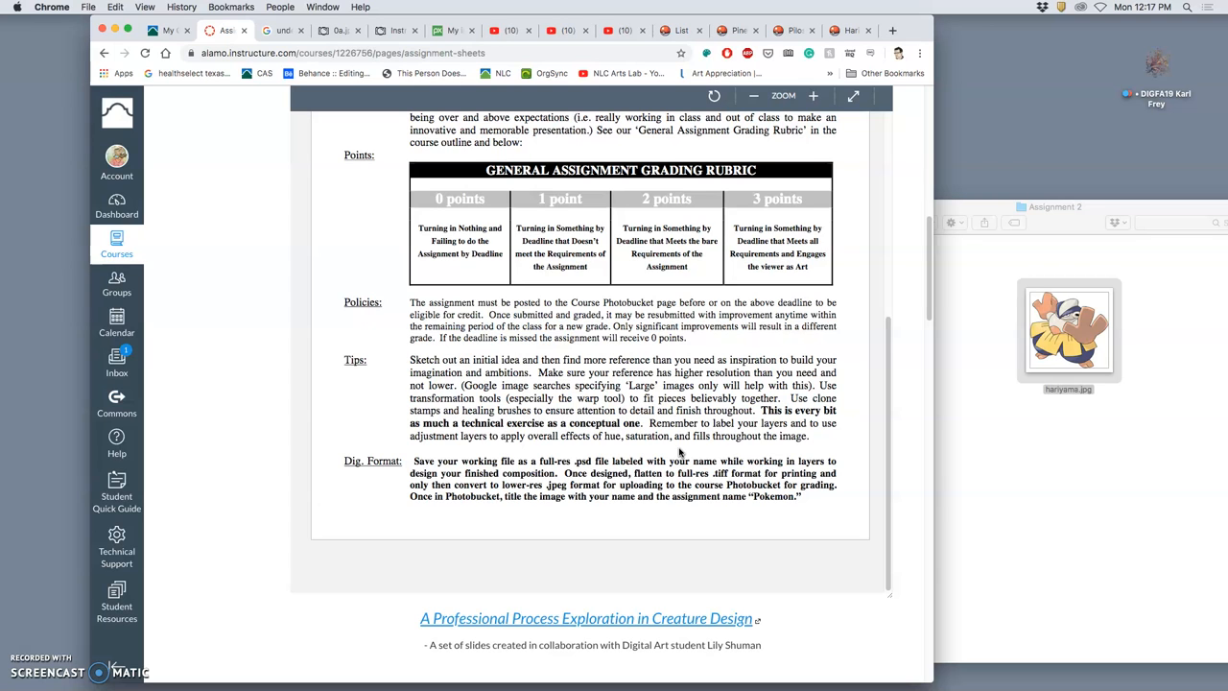
{"action": "scroll", "scroll_direction": "down", "scroll_amount": 3}
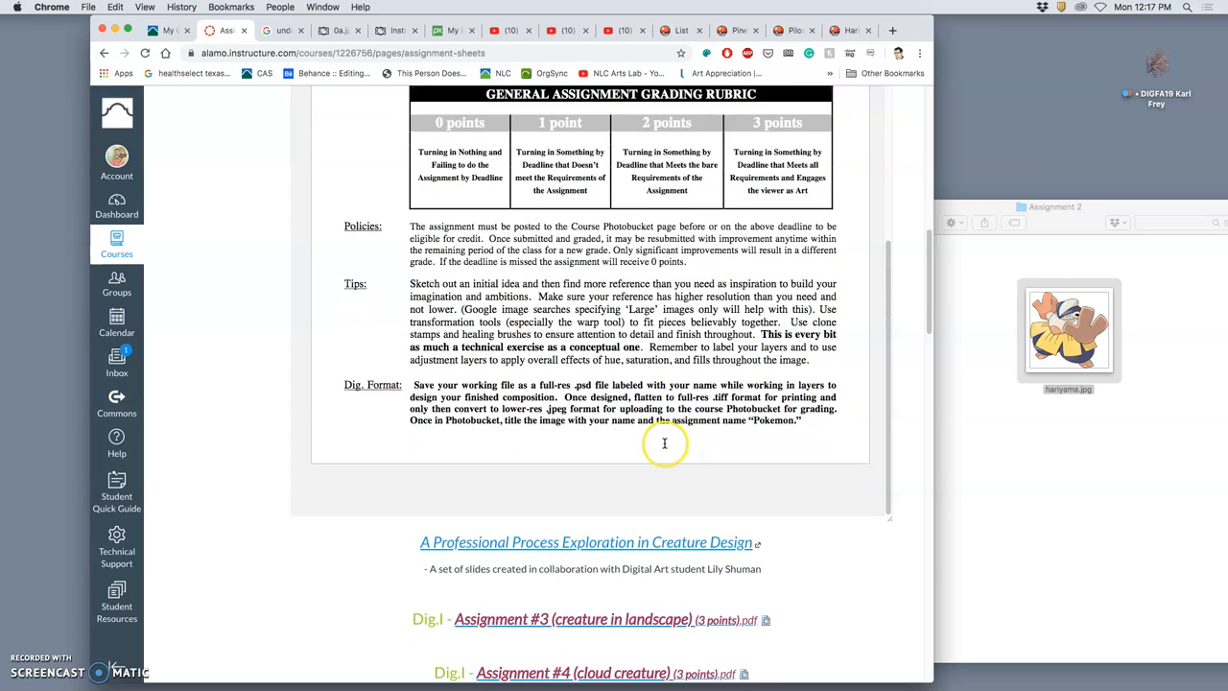
{"action": "right_click", "coordinate": [587, 542]}
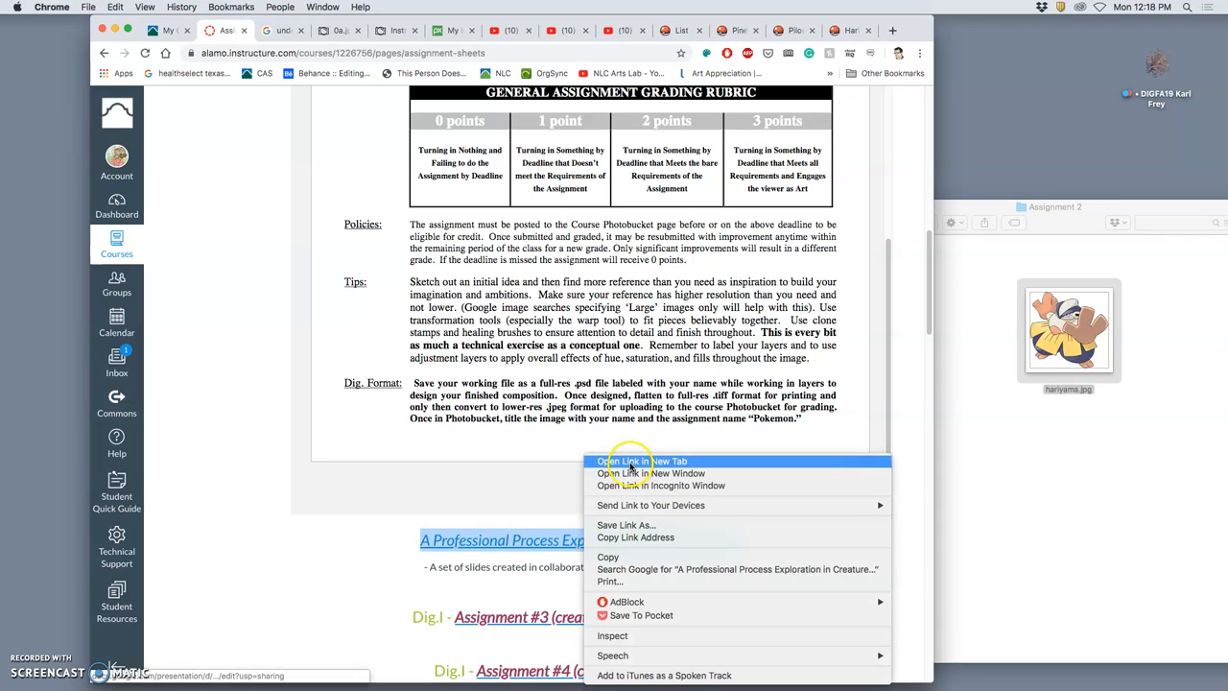
{"action": "left_click", "coordinate": [641, 461]}
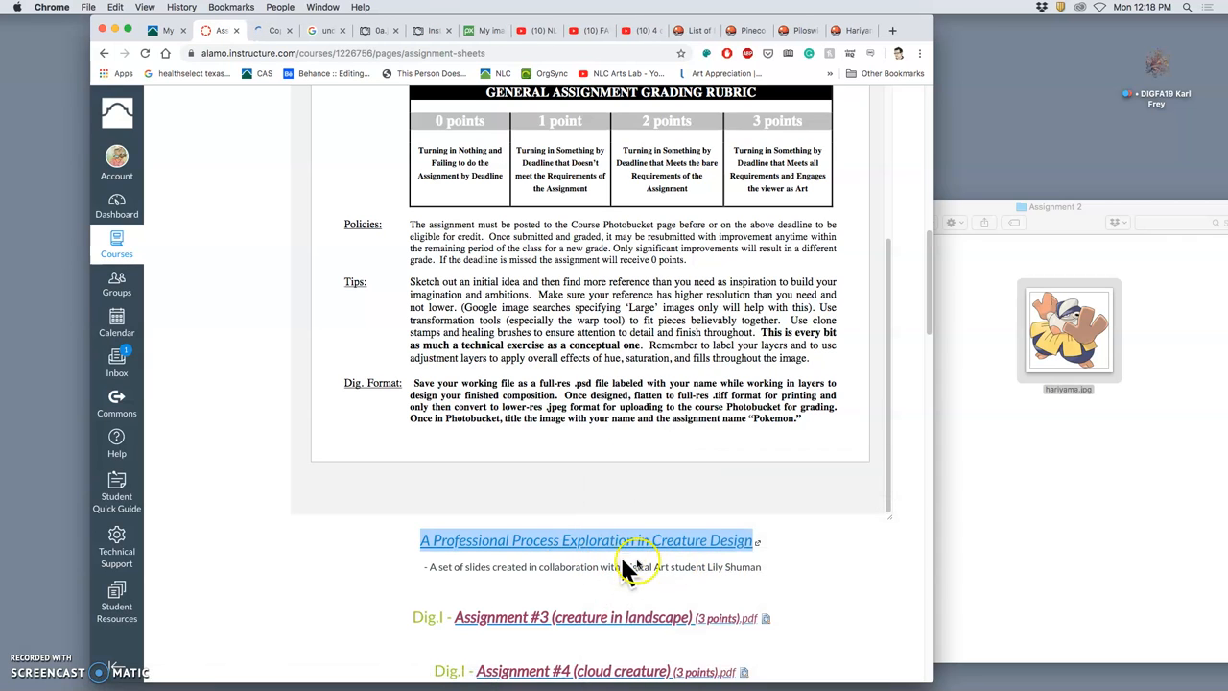
{"action": "mouse_move", "coordinate": [637, 552]}
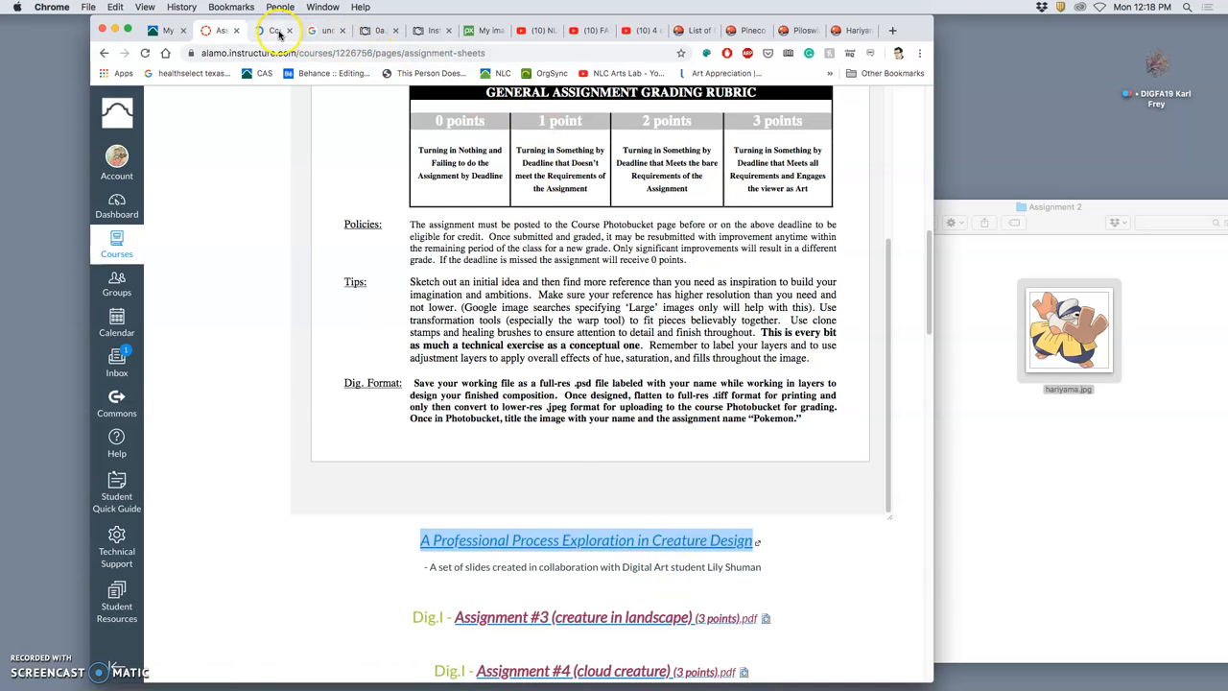
- View the creature compositing deck's skeleton, Tyrannosaurus anatomy, photo-realistic dinosaur and skeletal structure slides
{"action": "left_click", "coordinate": [587, 541]}
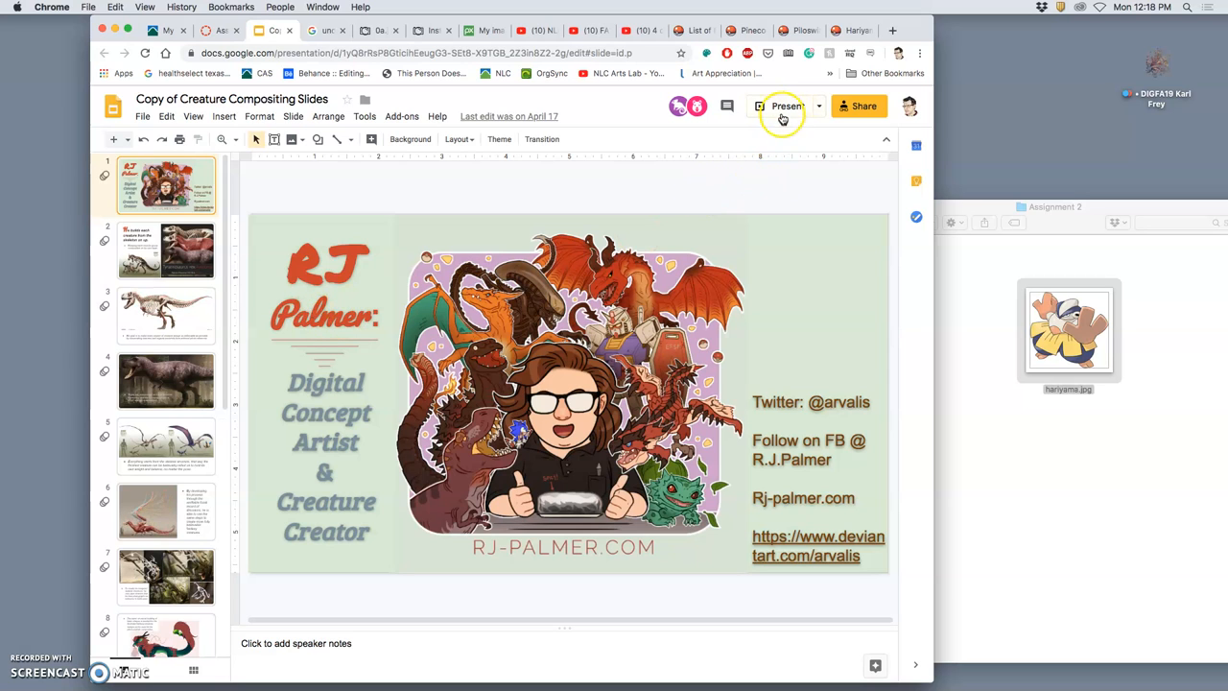
{"action": "left_click", "coordinate": [165, 252]}
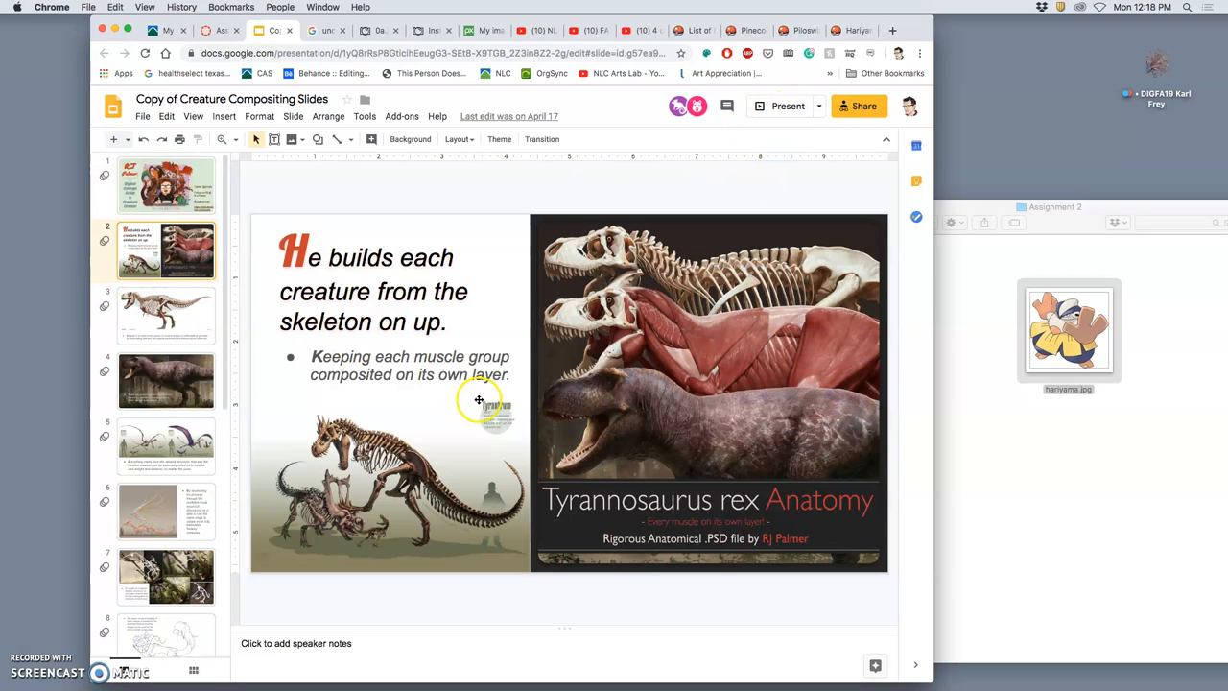
{"action": "mouse_move", "coordinate": [795, 453]}
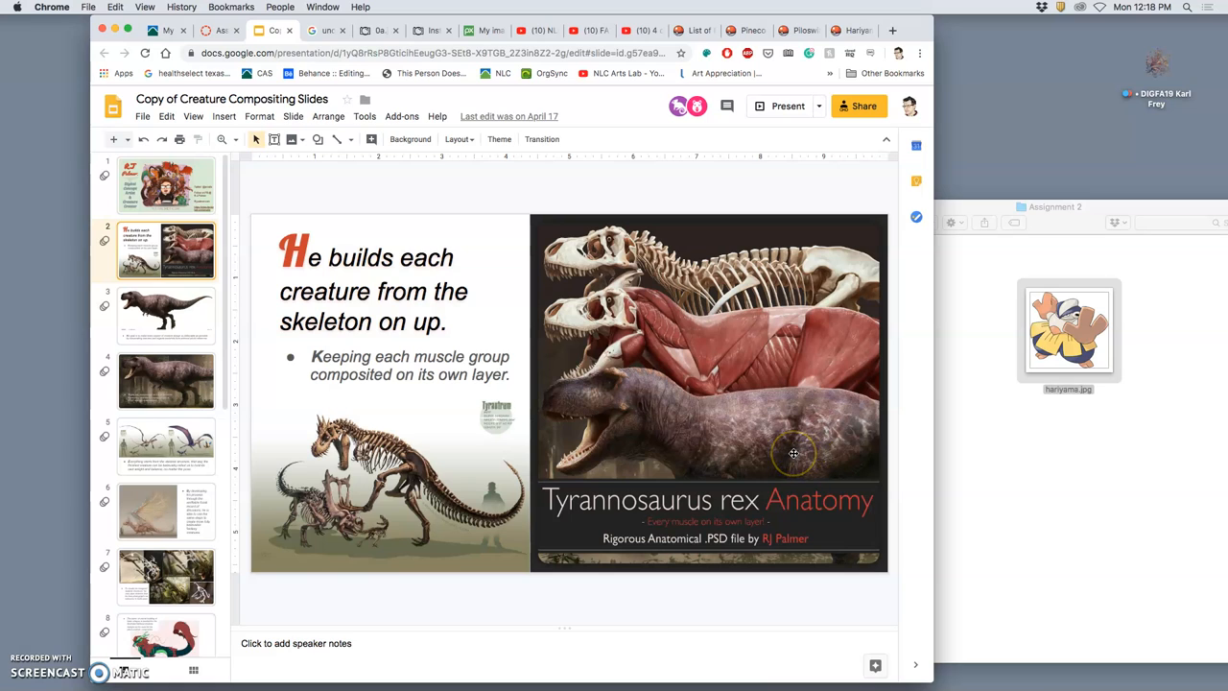
{"action": "mouse_move", "coordinate": [637, 338]}
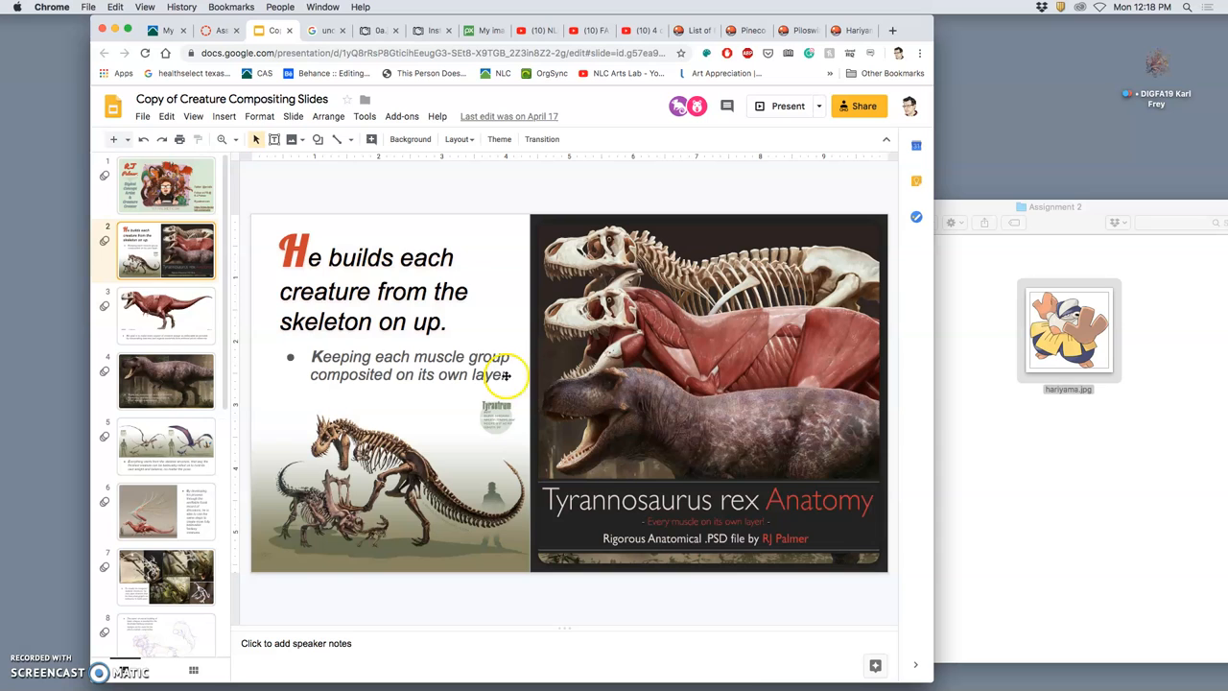
{"action": "left_click", "coordinate": [165, 314]}
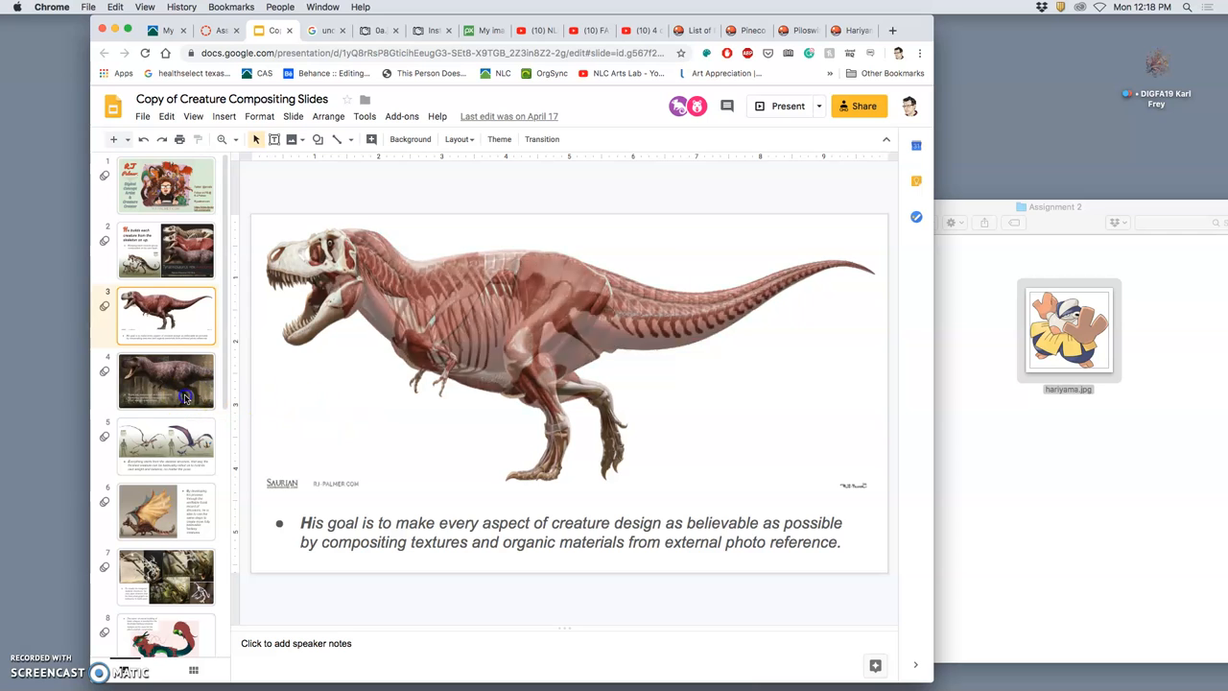
{"action": "left_click", "coordinate": [165, 379]}
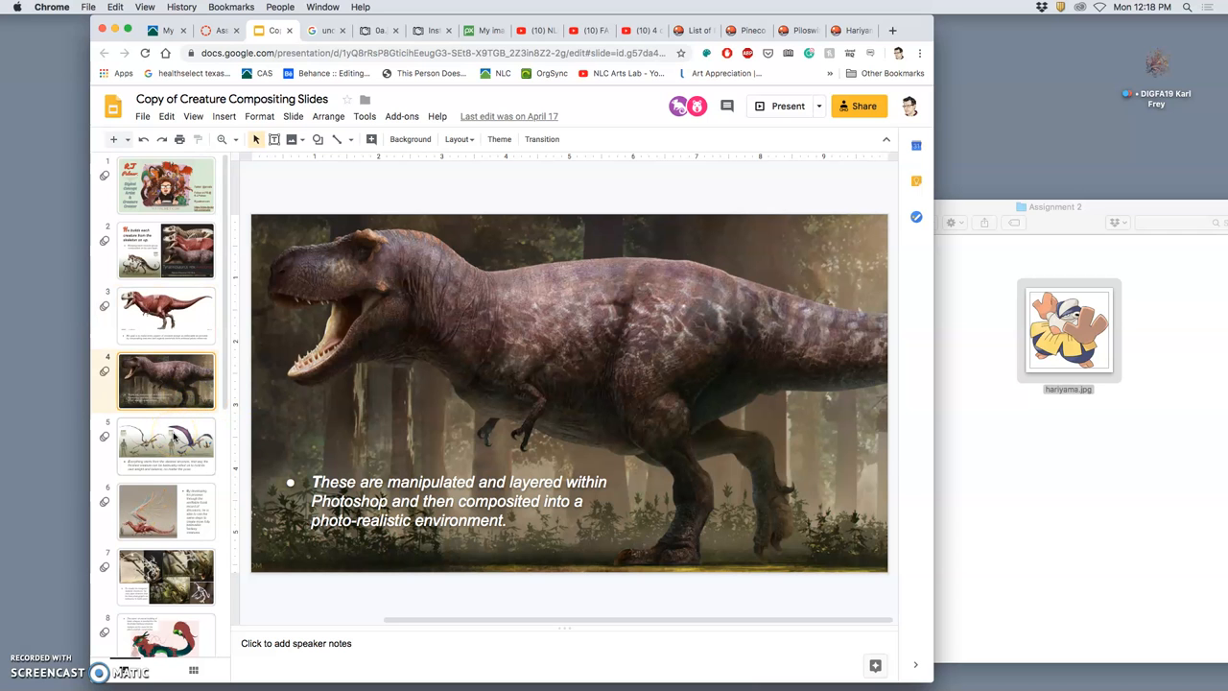
{"action": "left_click", "coordinate": [165, 445]}
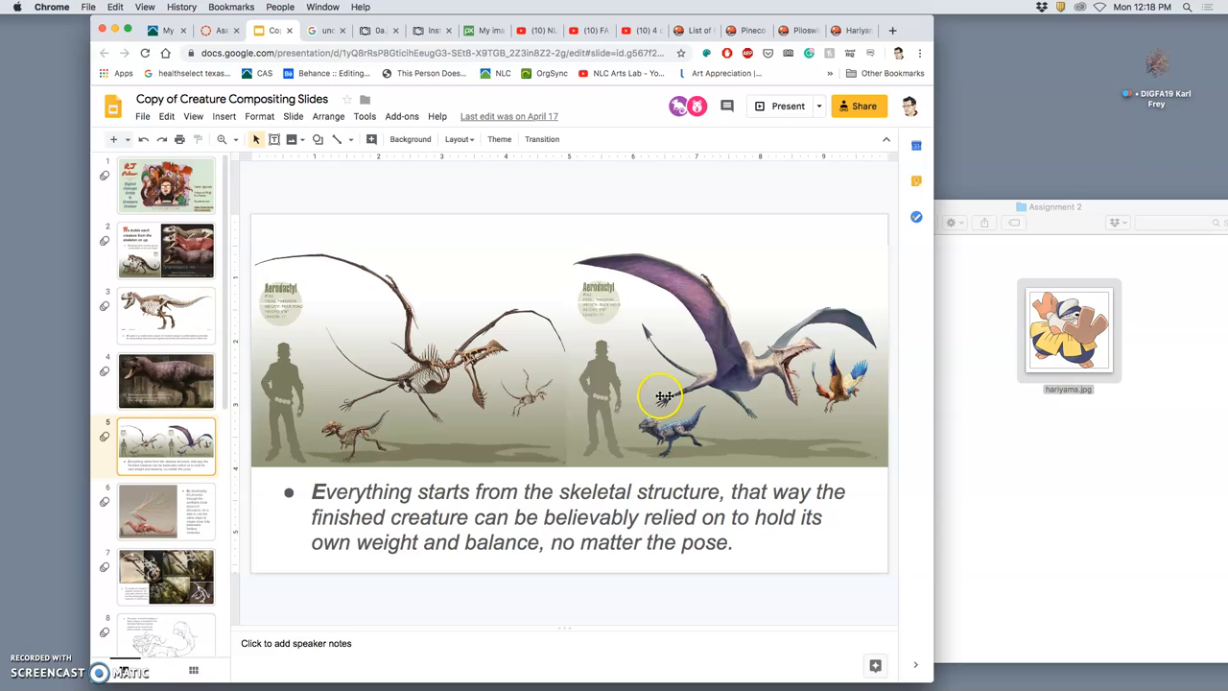
{"action": "mouse_move", "coordinate": [710, 385]}
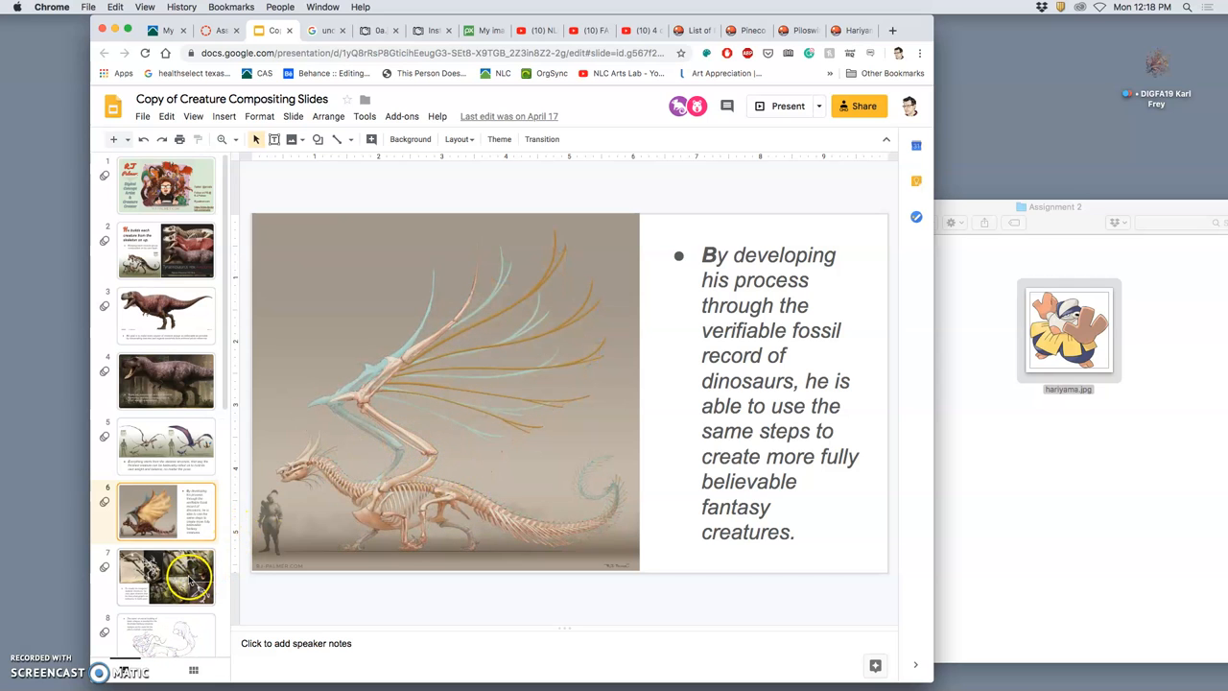
- Page through the pipe-cleaner skeleton, basic-shapes and sketching-on-paper slides
{"action": "left_click", "coordinate": [165, 576]}
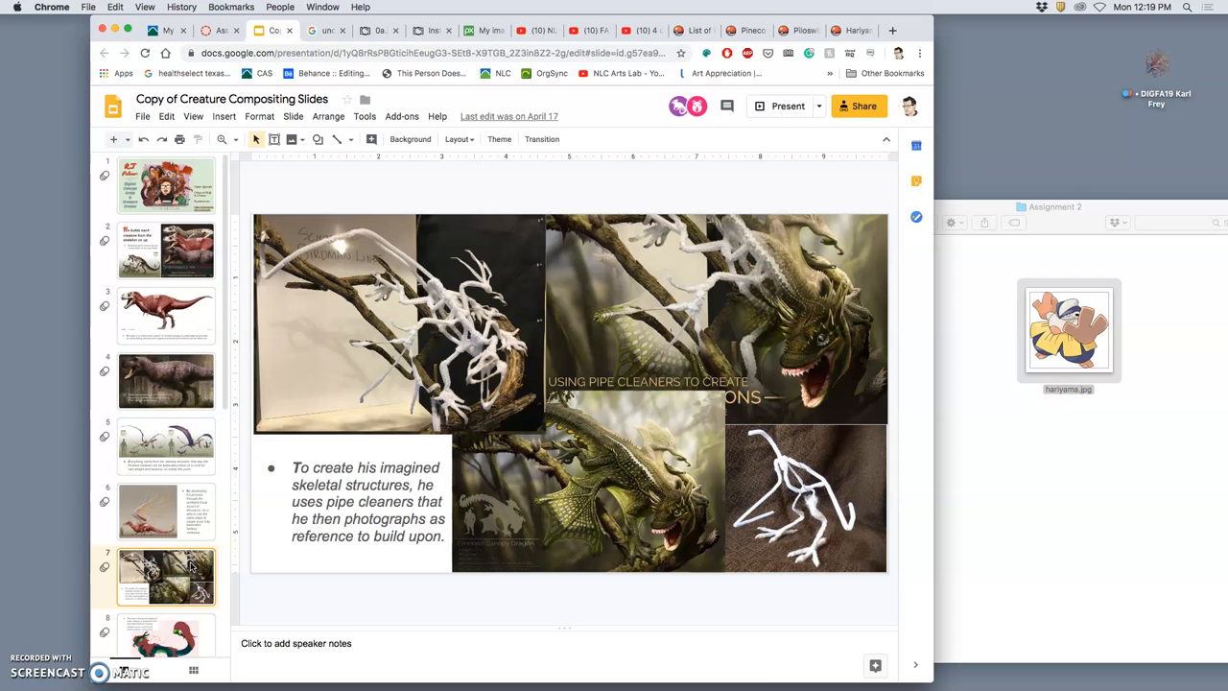
{"action": "left_click", "coordinate": [165, 611]}
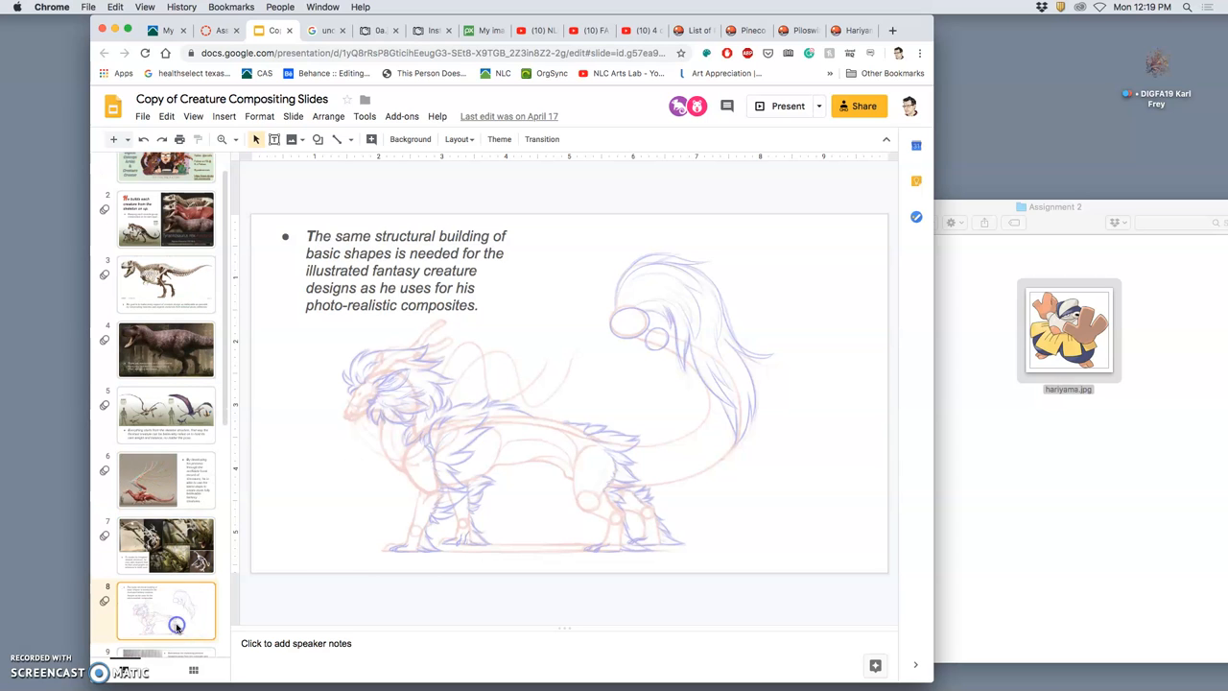
{"action": "left_click", "coordinate": [165, 545]}
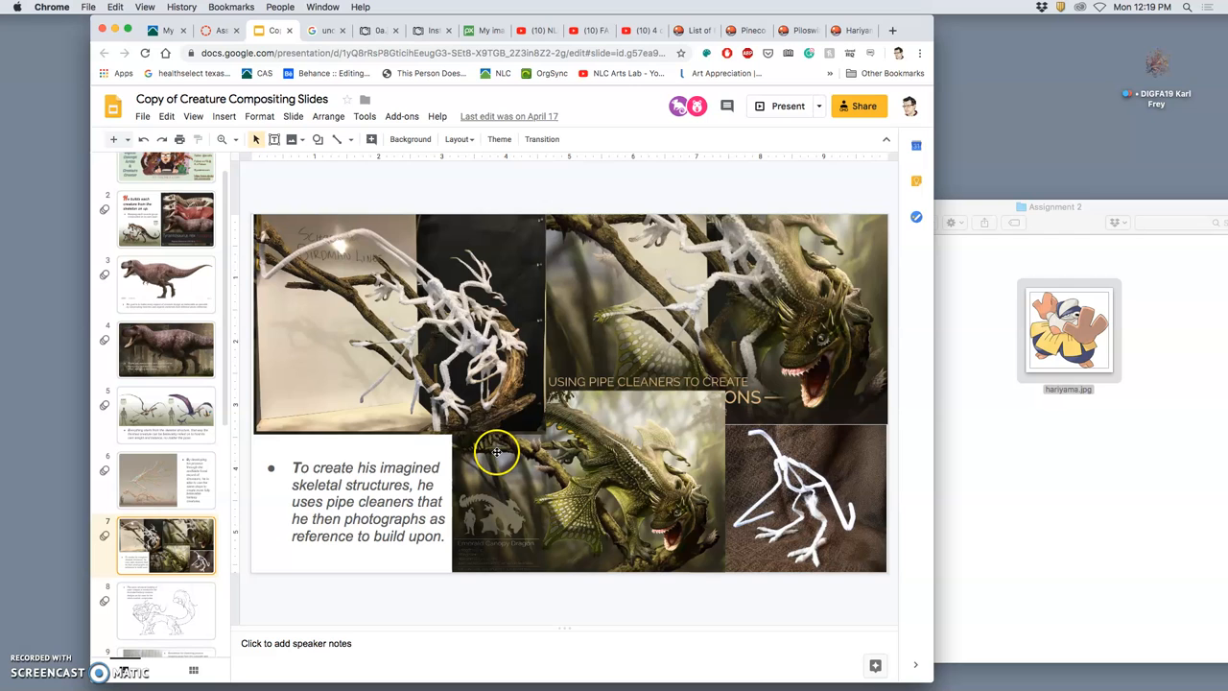
{"action": "mouse_move", "coordinate": [497, 372]}
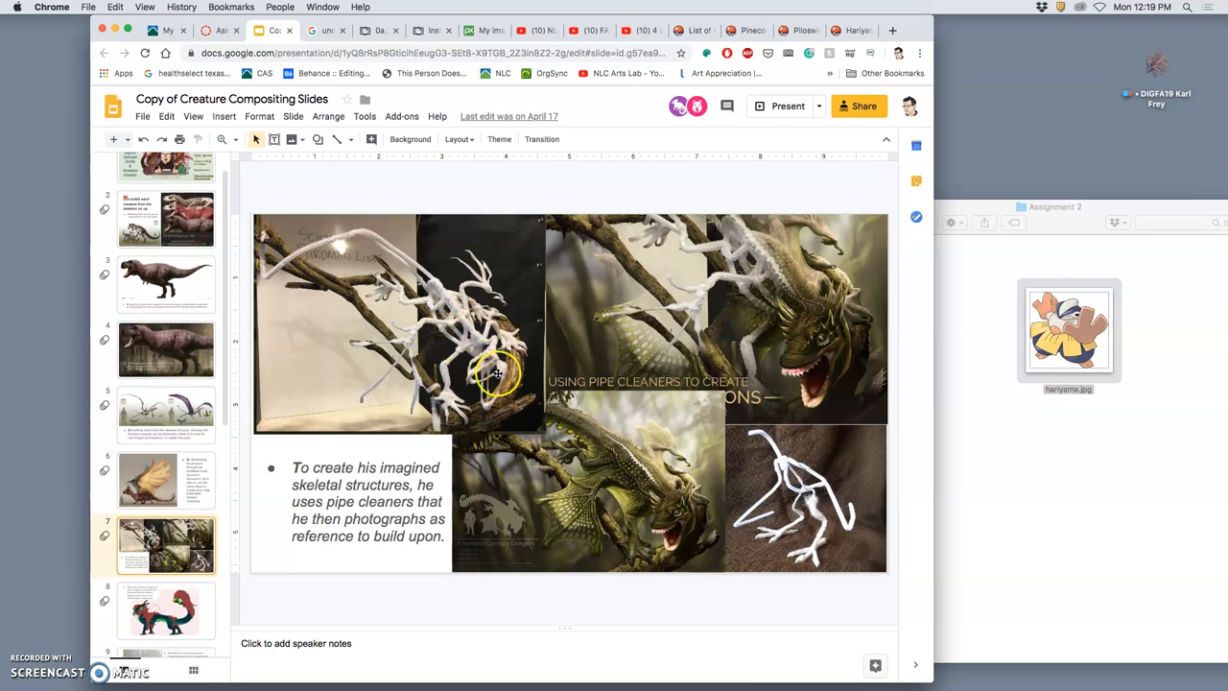
{"action": "mouse_move", "coordinate": [789, 510]}
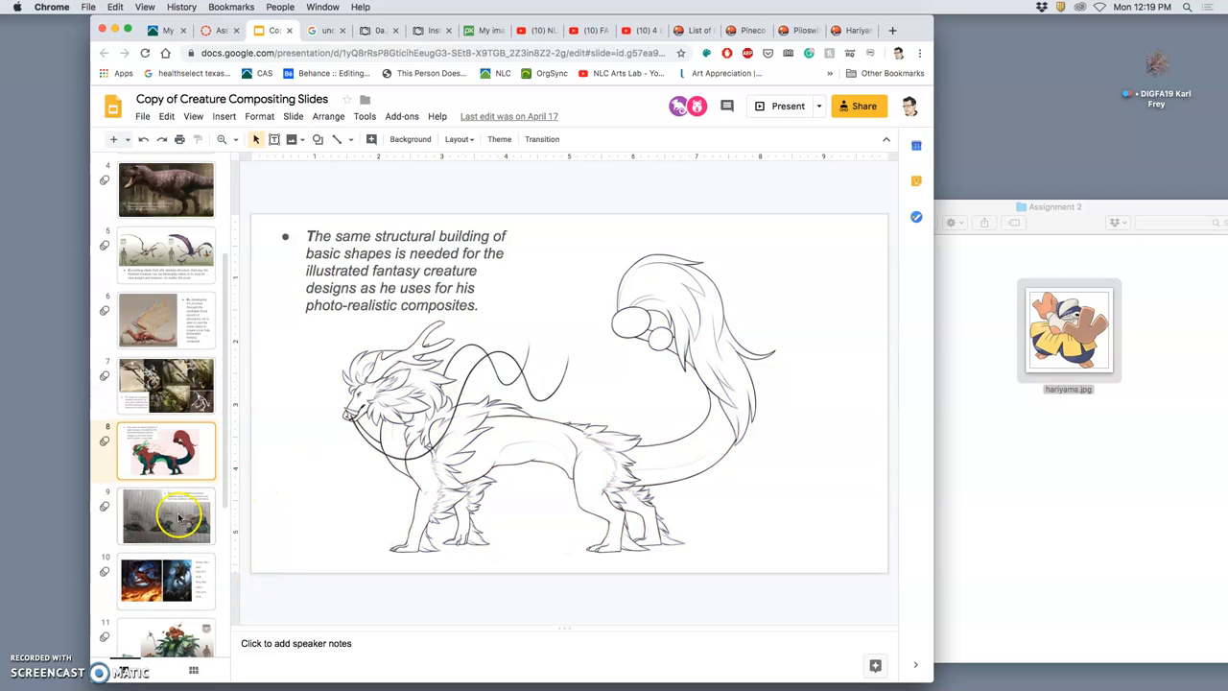
{"action": "left_click", "coordinate": [165, 516]}
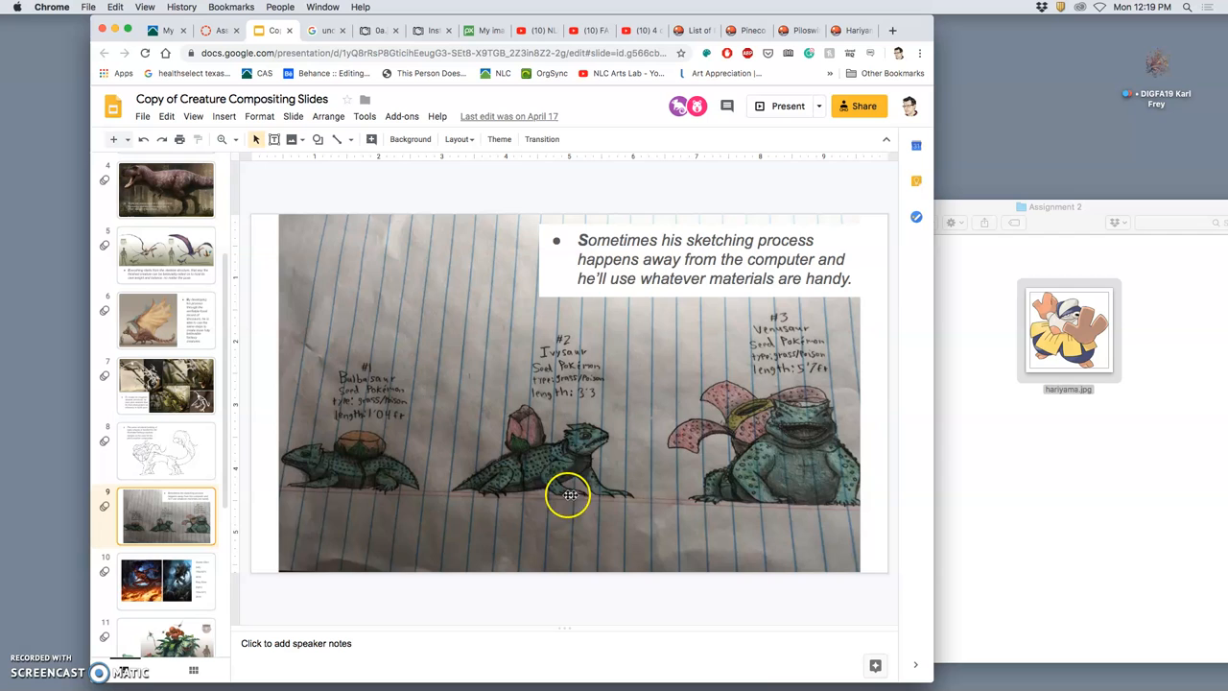
- Advance through the Venusaur and Kyogre redesign slides to the Detective Pikachu movie slide
{"action": "left_click", "coordinate": [165, 579]}
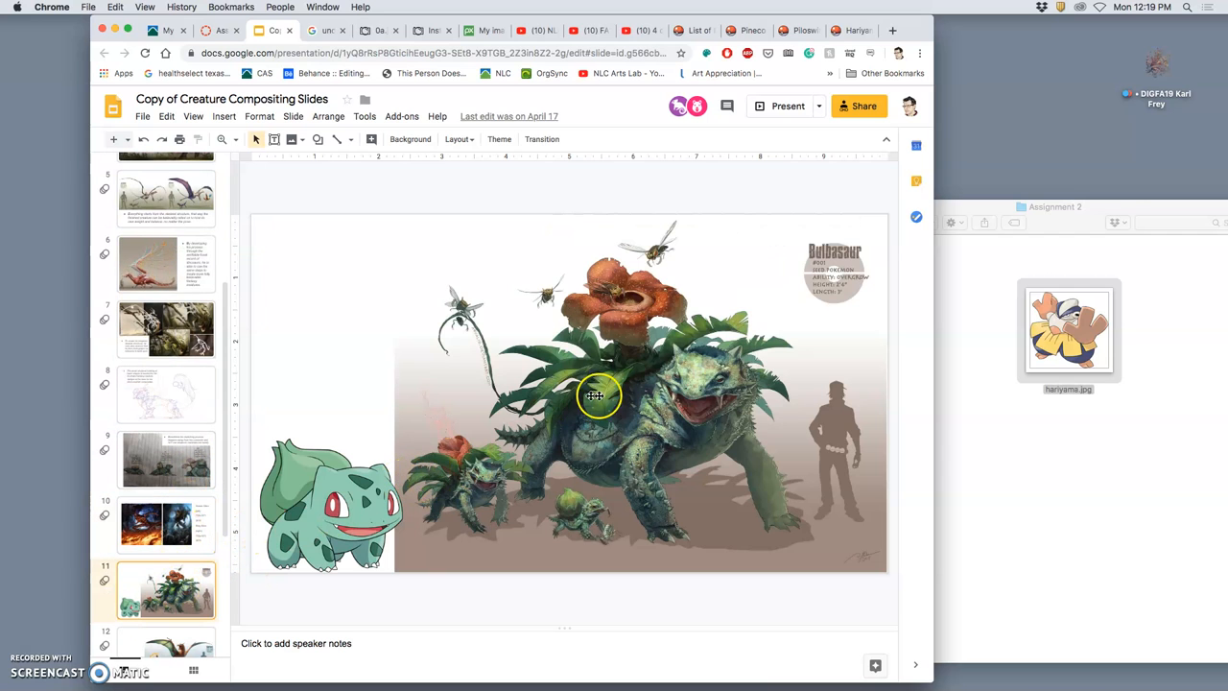
{"action": "mouse_move", "coordinate": [637, 423]}
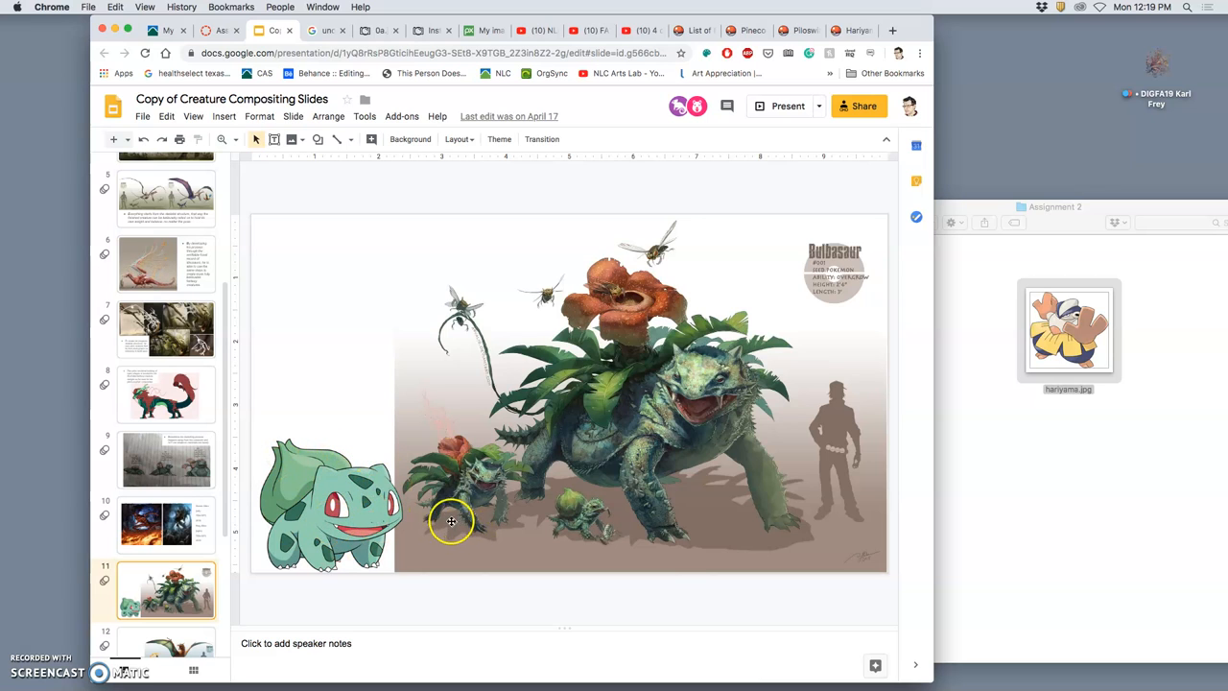
{"action": "mouse_move", "coordinate": [537, 502]}
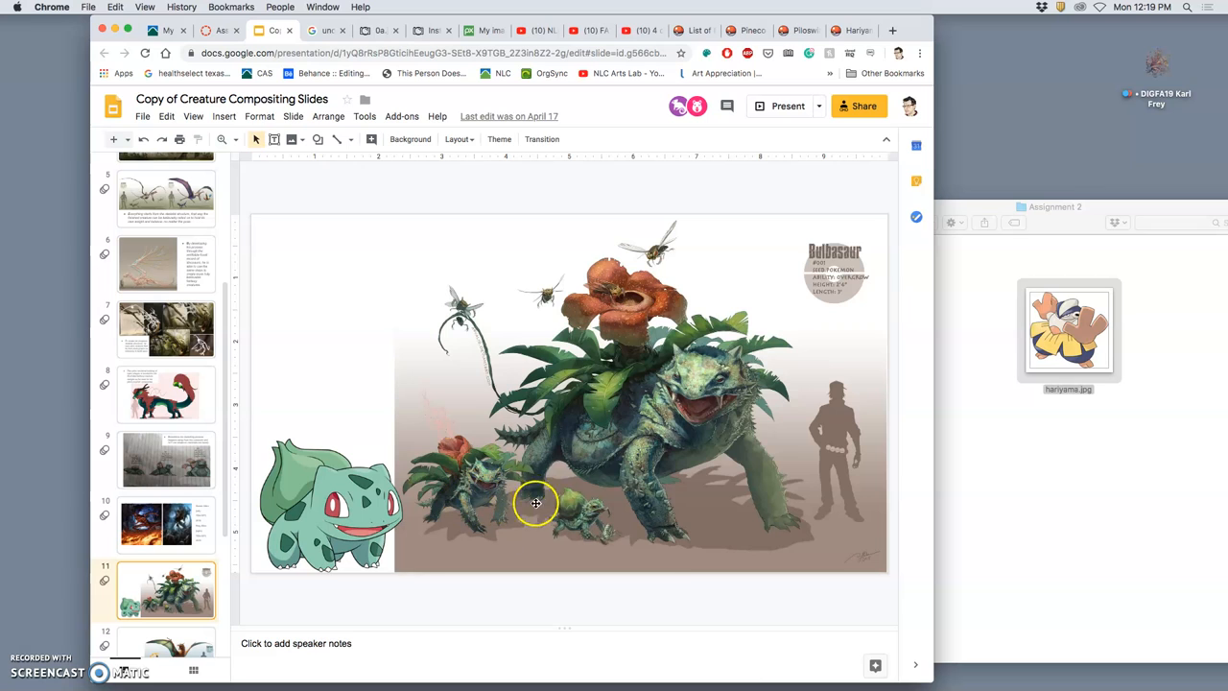
{"action": "mouse_move", "coordinate": [637, 445]}
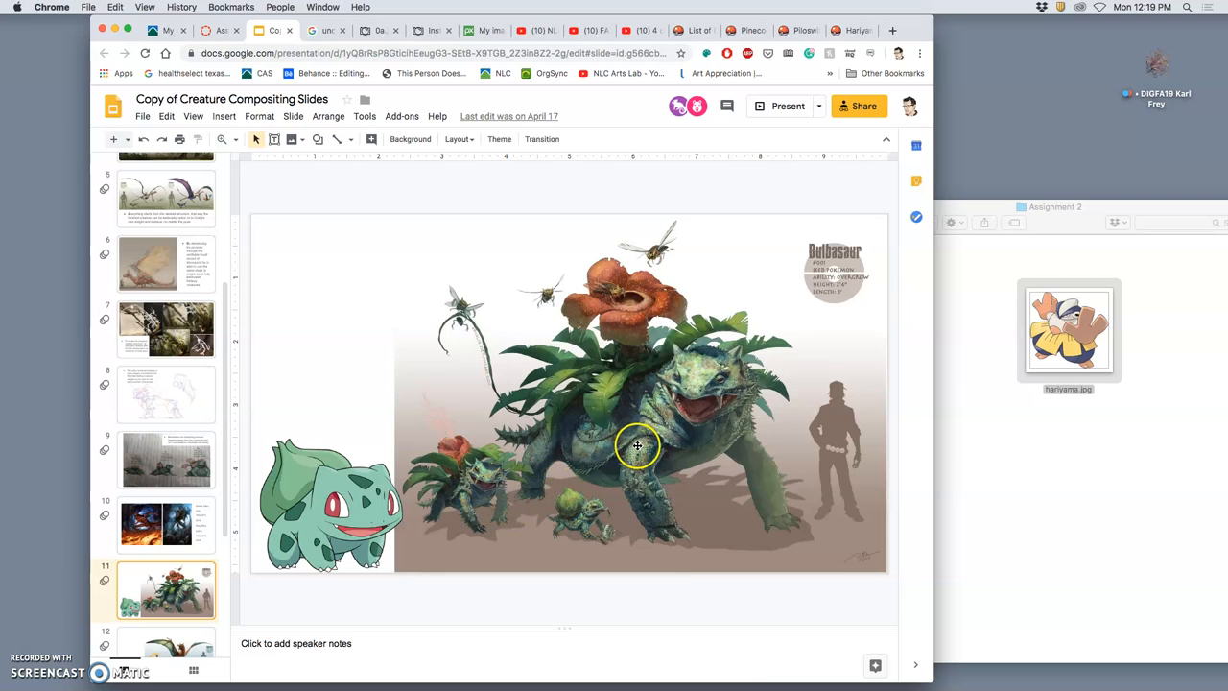
{"action": "mouse_move", "coordinate": [726, 418]}
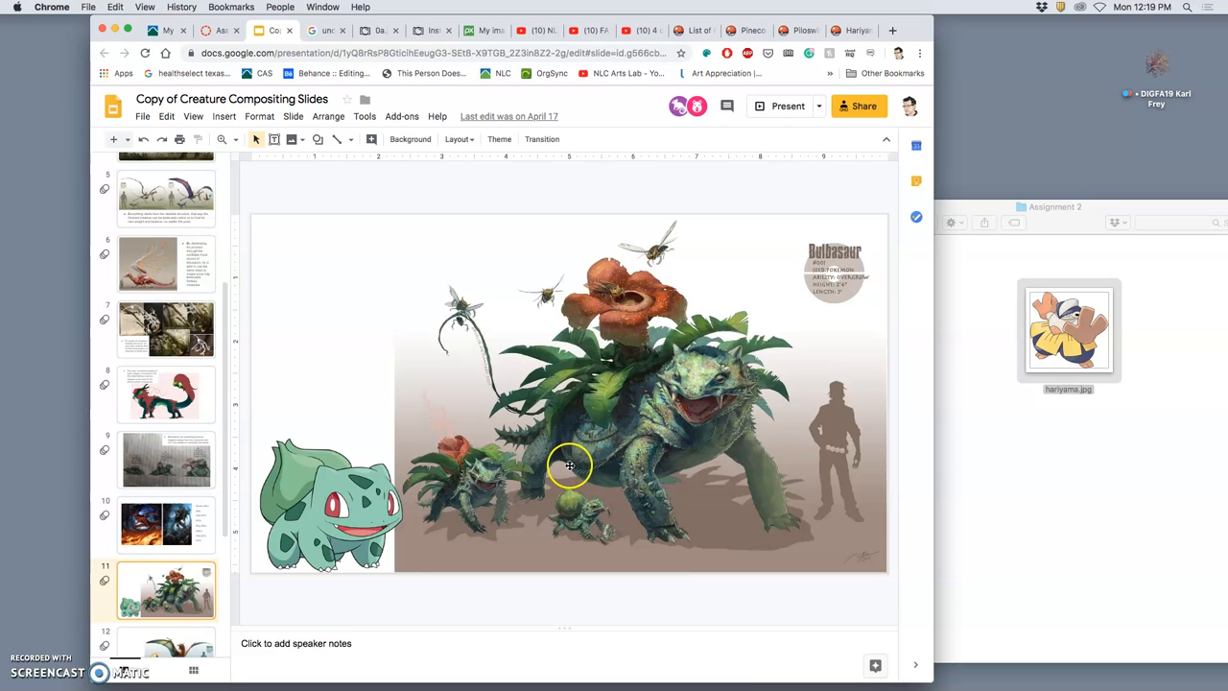
{"action": "scroll", "scroll_direction": "down", "scroll_amount": 3}
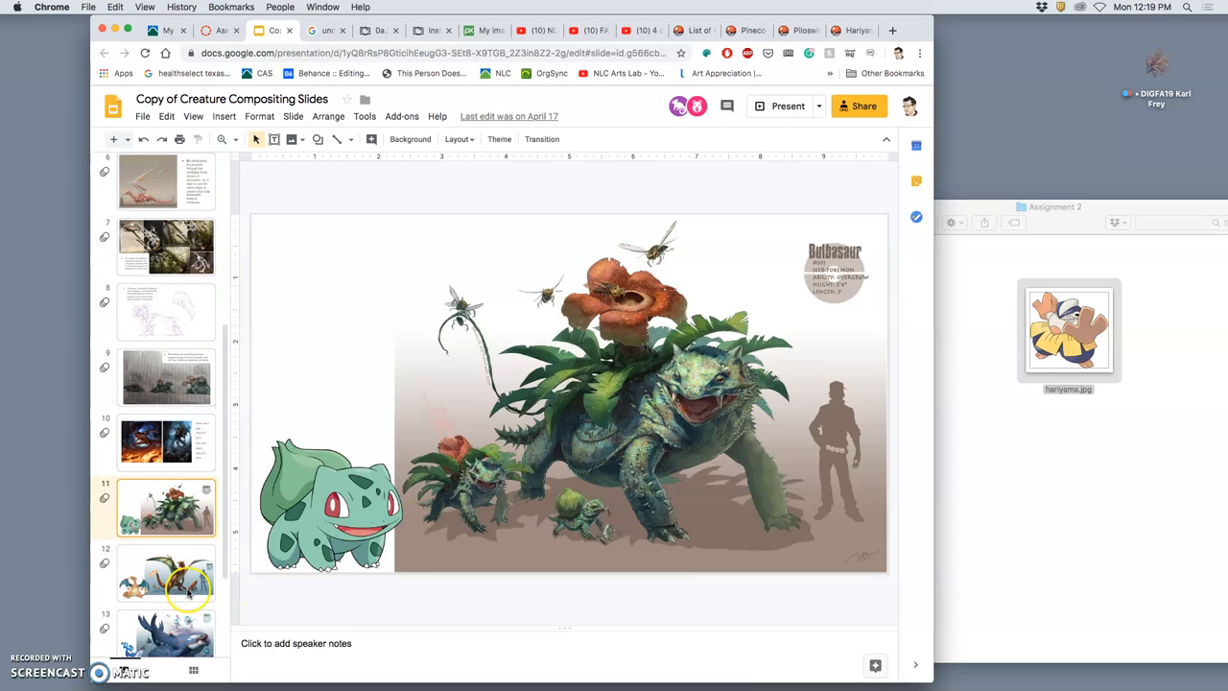
{"action": "left_click", "coordinate": [165, 572]}
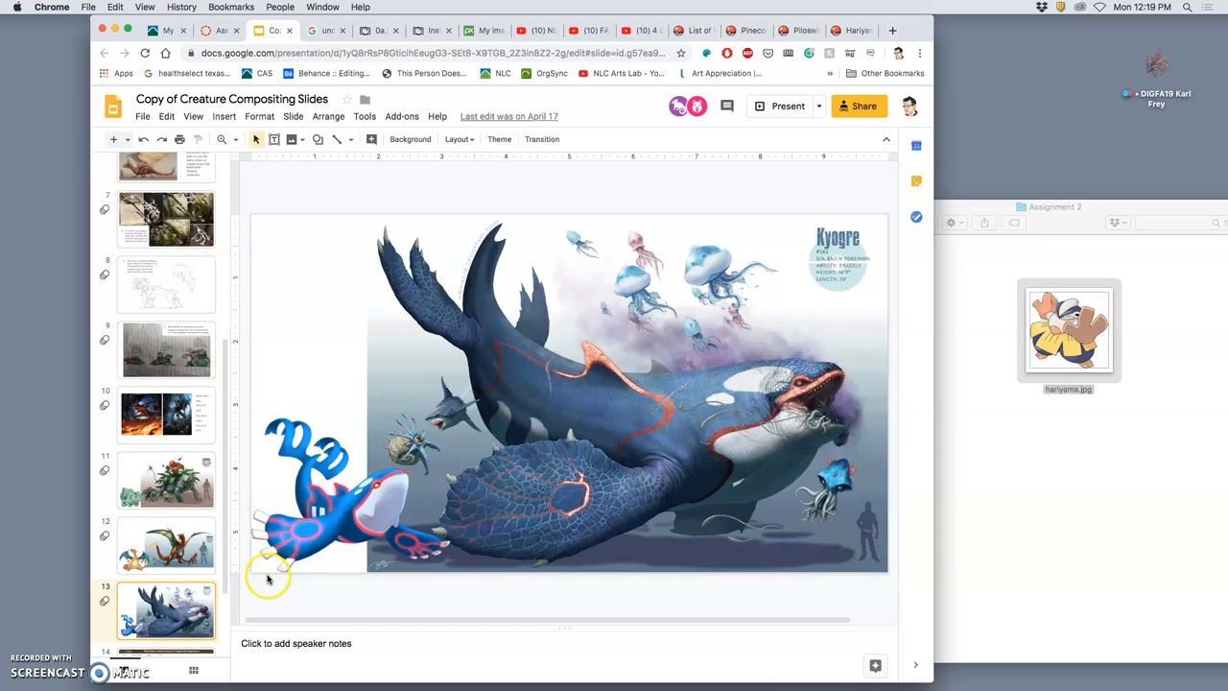
{"action": "scroll", "scroll_direction": "down", "scroll_amount": 3}
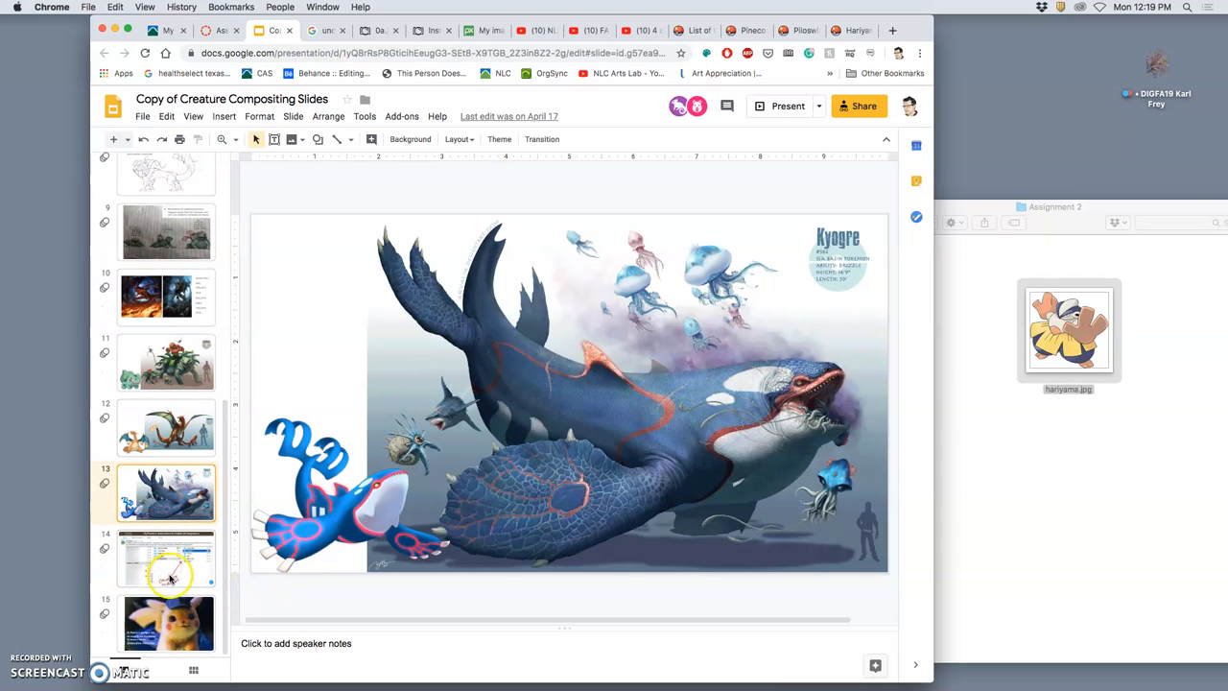
{"action": "left_click", "coordinate": [165, 624]}
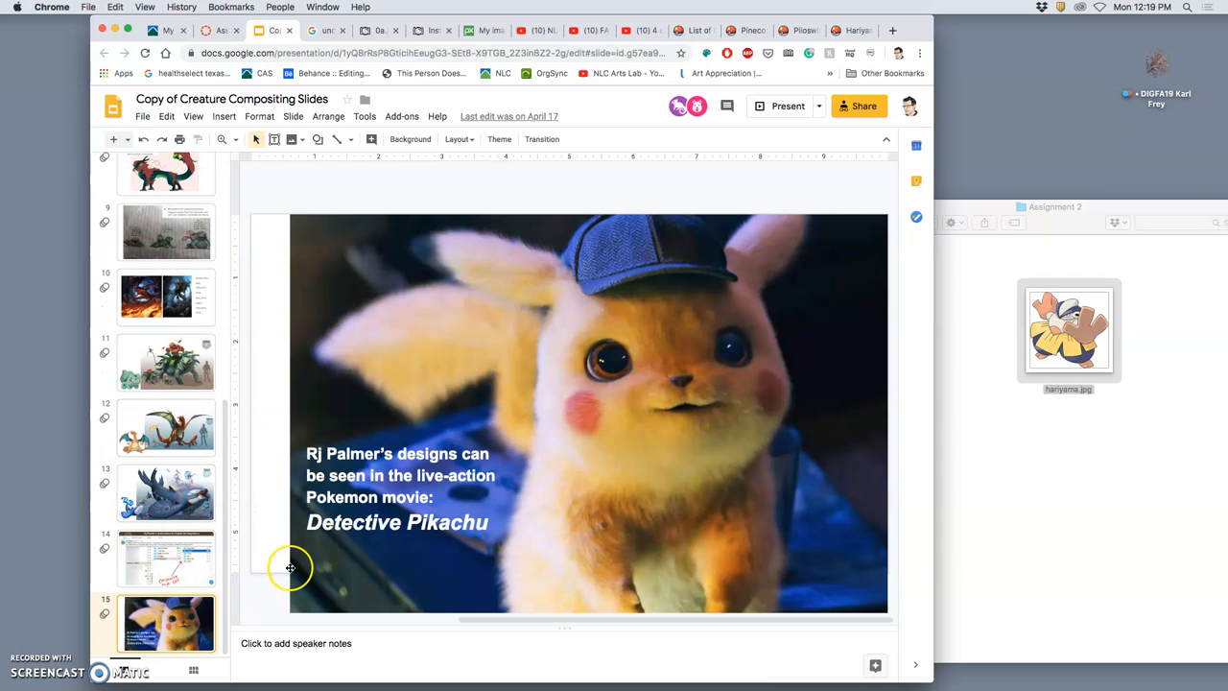
{"action": "mouse_move", "coordinate": [365, 537]}
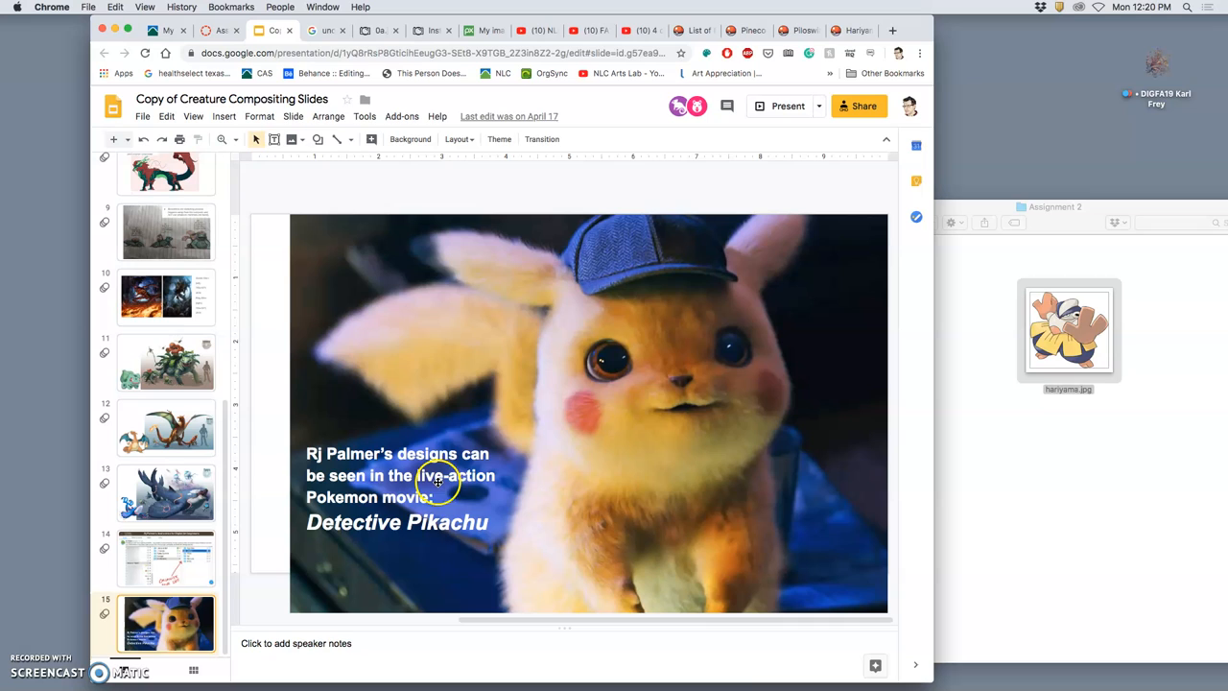
{"action": "mouse_move", "coordinate": [714, 441]}
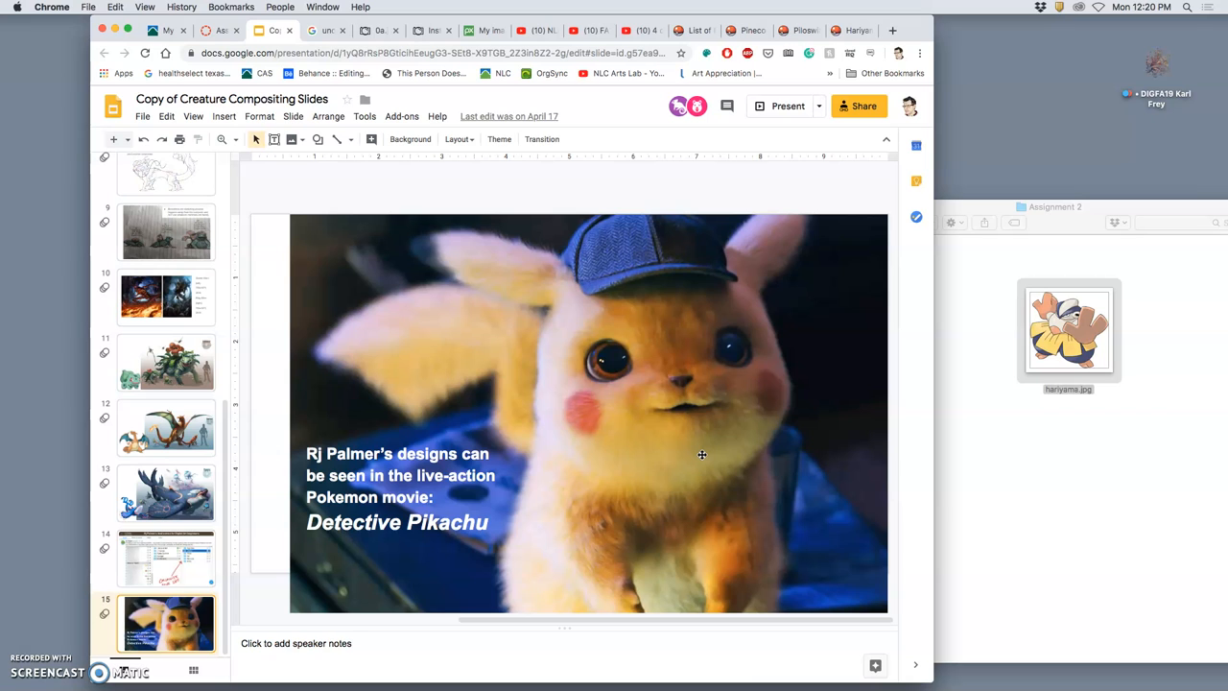
- Revisit the digital art advice, colored creature and painted dragon slides, then switch to the underwater image results tab
{"action": "left_click", "coordinate": [165, 557]}
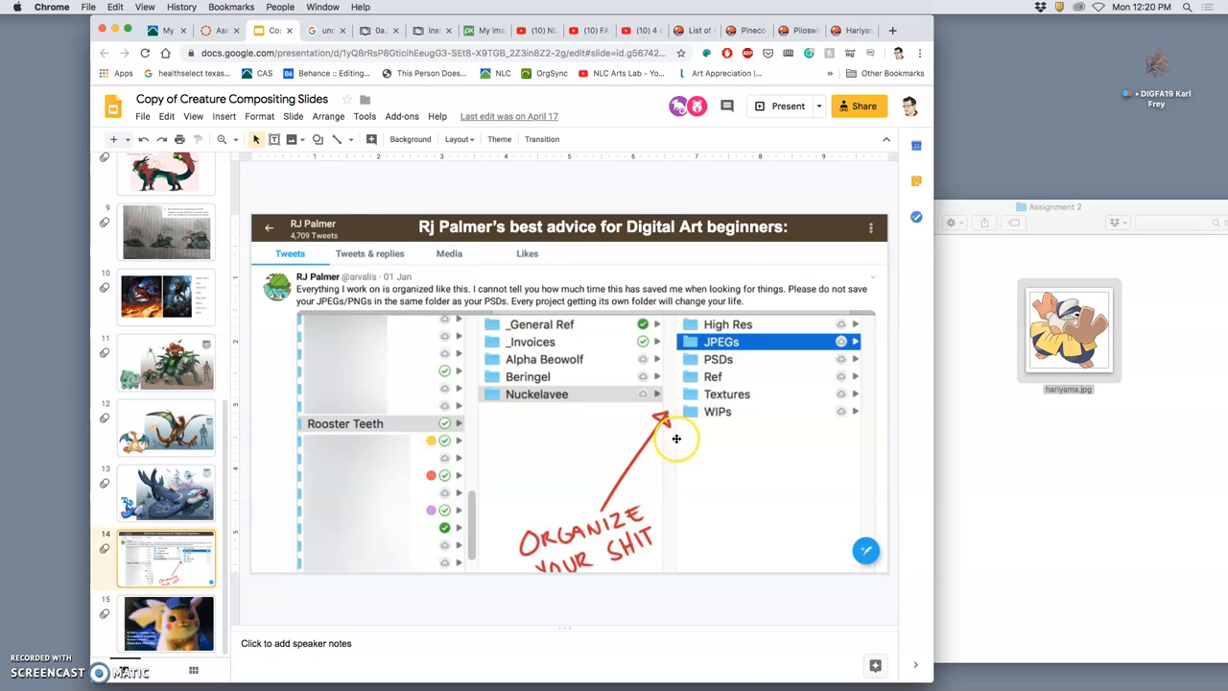
{"action": "scroll", "scroll_direction": "up", "scroll_amount": 3}
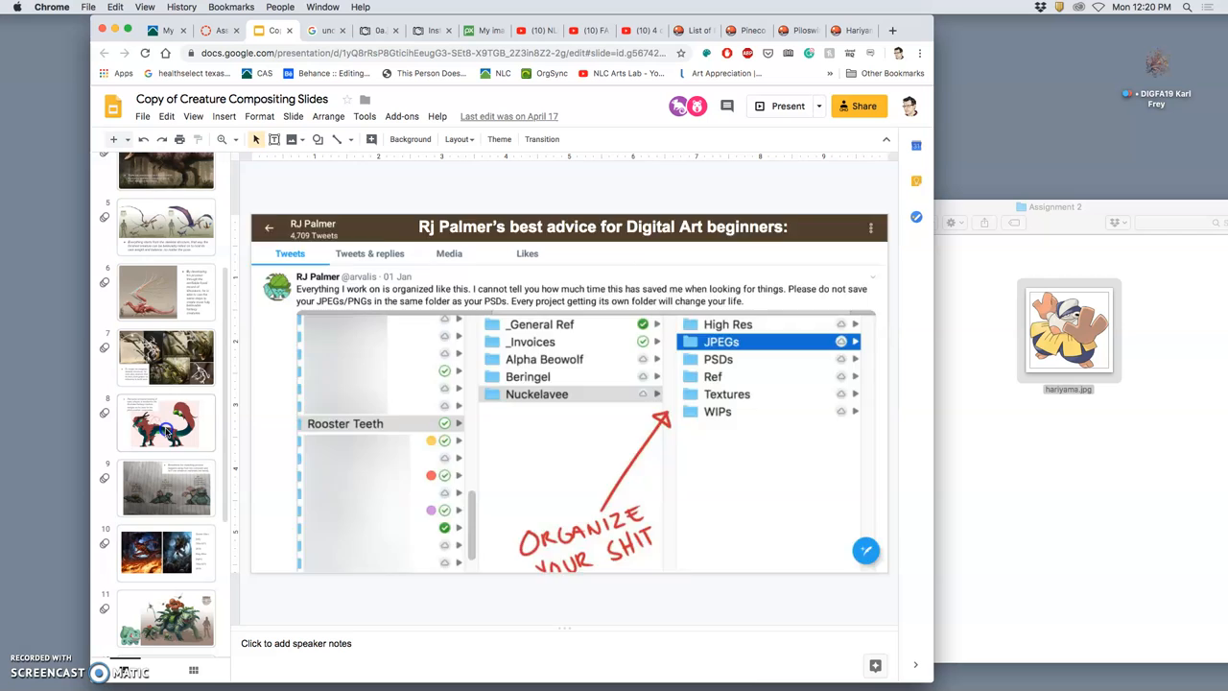
{"action": "left_click", "coordinate": [165, 422]}
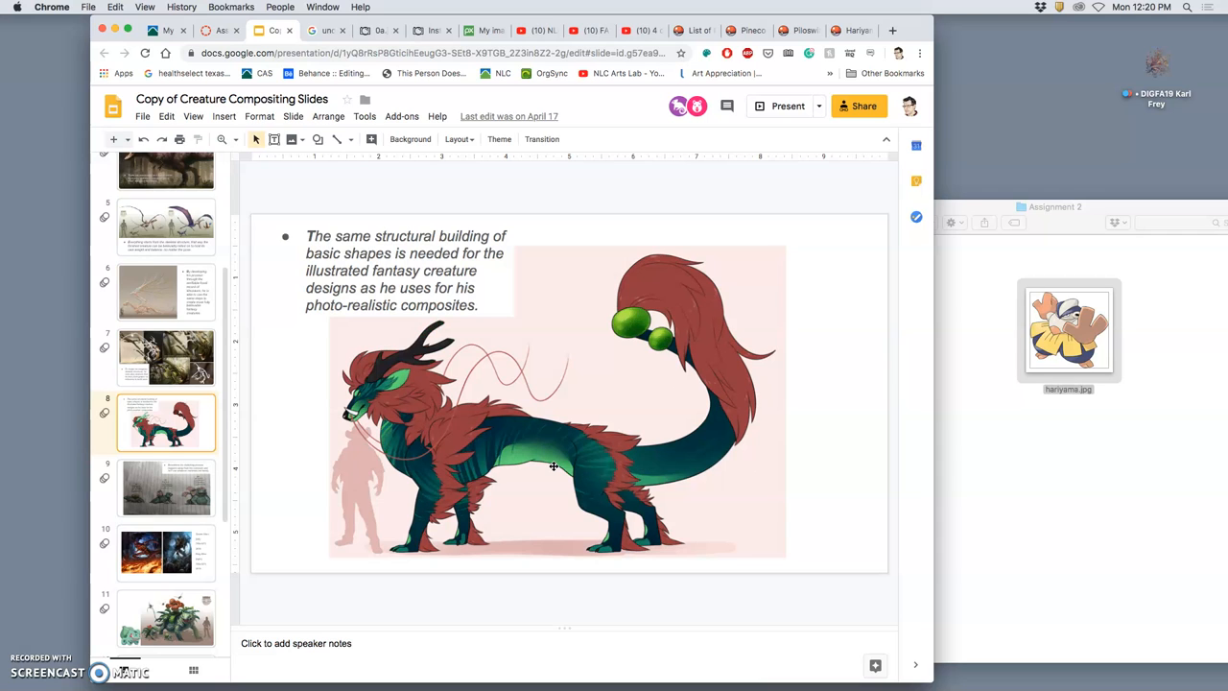
{"action": "left_click", "coordinate": [165, 292]}
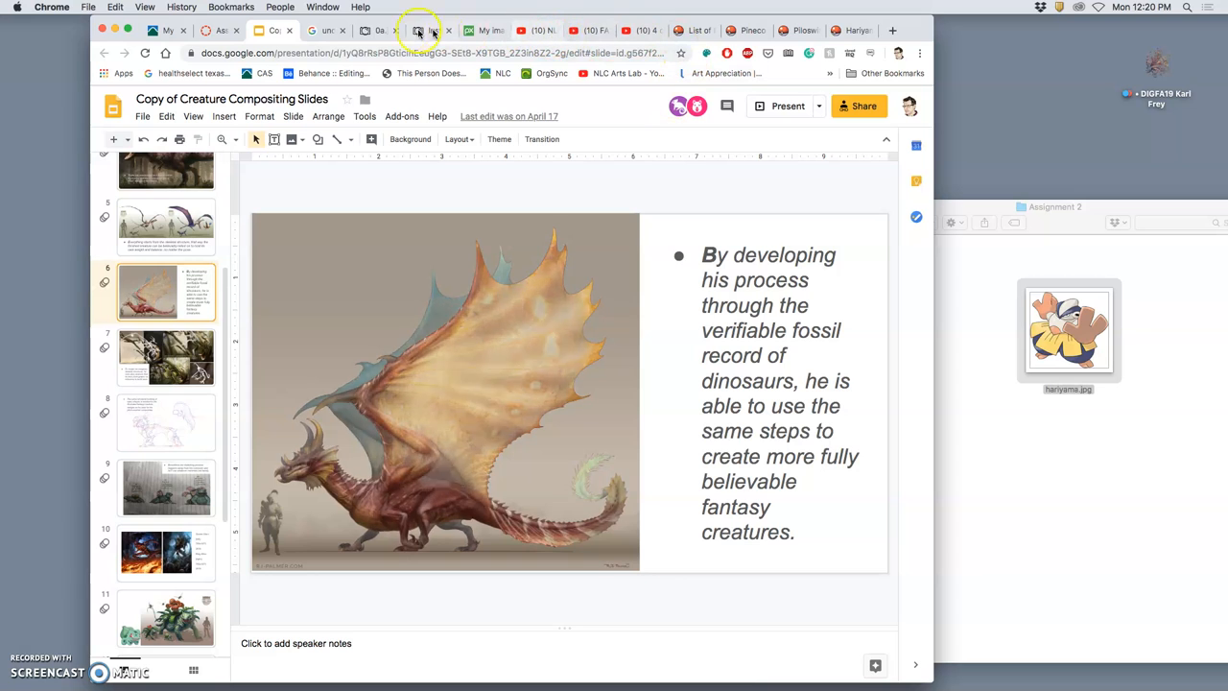
{"action": "left_click", "coordinate": [322, 30]}
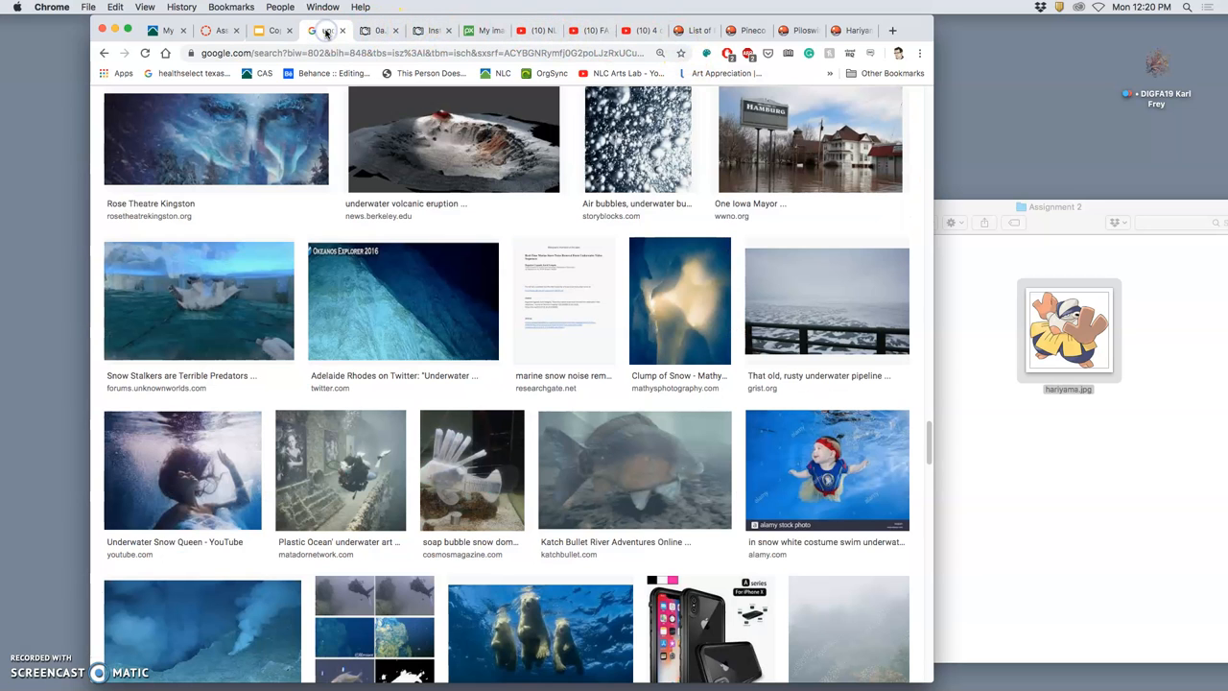
- Switch to the Past Student Examples album and page through the first several creature collages
{"action": "left_click", "coordinate": [376, 31]}
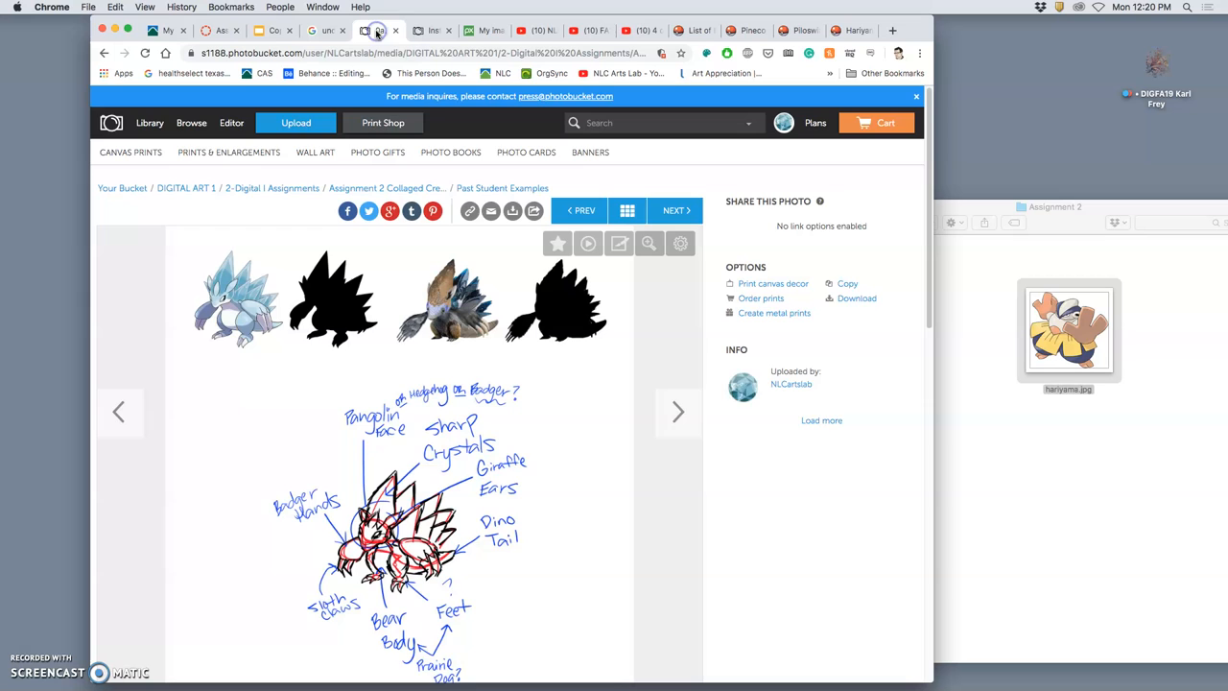
{"action": "scroll", "scroll_direction": "down", "scroll_amount": 3}
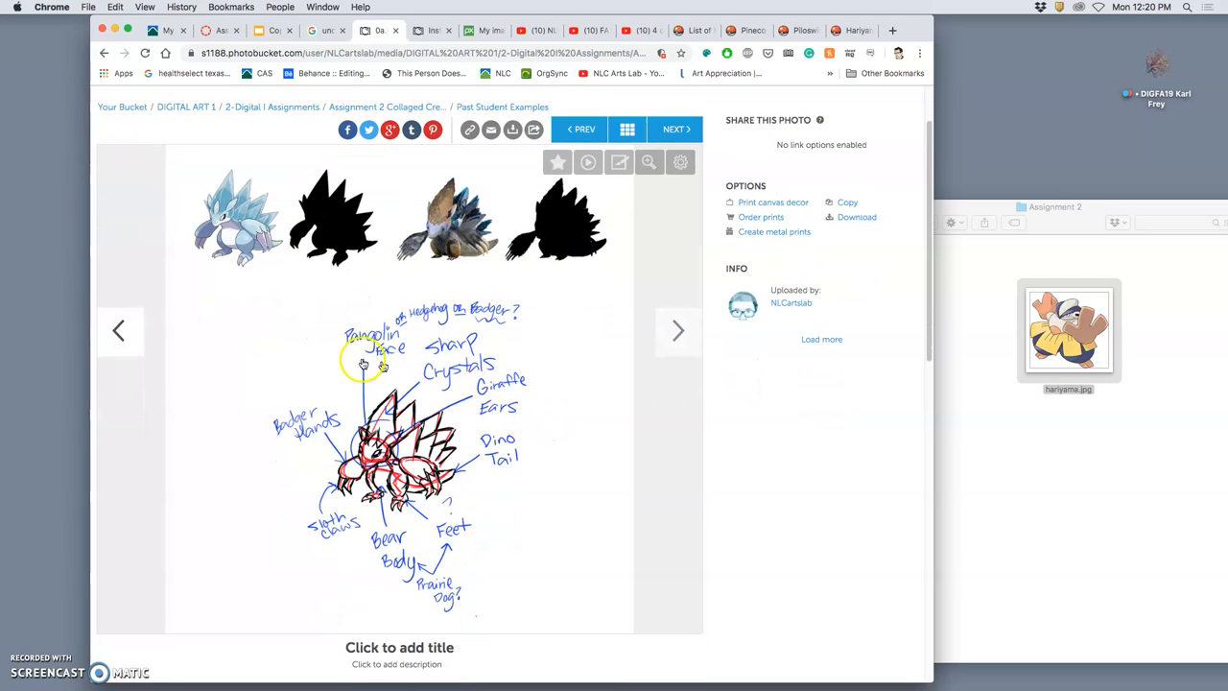
{"action": "mouse_move", "coordinate": [449, 240]}
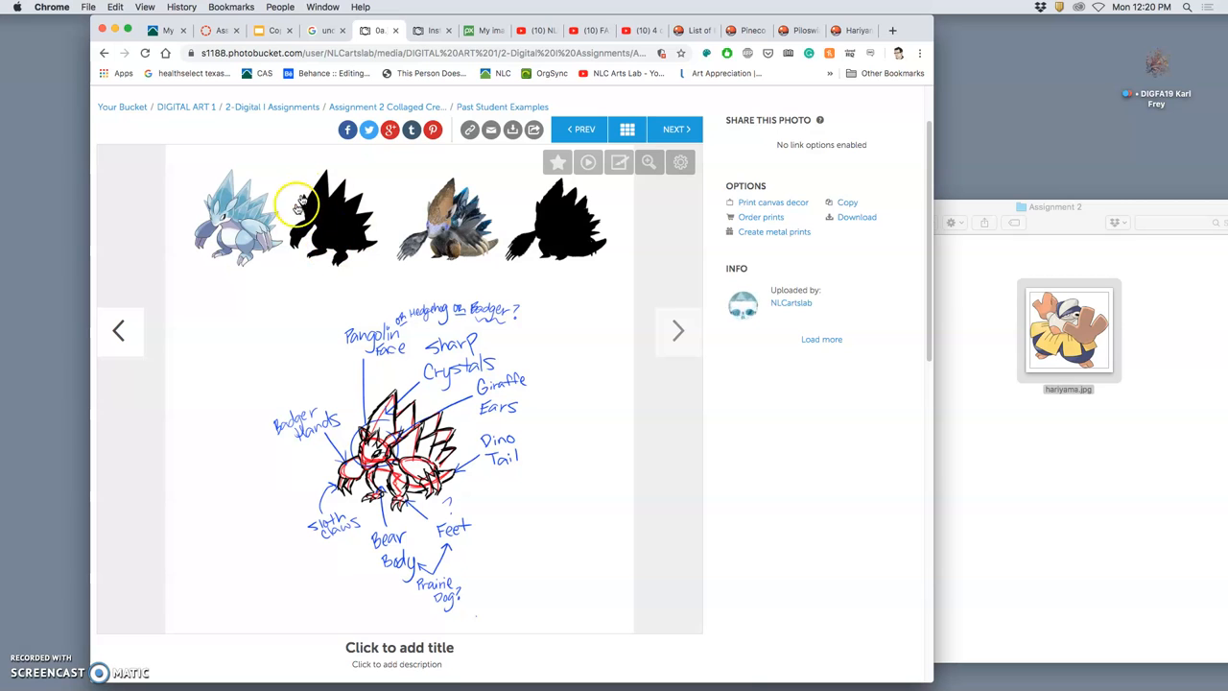
{"action": "mouse_move", "coordinate": [326, 215]}
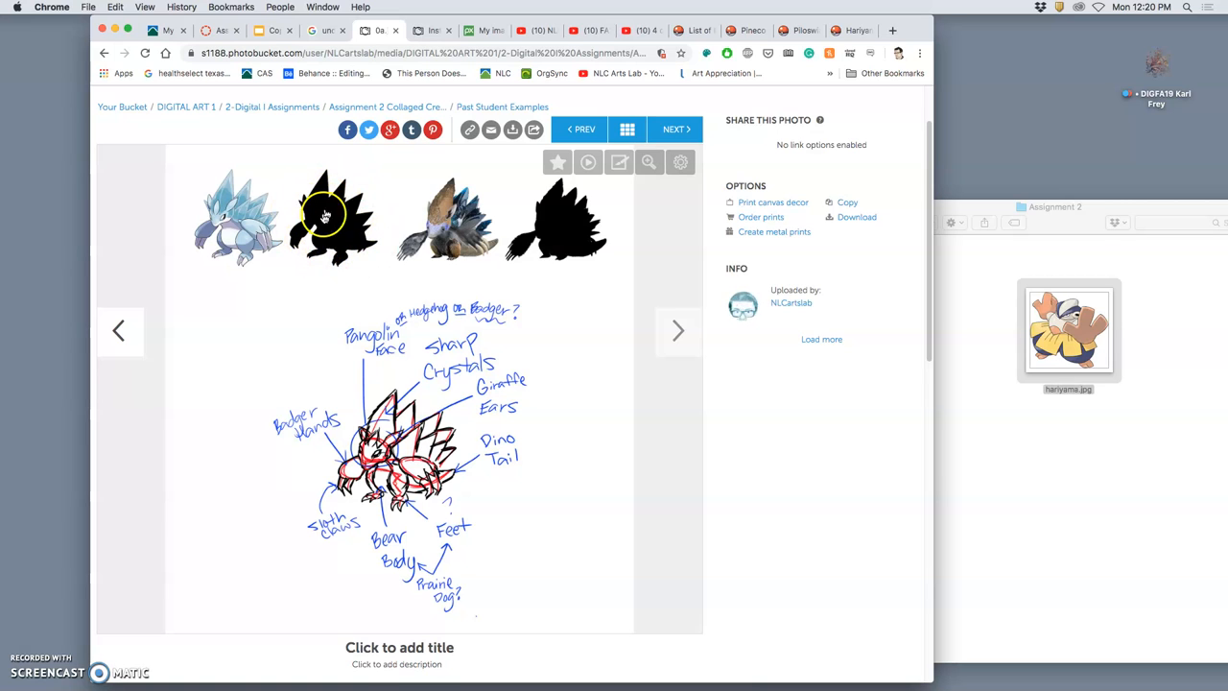
{"action": "mouse_move", "coordinate": [363, 261]}
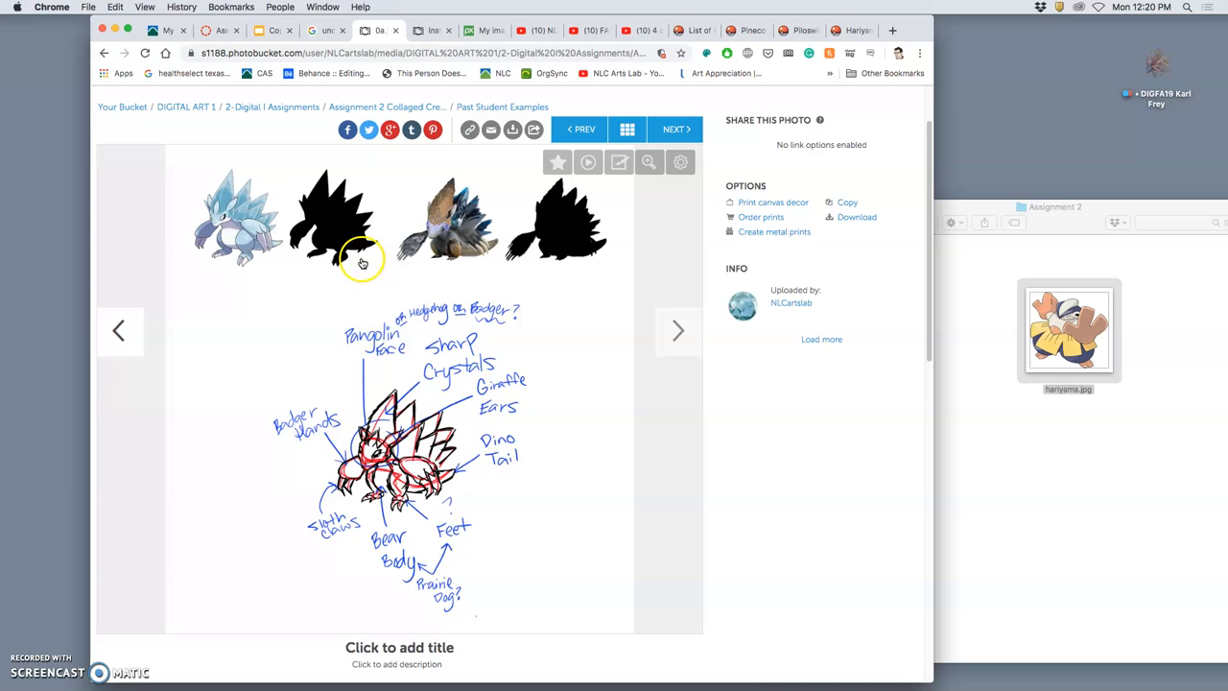
{"action": "mouse_move", "coordinate": [334, 232]}
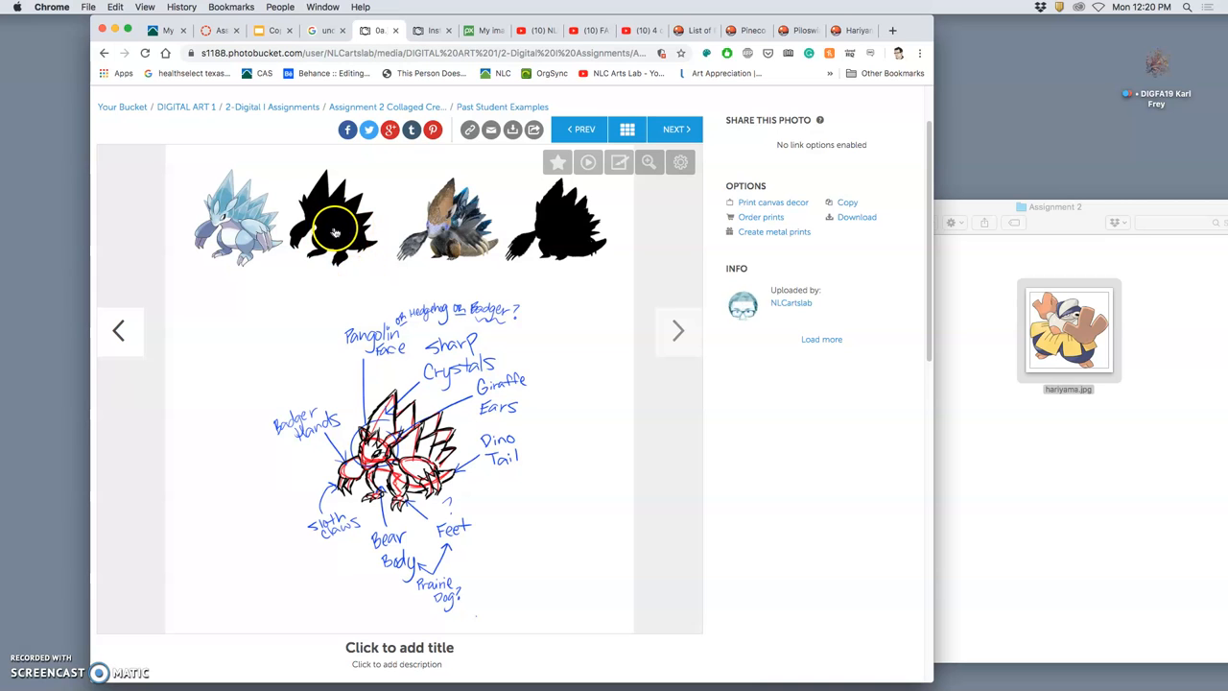
{"action": "mouse_move", "coordinate": [599, 335]}
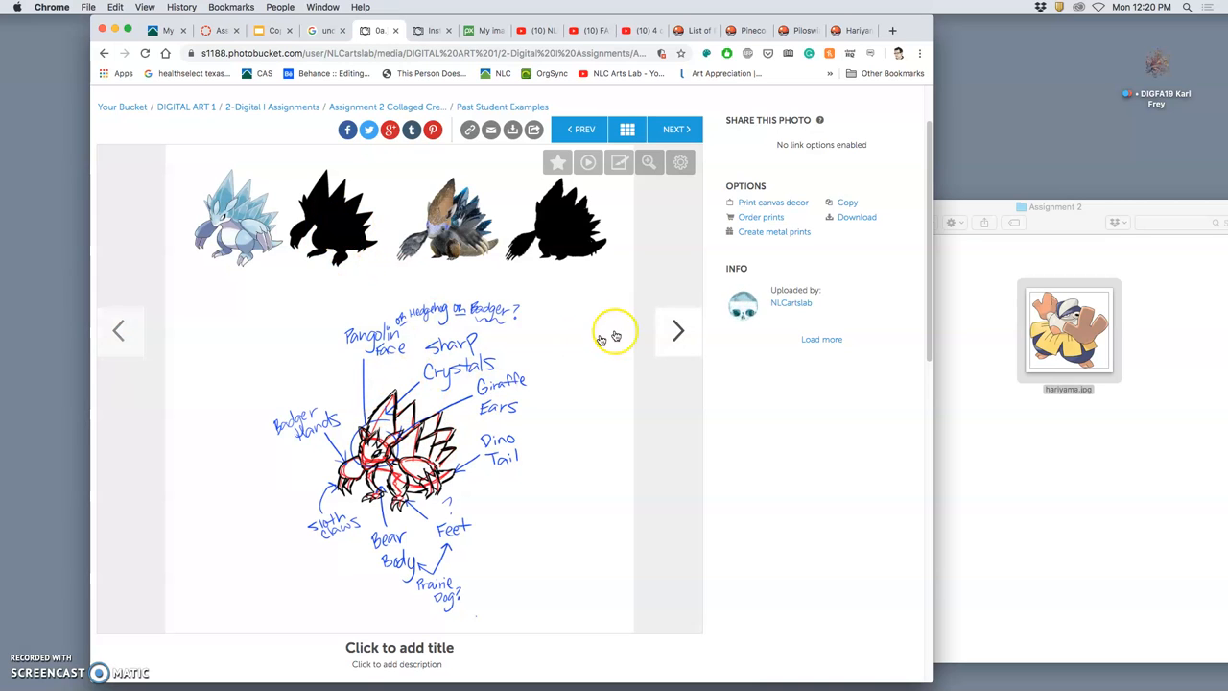
{"action": "left_click", "coordinate": [680, 330]}
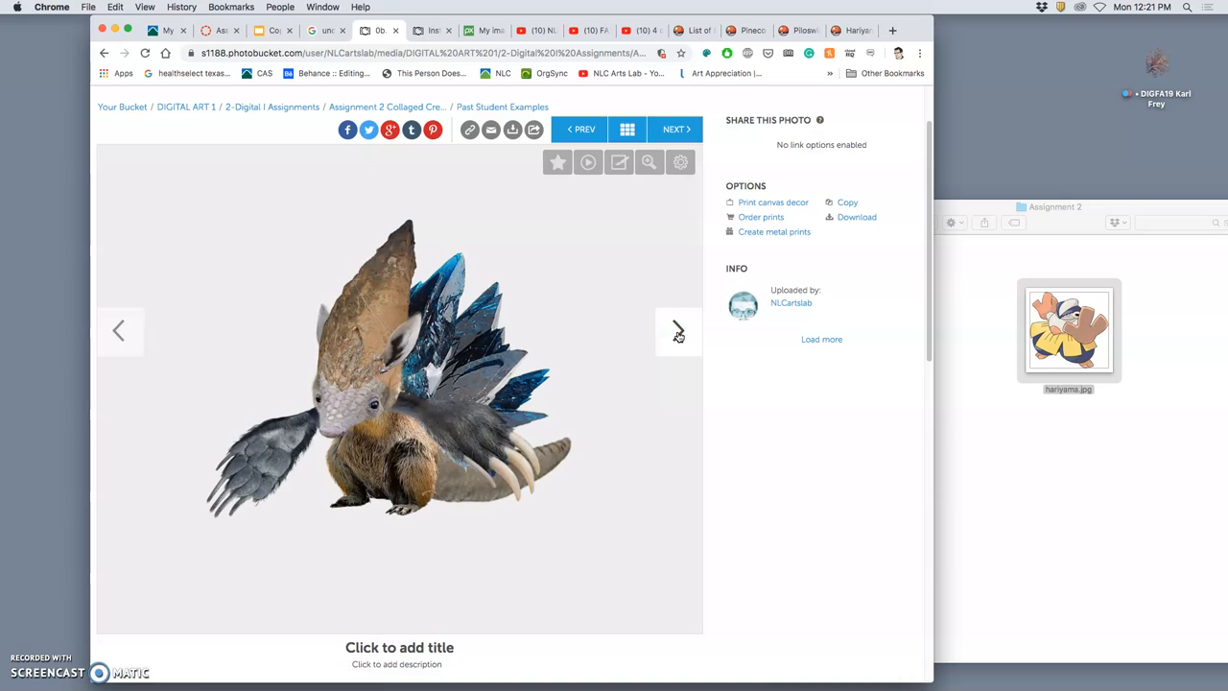
{"action": "mouse_move", "coordinate": [497, 416]}
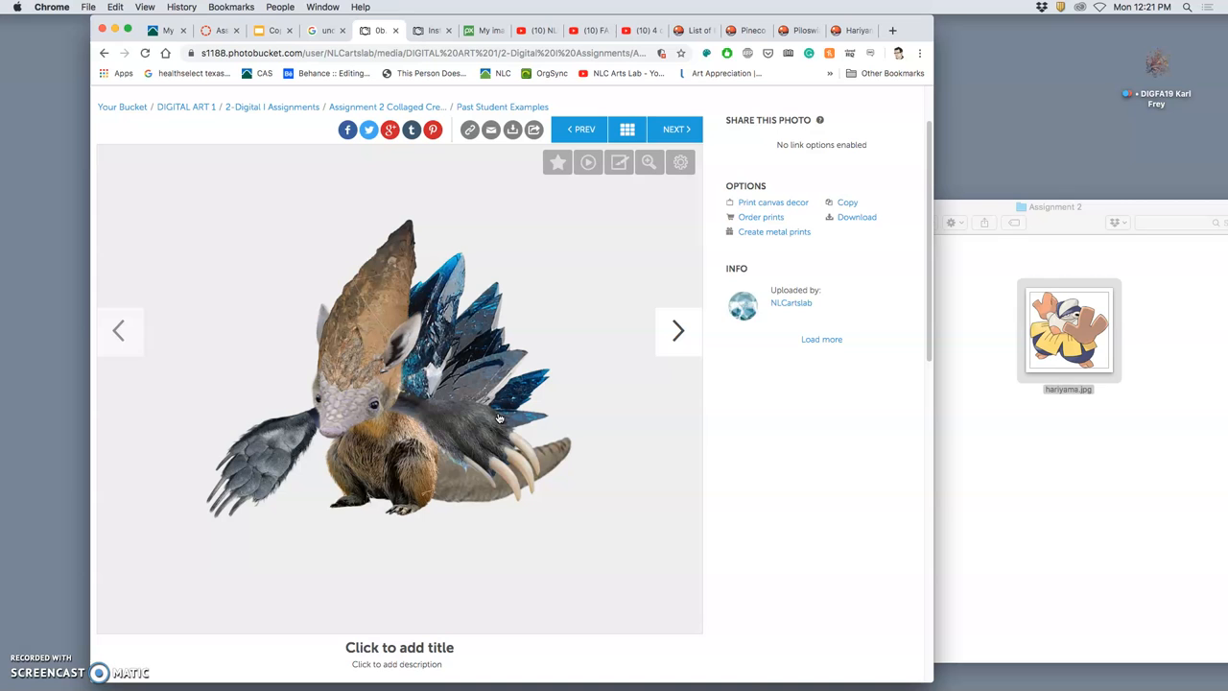
{"action": "mouse_move", "coordinate": [680, 330]}
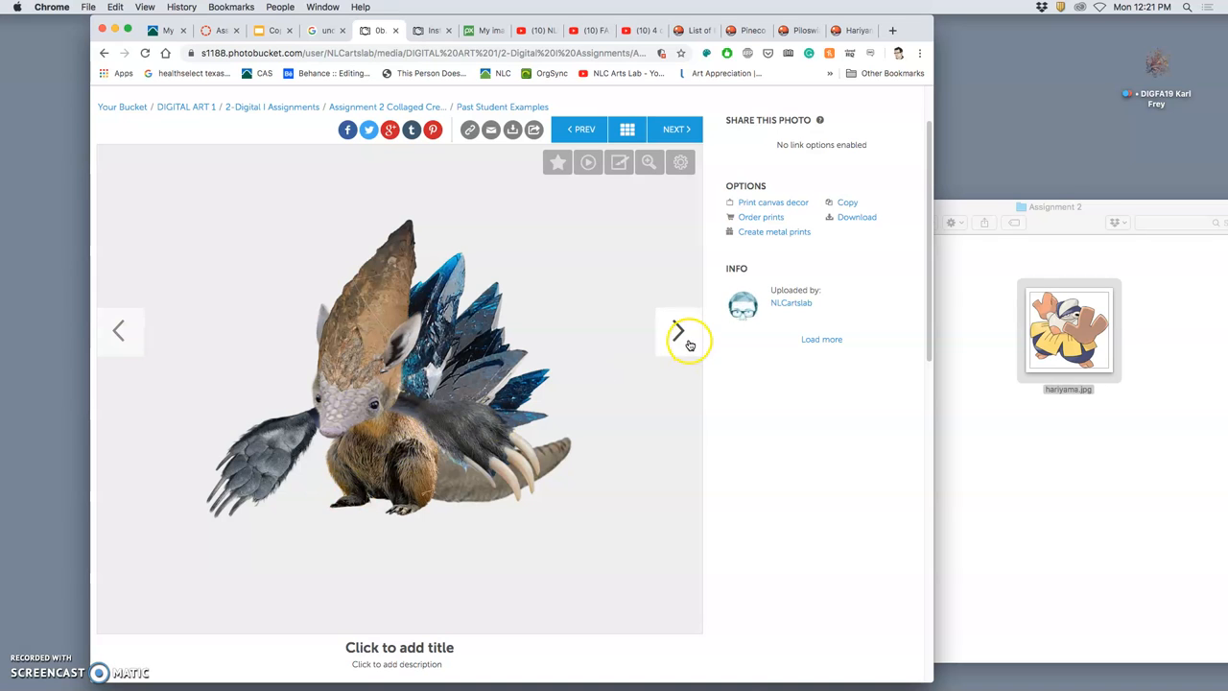
{"action": "left_click", "coordinate": [680, 330]}
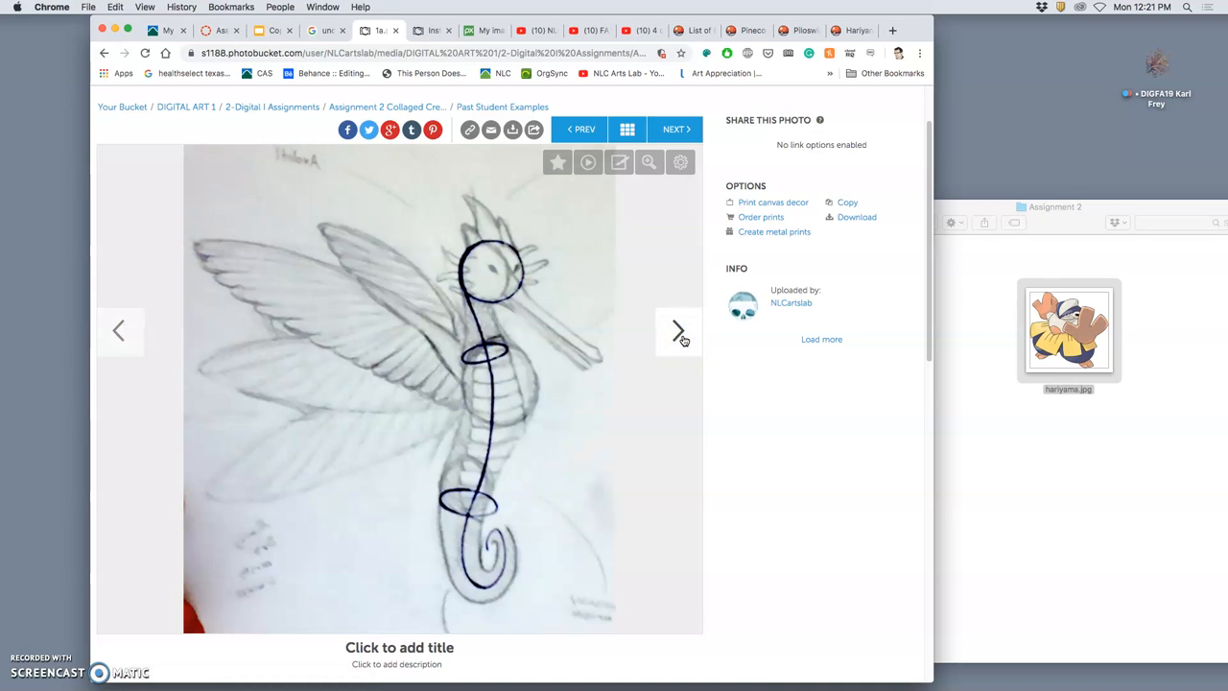
{"action": "left_click", "coordinate": [679, 330]}
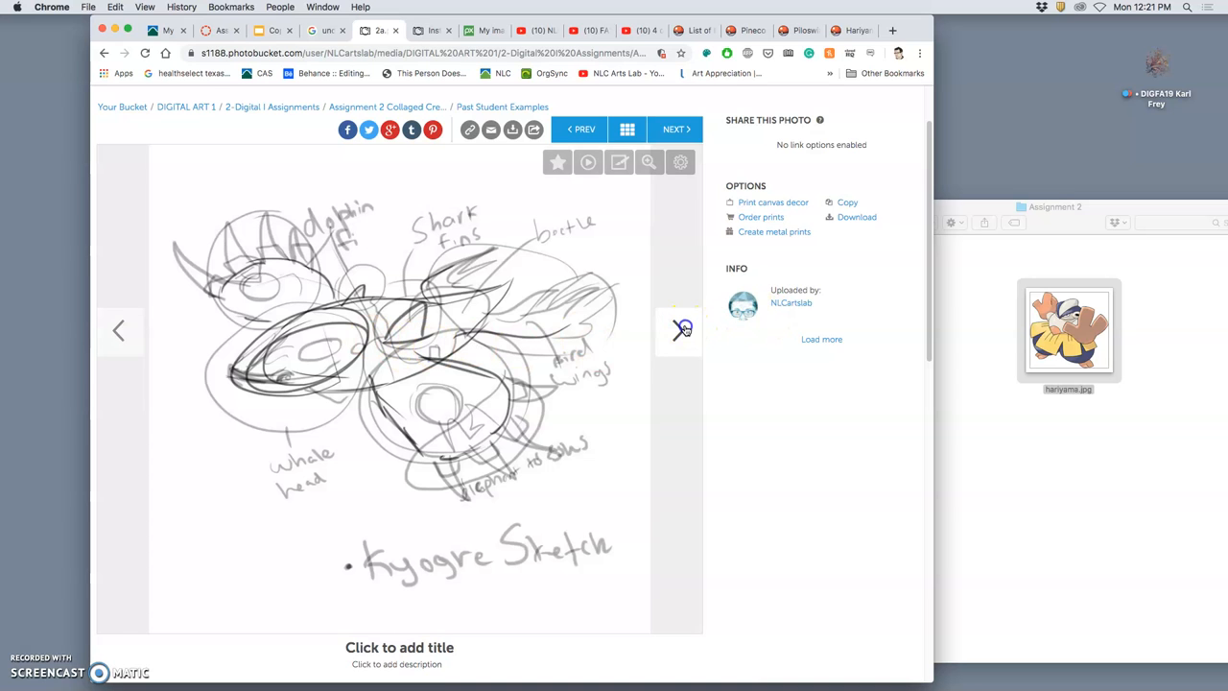
{"action": "left_click", "coordinate": [676, 129]}
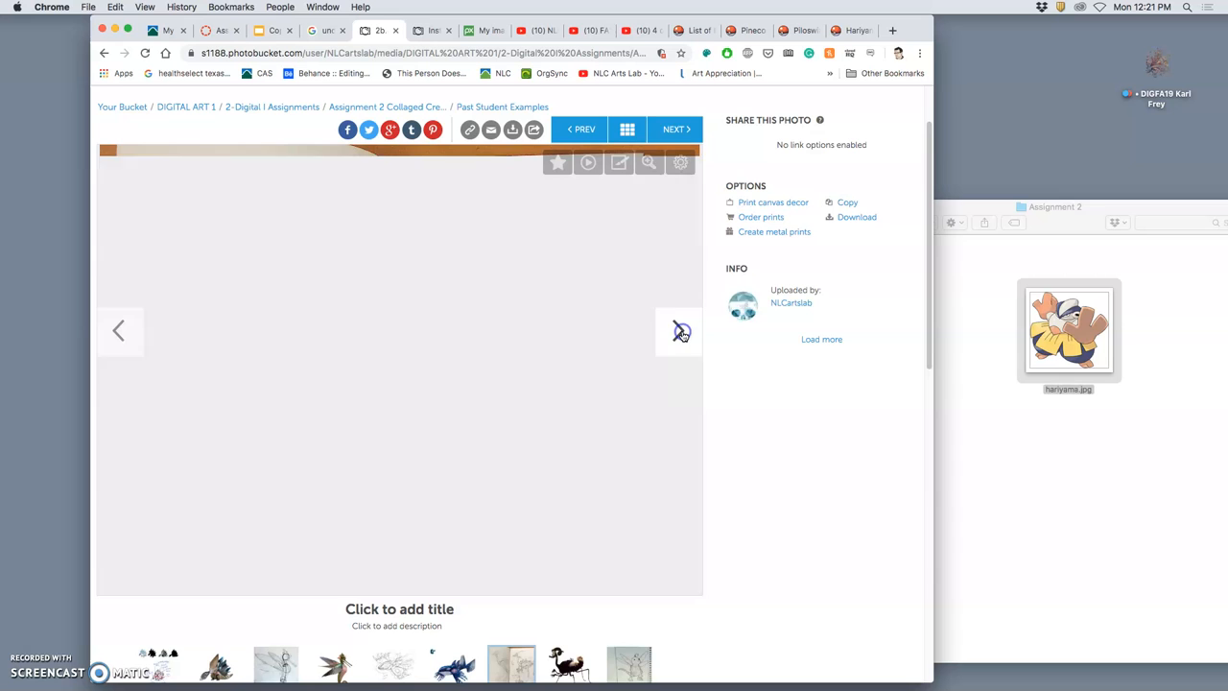
{"action": "left_click", "coordinate": [679, 330]}
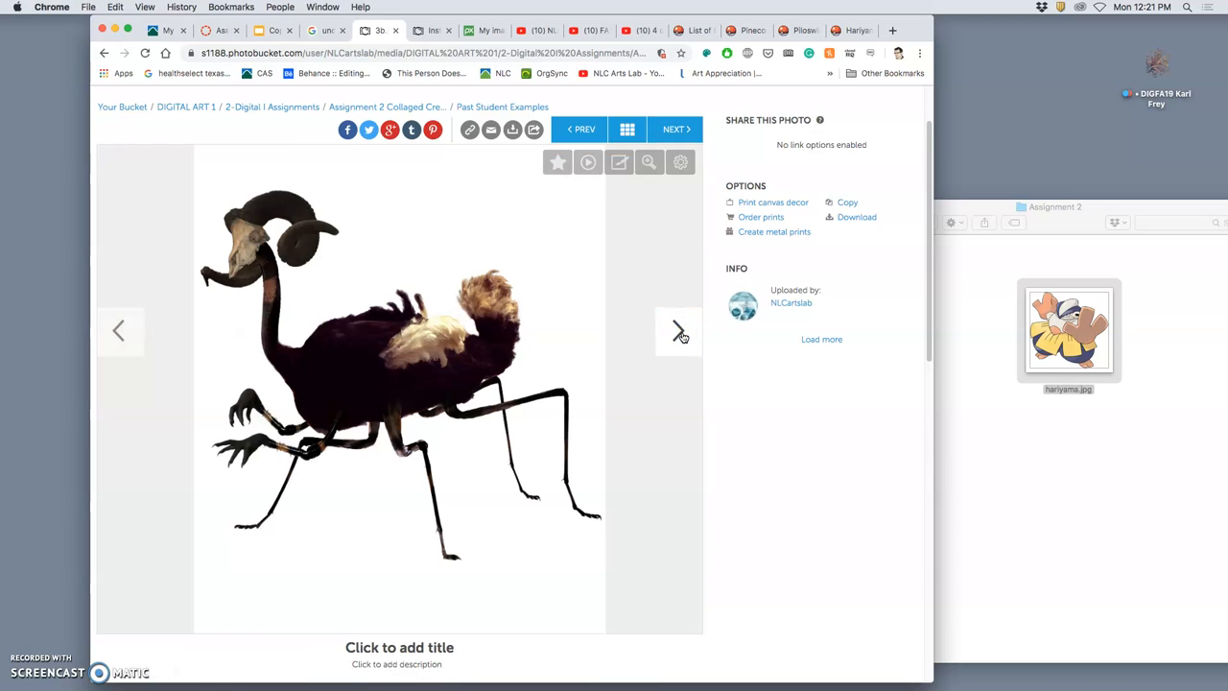
{"action": "left_click", "coordinate": [677, 330]}
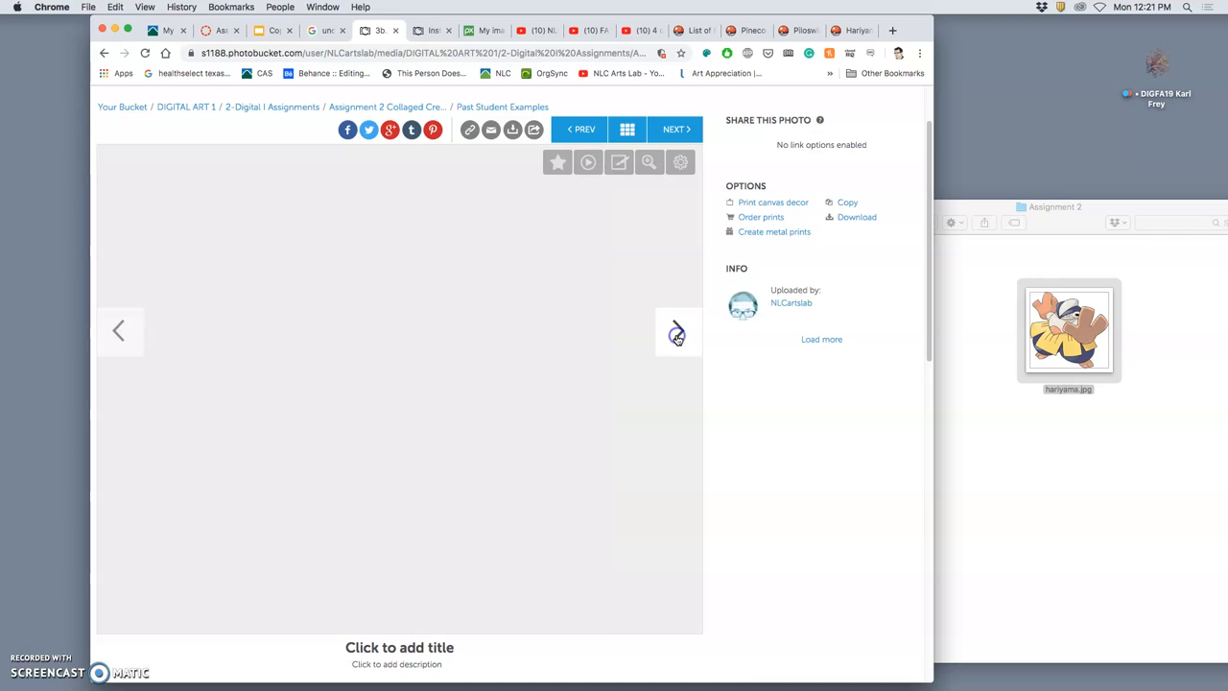
- Continue paging through the remaining student creature sketches and composites to the end of the album
{"action": "left_click", "coordinate": [675, 330]}
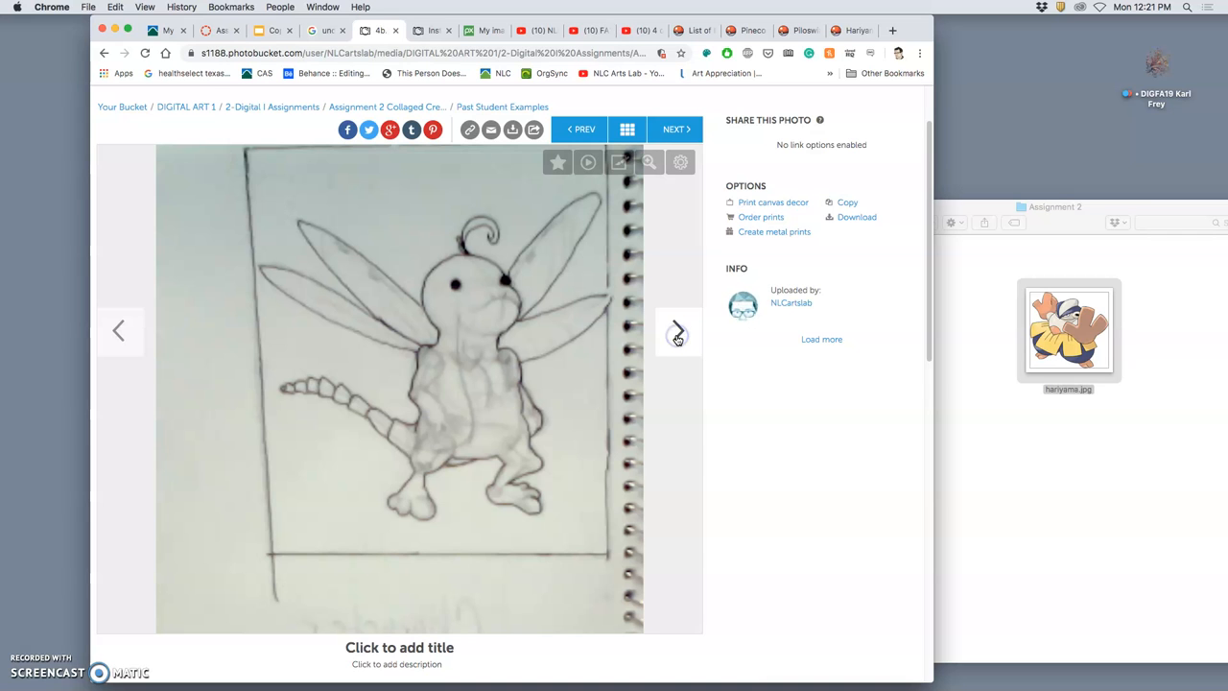
{"action": "left_click", "coordinate": [677, 330]}
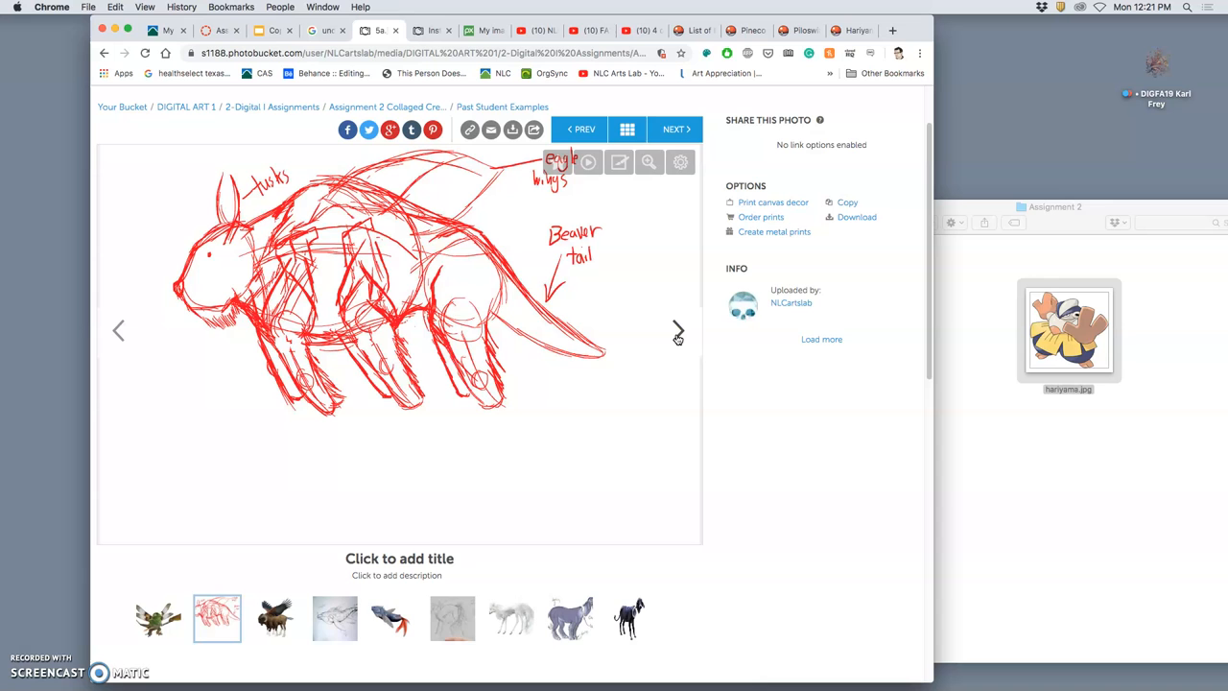
{"action": "left_click", "coordinate": [677, 330]}
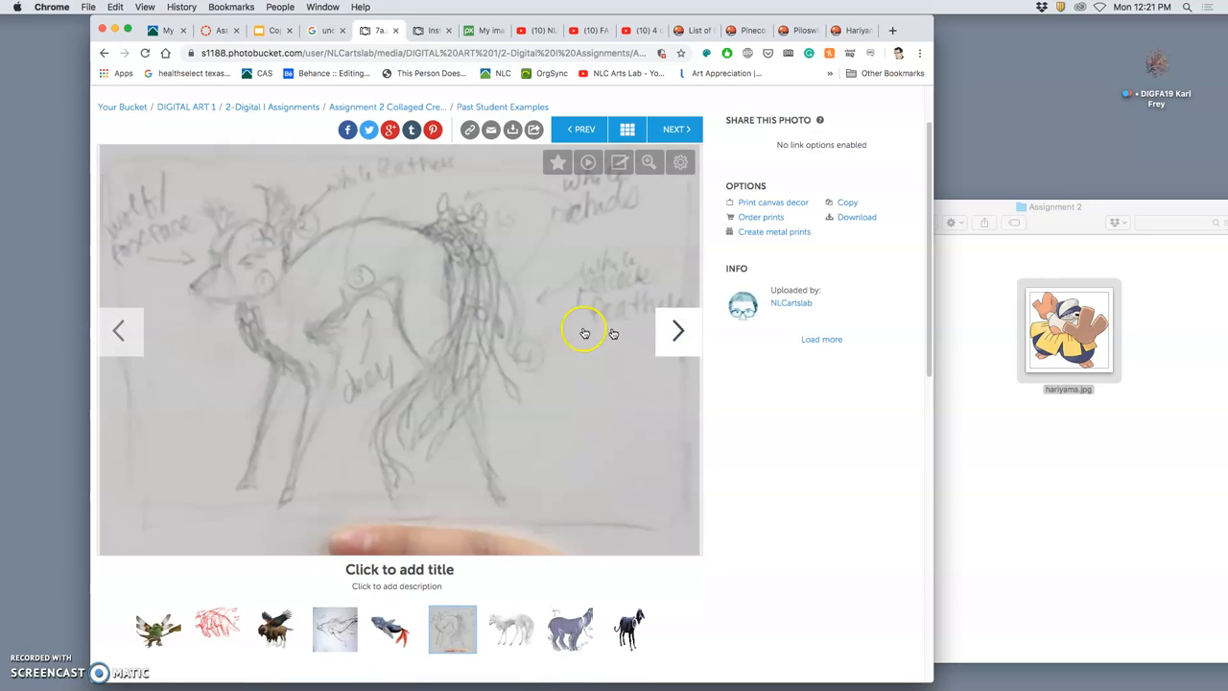
{"action": "mouse_move", "coordinate": [449, 284]}
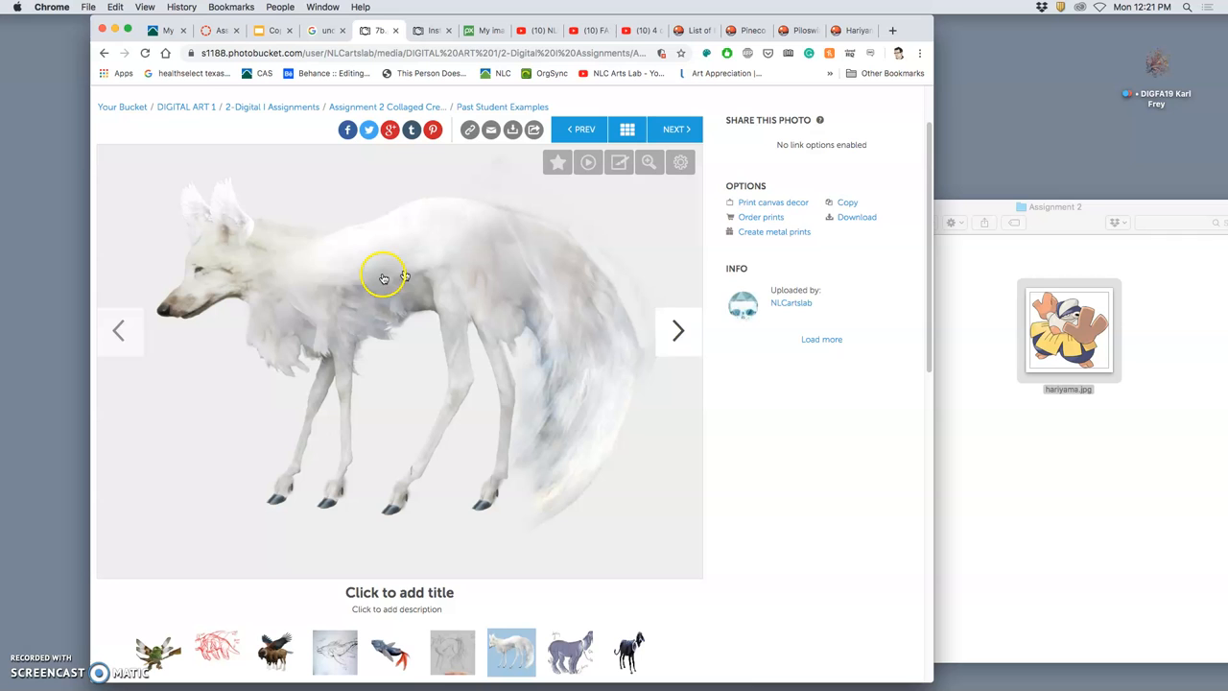
{"action": "left_click", "coordinate": [677, 330]}
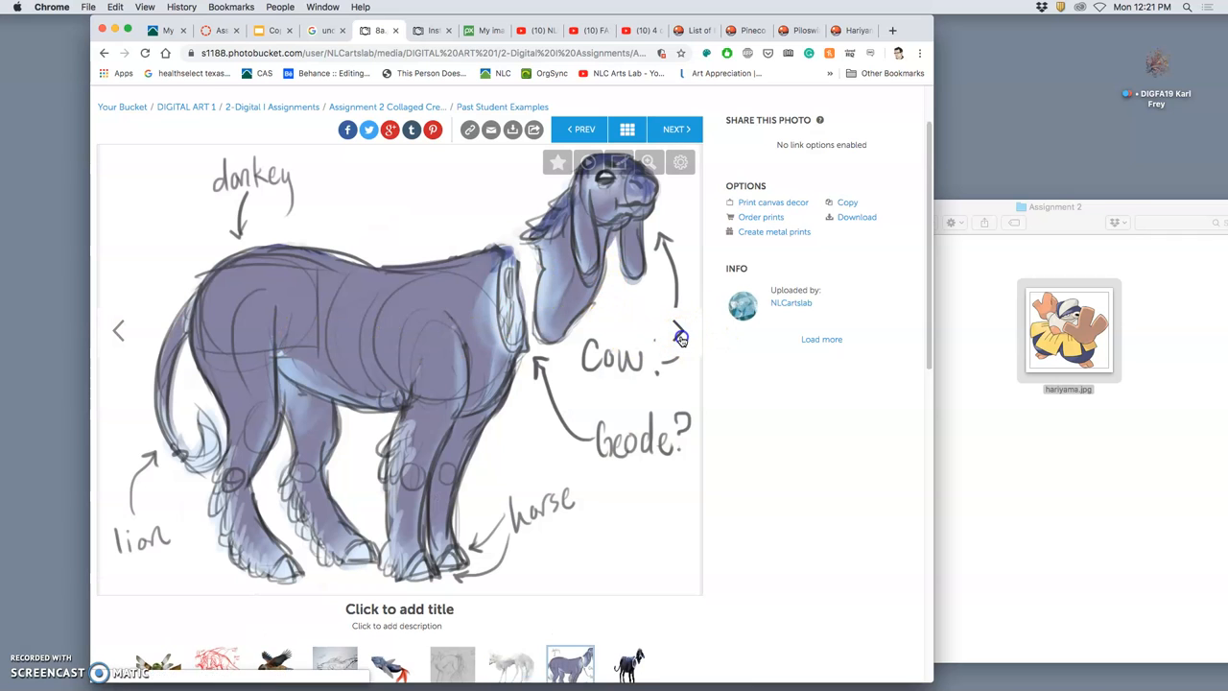
{"action": "left_click", "coordinate": [679, 330]}
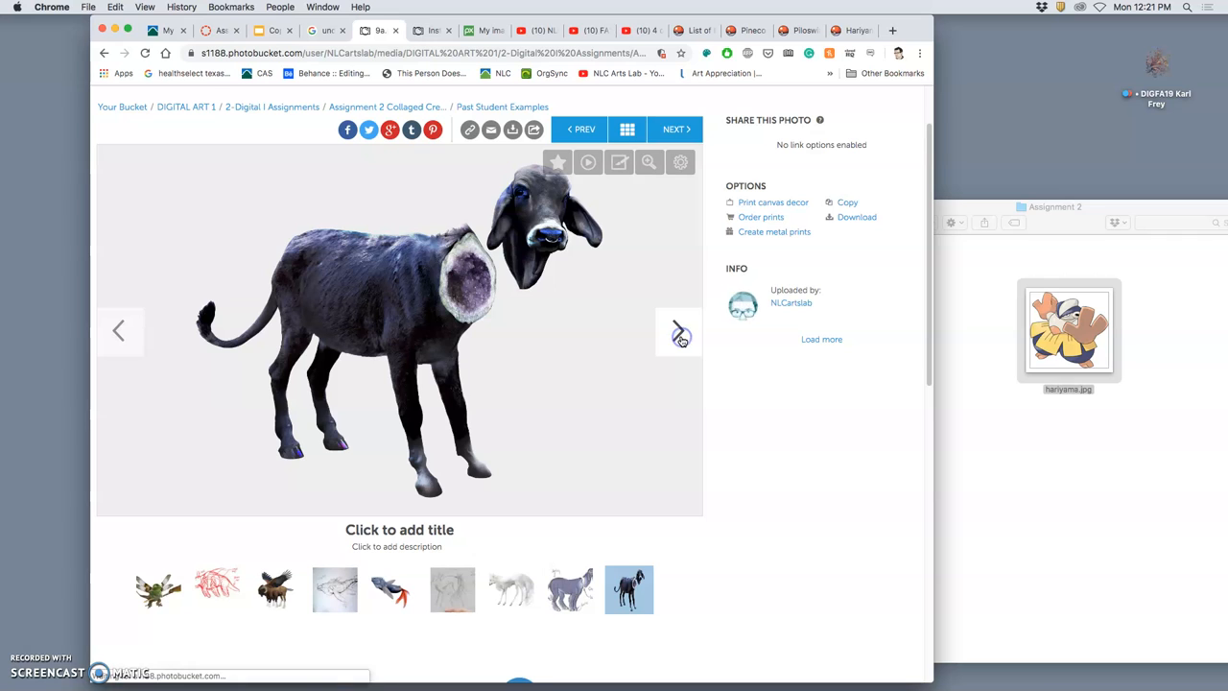
{"action": "left_click", "coordinate": [679, 330]}
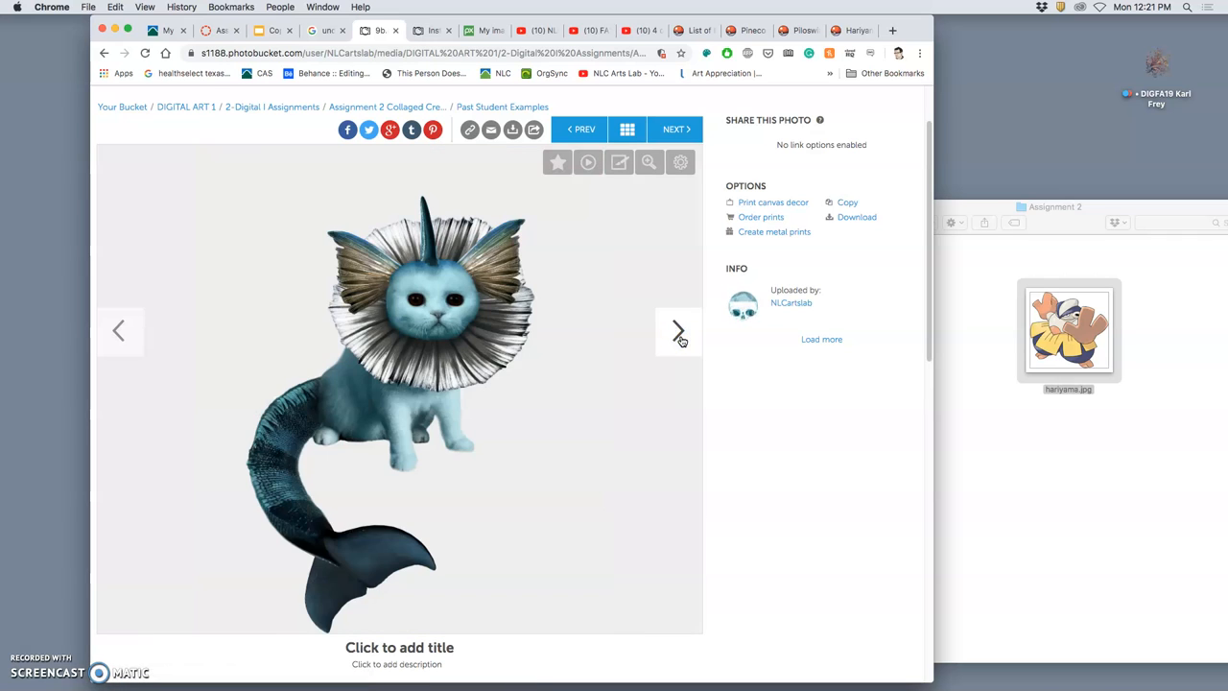
{"action": "left_click", "coordinate": [679, 330]}
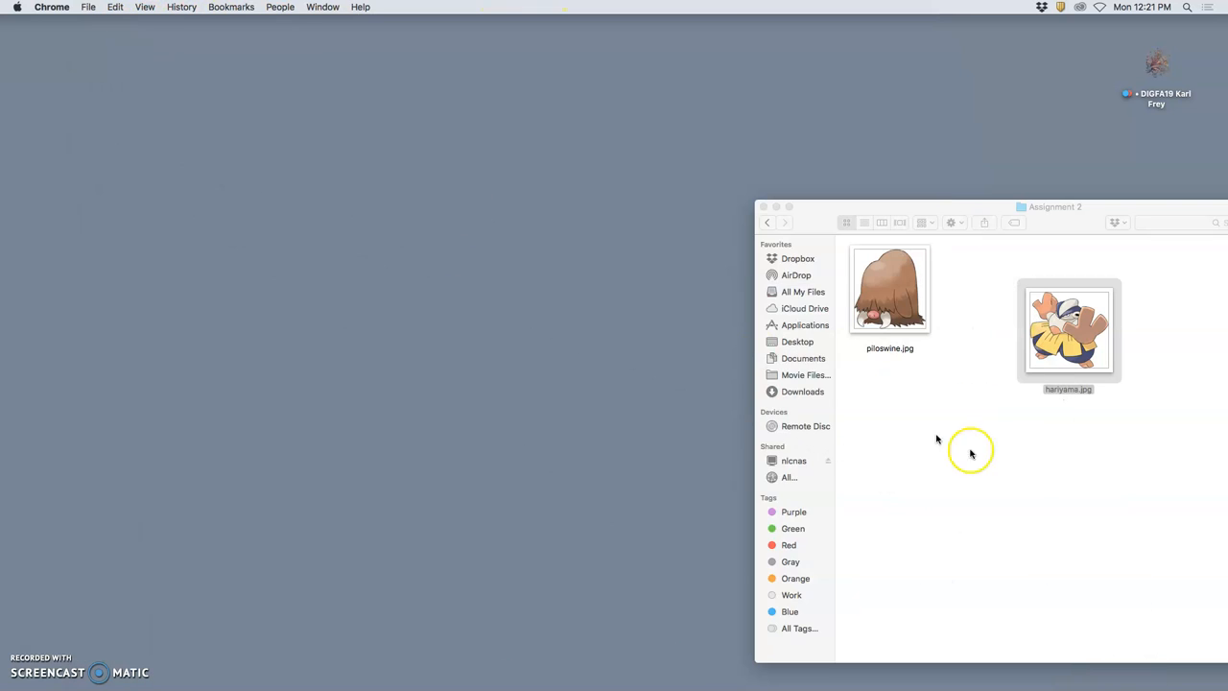
- Line hariyama.jpg beside piloswine.jpg, launch Photoshop and bring up File > New document settings
{"action": "left_click_drag", "start_coordinate": [1066, 330], "coordinate": [989, 286]}
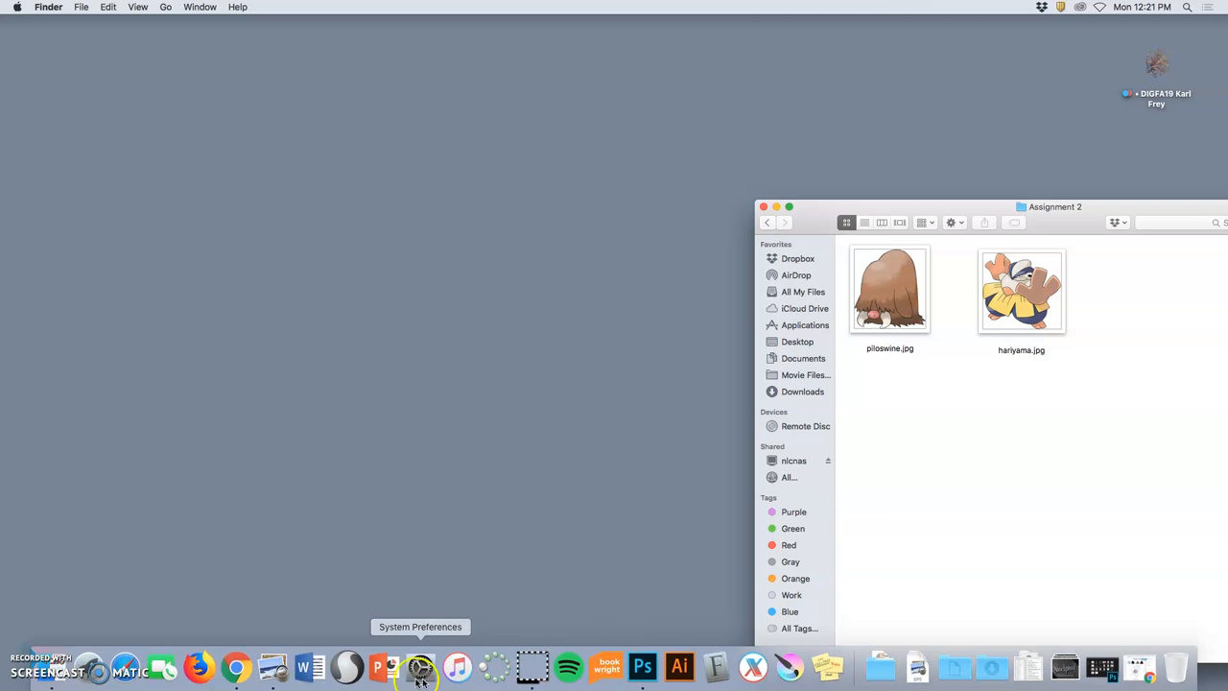
{"action": "left_click", "coordinate": [652, 665]}
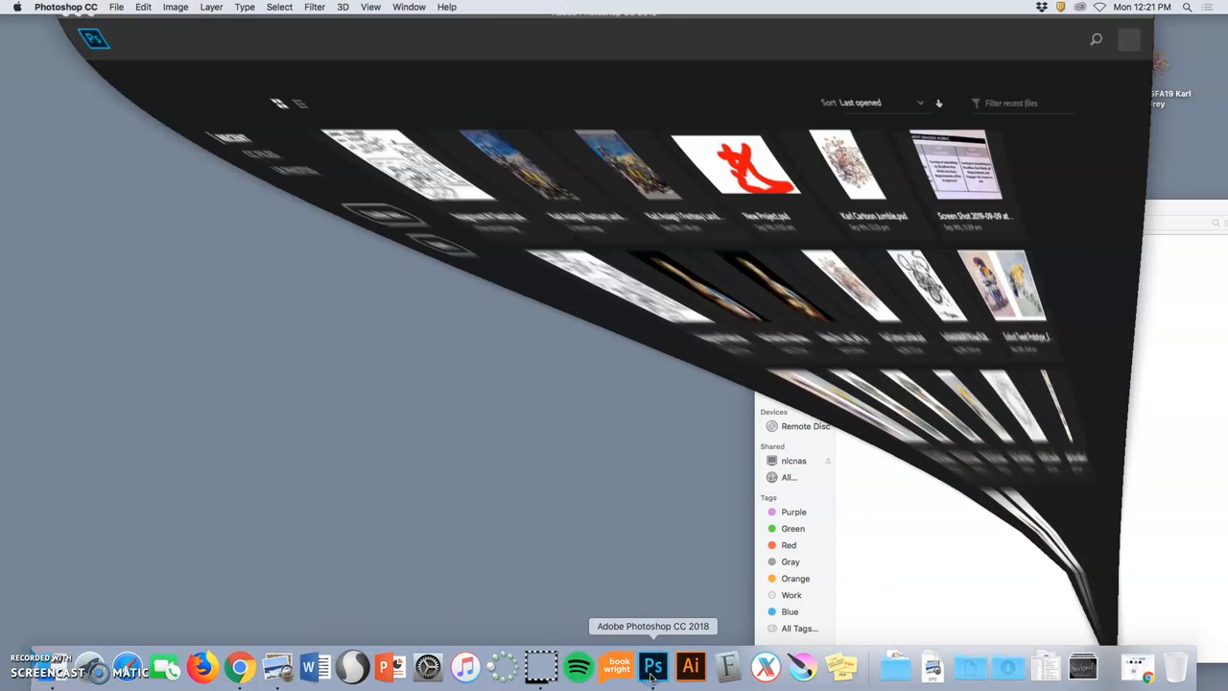
{"action": "left_click", "coordinate": [115, 8]}
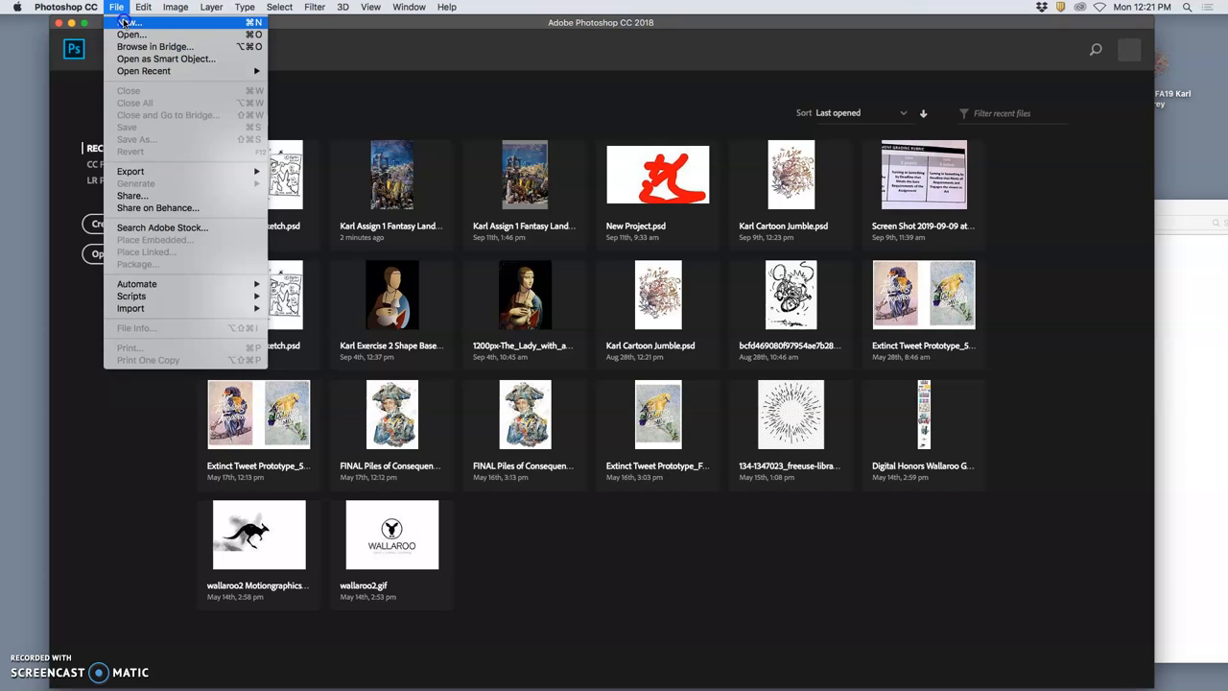
{"action": "left_click", "coordinate": [115, 8]}
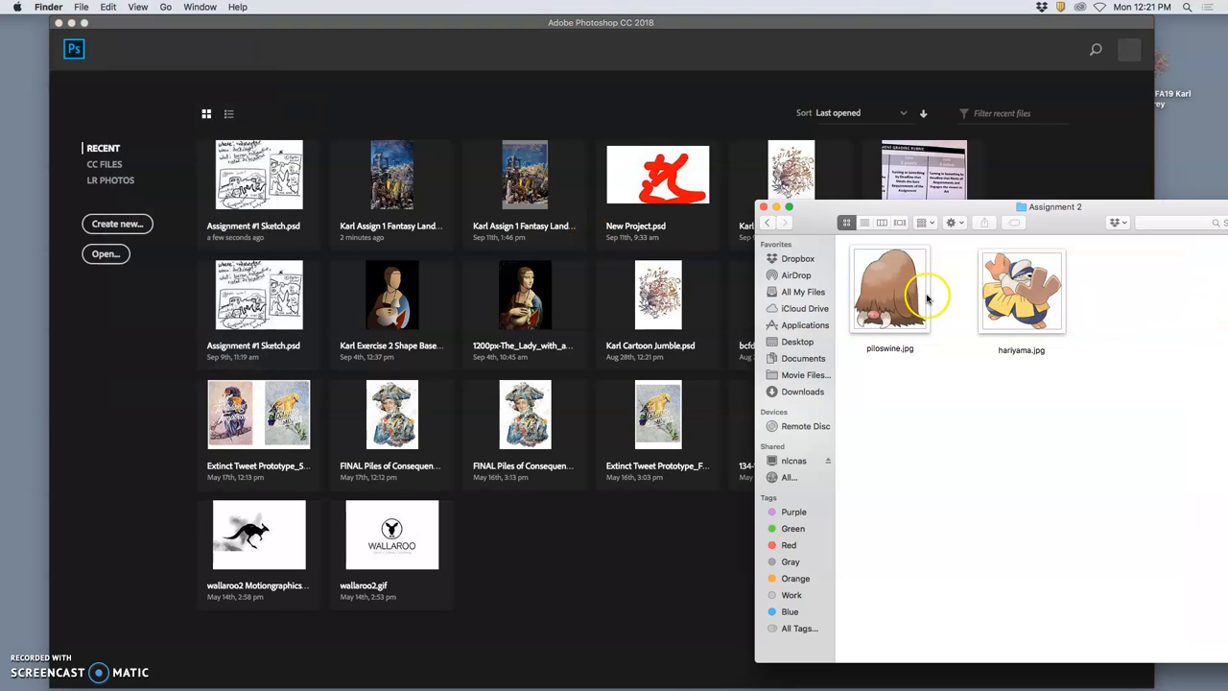
{"action": "mouse_move", "coordinate": [988, 316]}
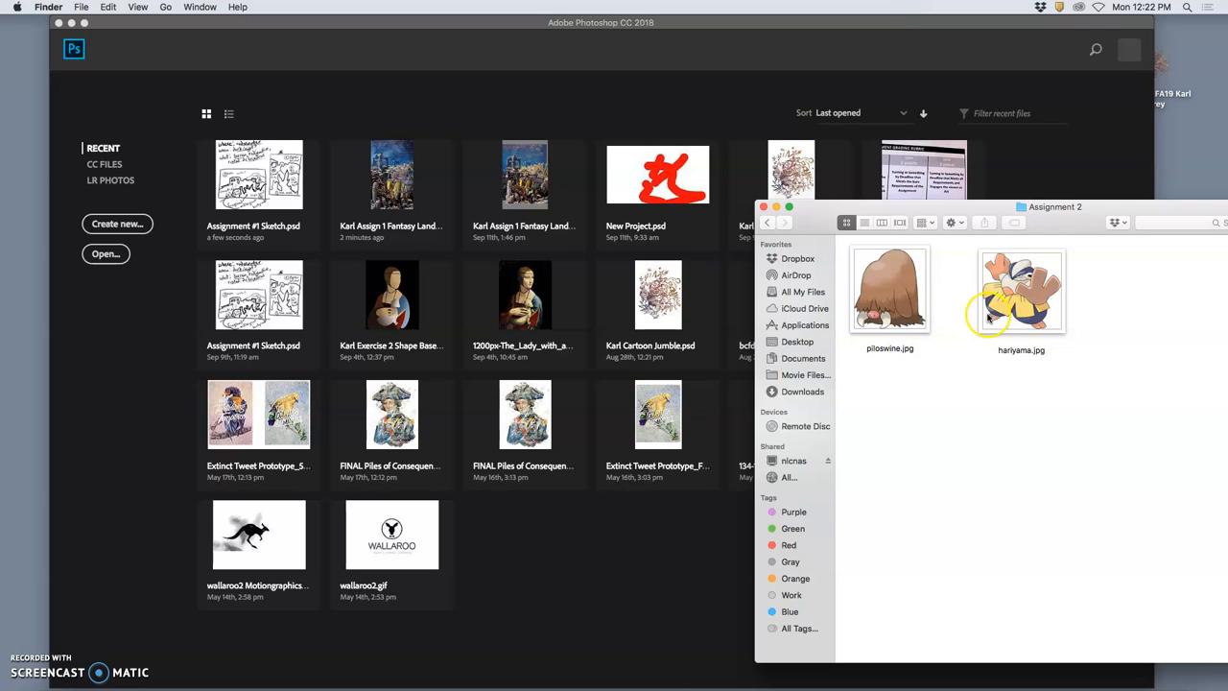
{"action": "mouse_move", "coordinate": [219, 23]}
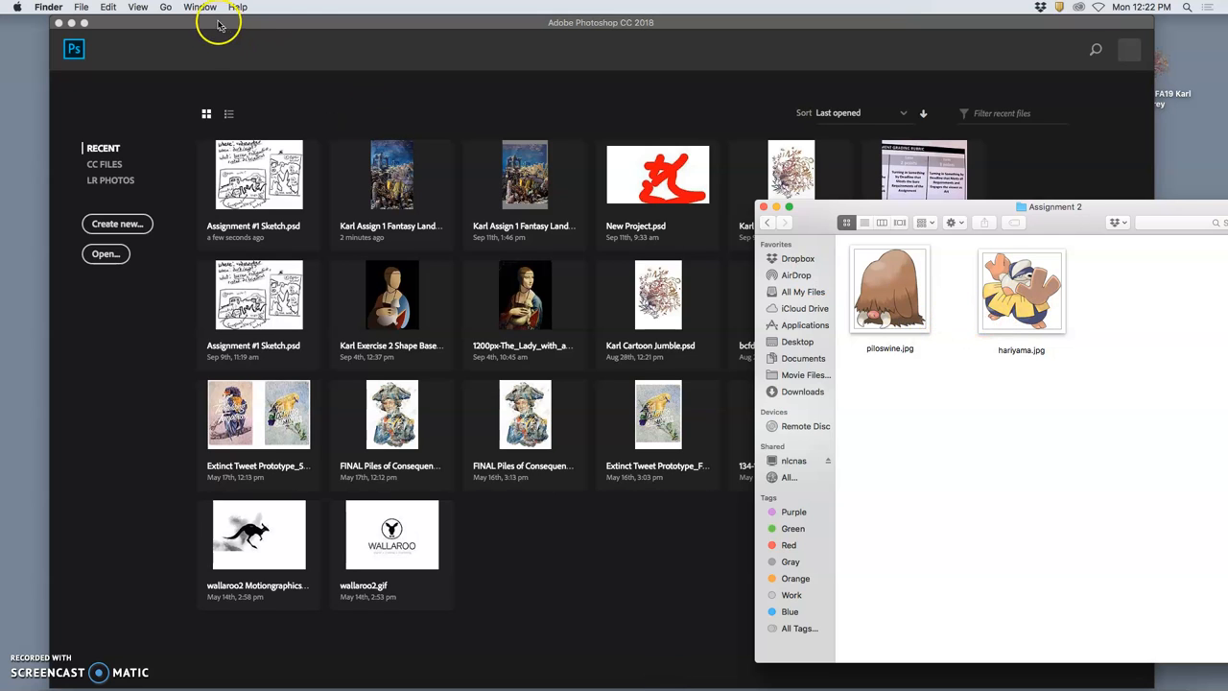
{"action": "left_click", "coordinate": [118, 222]}
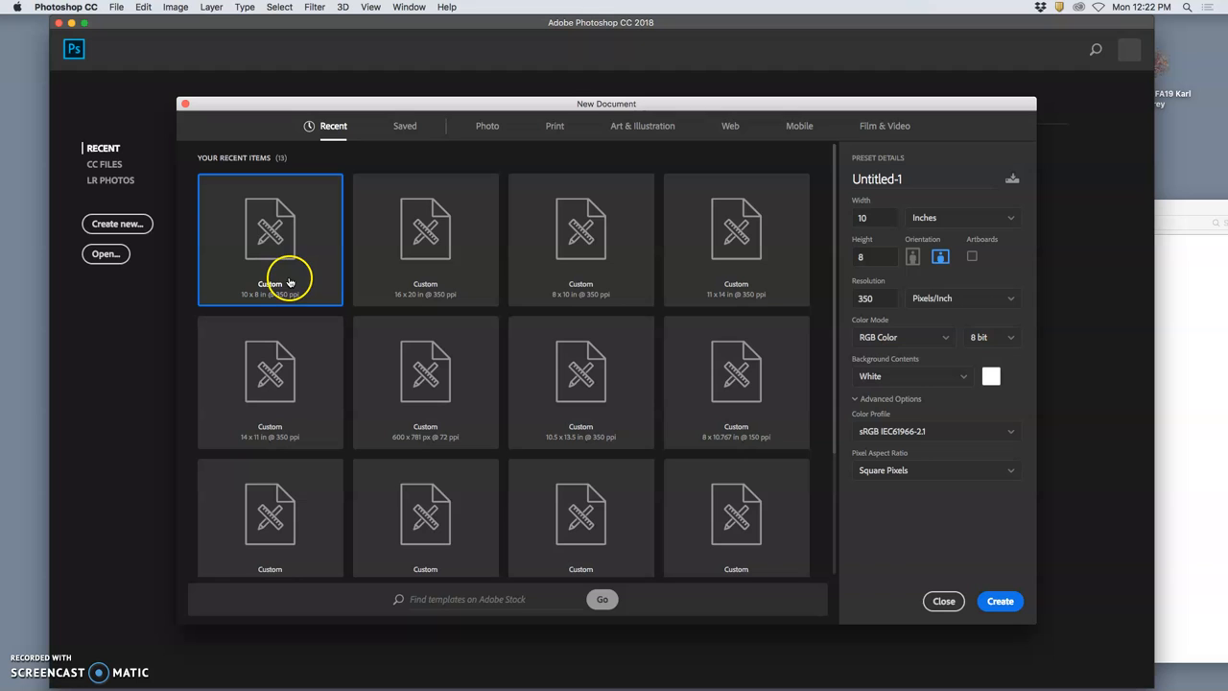
- Create the 10 by 8 inch canvas, place both JPGs and shrink hariyama to match piloswine
{"action": "left_click", "coordinate": [1000, 600]}
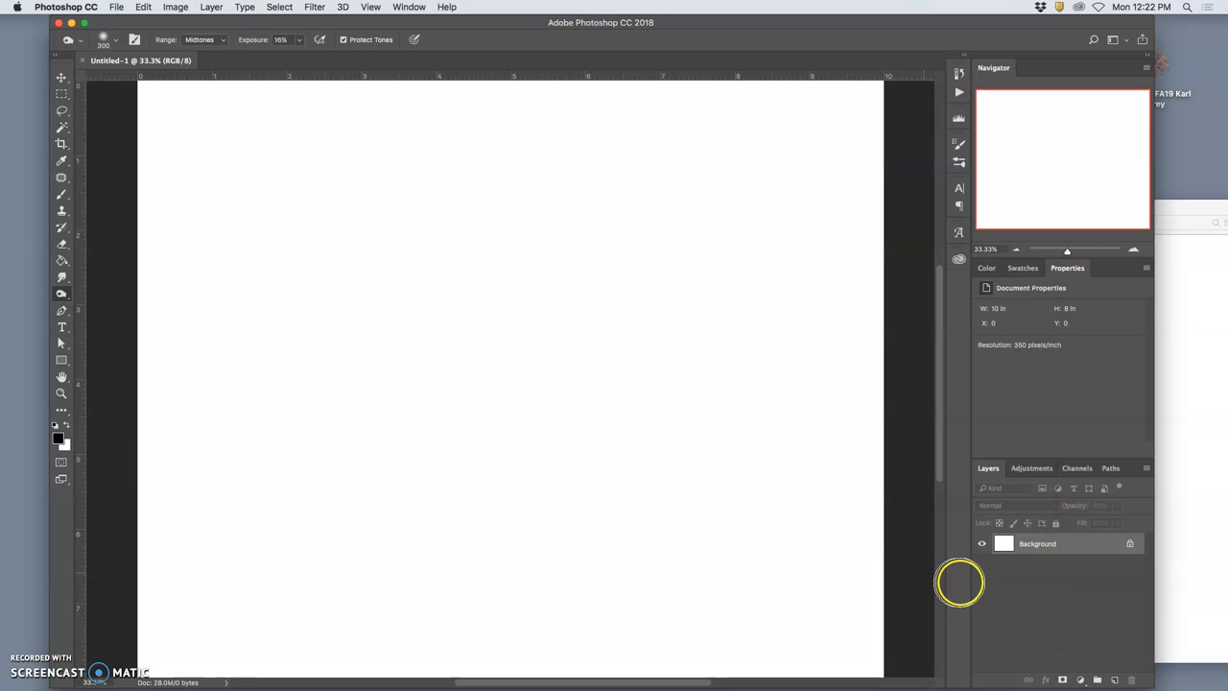
{"action": "mouse_move", "coordinate": [62, 196]}
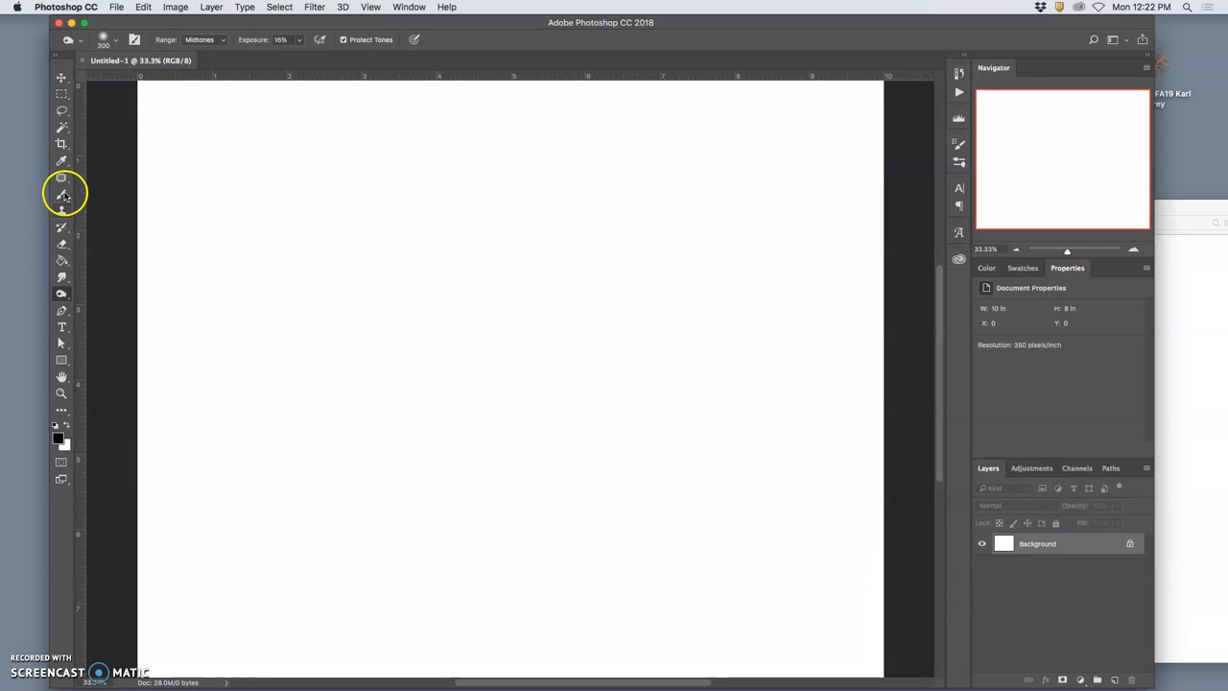
{"action": "left_click", "coordinate": [61, 194]}
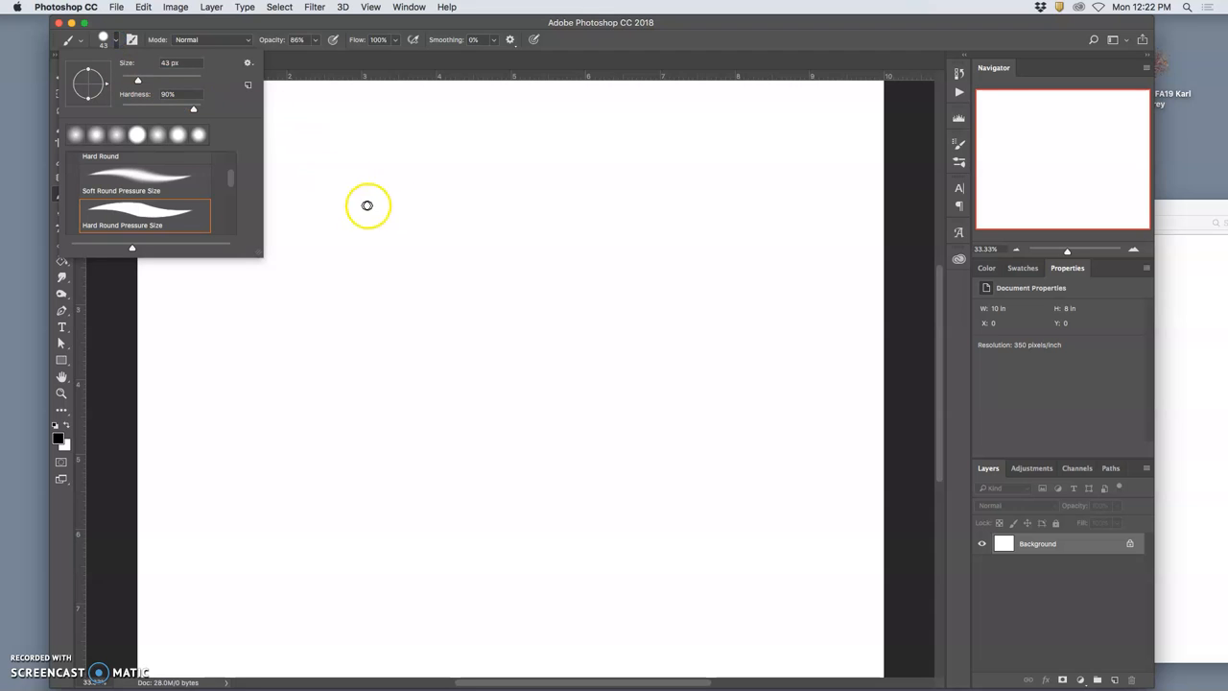
{"action": "mouse_move", "coordinate": [508, 203]}
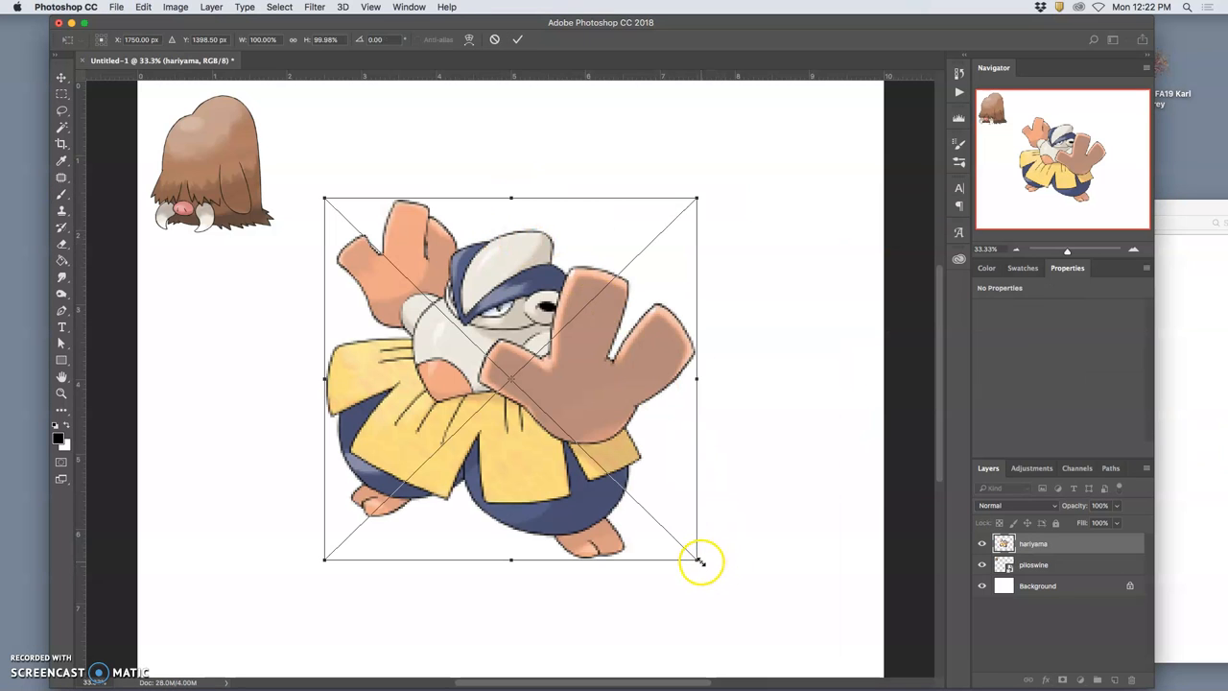
{"action": "left_click_drag", "start_coordinate": [699, 560], "coordinate": [464, 359]}
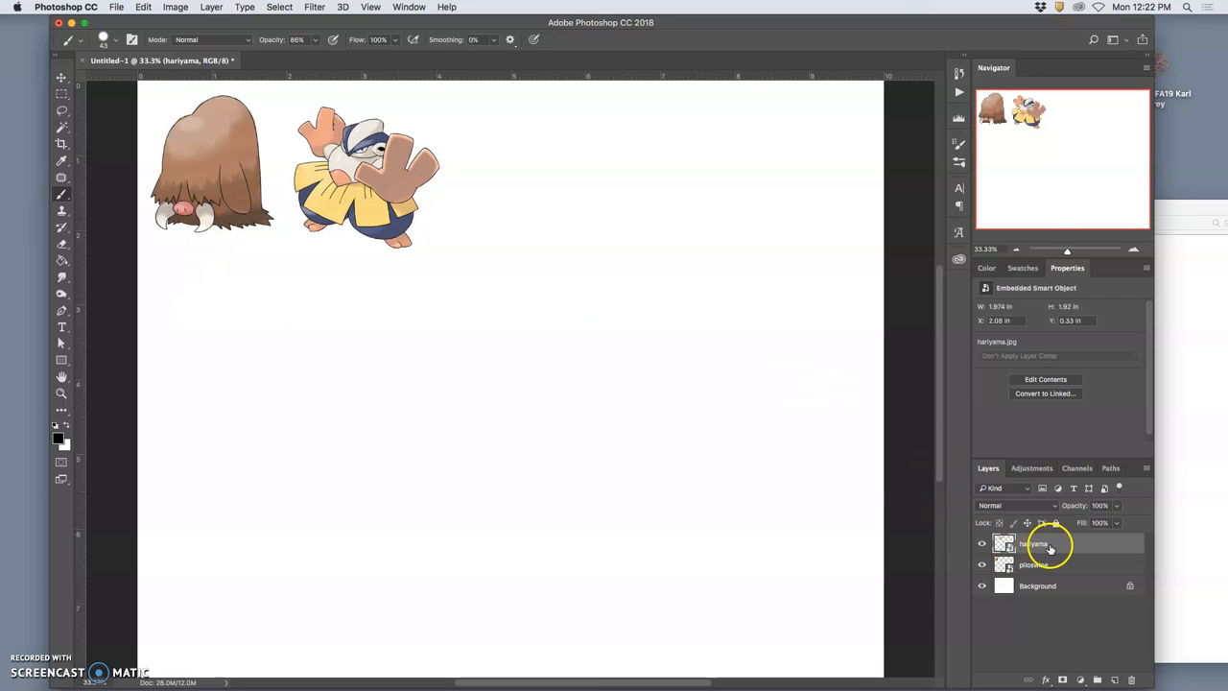
{"action": "right_click", "coordinate": [1036, 545]}
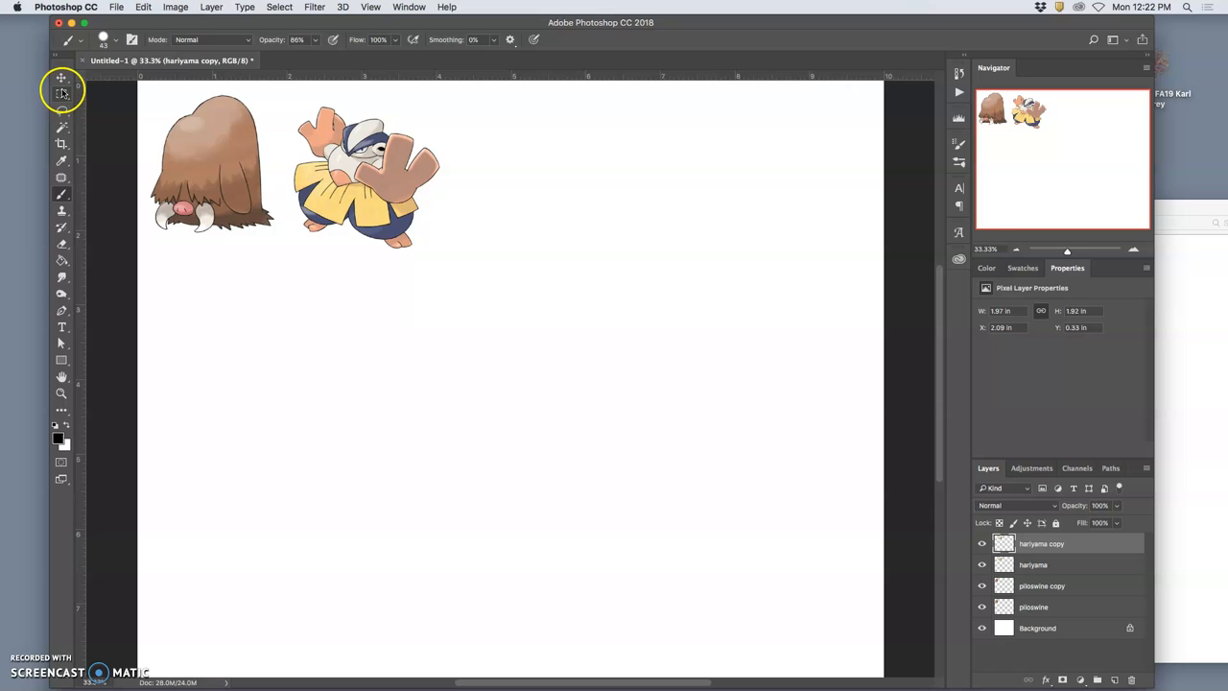
{"action": "left_click_drag", "start_coordinate": [365, 172], "coordinate": [777, 173]}
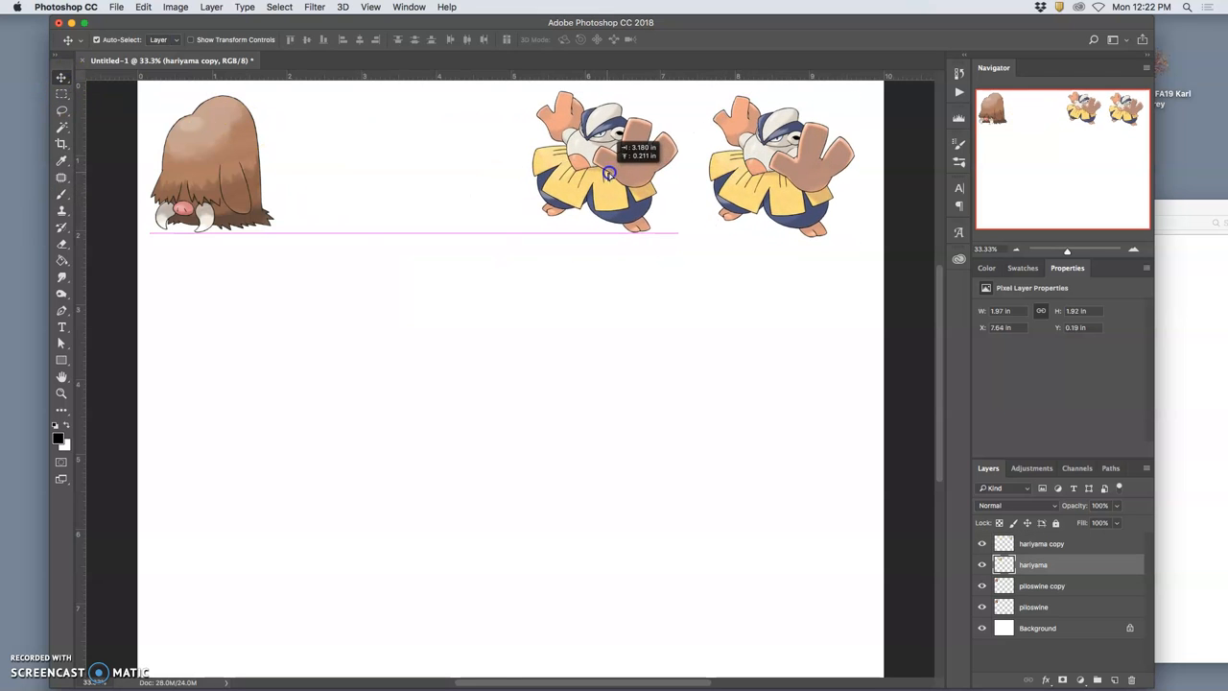
{"action": "left_click_drag", "start_coordinate": [605, 173], "coordinate": [391, 183]}
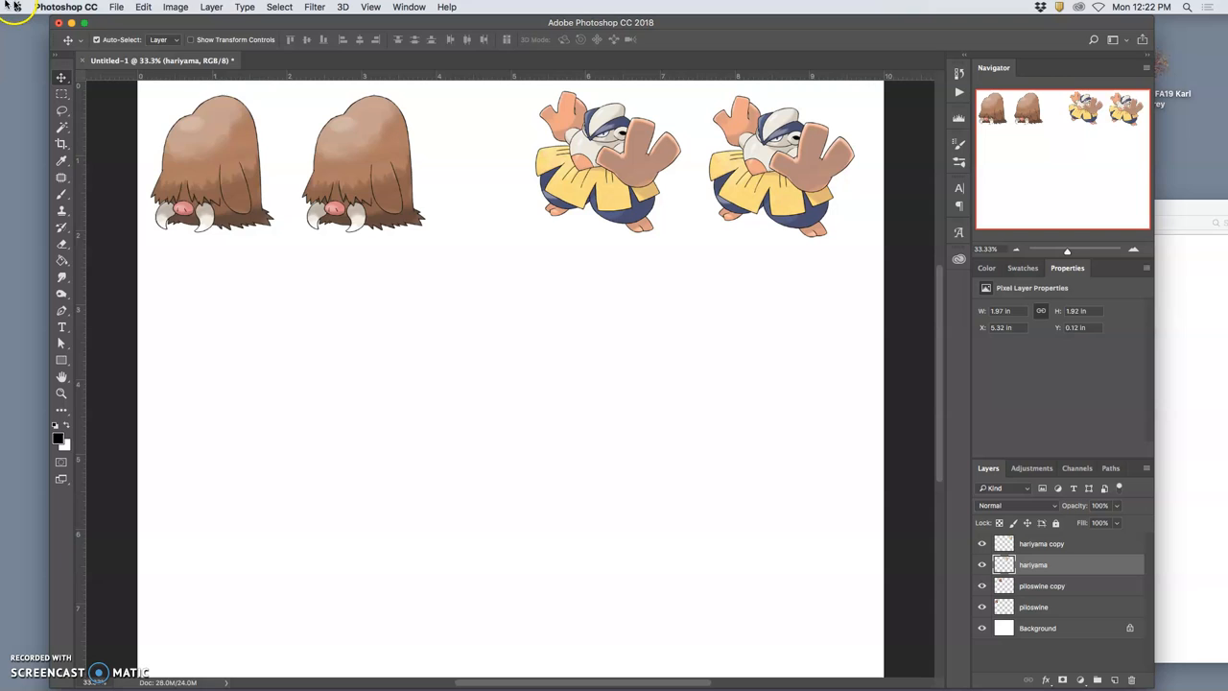
{"action": "left_click", "coordinate": [175, 8]}
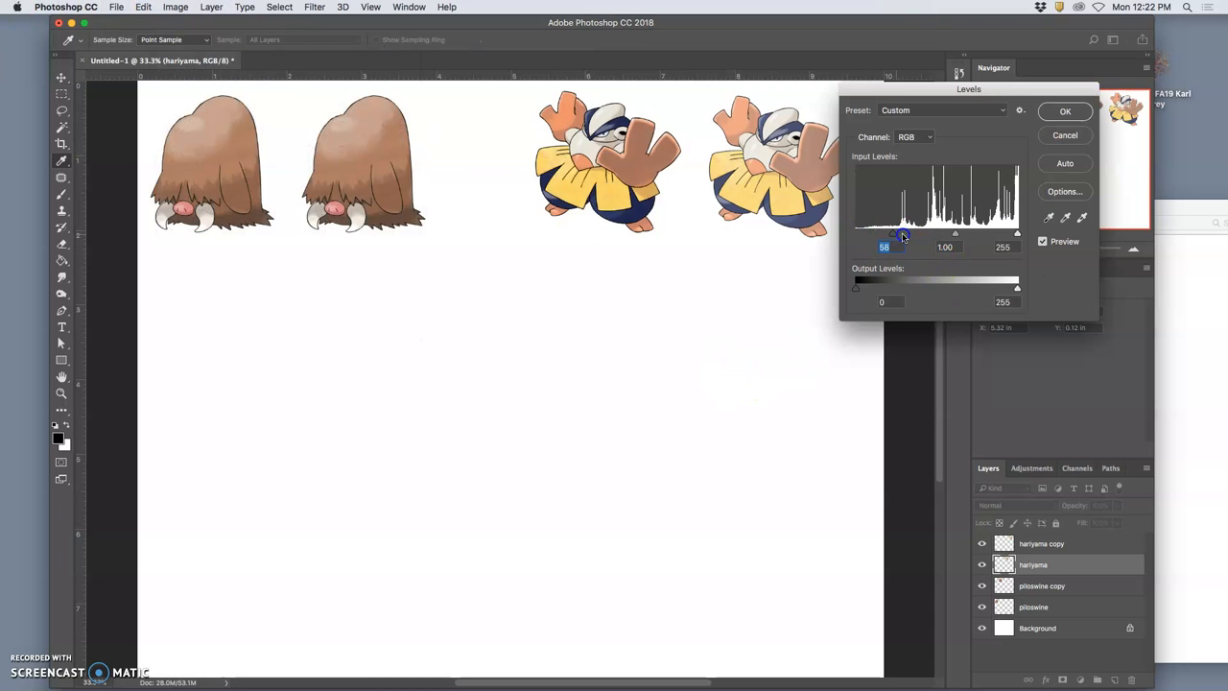
{"action": "left_click_drag", "start_coordinate": [902, 235], "coordinate": [1002, 234]}
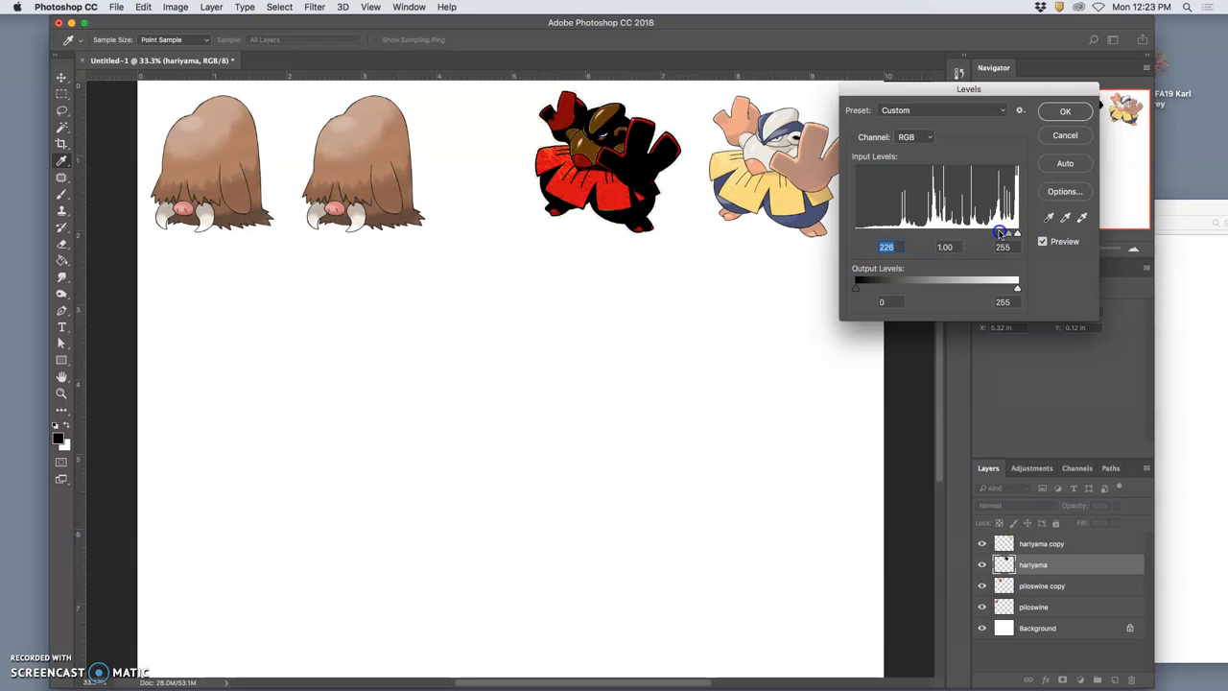
{"action": "left_click_drag", "start_coordinate": [1017, 234], "coordinate": [1013, 234]}
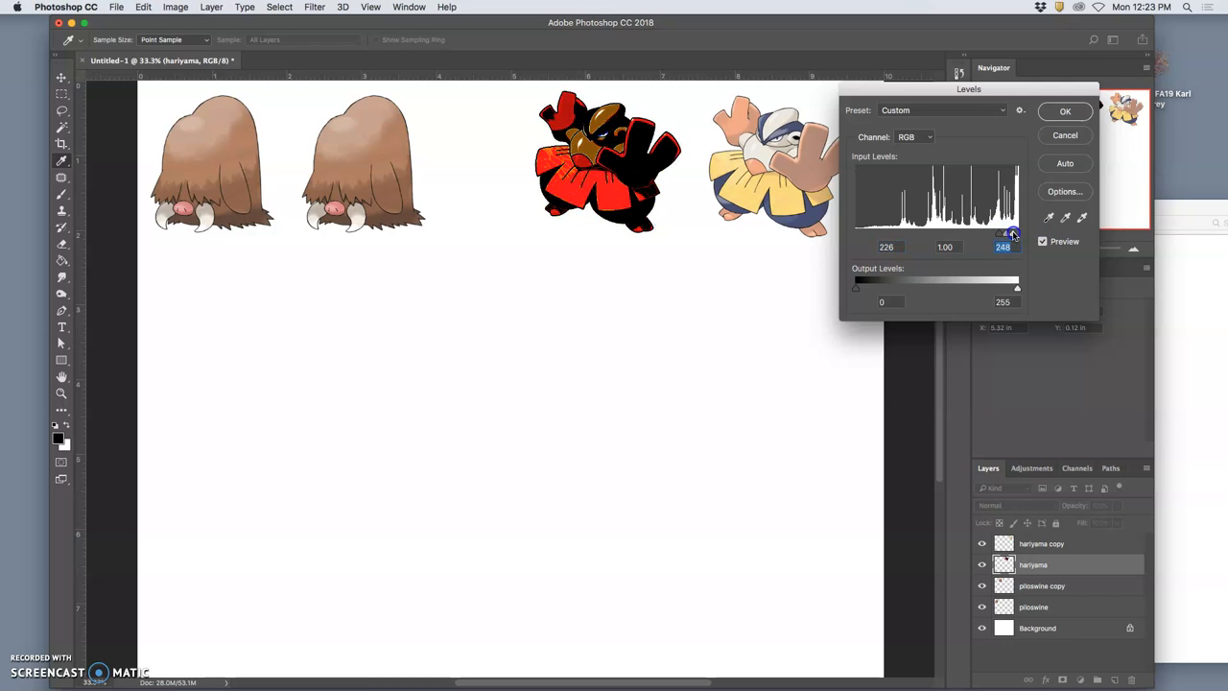
{"action": "left_click_drag", "start_coordinate": [1017, 288], "coordinate": [856, 288]}
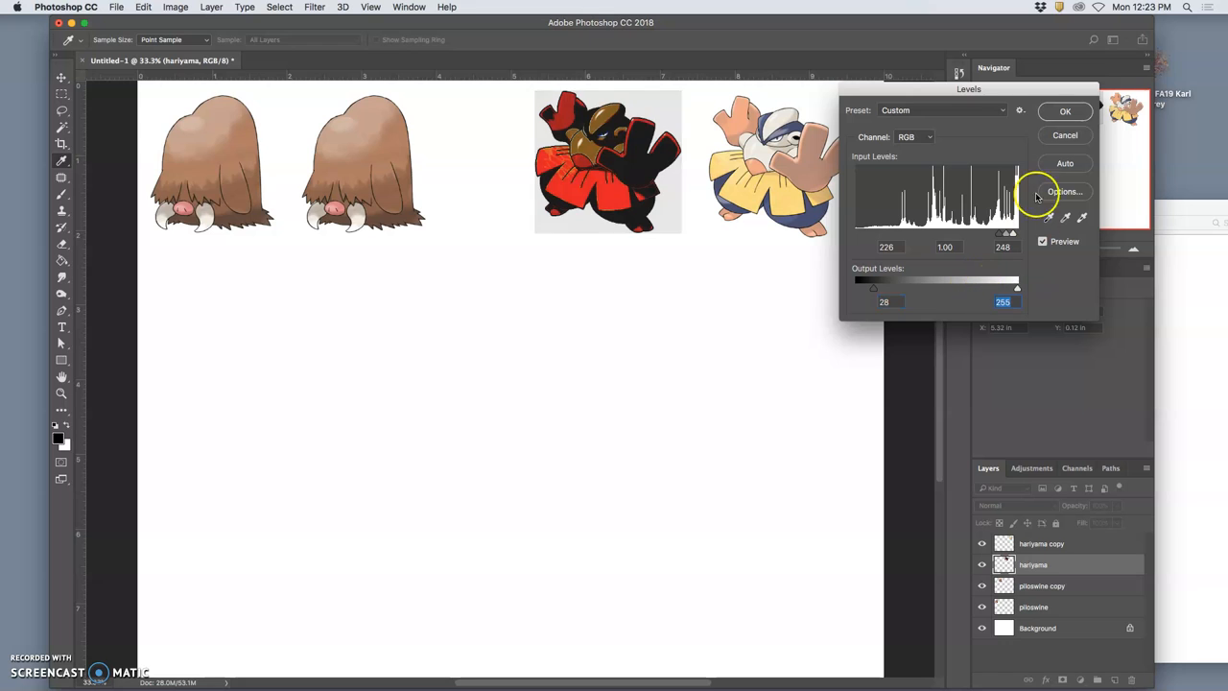
{"action": "left_click", "coordinate": [1065, 111]}
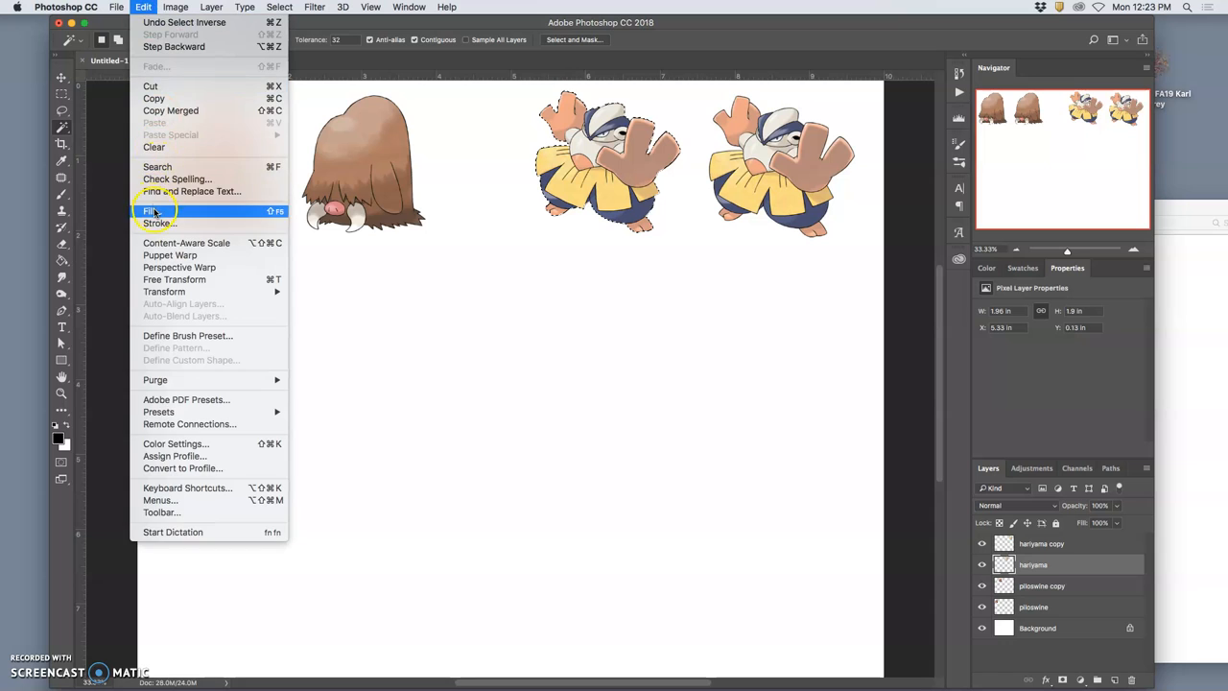
- Fill the Hariyama selection with black to make a solid silhouette
{"action": "left_click", "coordinate": [153, 211]}
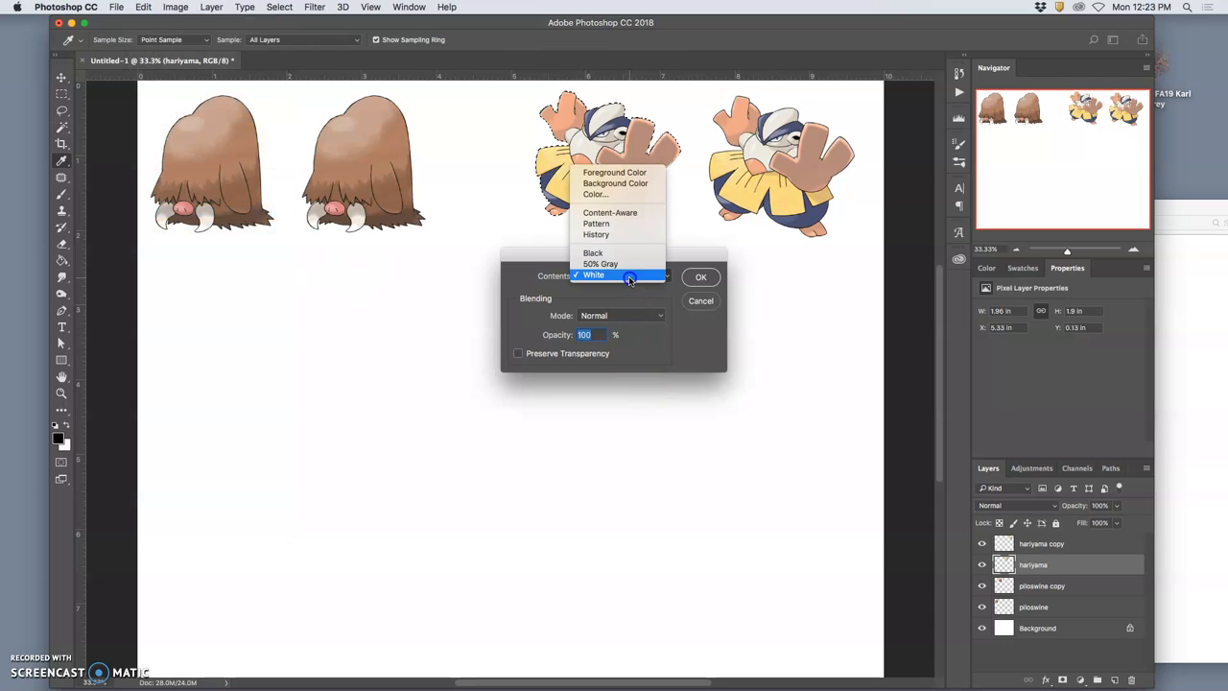
{"action": "left_click", "coordinate": [700, 276]}
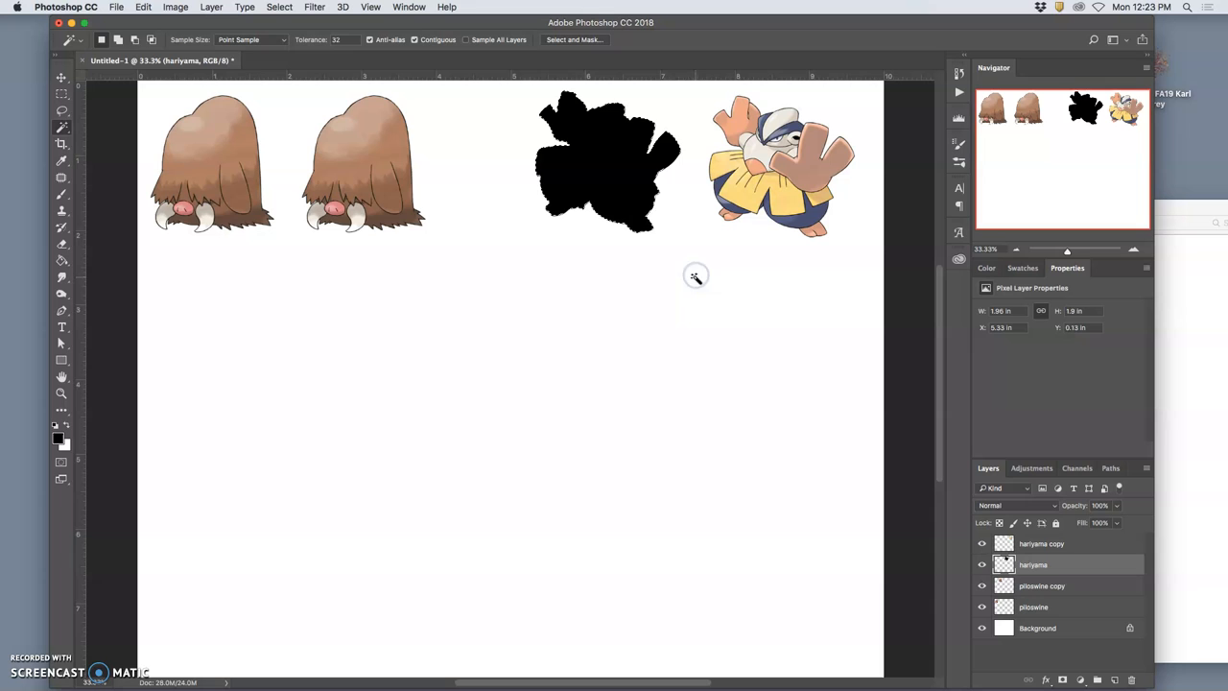
{"action": "left_click", "coordinate": [643, 241]}
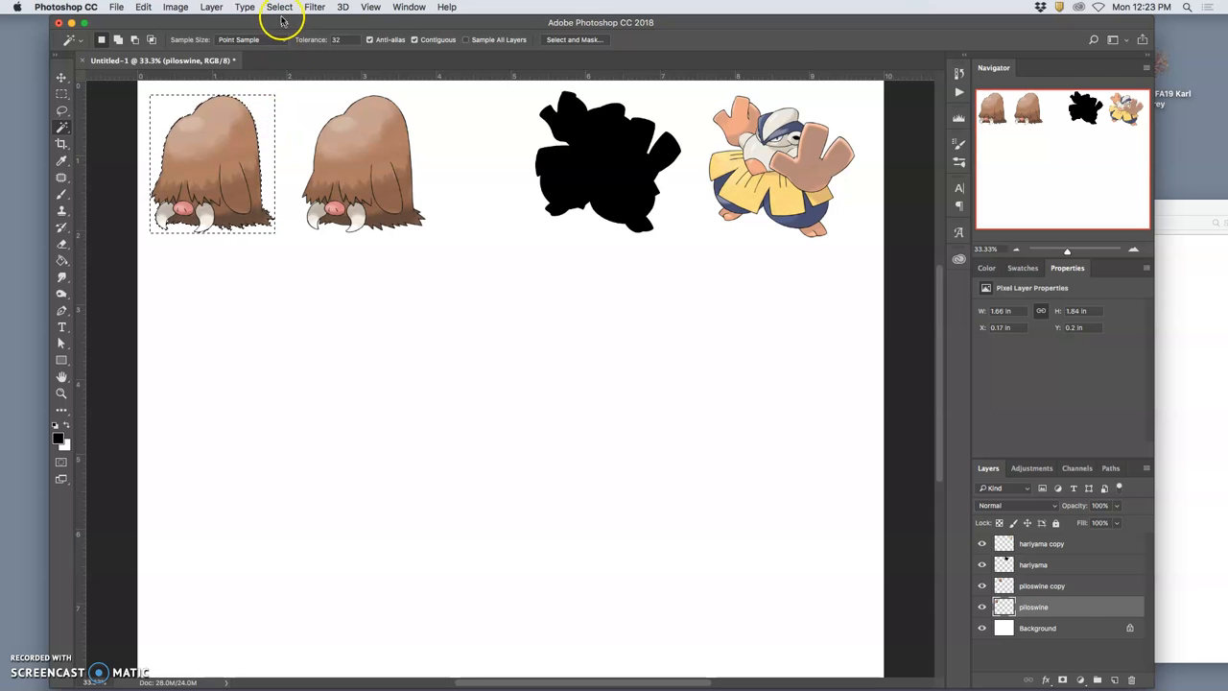
- Invert the selection onto the Piloswine shape and fill it with black as well
{"action": "left_click", "coordinate": [280, 7]}
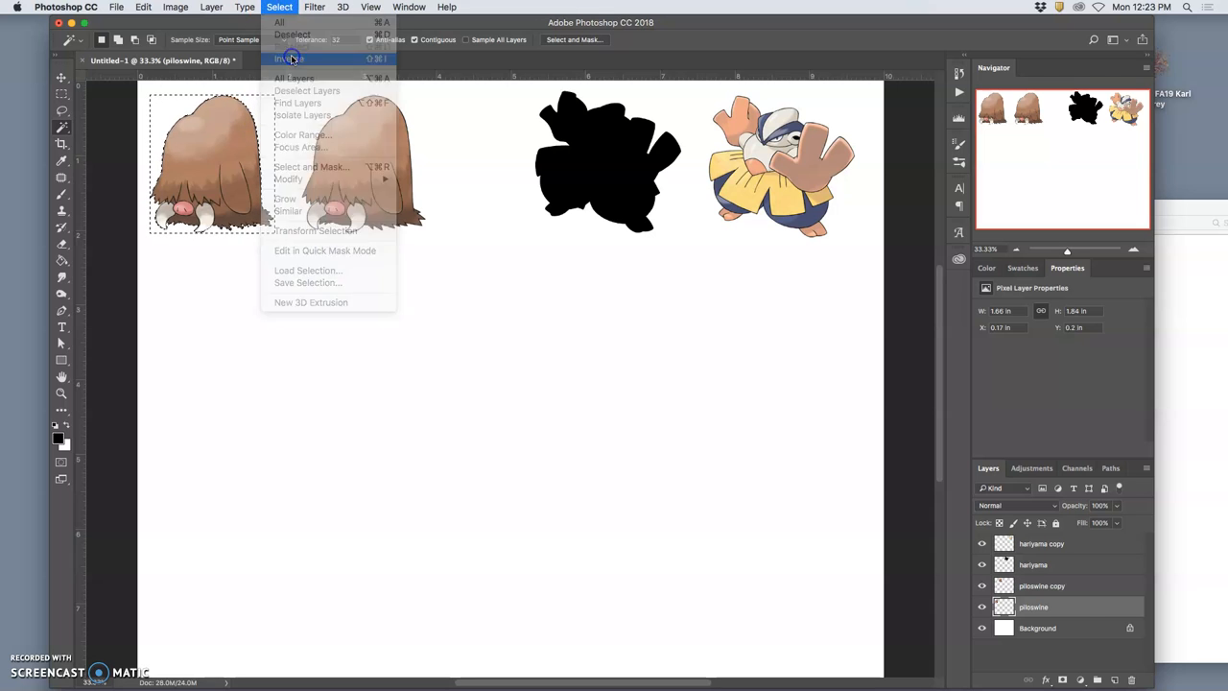
{"action": "left_click", "coordinate": [292, 34]}
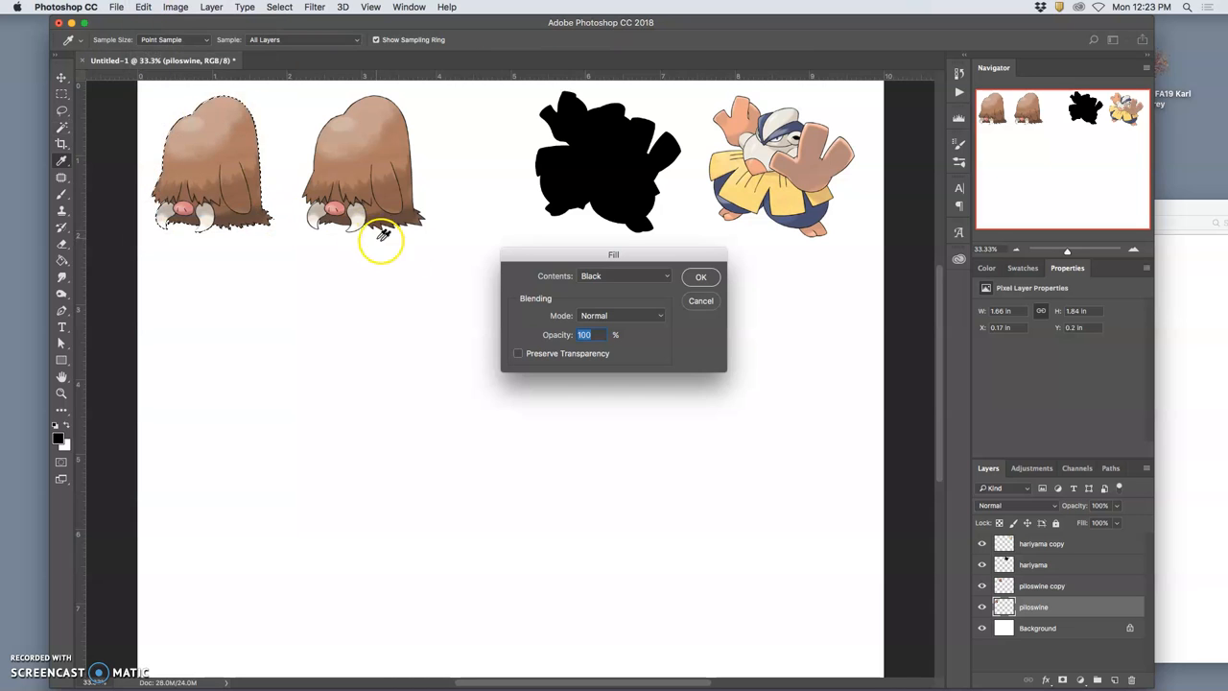
{"action": "left_click", "coordinate": [701, 276]}
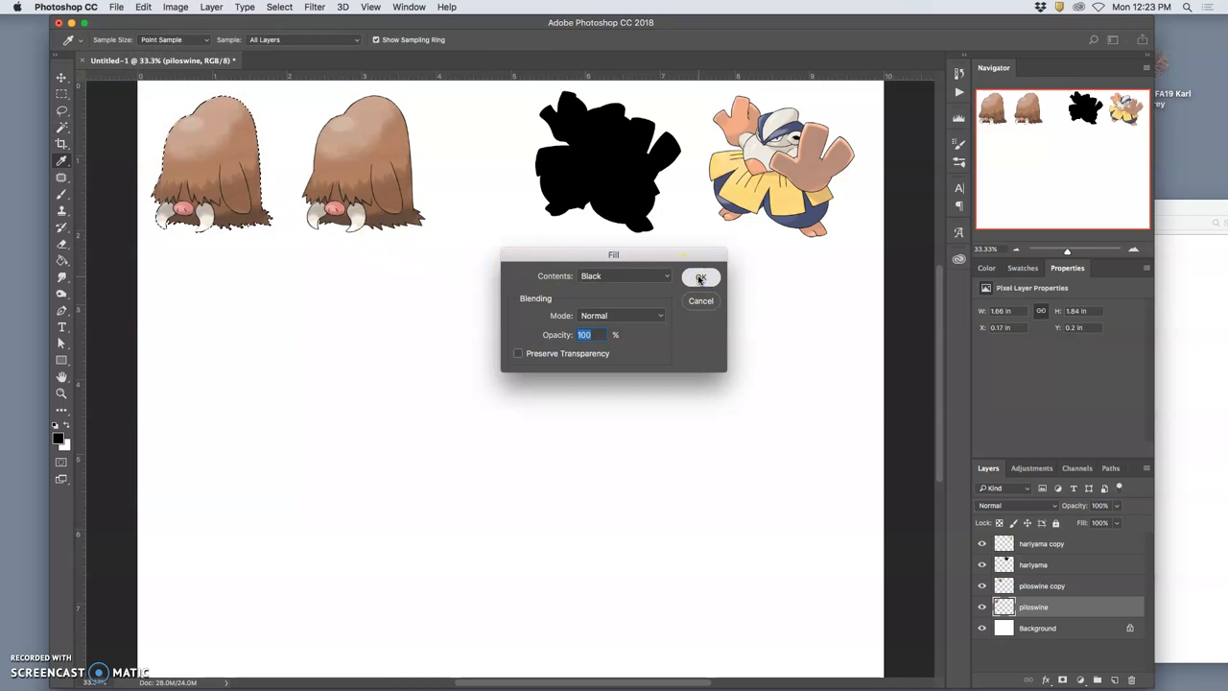
{"action": "left_click", "coordinate": [698, 277]}
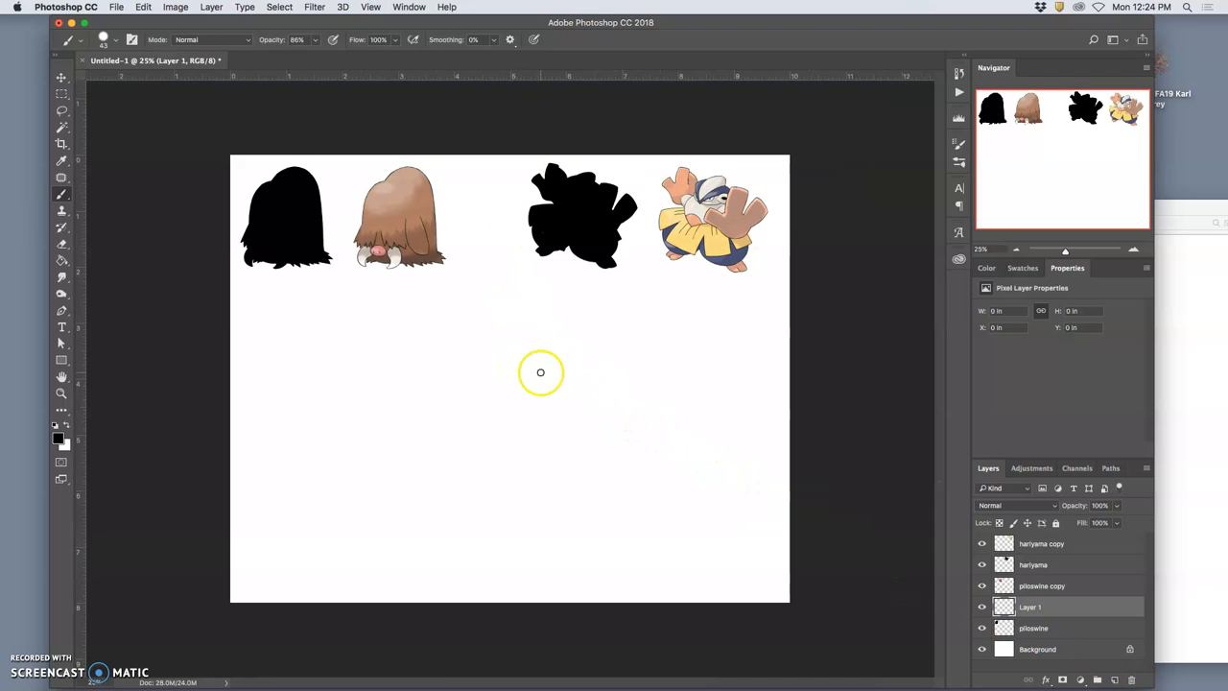
{"action": "mouse_move", "coordinate": [438, 445]}
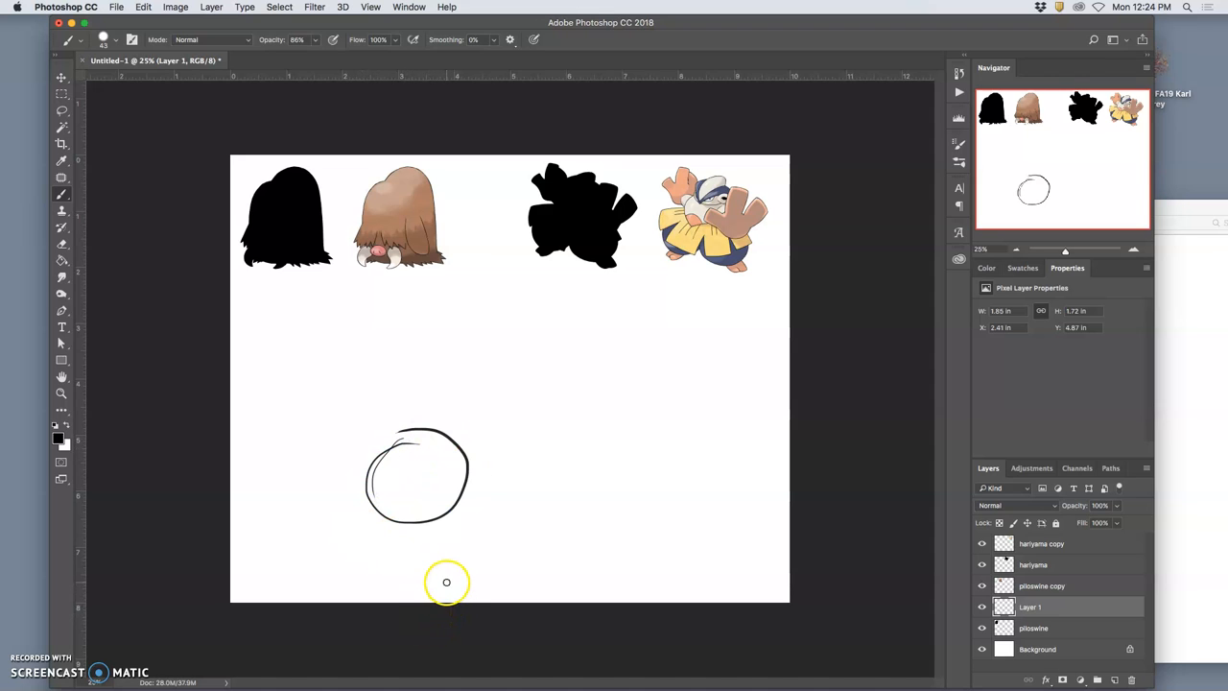
{"action": "mouse_move", "coordinate": [413, 458]}
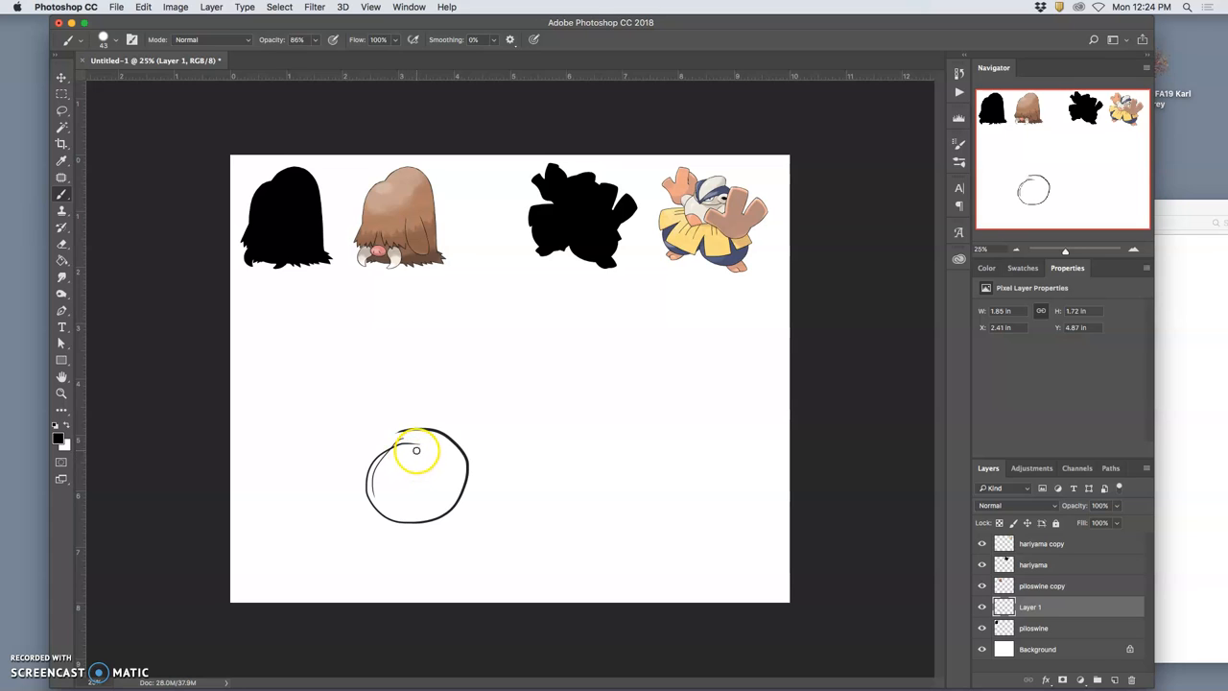
- Pick a blue foreground colour and sketch guide lines across the rough head circle
{"action": "left_click", "coordinate": [57, 438]}
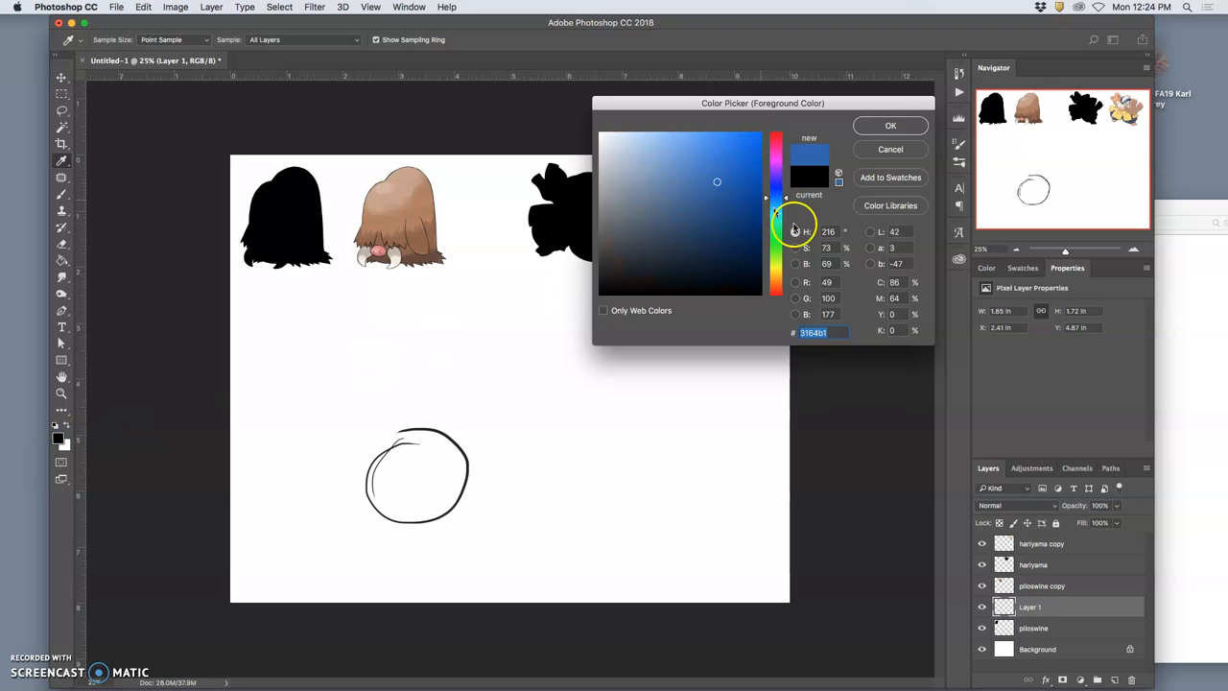
{"action": "left_click", "coordinate": [890, 125]}
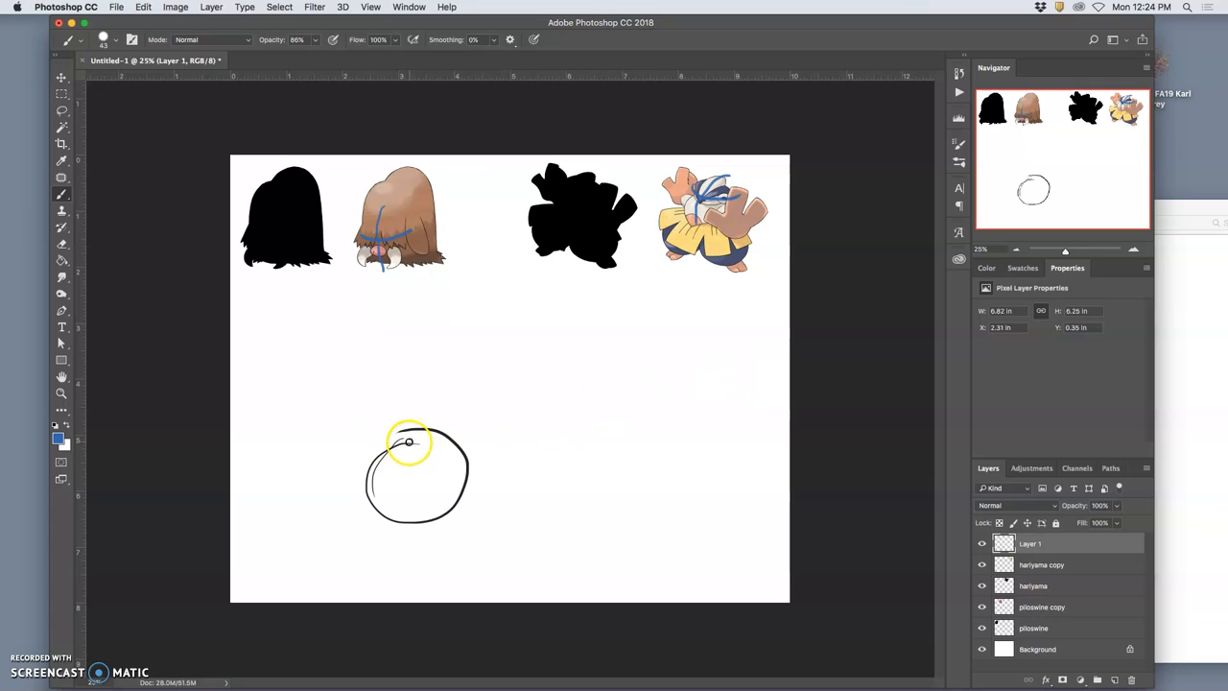
{"action": "left_click_drag", "start_coordinate": [406, 441], "coordinate": [361, 491]}
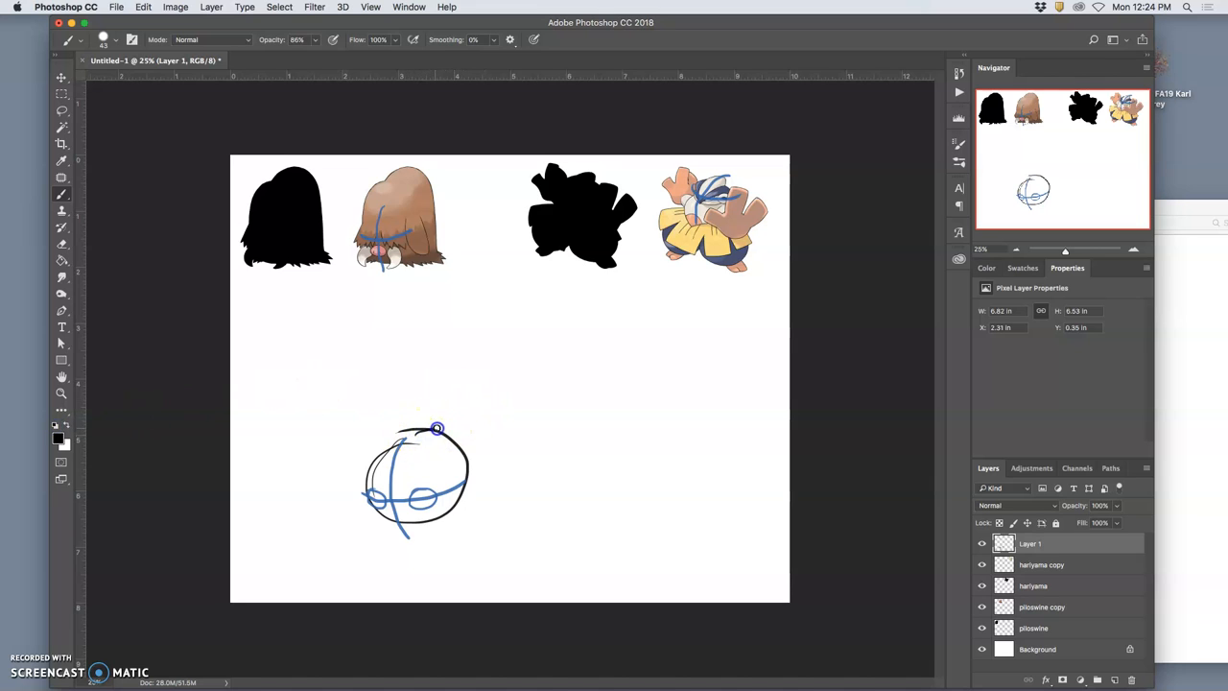
- Draw the long curving spine from the head, then add blue rib arcs along the torso
{"action": "left_click_drag", "start_coordinate": [438, 430], "coordinate": [672, 406]}
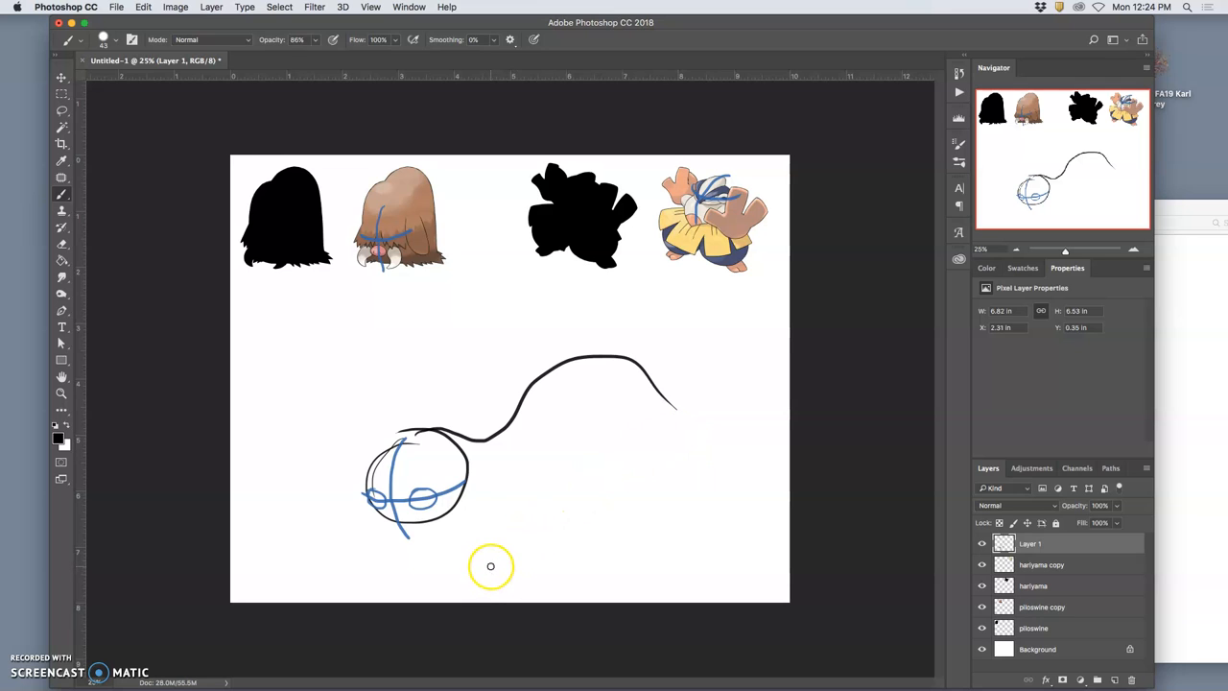
{"action": "mouse_move", "coordinate": [610, 343]}
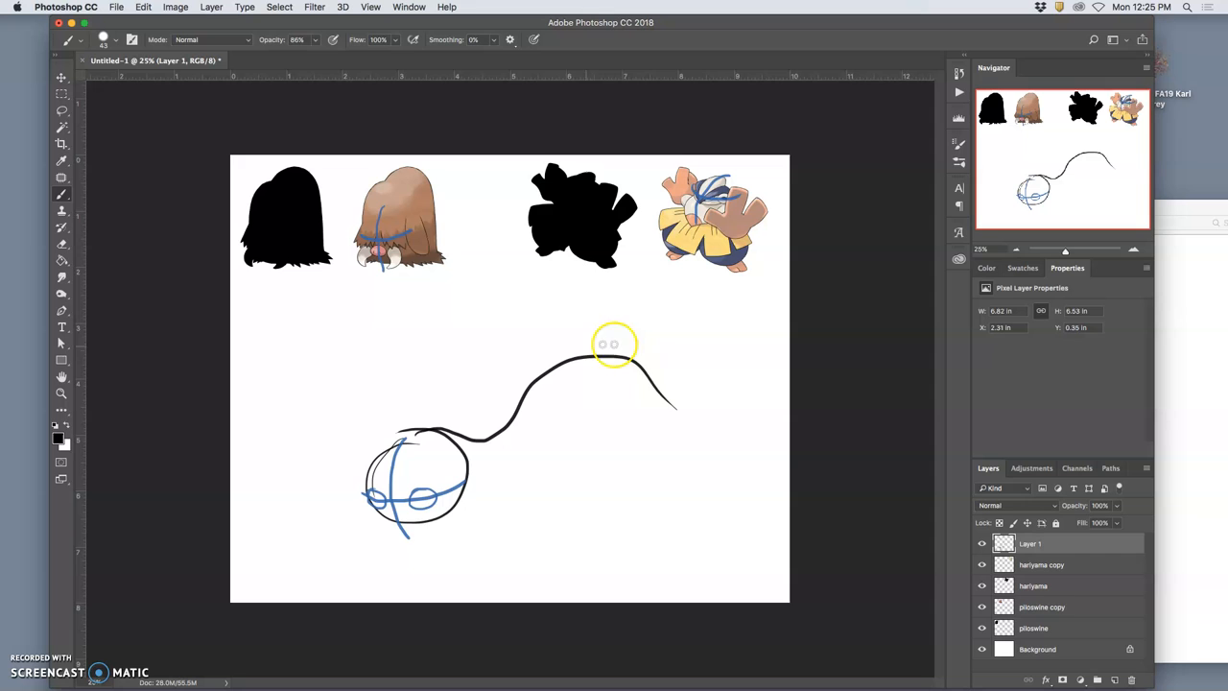
{"action": "mouse_move", "coordinate": [587, 414]}
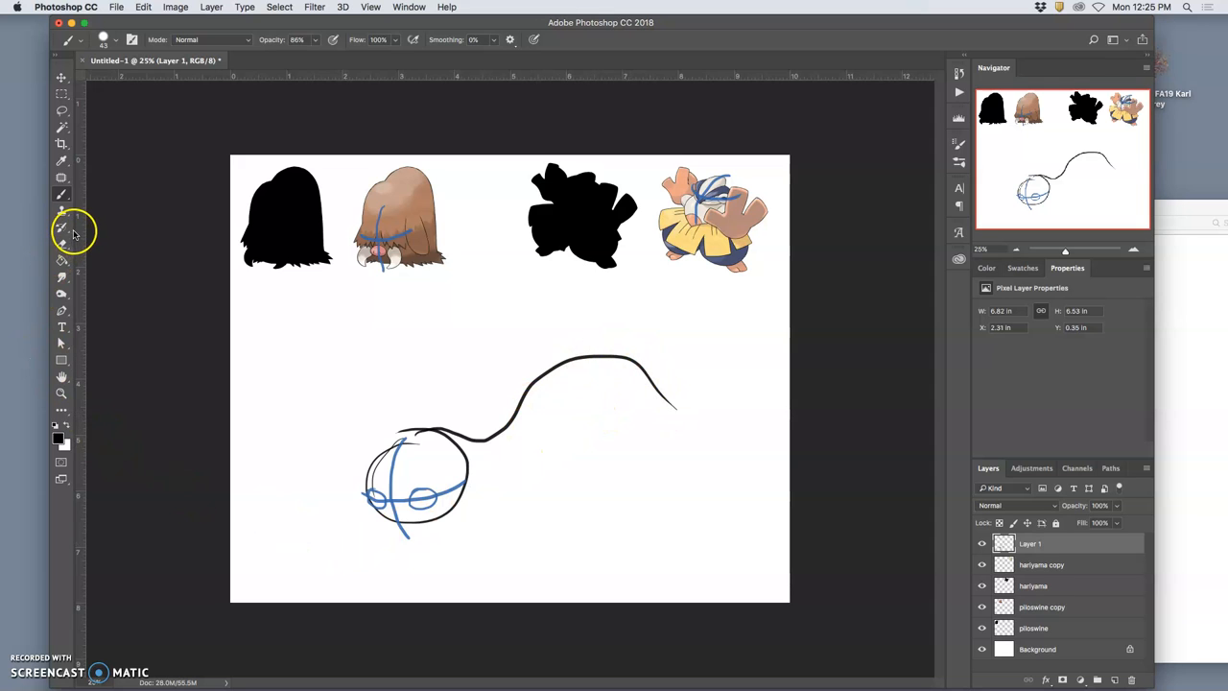
{"action": "mouse_move", "coordinate": [571, 499]}
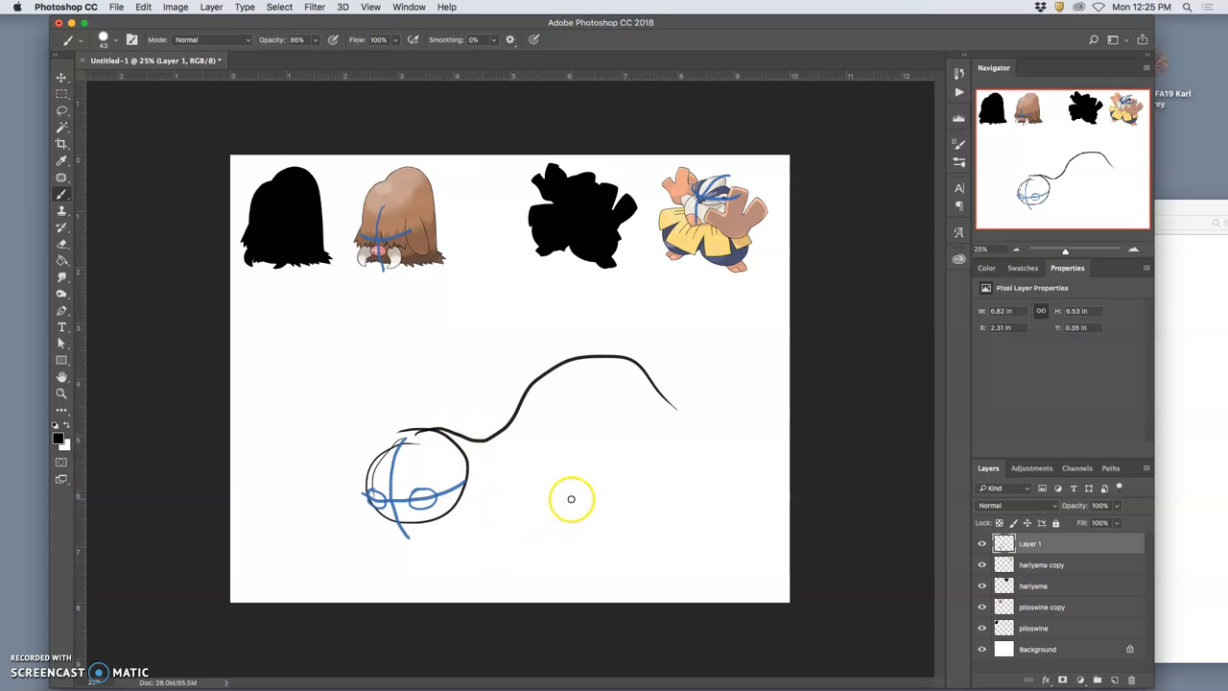
{"action": "mouse_move", "coordinate": [472, 428]}
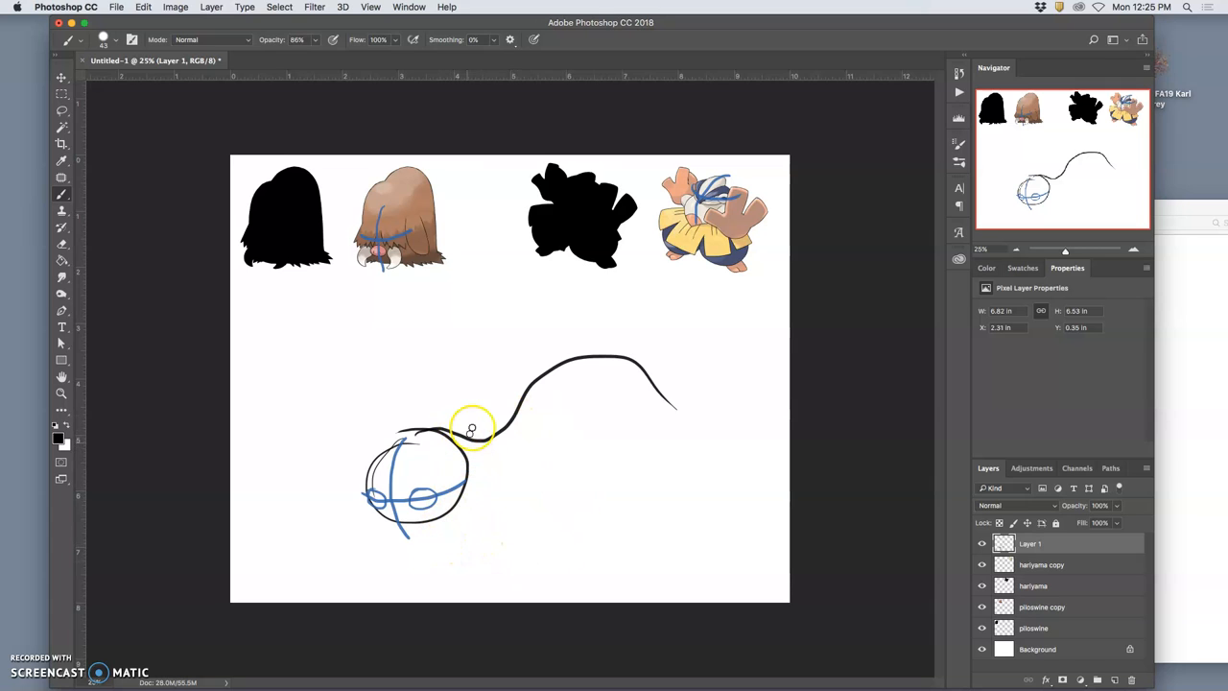
{"action": "mouse_move", "coordinate": [472, 443]}
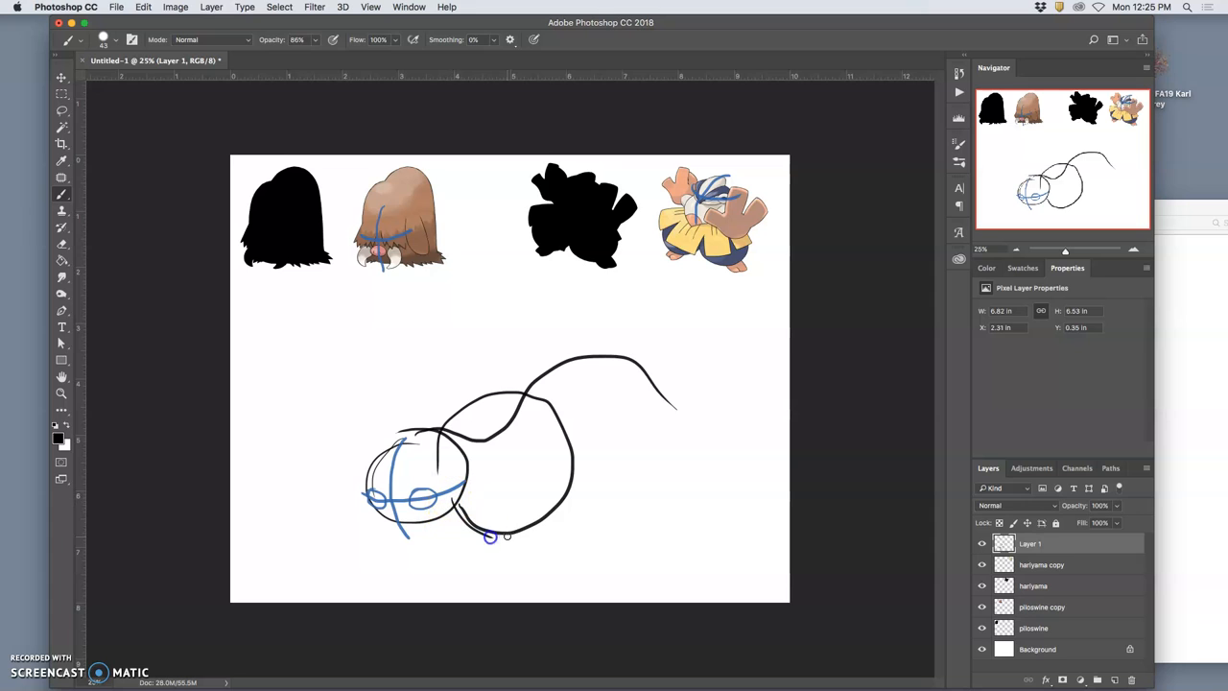
{"action": "mouse_move", "coordinate": [506, 564]}
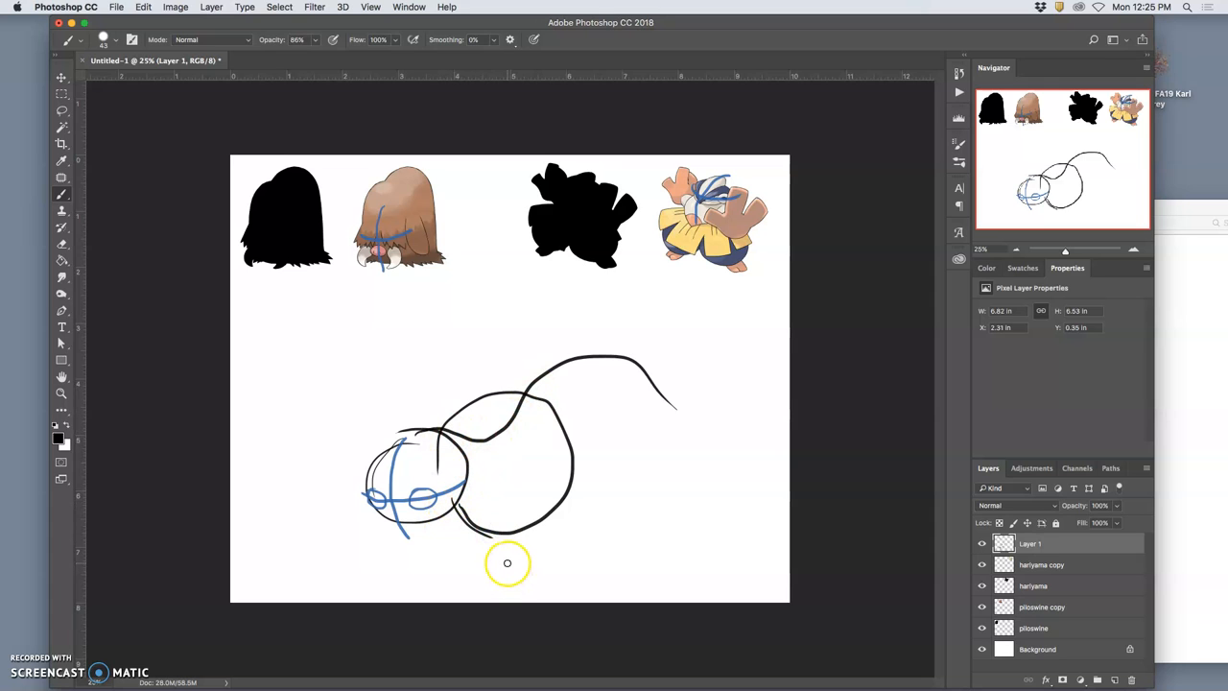
{"action": "mouse_move", "coordinate": [92, 301]}
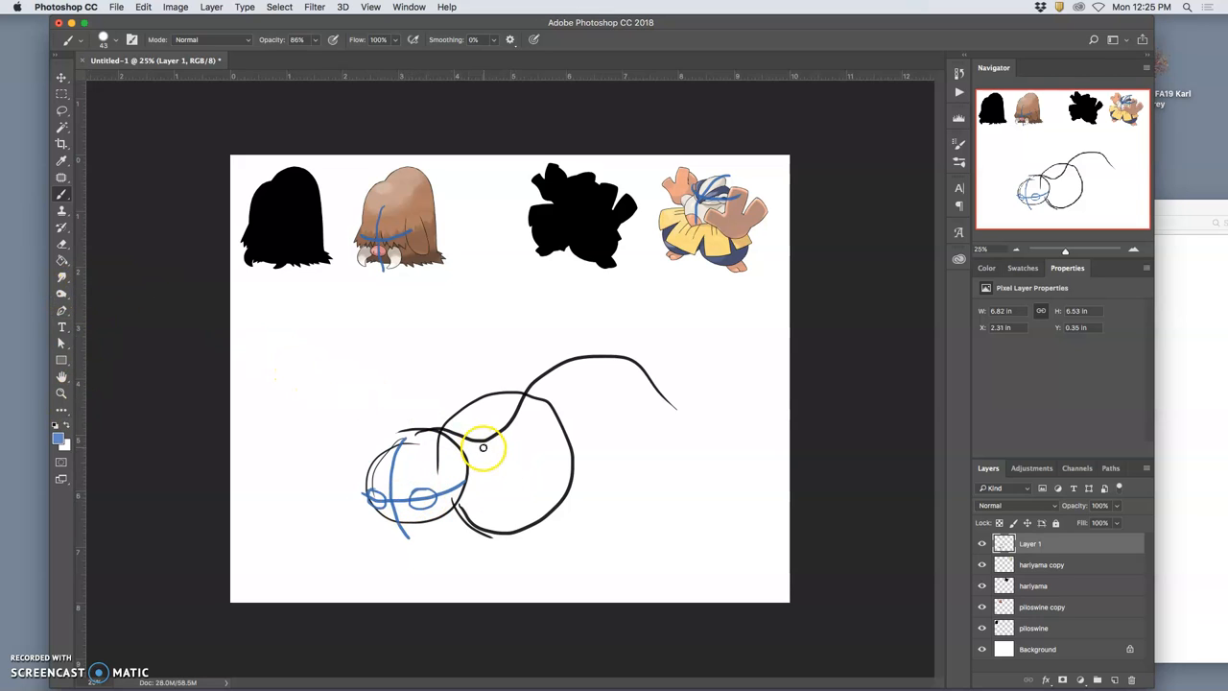
{"action": "left_click_drag", "start_coordinate": [483, 449], "coordinate": [495, 533]}
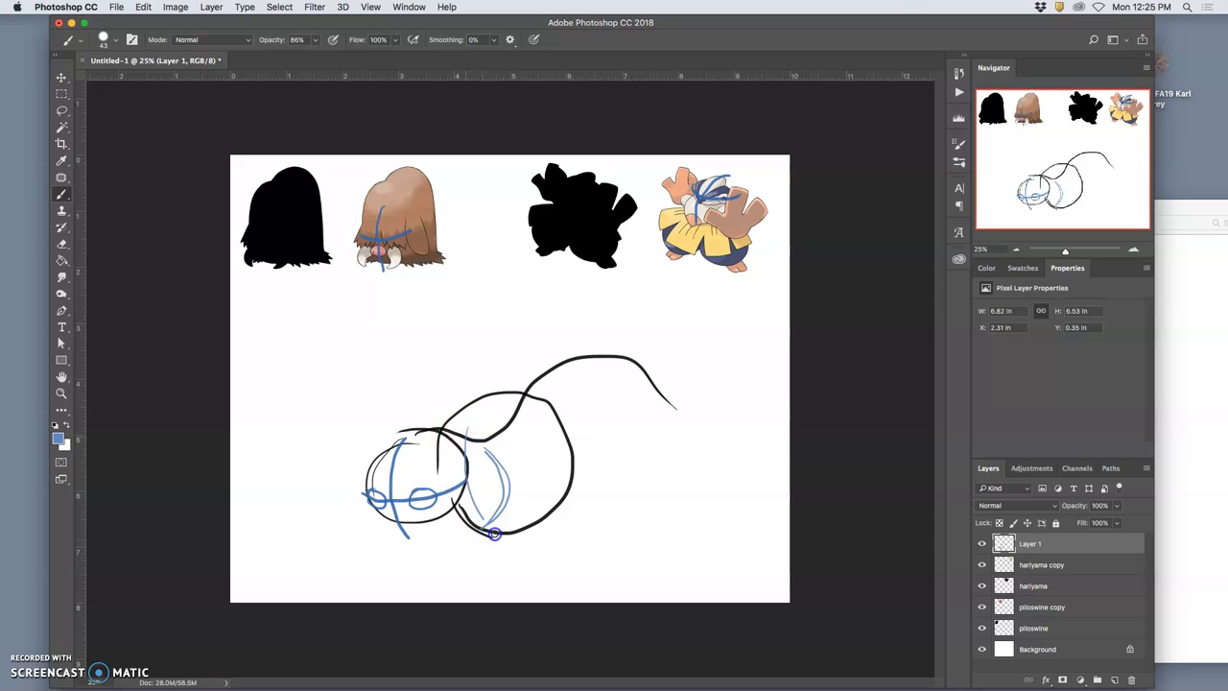
{"action": "left_click_drag", "start_coordinate": [495, 534], "coordinate": [538, 491]}
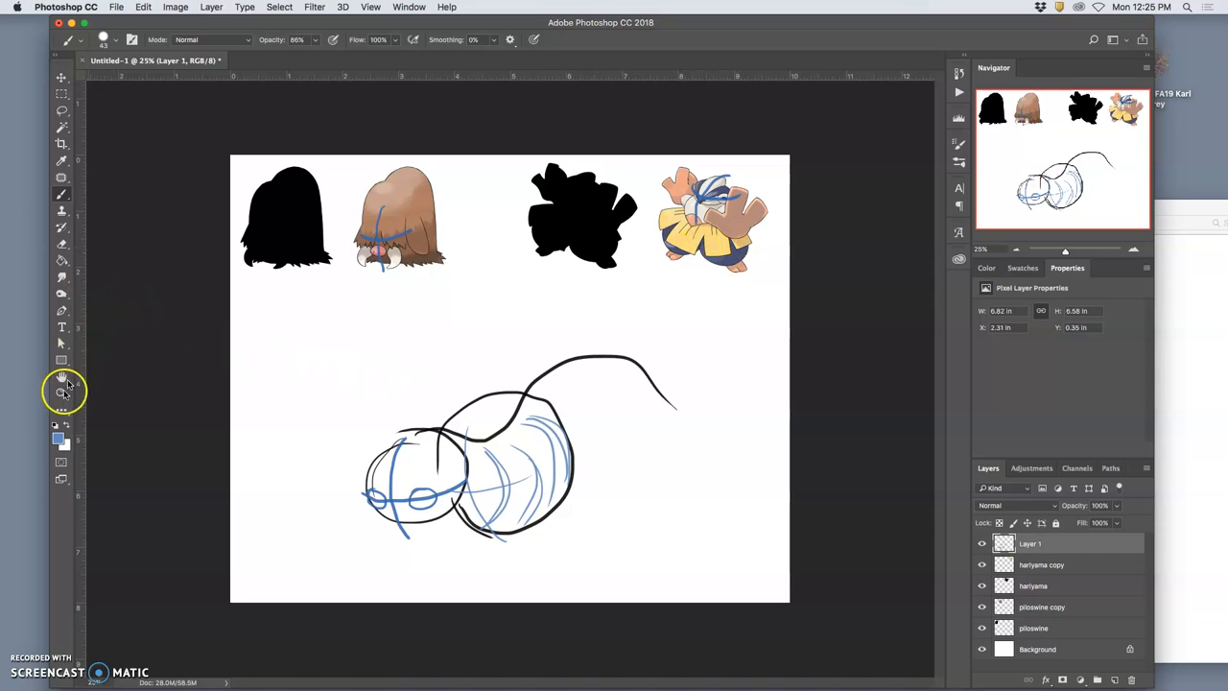
{"action": "mouse_move", "coordinate": [565, 374]}
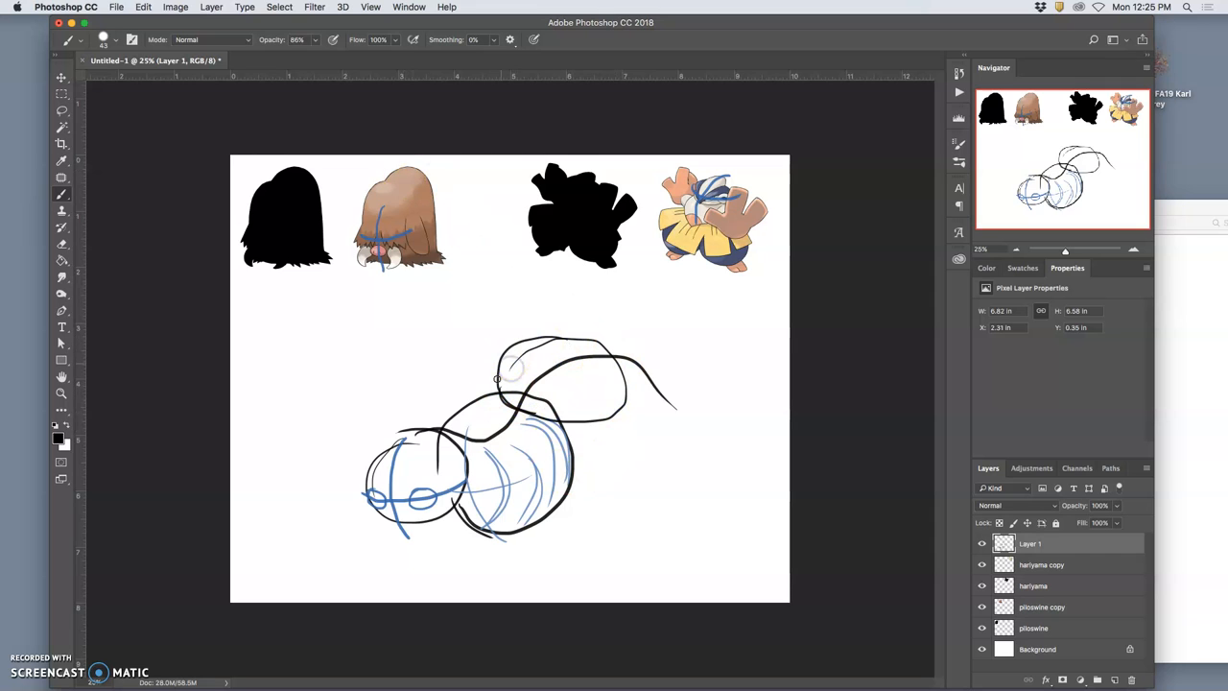
{"action": "mouse_move", "coordinate": [561, 549]}
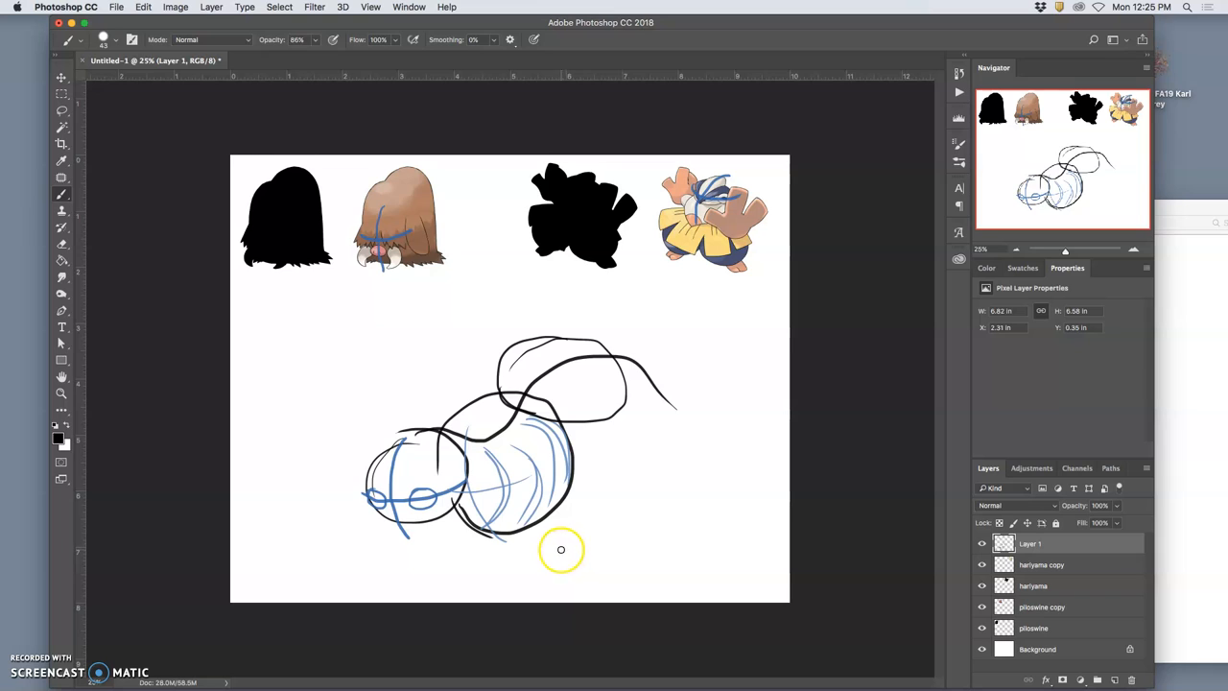
{"action": "mouse_move", "coordinate": [556, 549]}
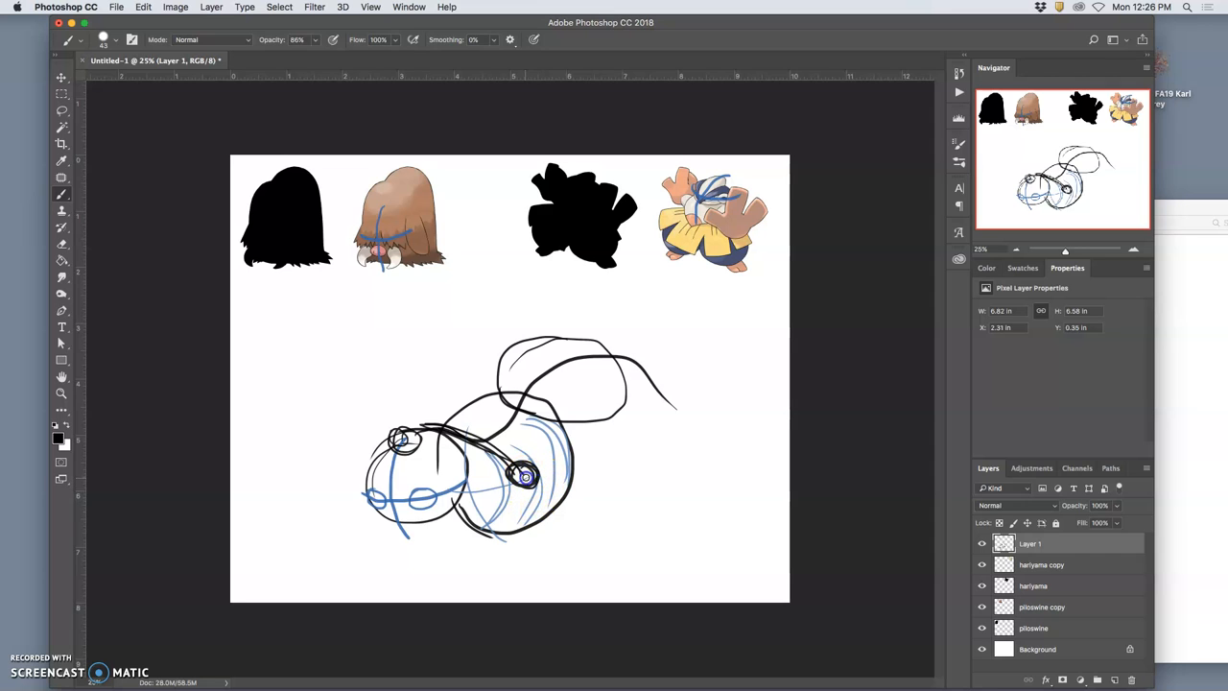
- Sketch a jointed flipper limb and paddle below the body with blue construction marks, eraser at full strength
{"action": "left_click_drag", "start_coordinate": [526, 476], "coordinate": [576, 537]}
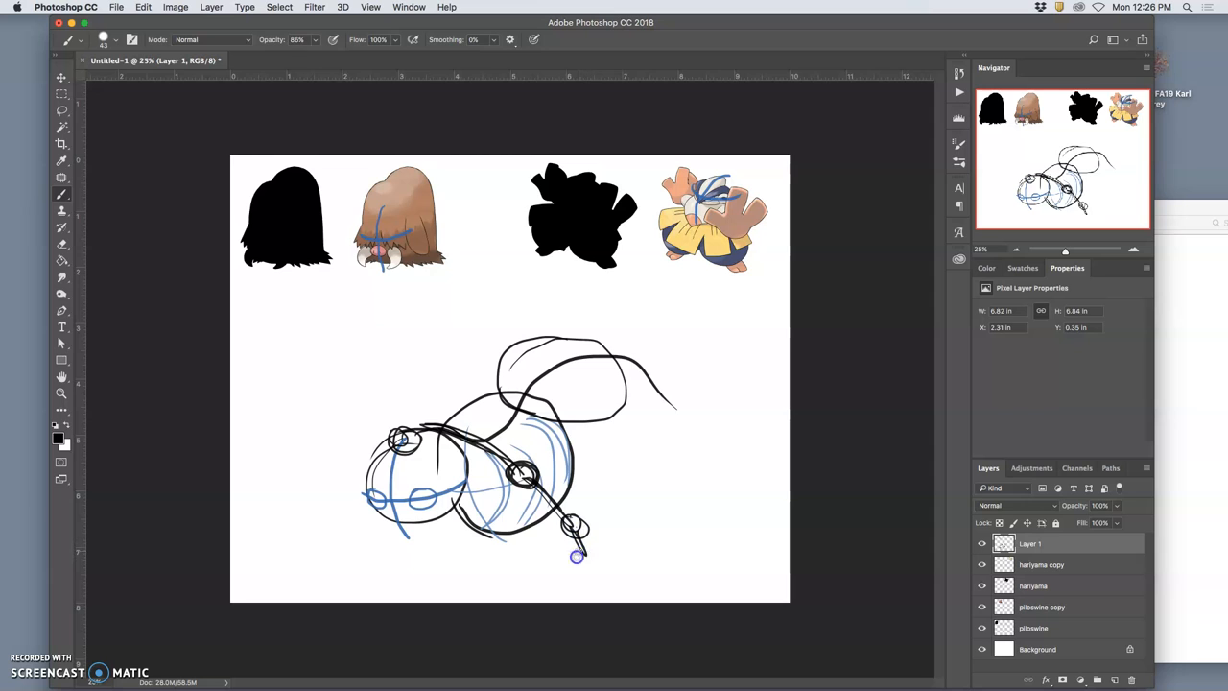
{"action": "left_click_drag", "start_coordinate": [575, 557], "coordinate": [528, 566]}
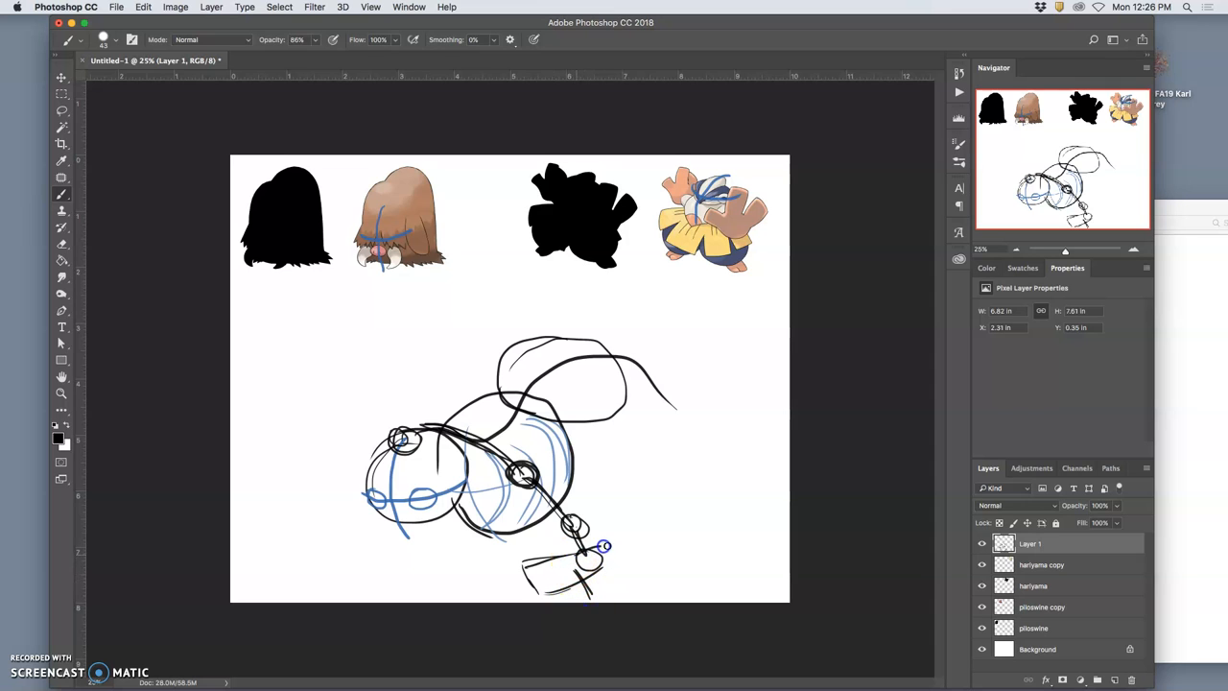
{"action": "left_click_drag", "start_coordinate": [605, 545], "coordinate": [587, 591]}
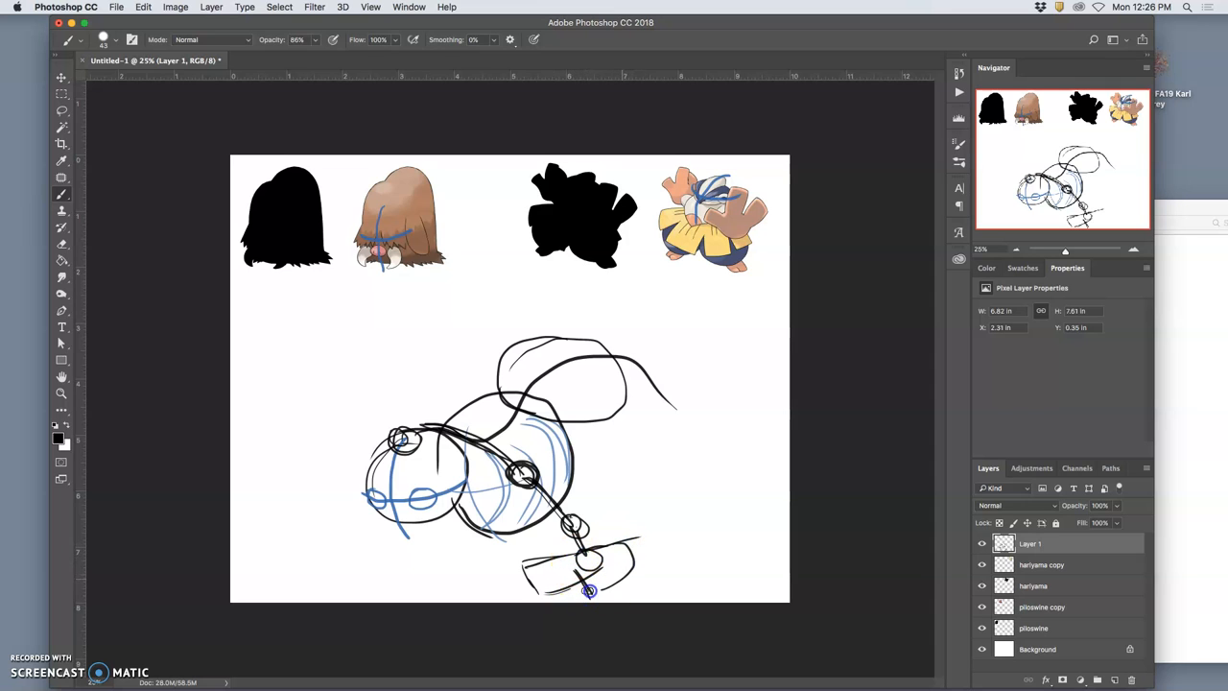
{"action": "left_click_drag", "start_coordinate": [585, 576], "coordinate": [670, 518]}
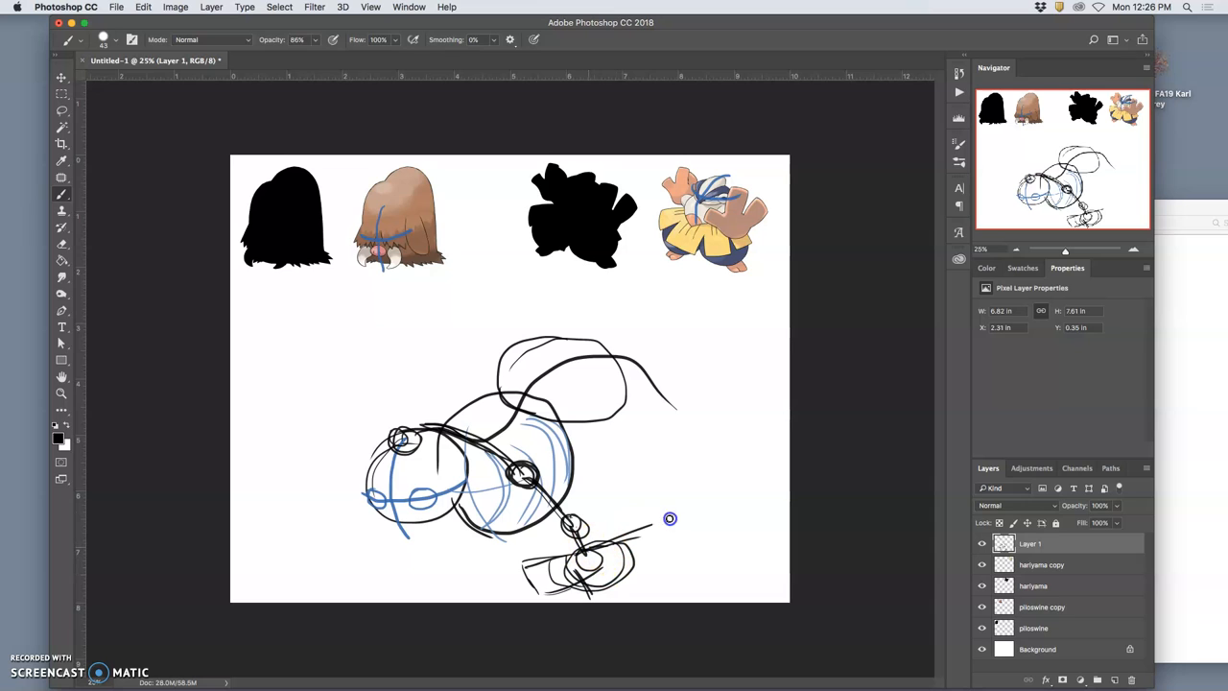
{"action": "left_click_drag", "start_coordinate": [670, 518], "coordinate": [651, 595]}
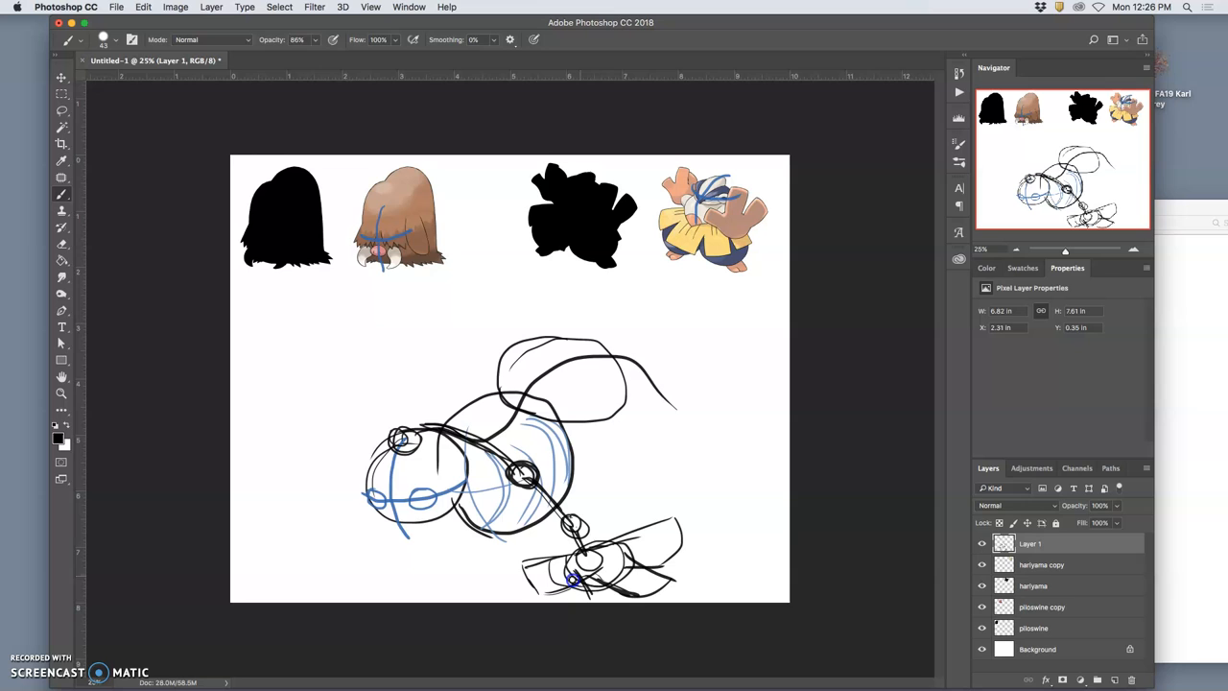
{"action": "left_click_drag", "start_coordinate": [585, 579], "coordinate": [552, 561]}
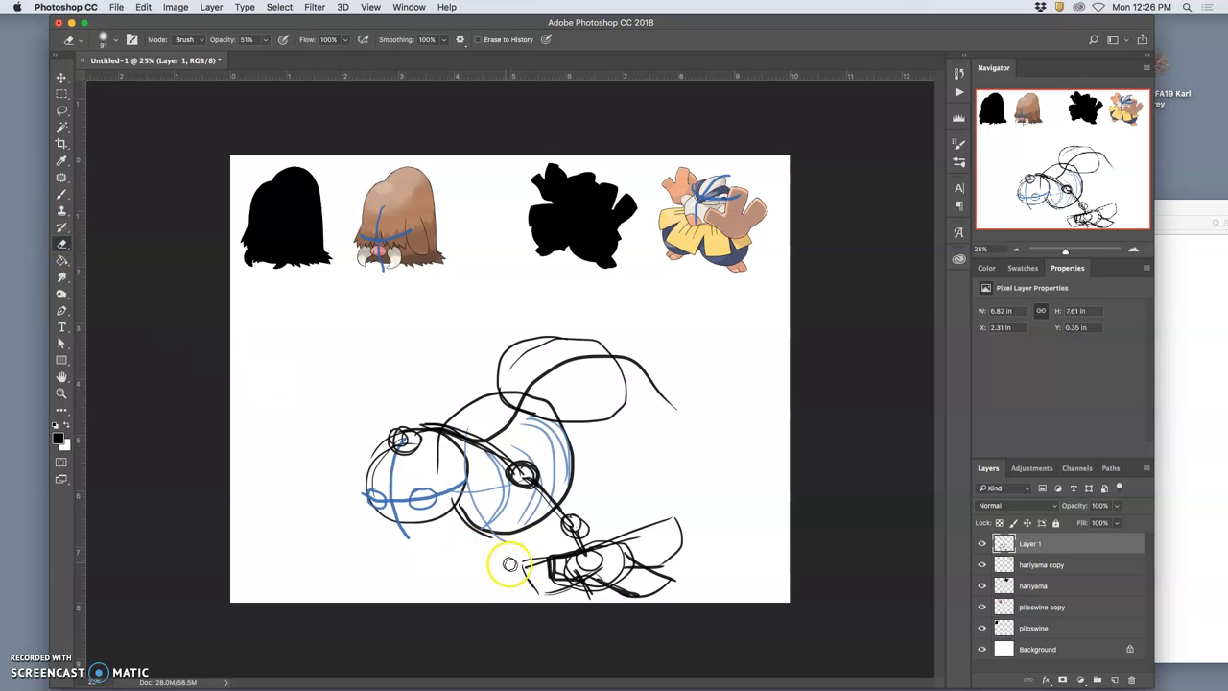
{"action": "left_click", "coordinate": [267, 40]}
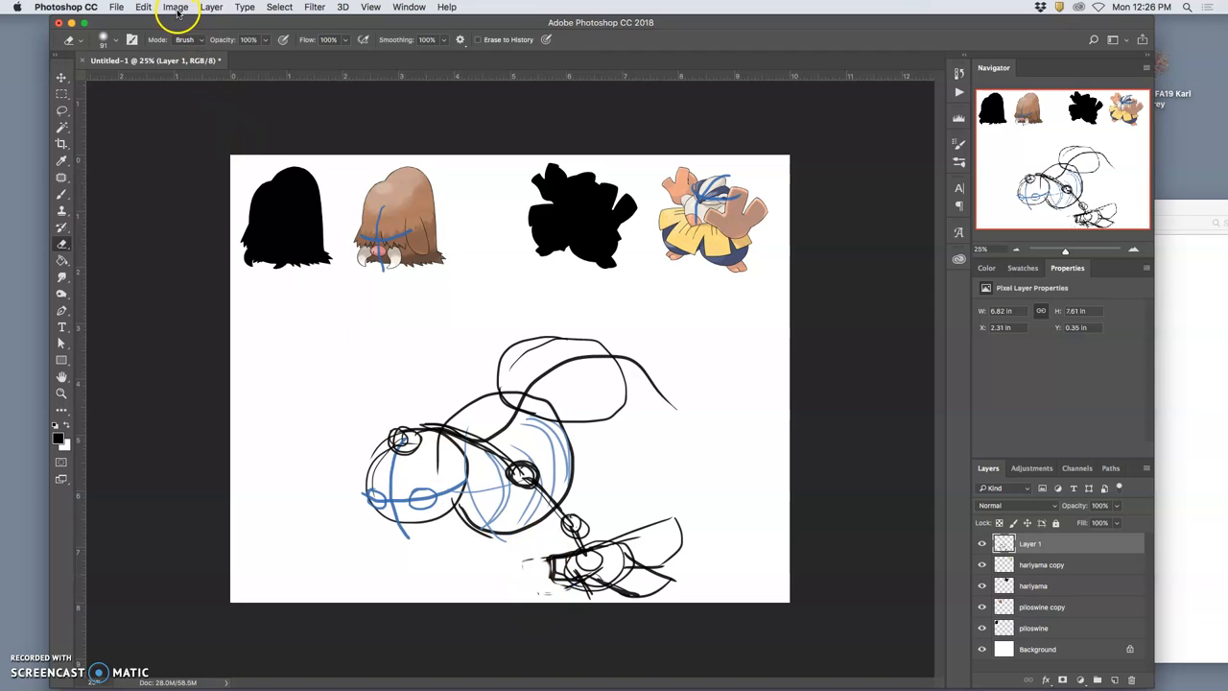
- Extend the canvas height to 10 inches via Canvas Size, making it square
{"action": "left_click", "coordinate": [175, 7]}
{"action": "type", "text": "10"}
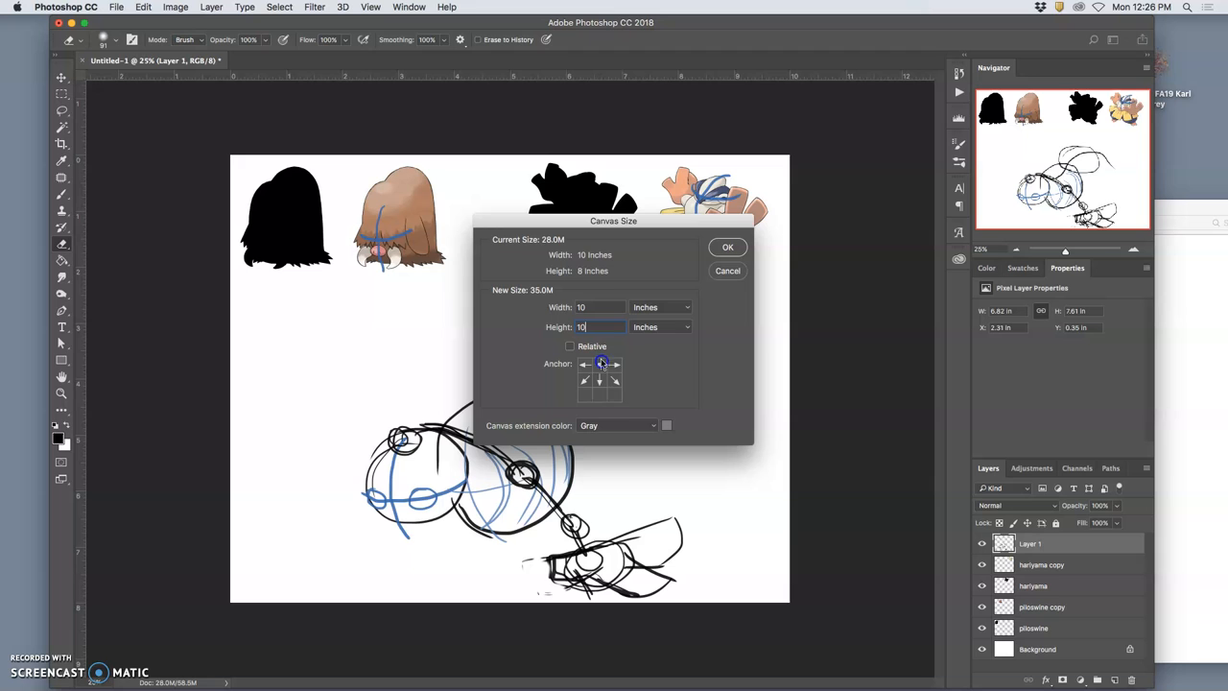
{"action": "left_click", "coordinate": [618, 426]}
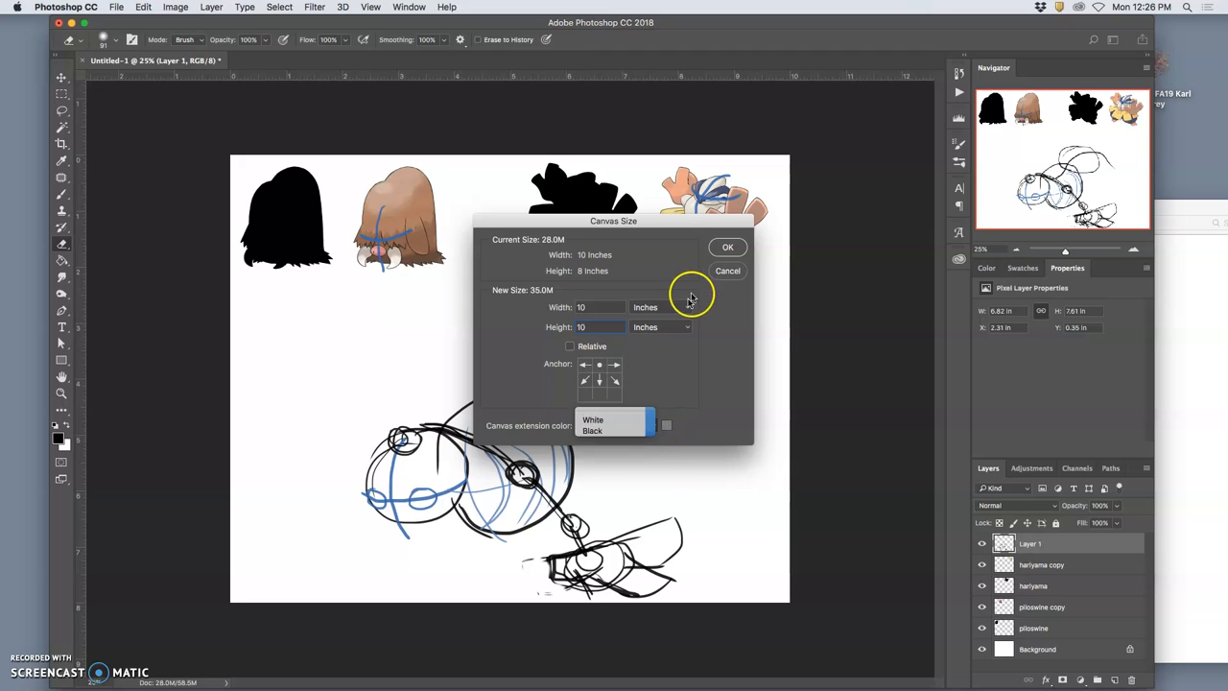
{"action": "left_click", "coordinate": [727, 246]}
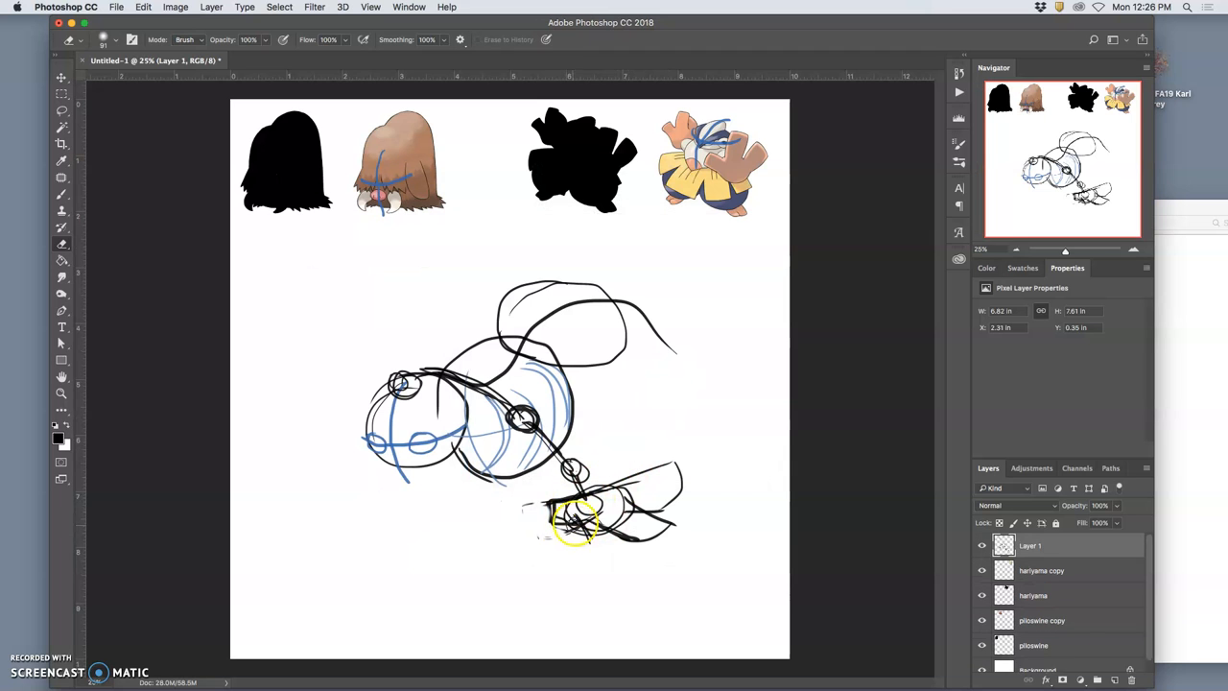
- Lasso the rough flipper strokes under the body and delete them
{"action": "left_click", "coordinate": [62, 107]}
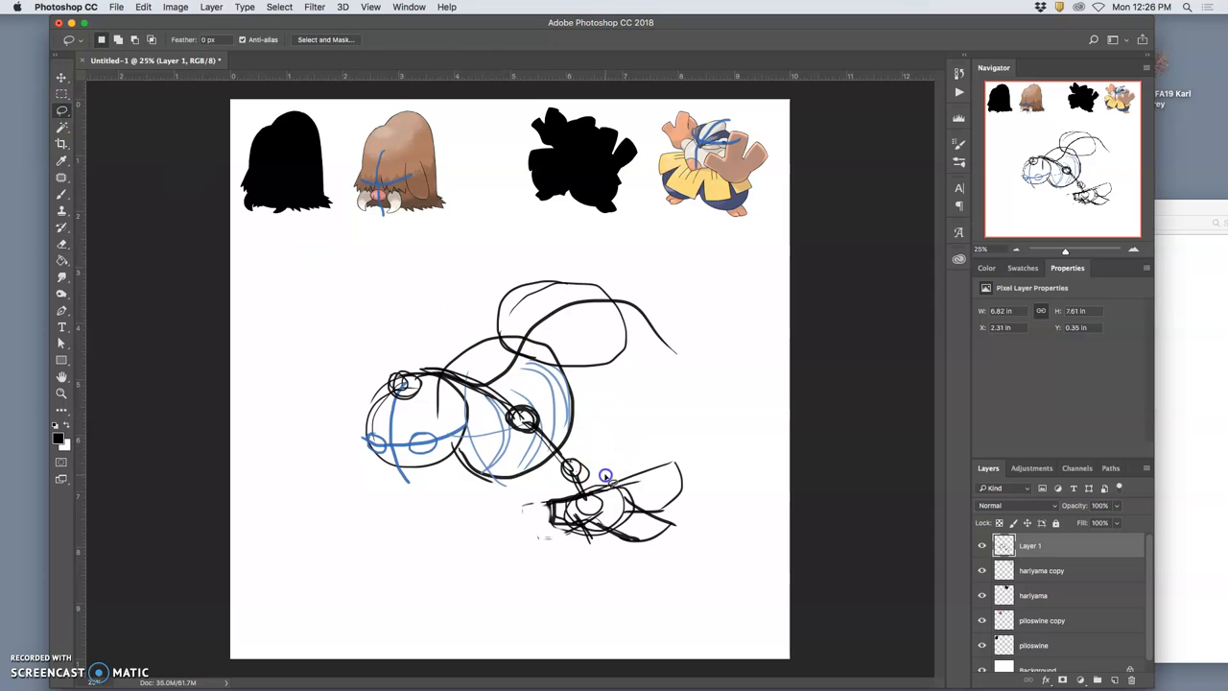
{"action": "left_click_drag", "start_coordinate": [607, 476], "coordinate": [675, 430]}
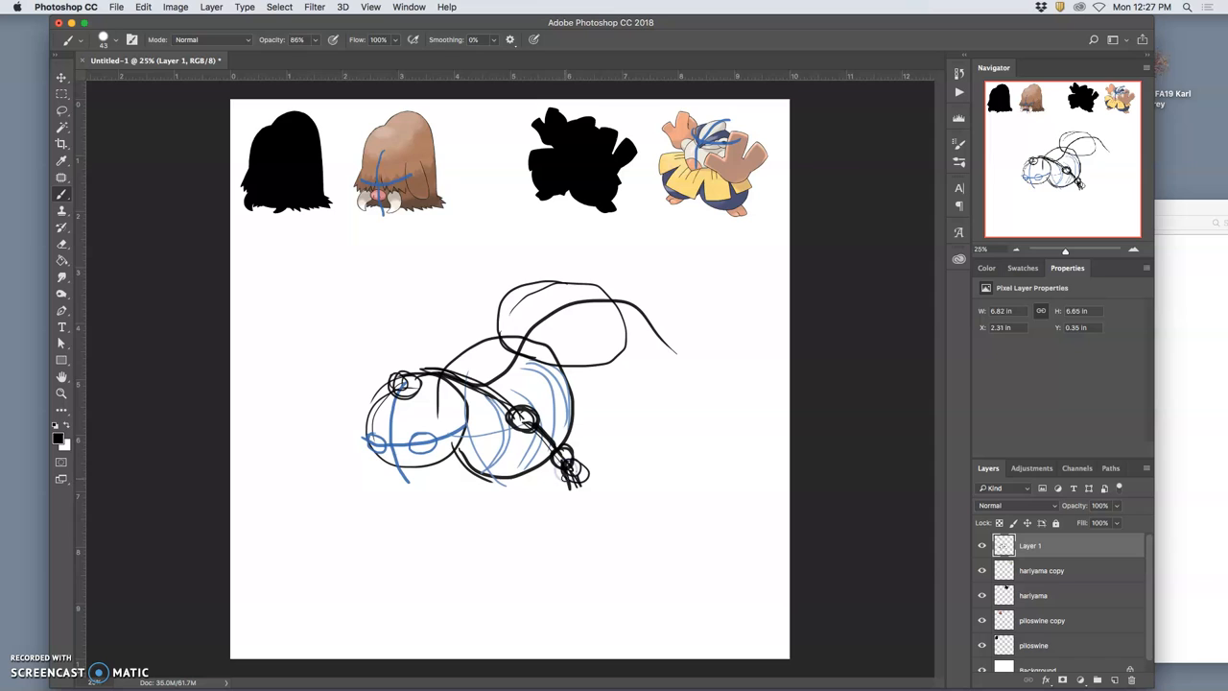
- Brush in a new blocky hind flipper hanging below the rear body
{"action": "left_click_drag", "start_coordinate": [571, 470], "coordinate": [599, 503]}
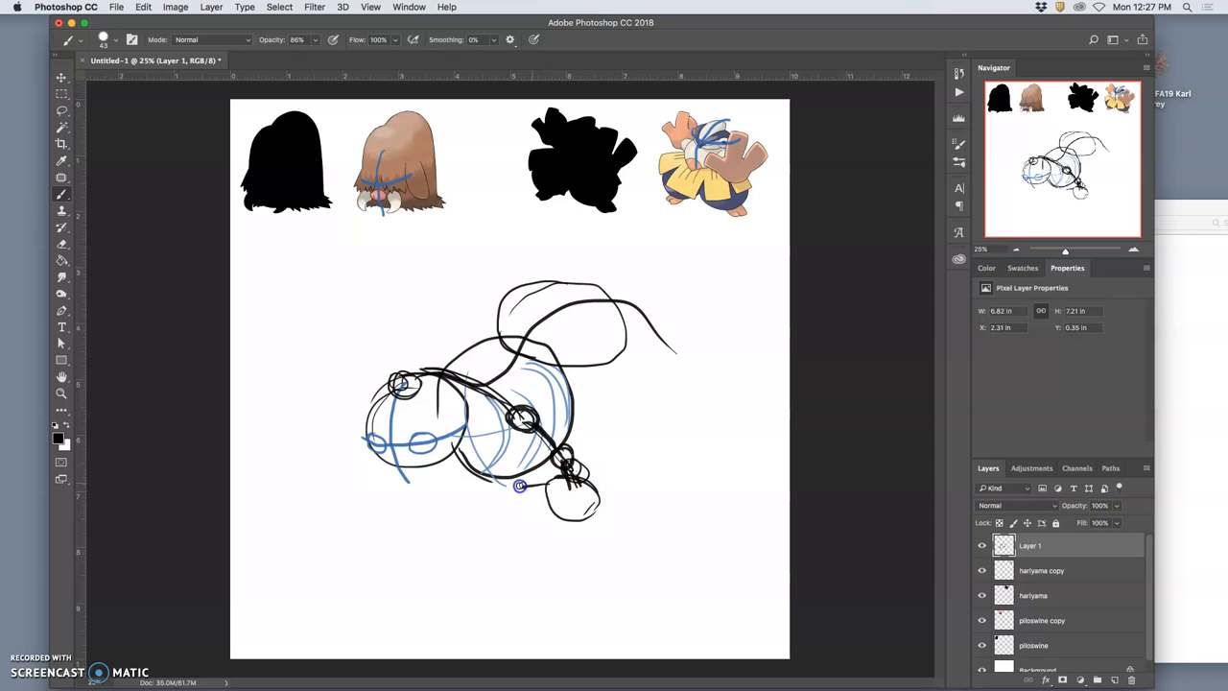
{"action": "left_click_drag", "start_coordinate": [518, 484], "coordinate": [586, 555]}
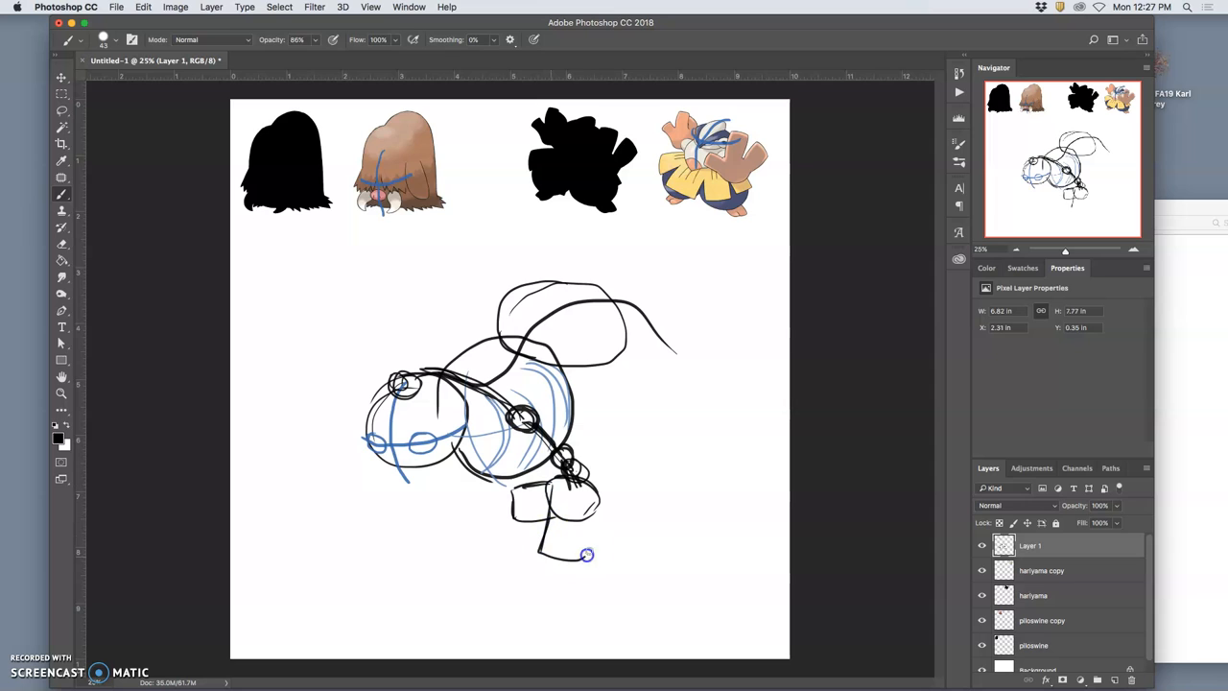
{"action": "left_click_drag", "start_coordinate": [585, 555], "coordinate": [637, 552]}
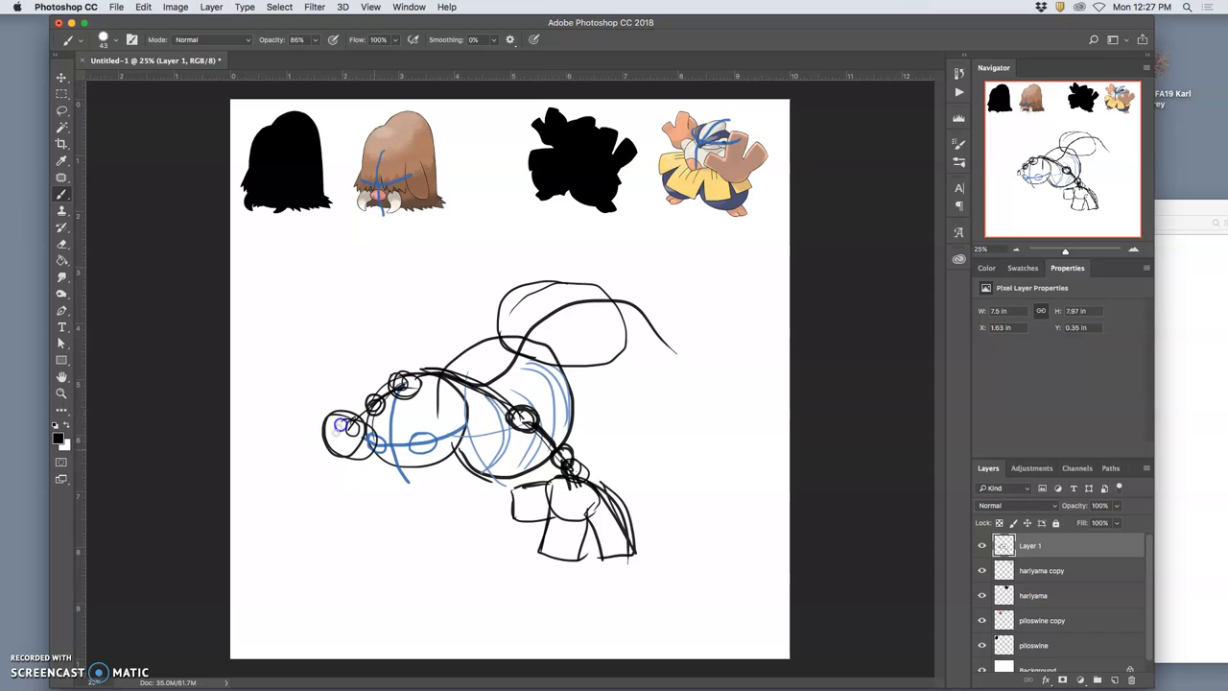
- Extend the head shape toward the left and sketch the snout
{"action": "left_click_drag", "start_coordinate": [342, 424], "coordinate": [309, 474]}
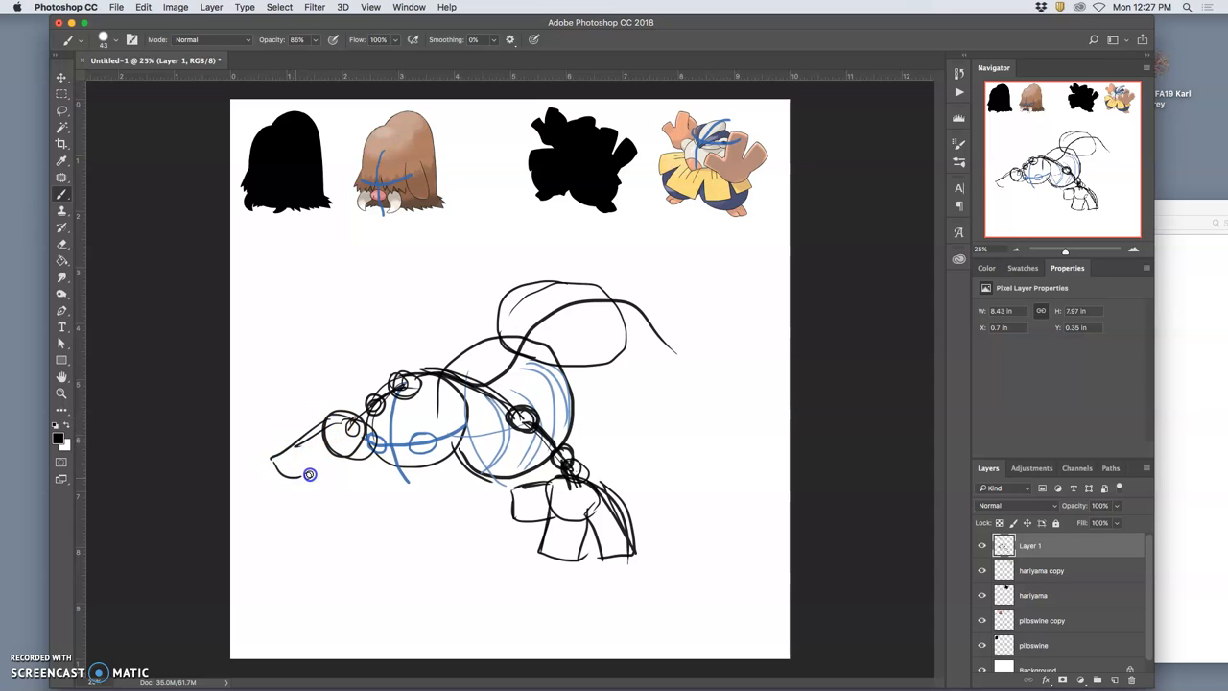
{"action": "left_click_drag", "start_coordinate": [317, 470], "coordinate": [361, 445]}
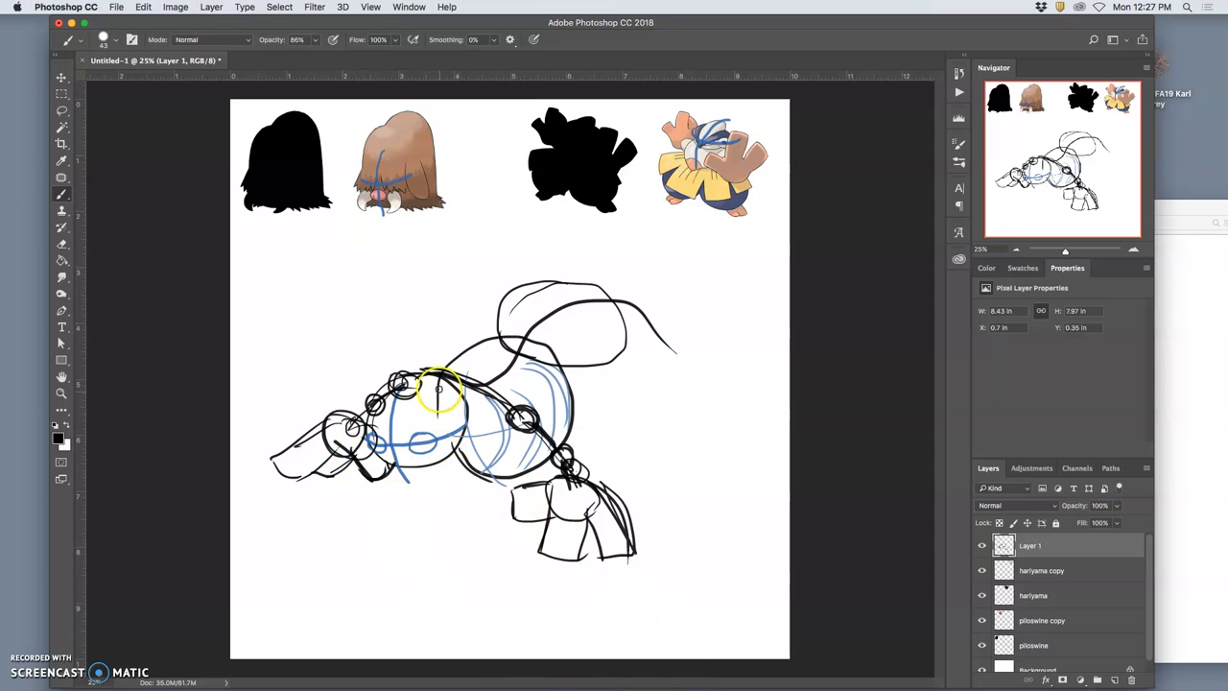
- Choose red as the foreground colour for outlining the head
{"action": "left_click", "coordinate": [55, 437]}
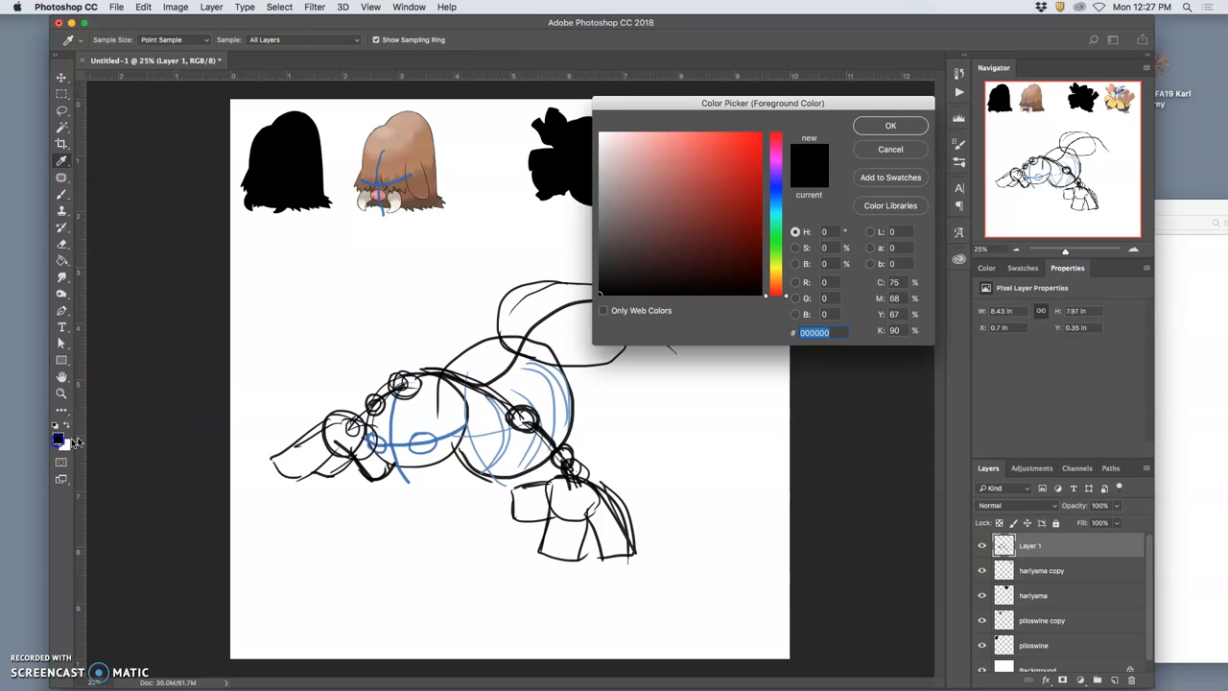
{"action": "left_click", "coordinate": [890, 125]}
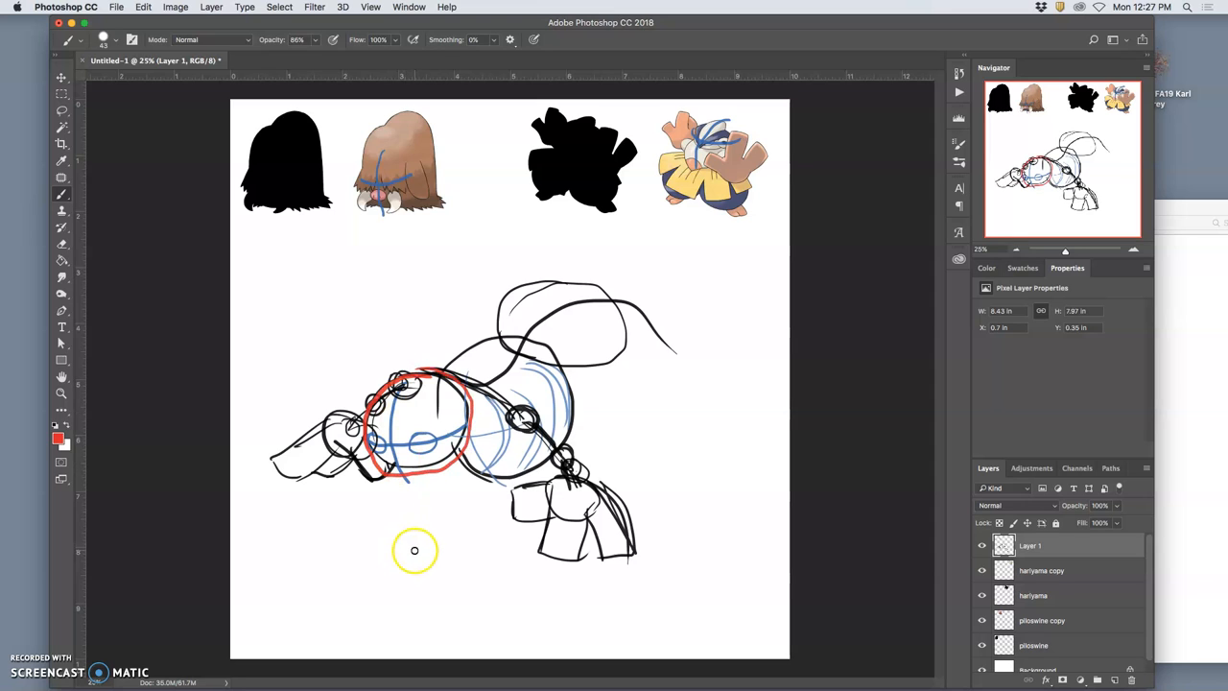
{"action": "mouse_move", "coordinate": [451, 514]}
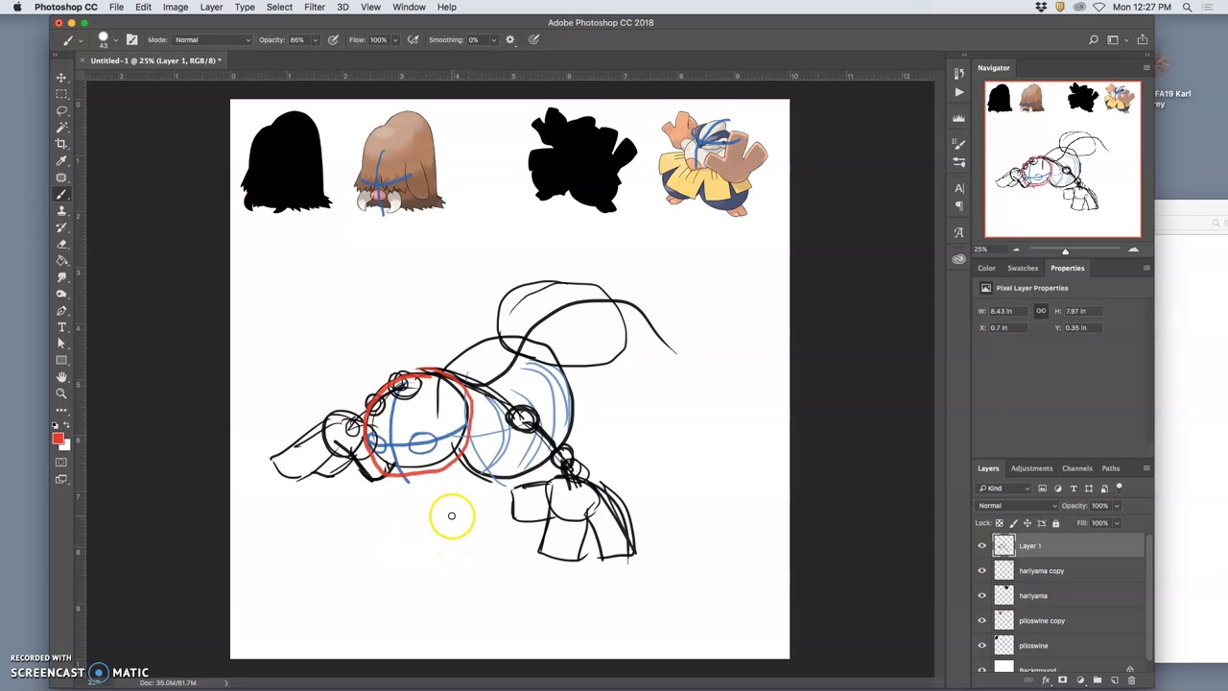
{"action": "mouse_move", "coordinate": [449, 510]}
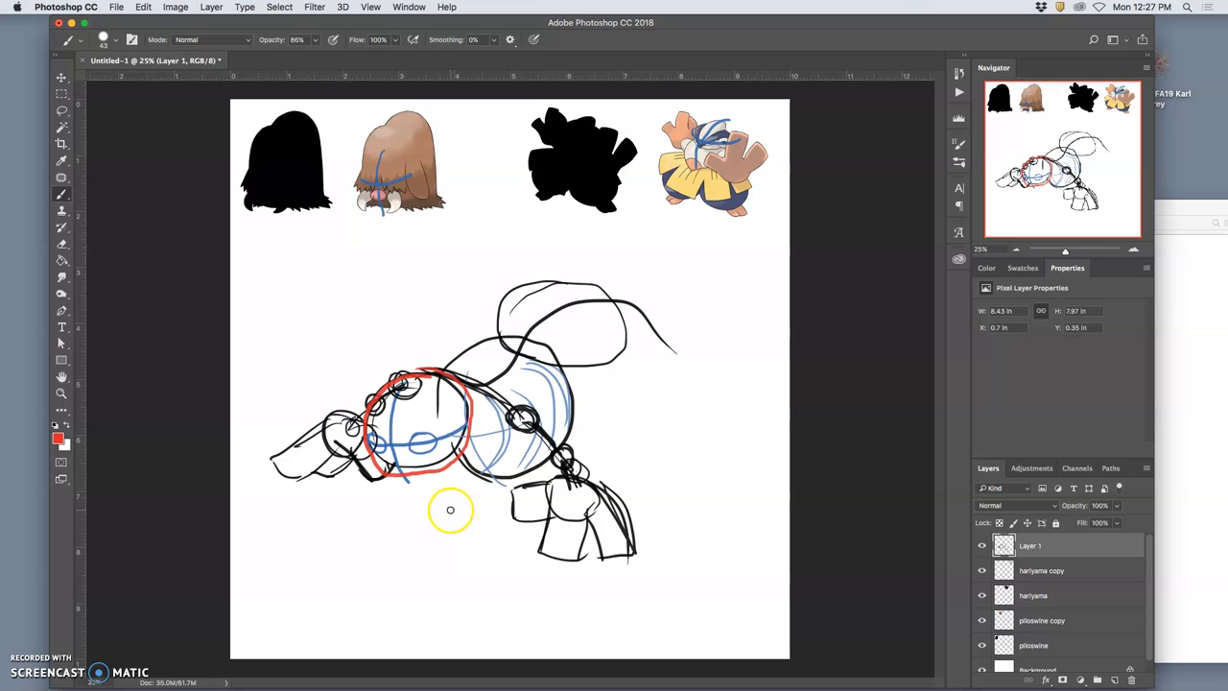
{"action": "mouse_move", "coordinate": [446, 510]}
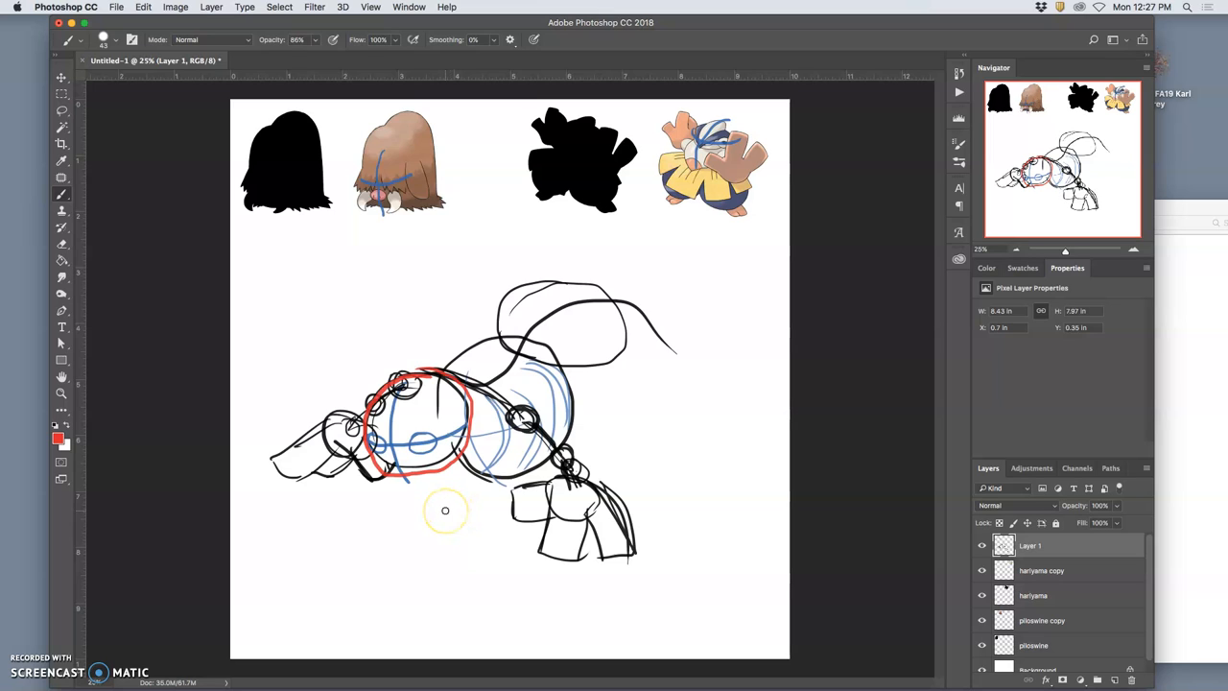
{"action": "mouse_move", "coordinate": [445, 510]}
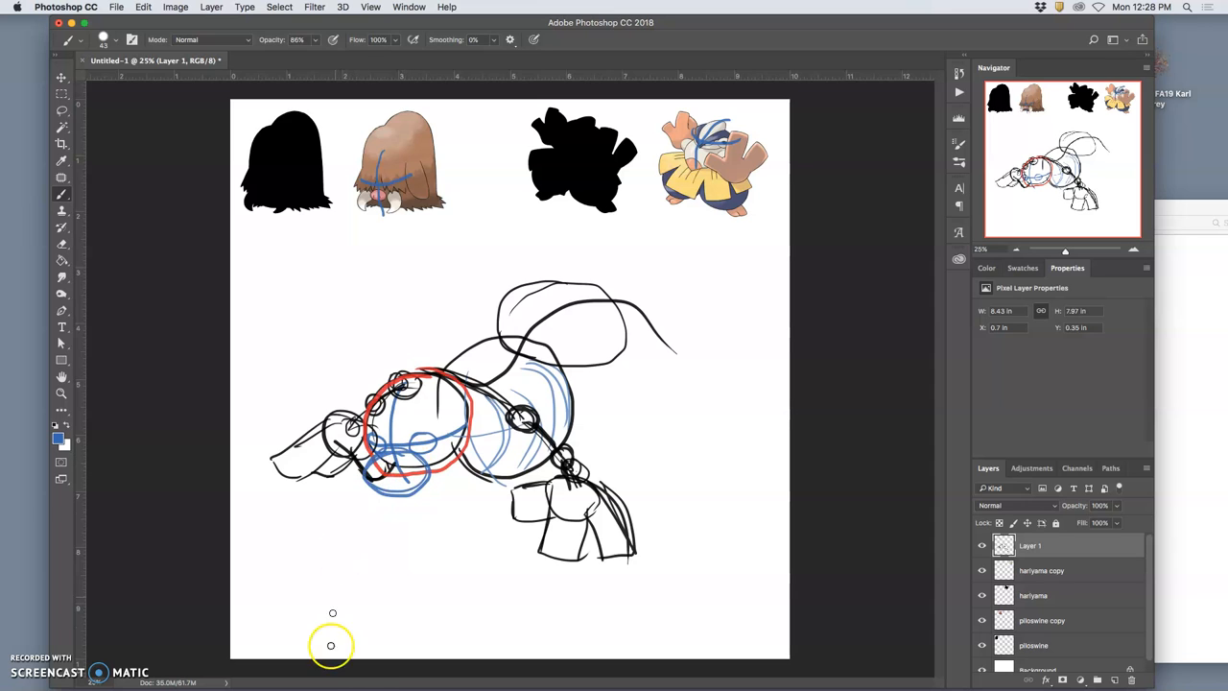
{"action": "mouse_move", "coordinate": [372, 656]}
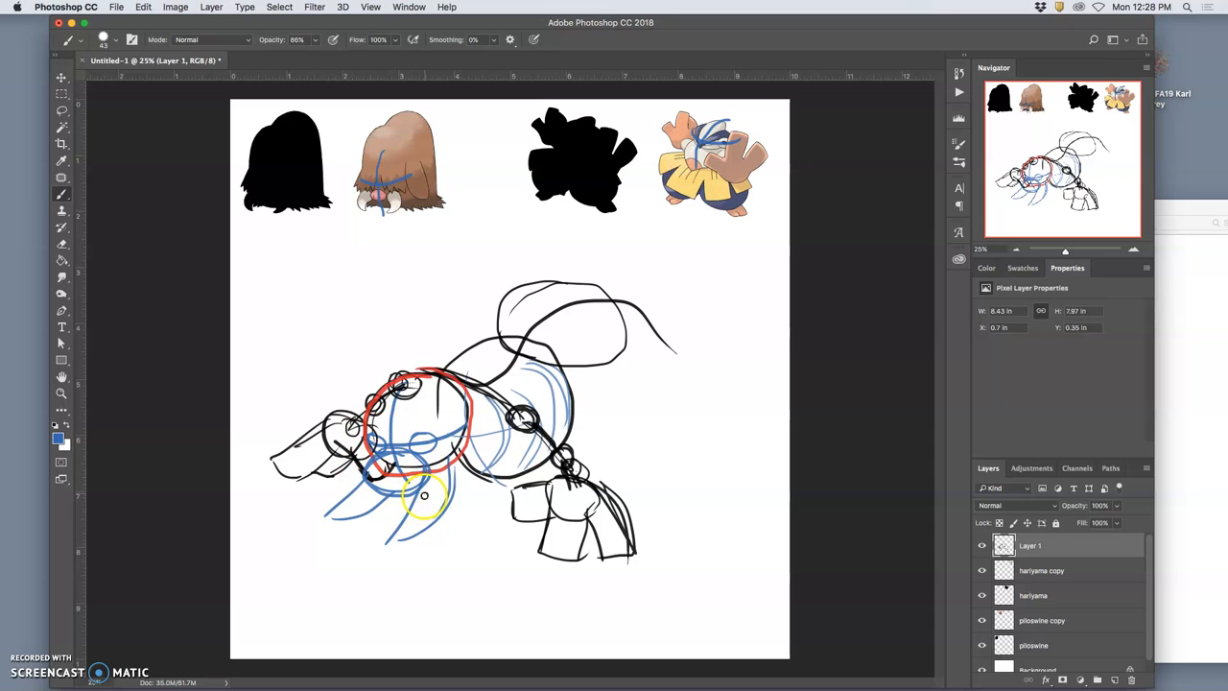
- Paint yellow marks inside the head: a small circle and arcs near the ribcage
{"action": "left_click_drag", "start_coordinate": [424, 495], "coordinate": [484, 451]}
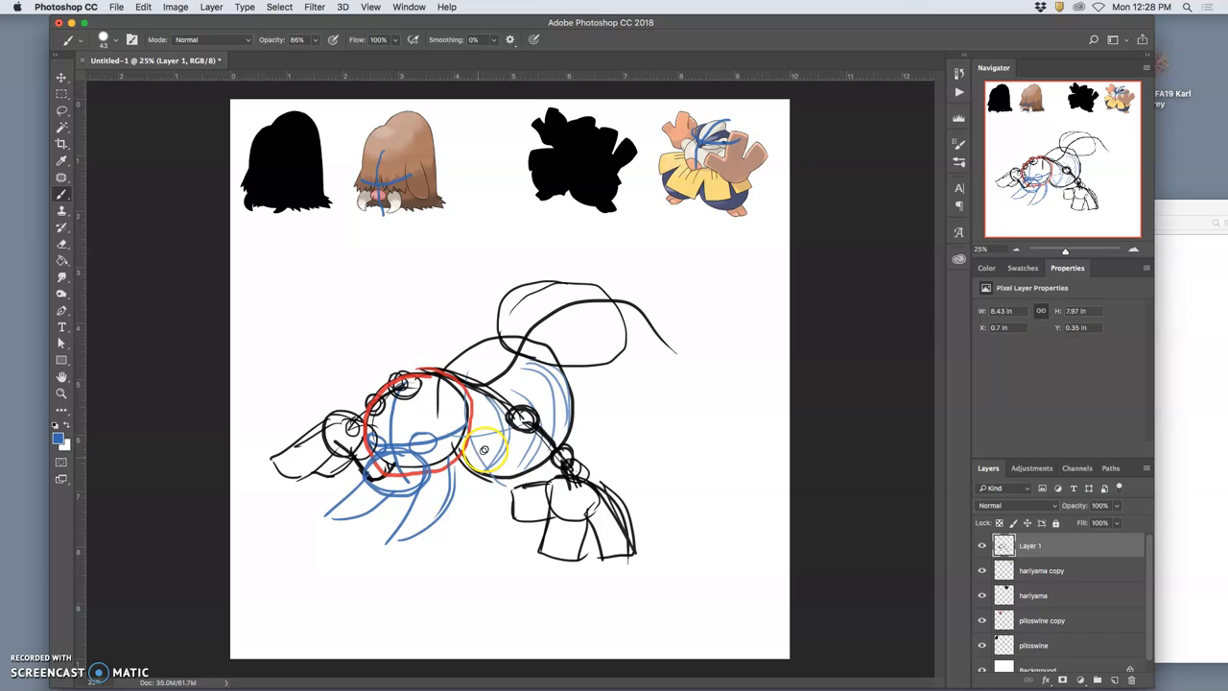
{"action": "left_click_drag", "start_coordinate": [483, 451], "coordinate": [495, 424]}
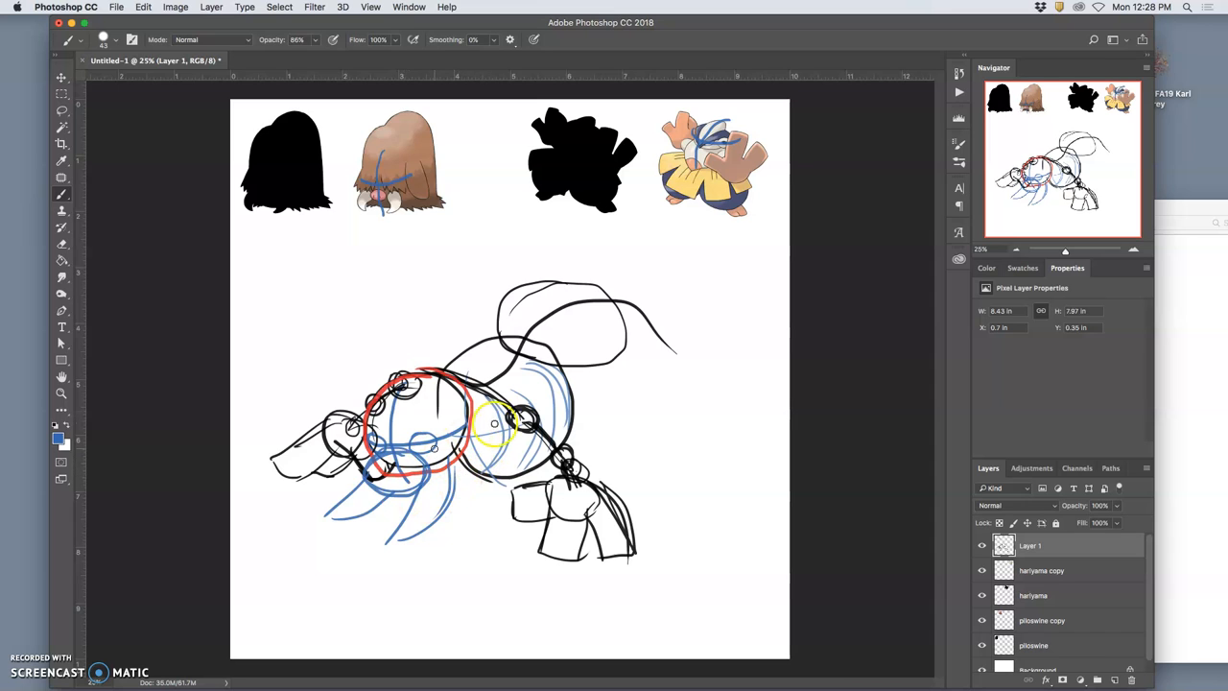
{"action": "left_click_drag", "start_coordinate": [495, 422], "coordinate": [464, 438]}
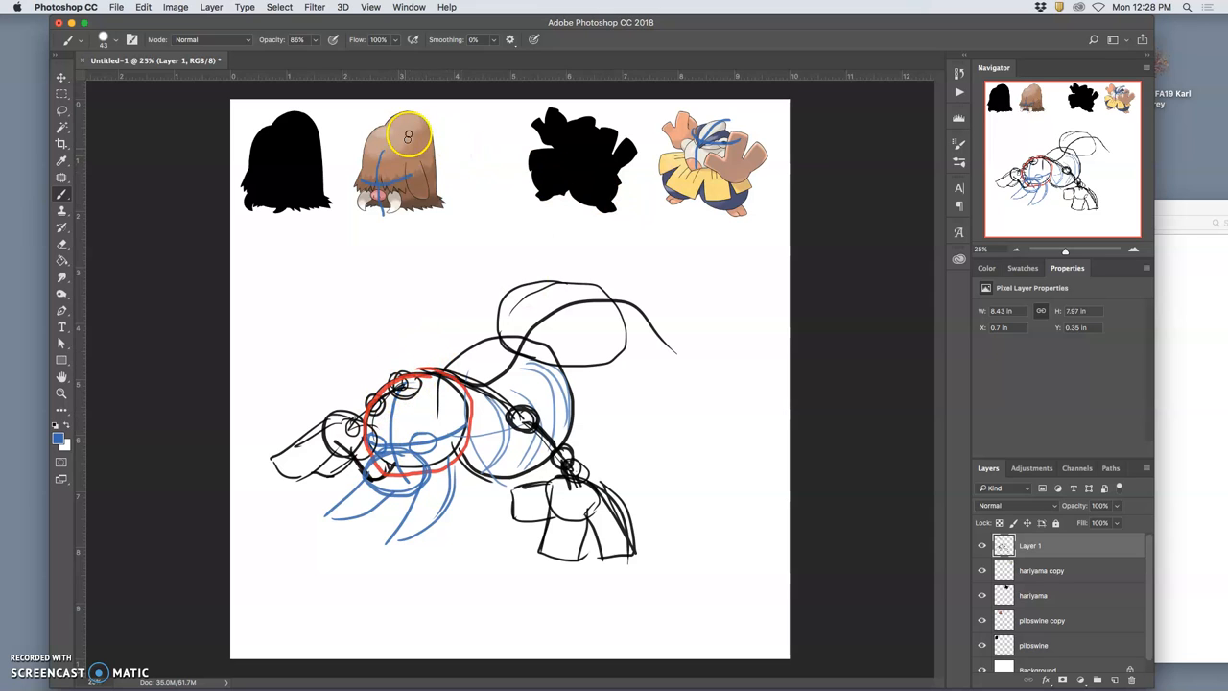
{"action": "mouse_move", "coordinate": [441, 514]}
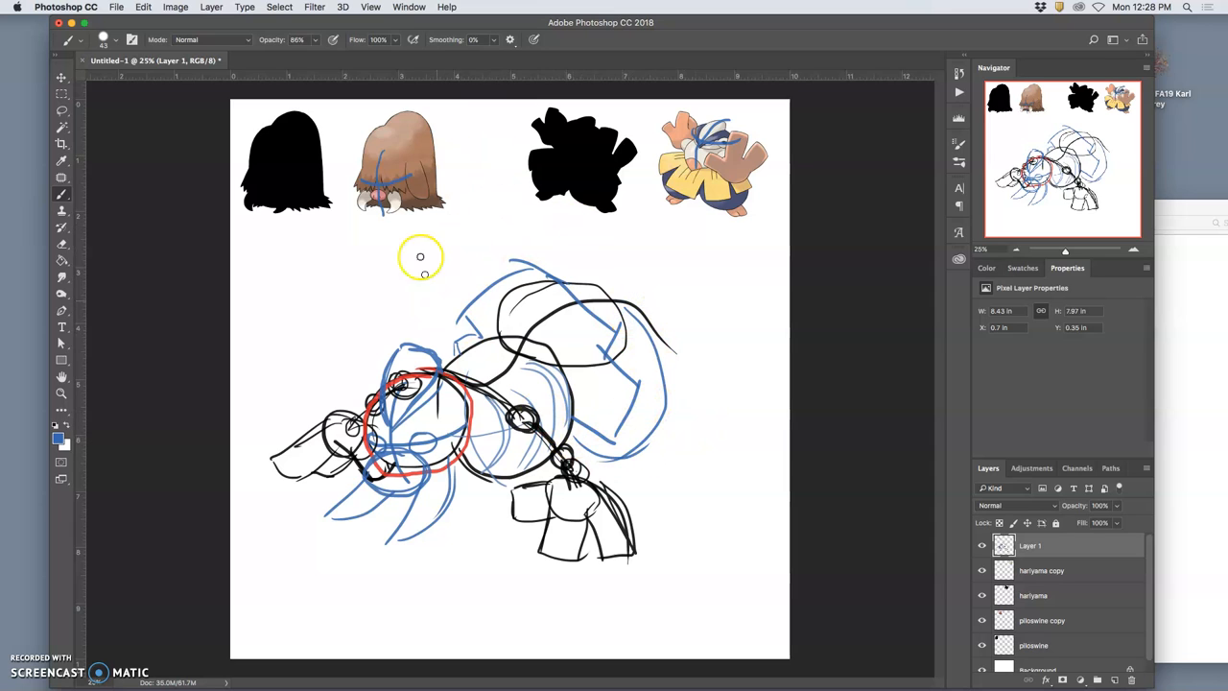
{"action": "mouse_move", "coordinate": [324, 291]}
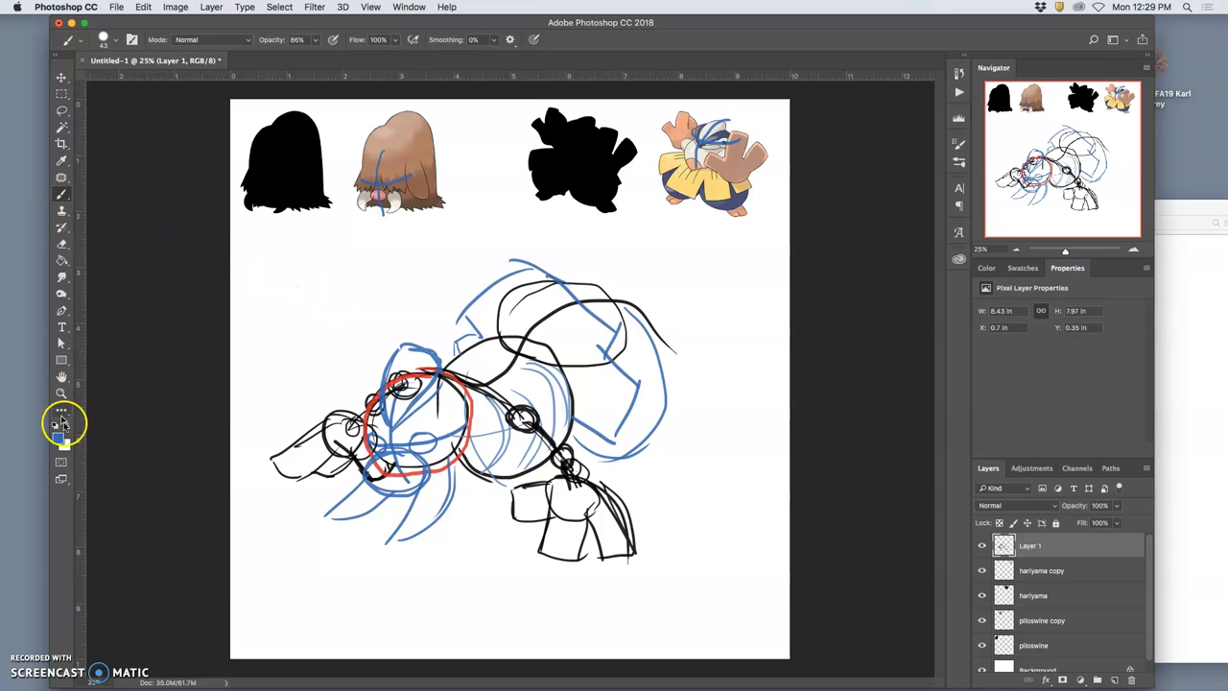
{"action": "mouse_move", "coordinate": [560, 267]}
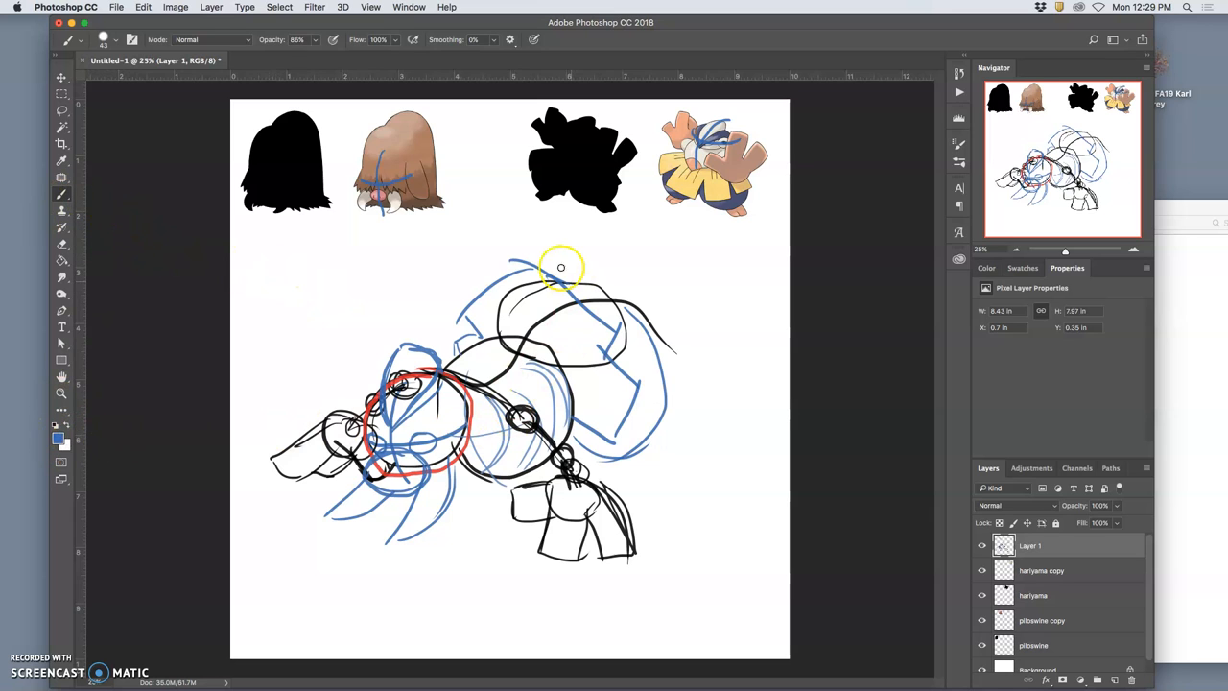
{"action": "mouse_move", "coordinate": [639, 461]}
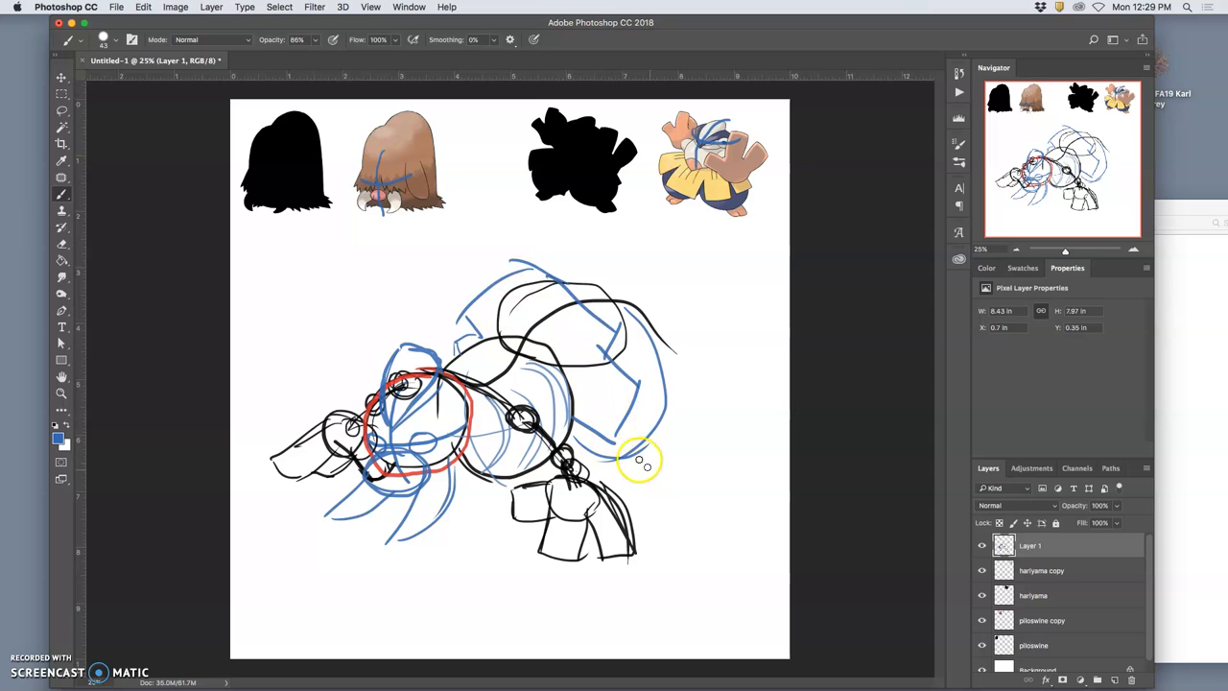
{"action": "mouse_move", "coordinate": [346, 289]}
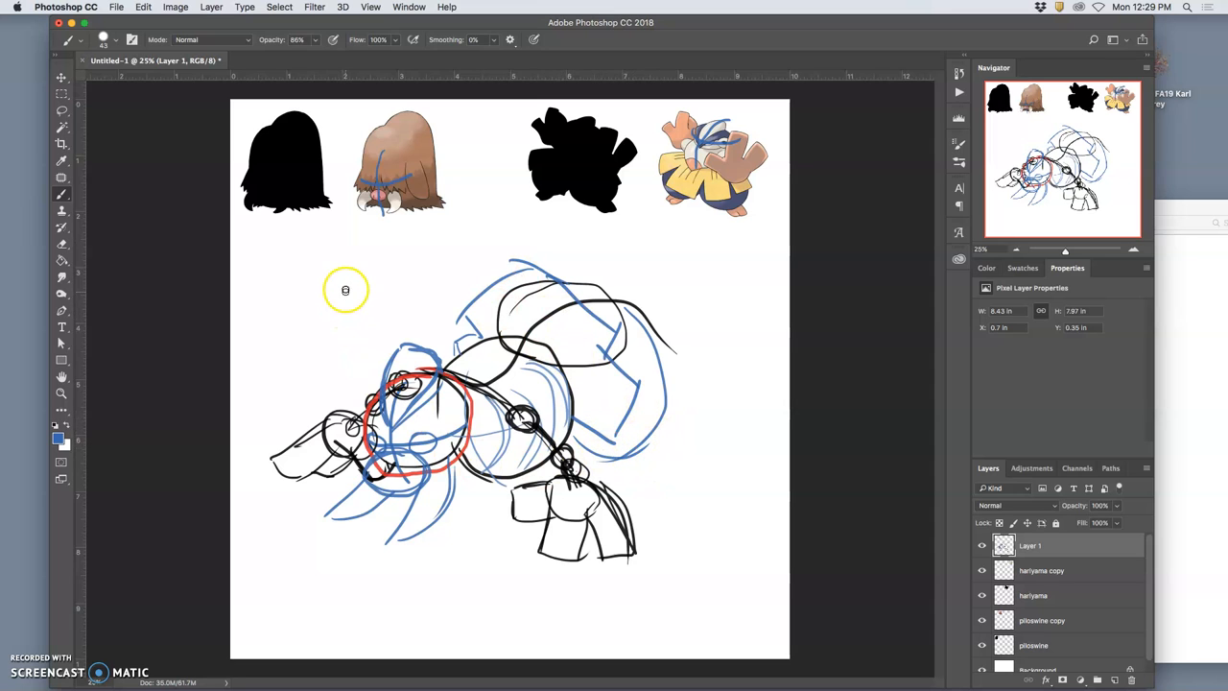